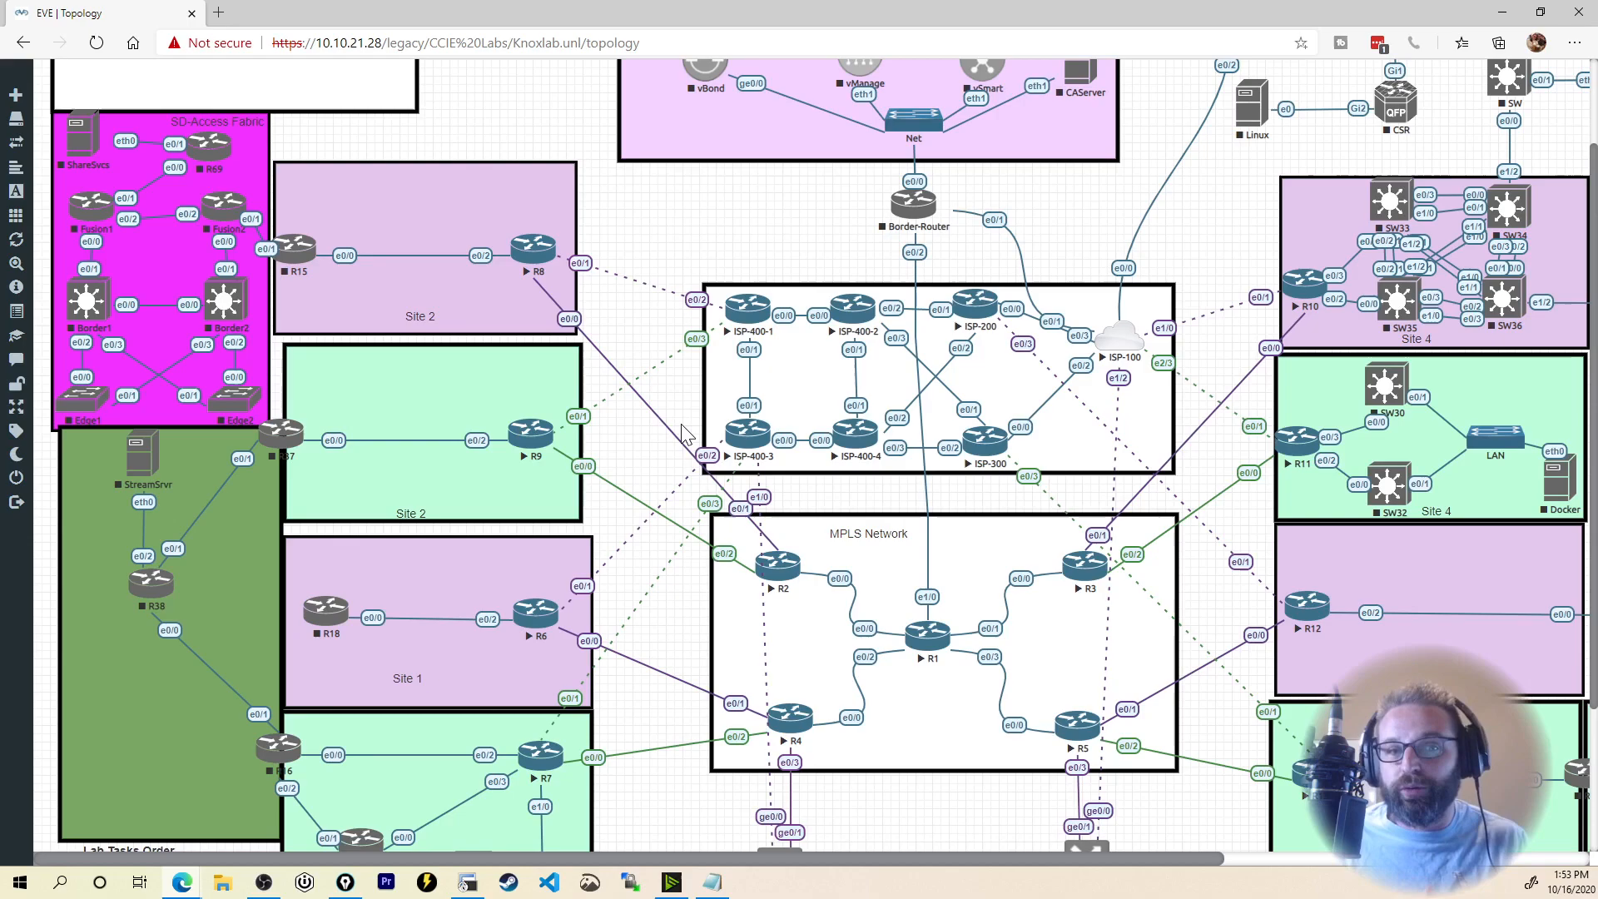
mouse_move(222, 23)
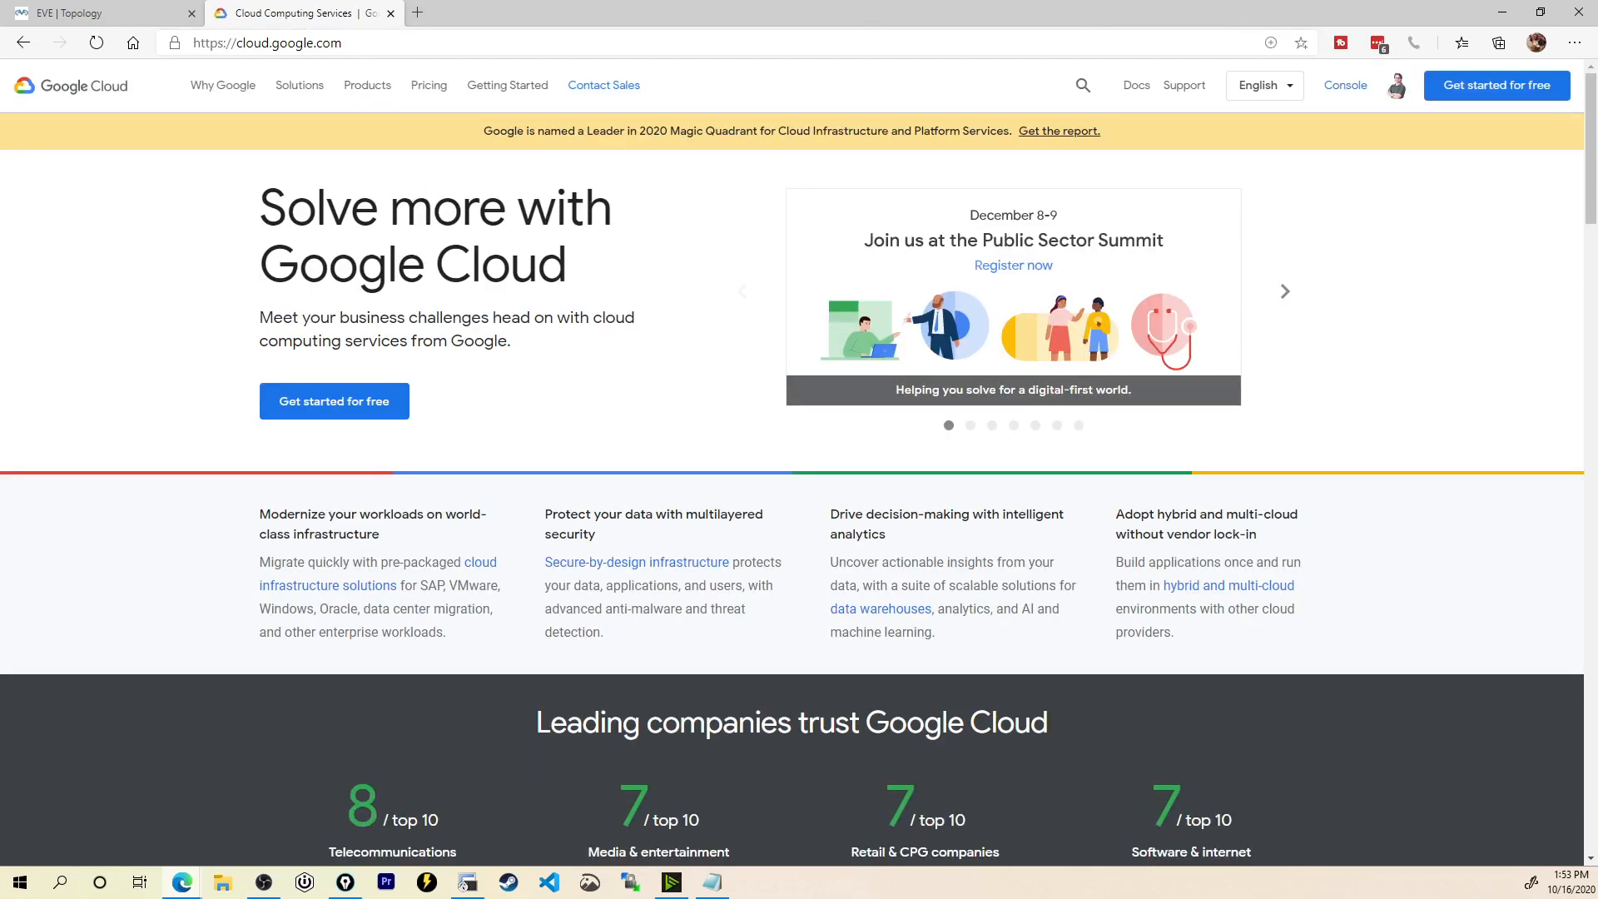
Step: Start the Google Cloud free trial sign-up from the homepage's 'Get started for free' offer
click(1285, 290)
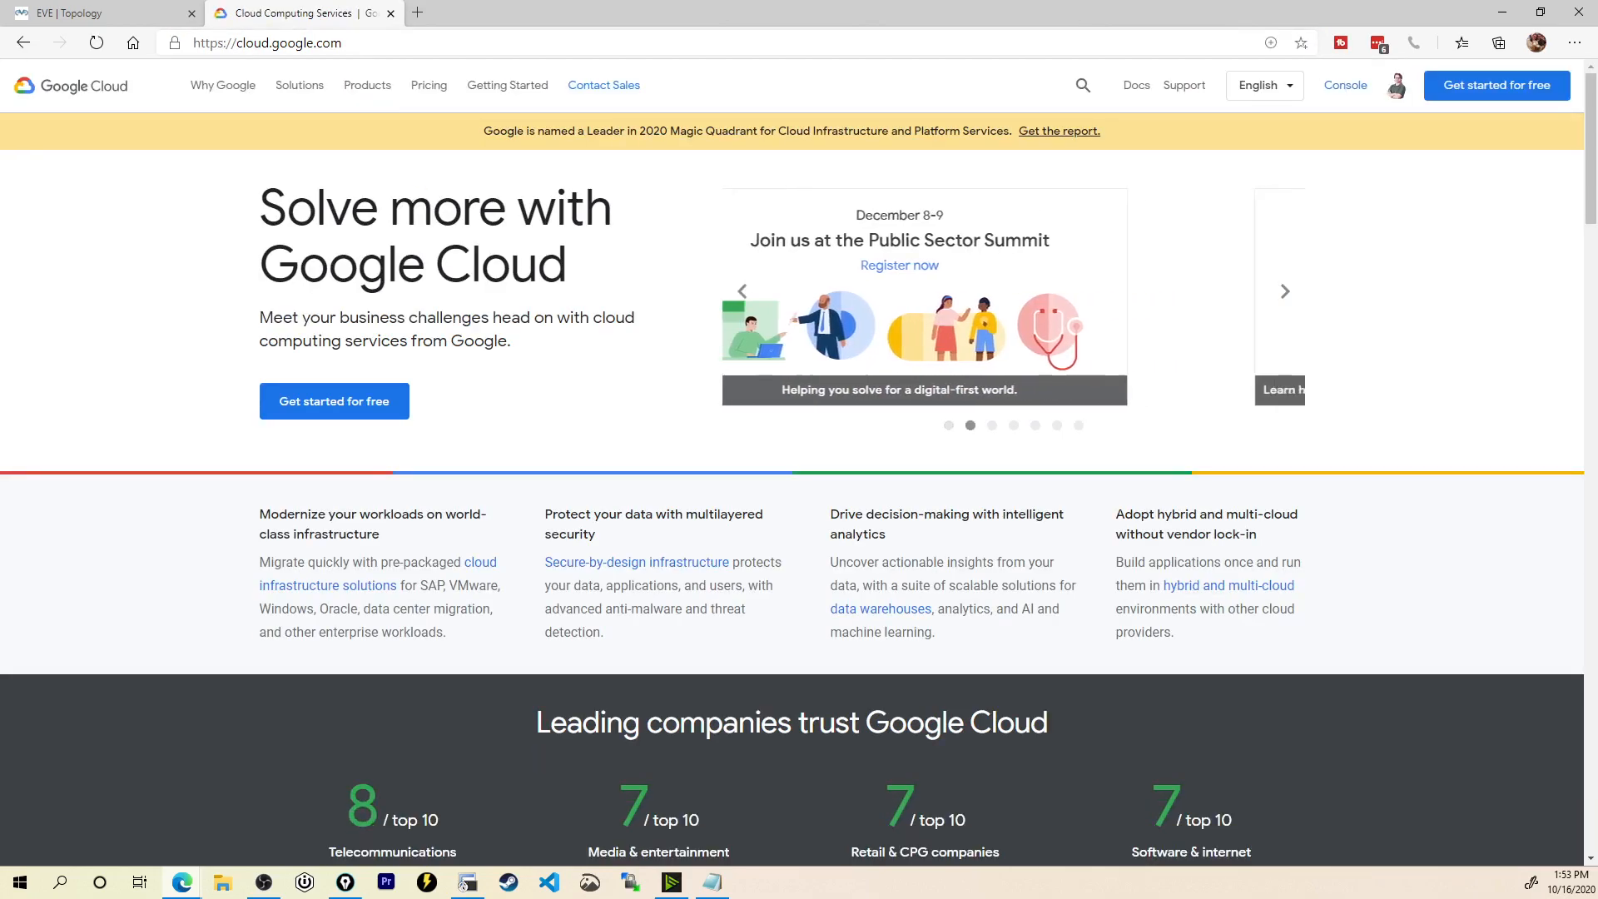
click(1285, 292)
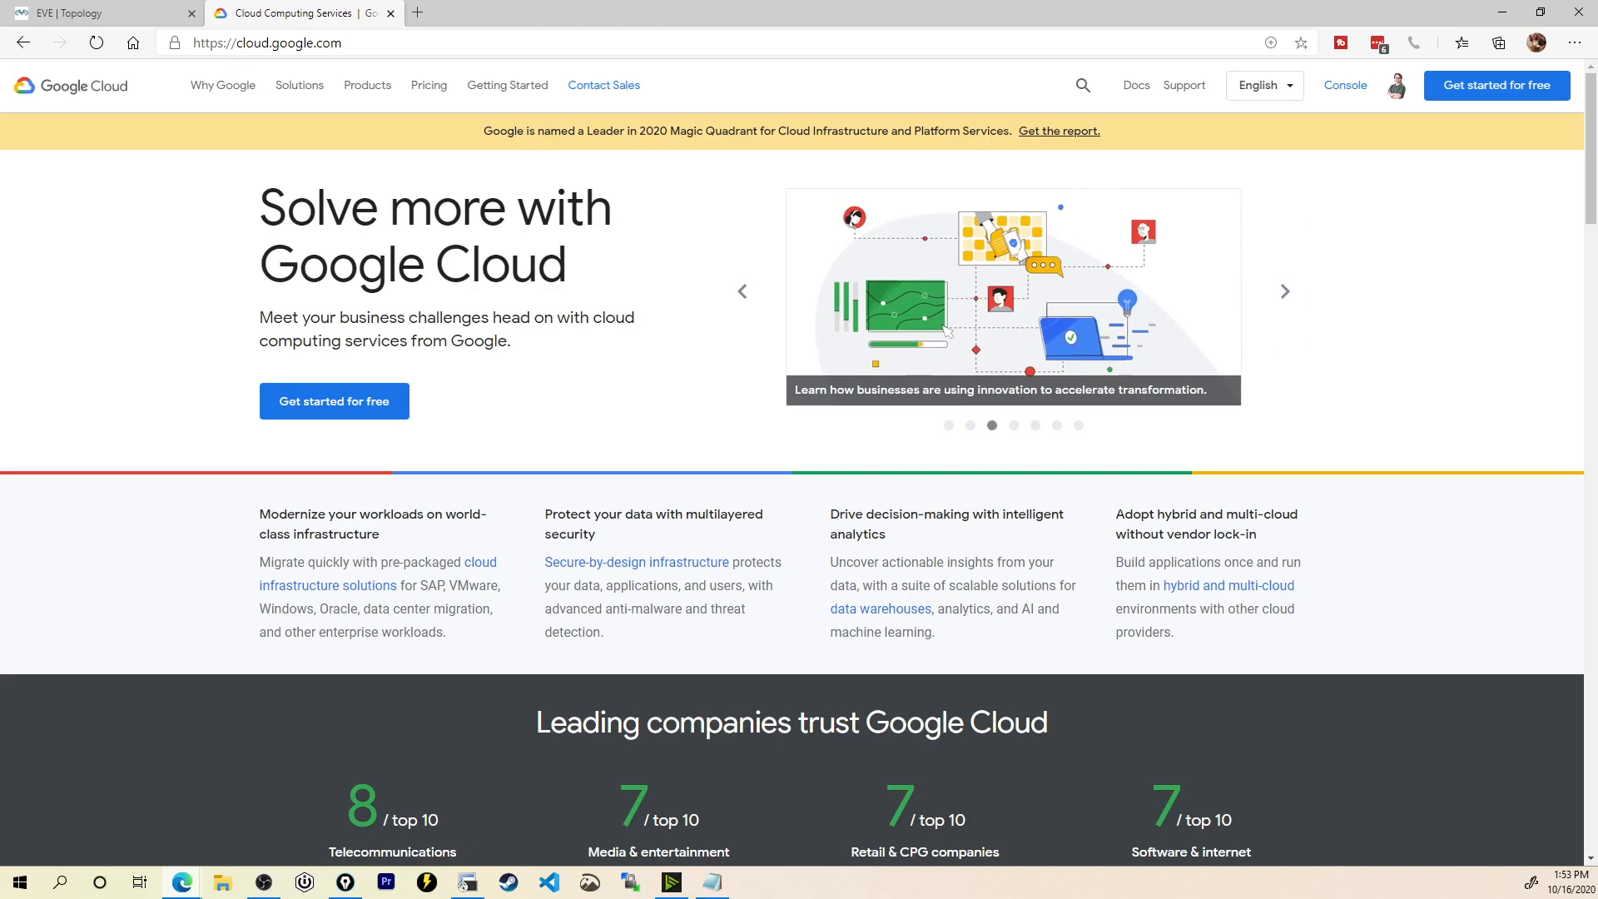
click(333, 399)
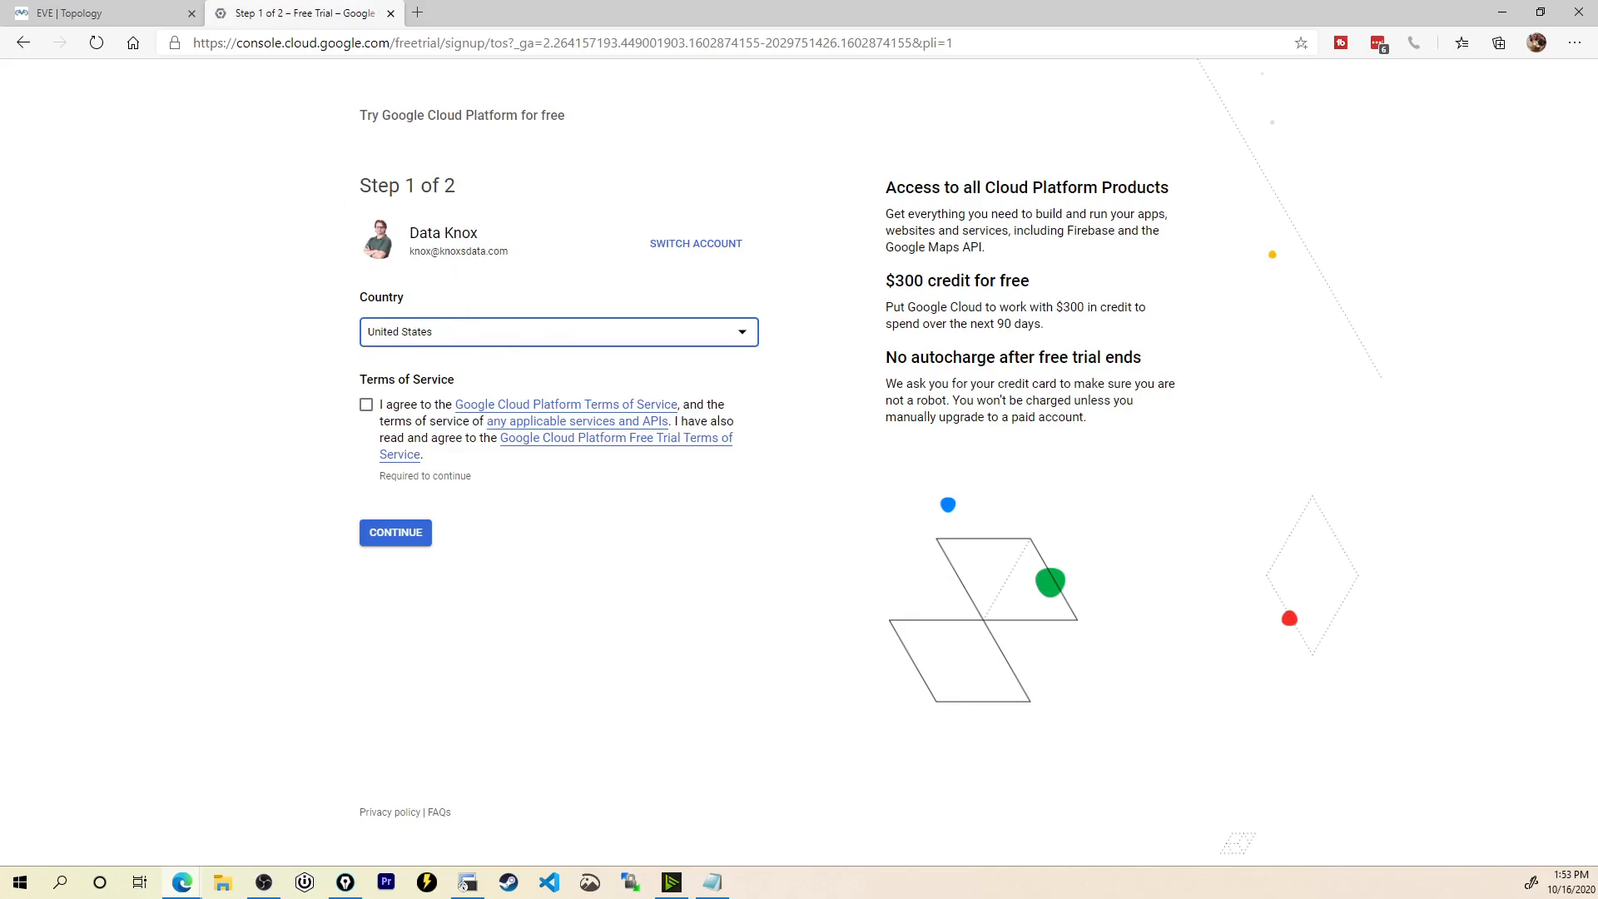
mouse_move(501, 301)
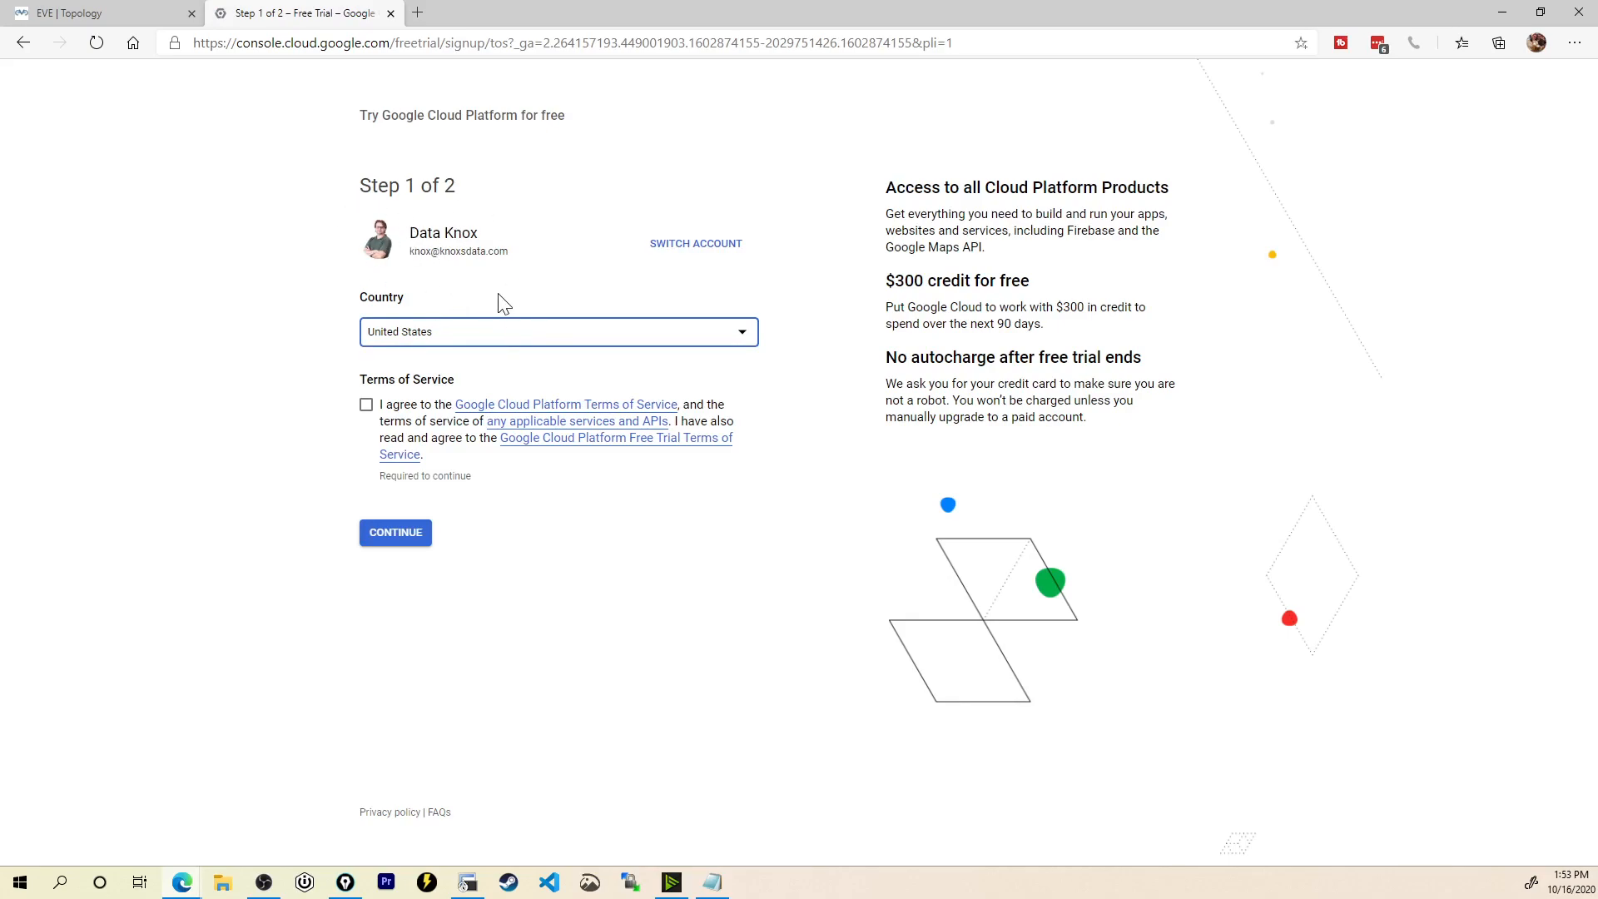
Step: Agree to the Terms of Service and continue through the payment step to the $300-credit welcome screen
click(366, 404)
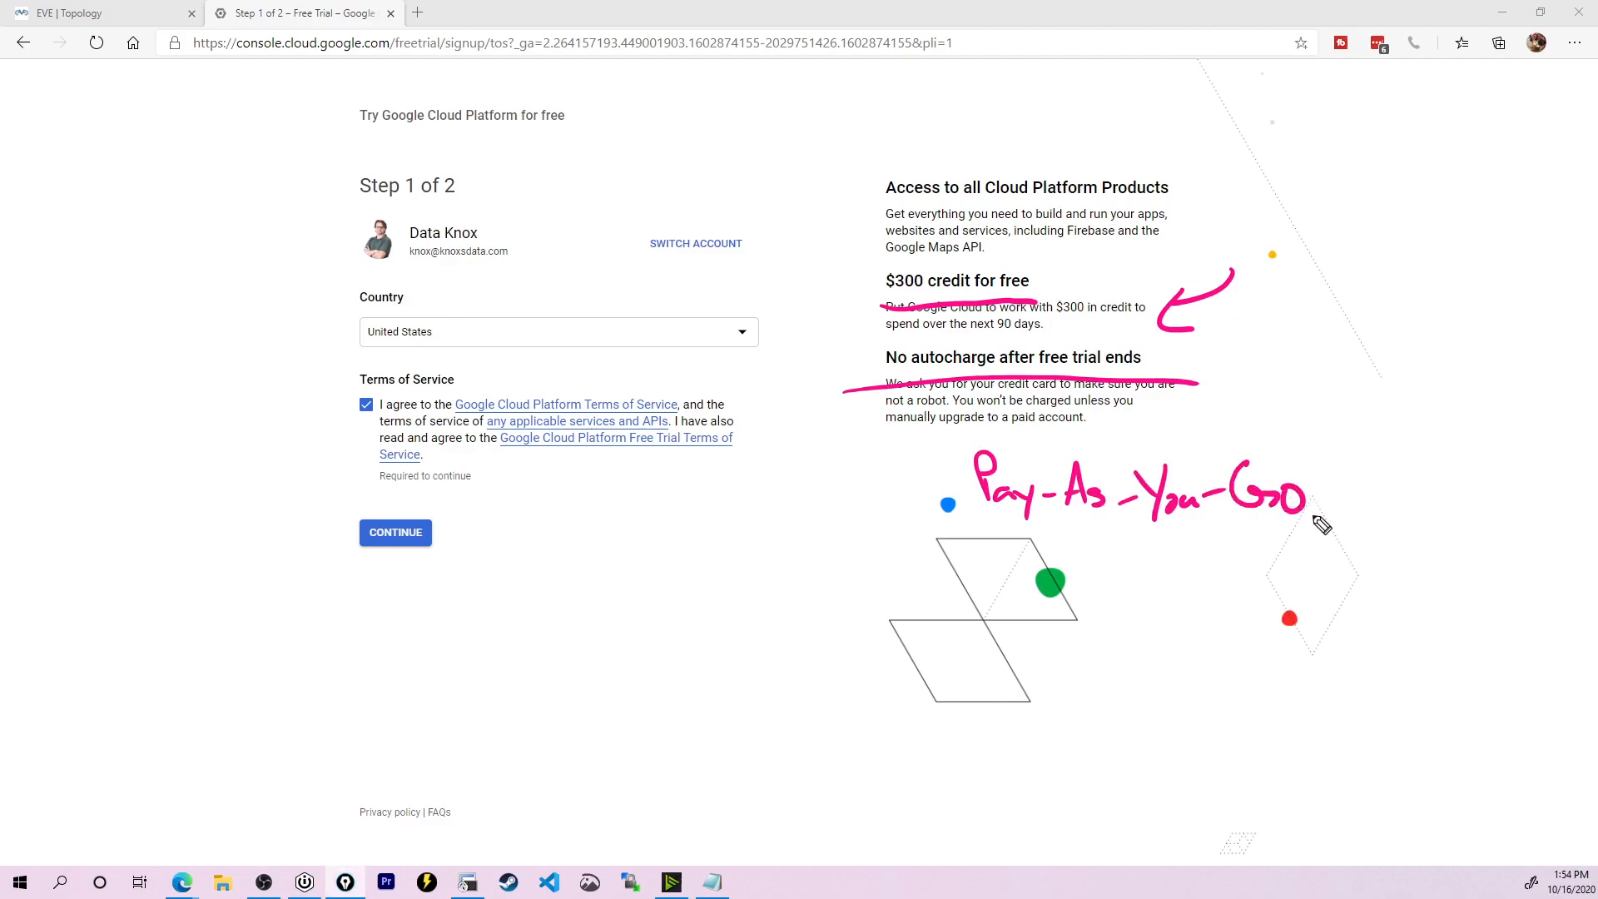
mouse_move(1209, 253)
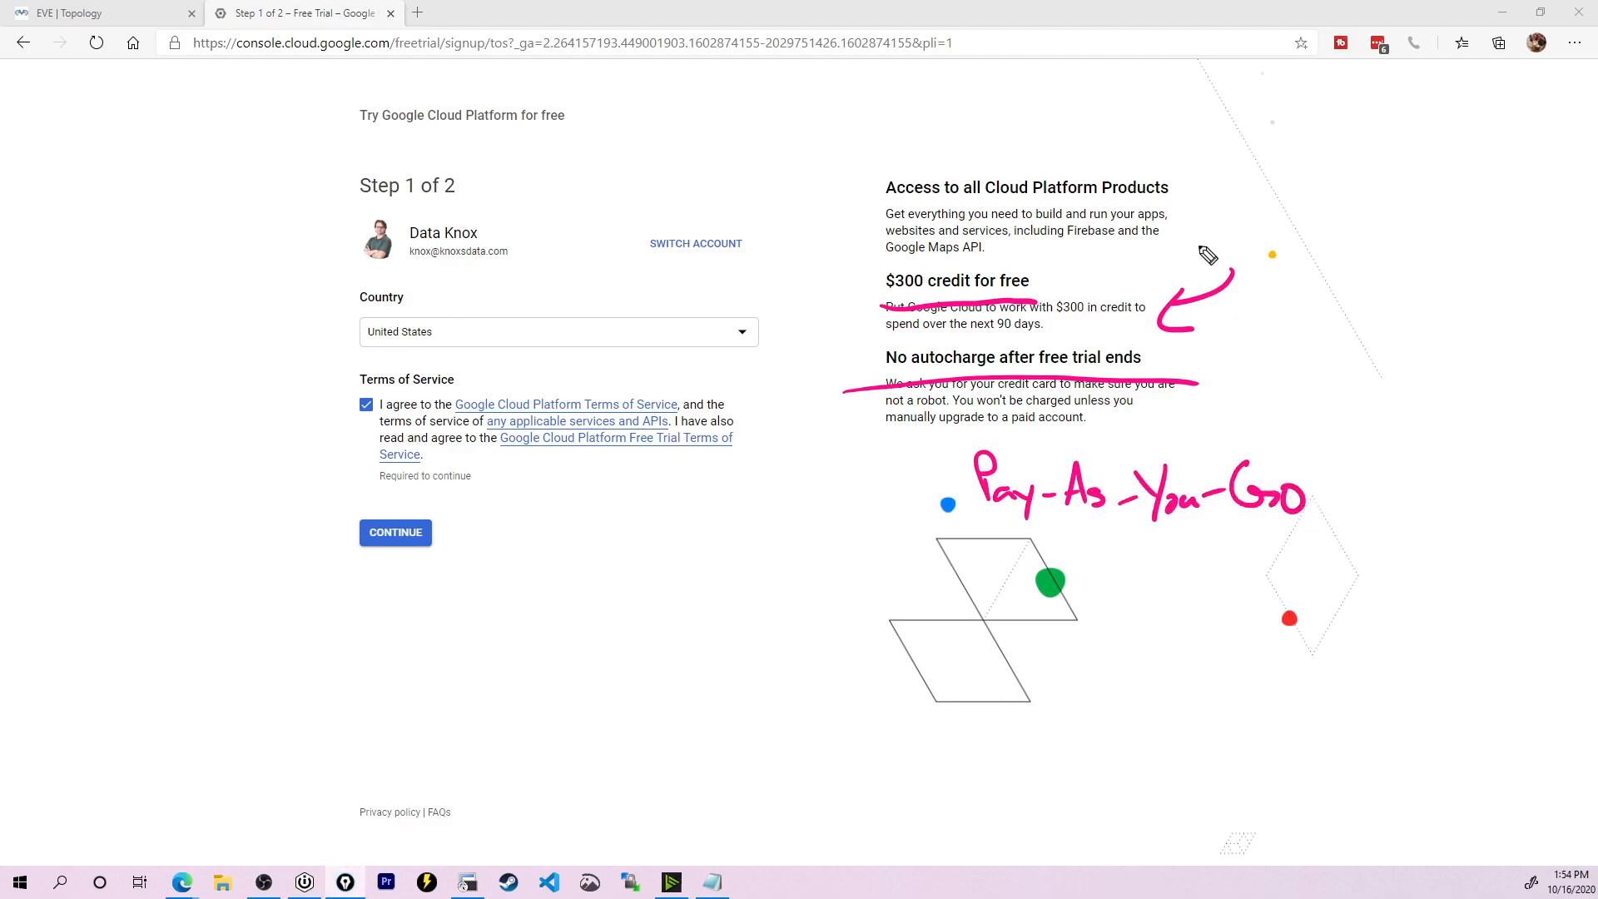
mouse_move(847, 321)
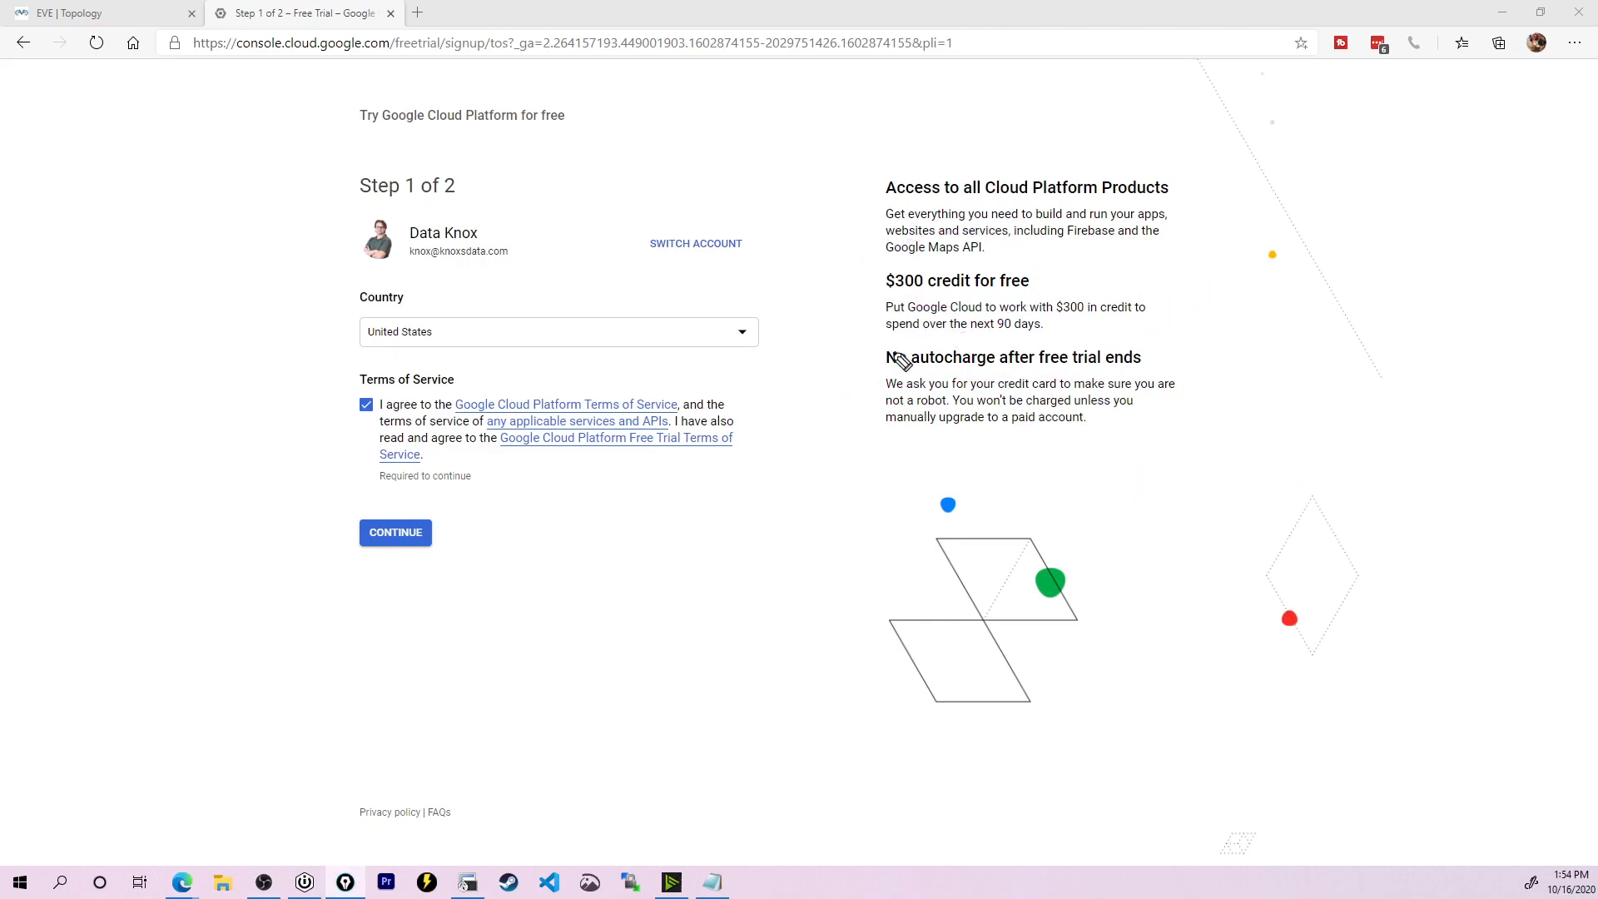
mouse_move(411, 549)
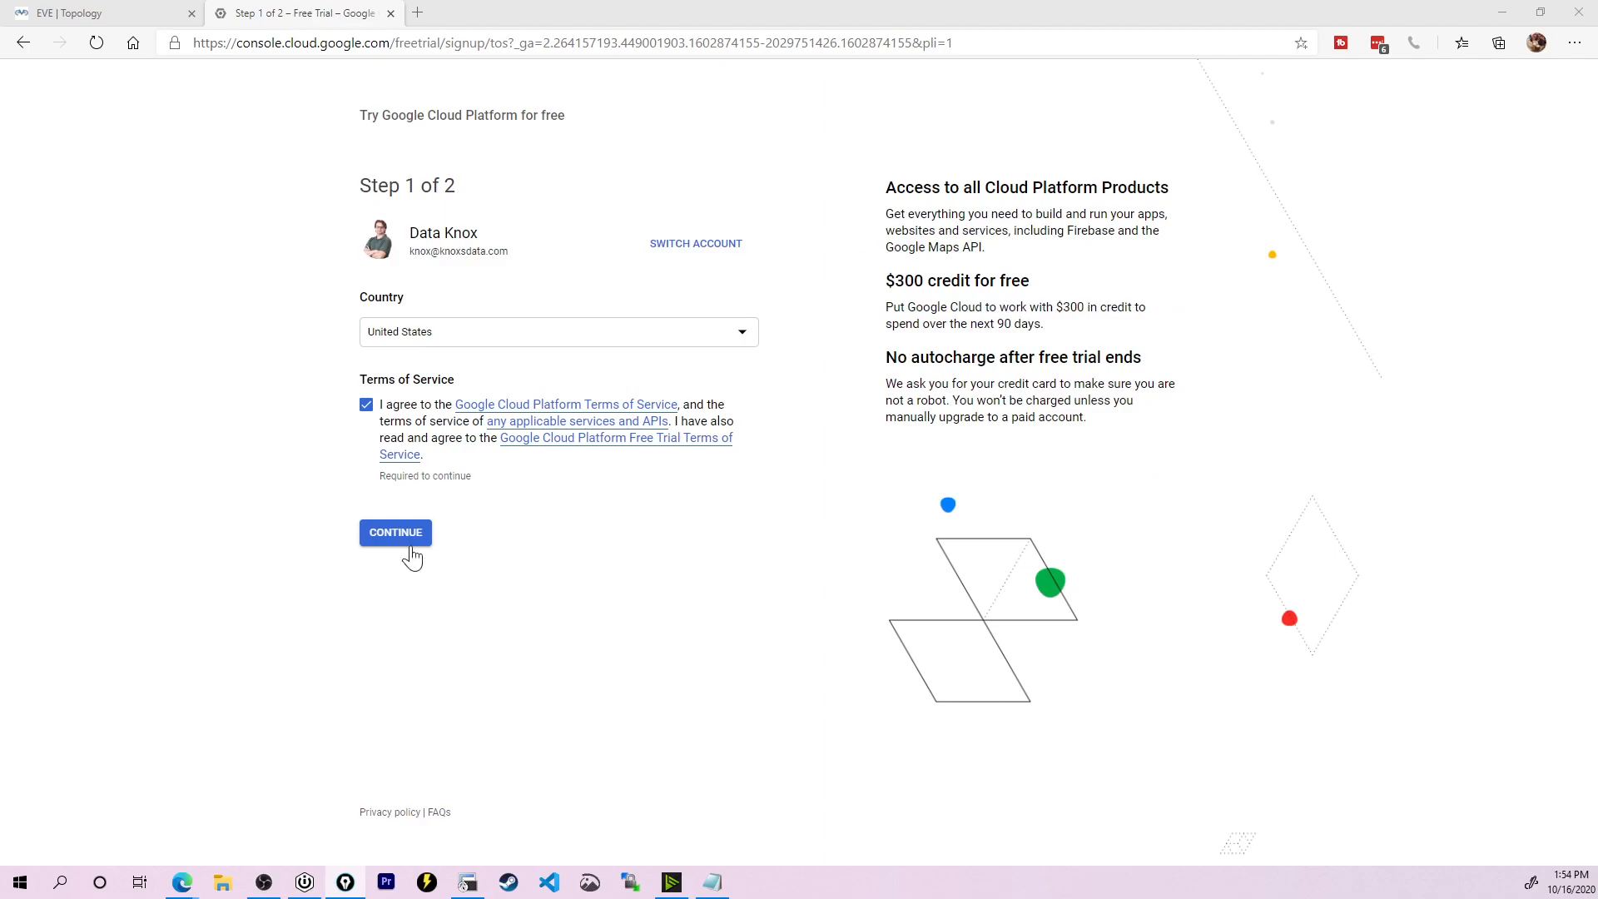
click(396, 533)
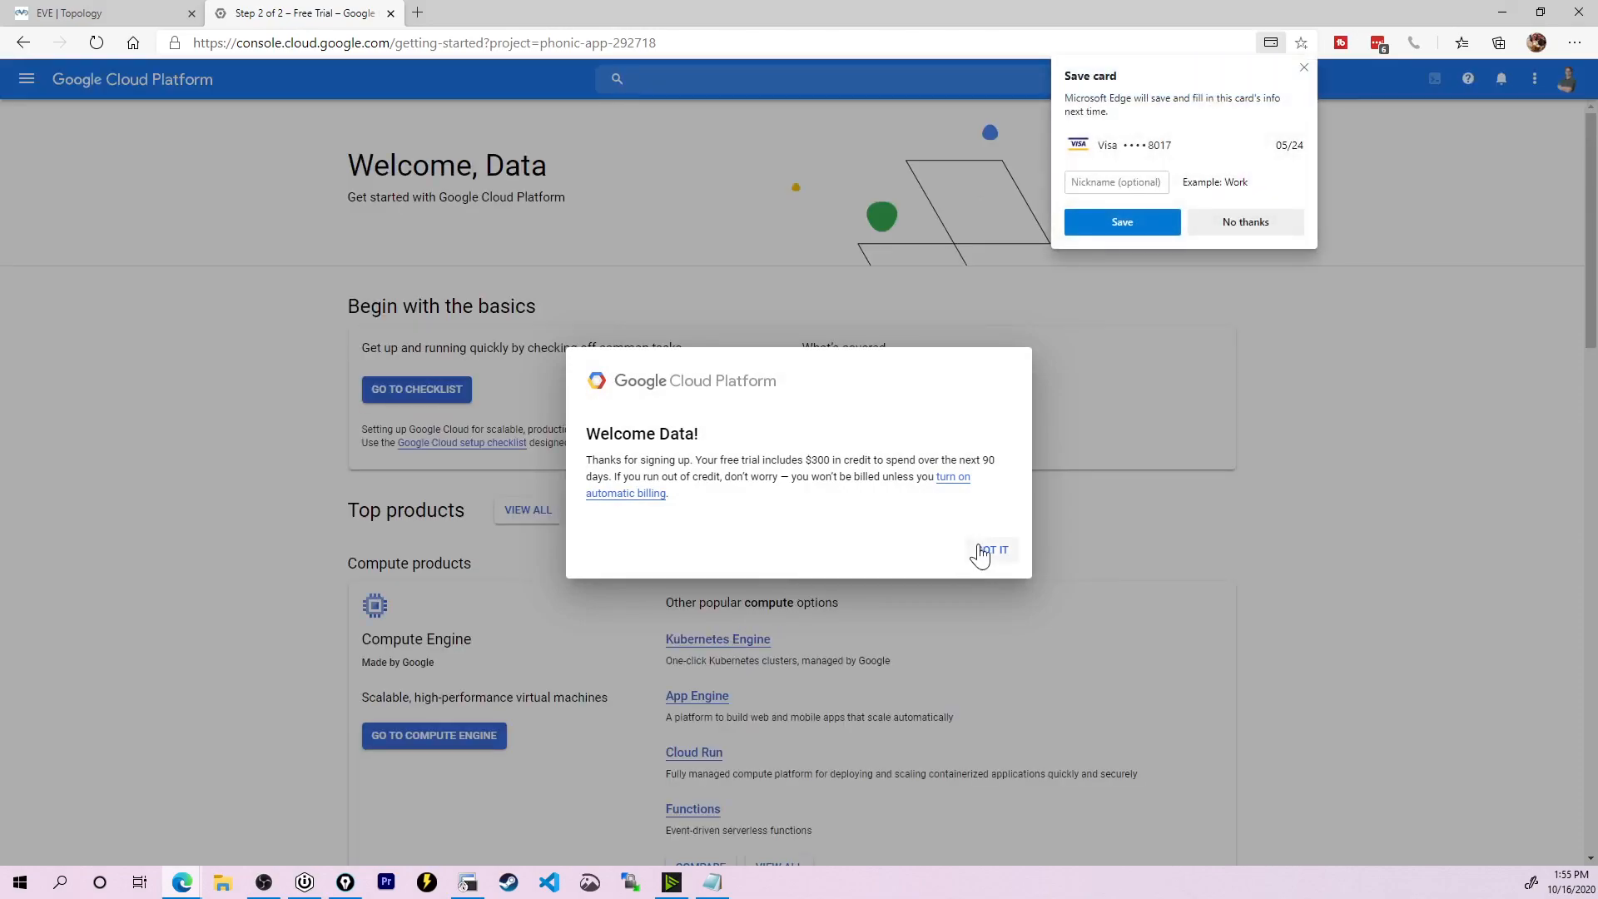
Step: Dismiss the welcome dialog with GOT IT to reach the My First Project dashboard
click(992, 550)
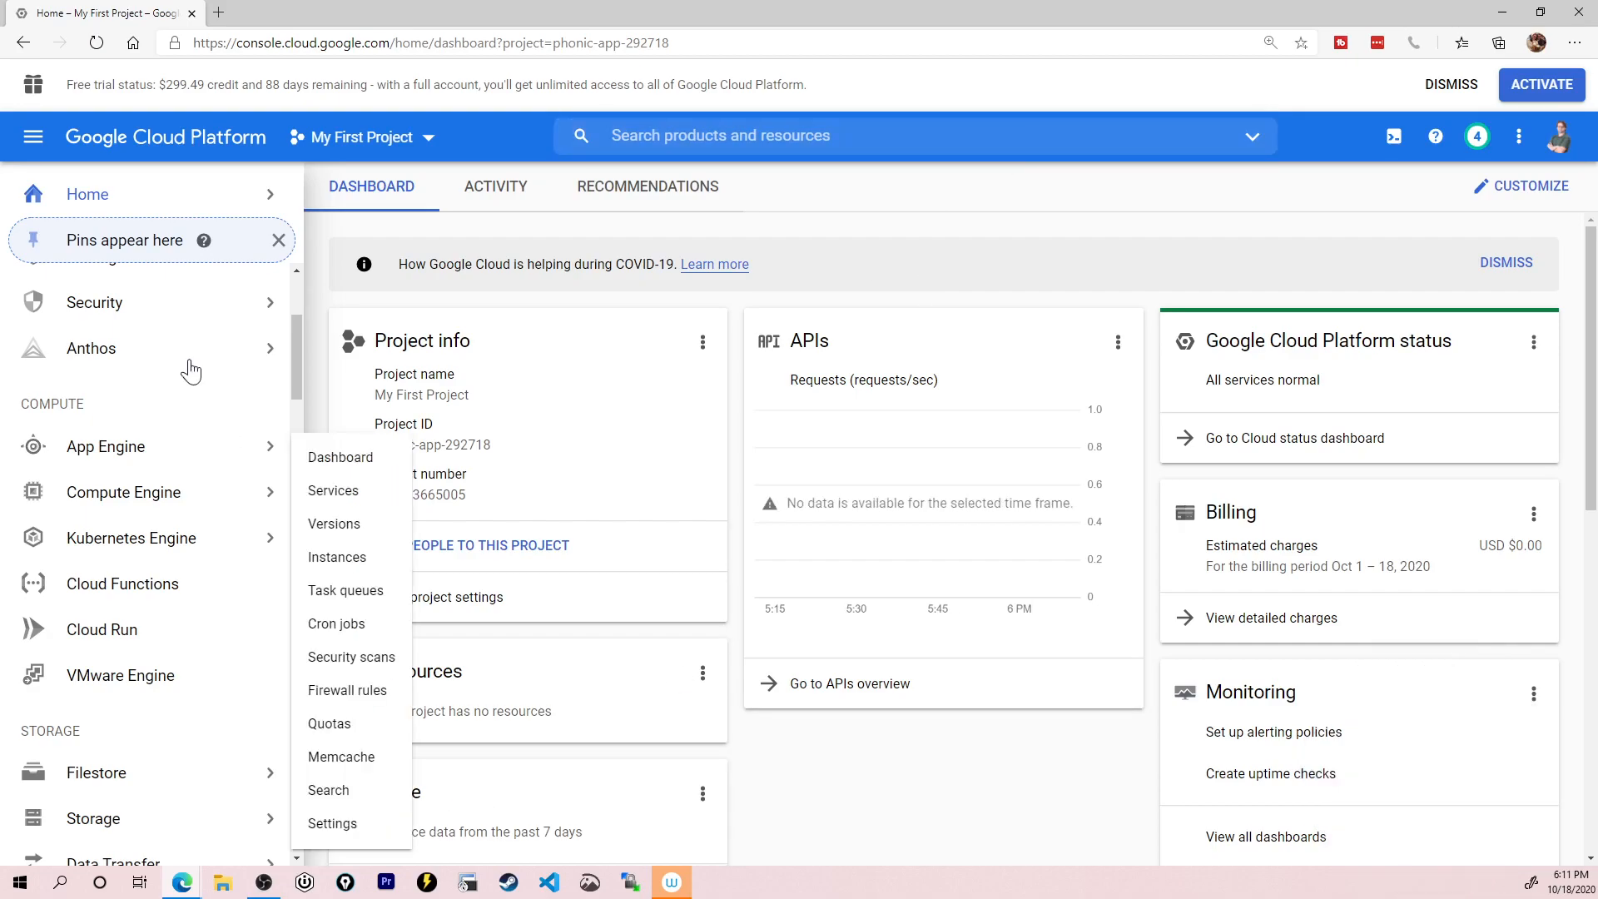
mouse_move(95, 302)
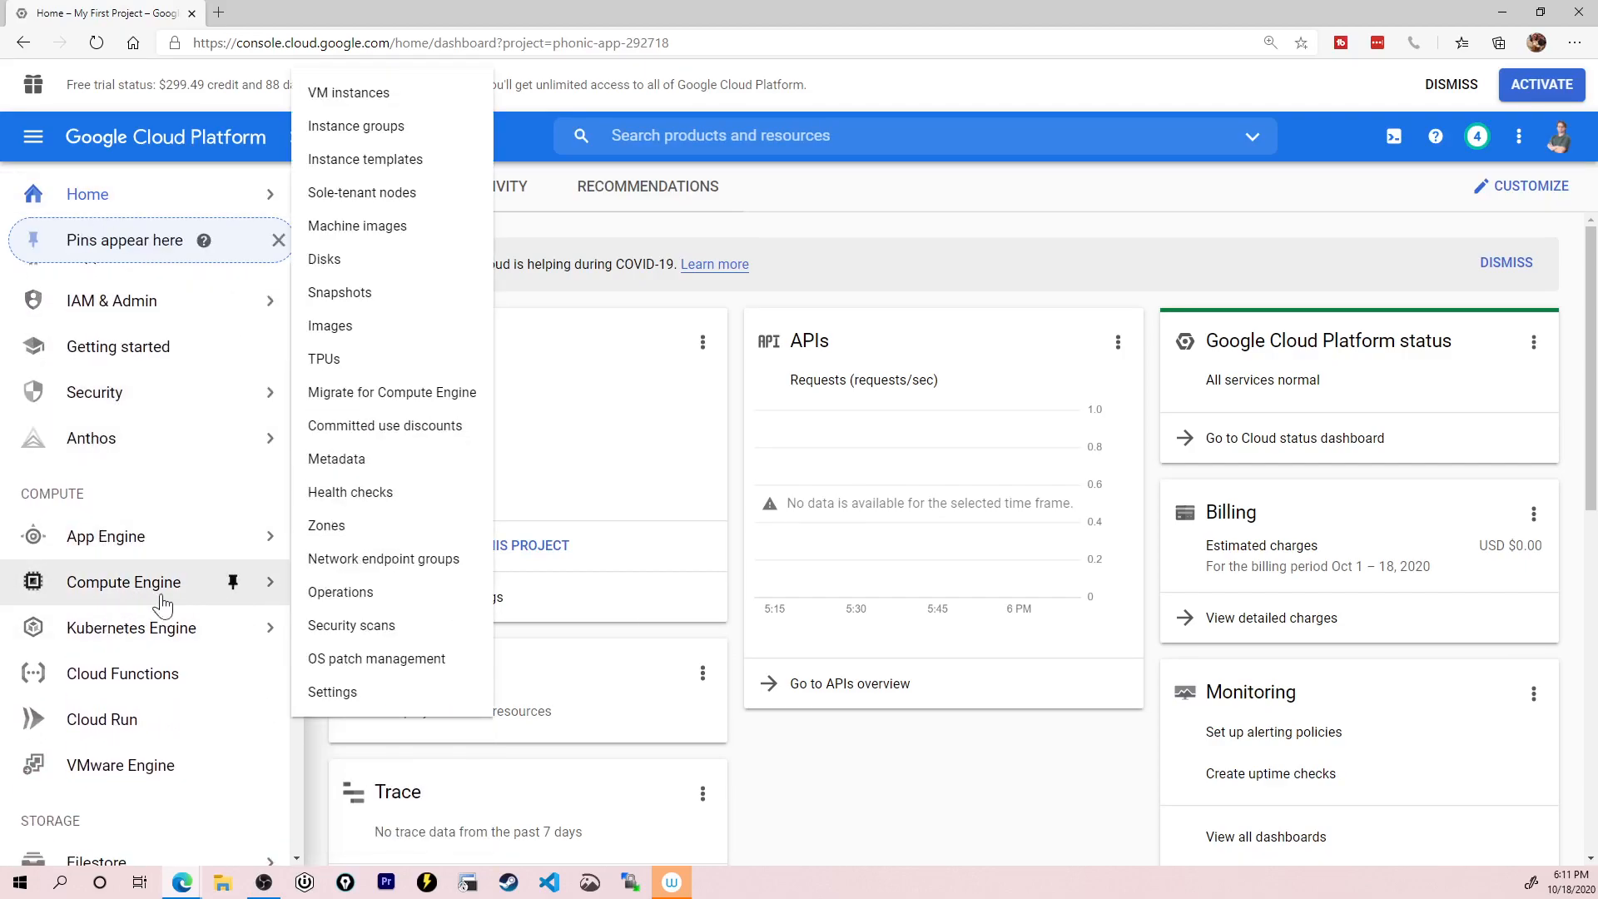
mouse_move(379, 103)
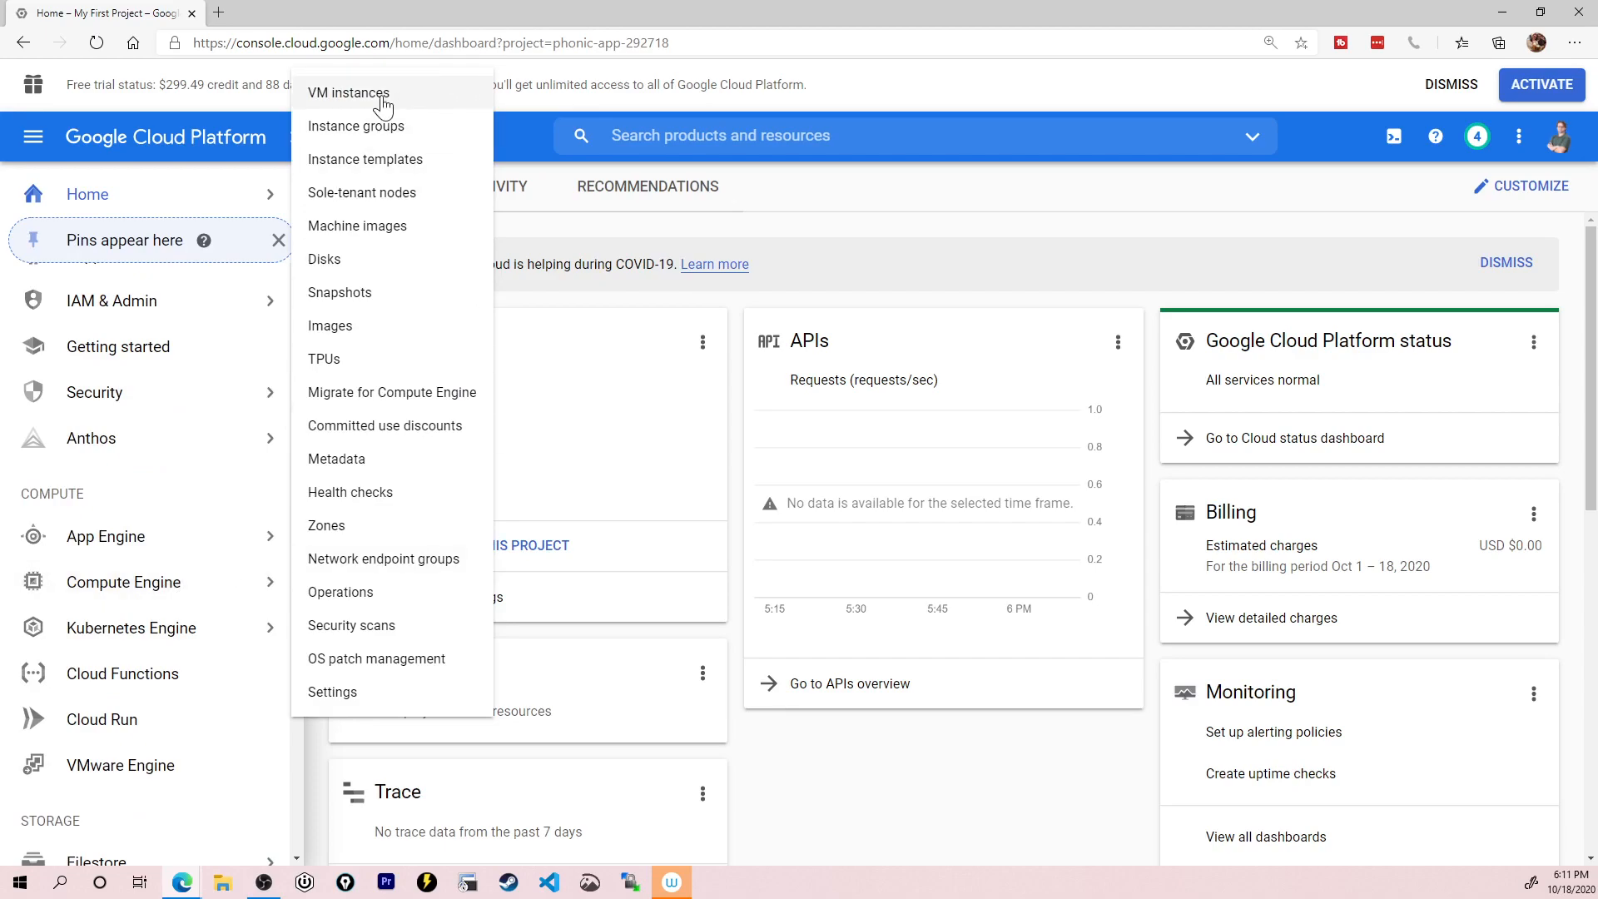
Step: Go to Compute Engine > VM instances, which lists no instances yet
click(348, 93)
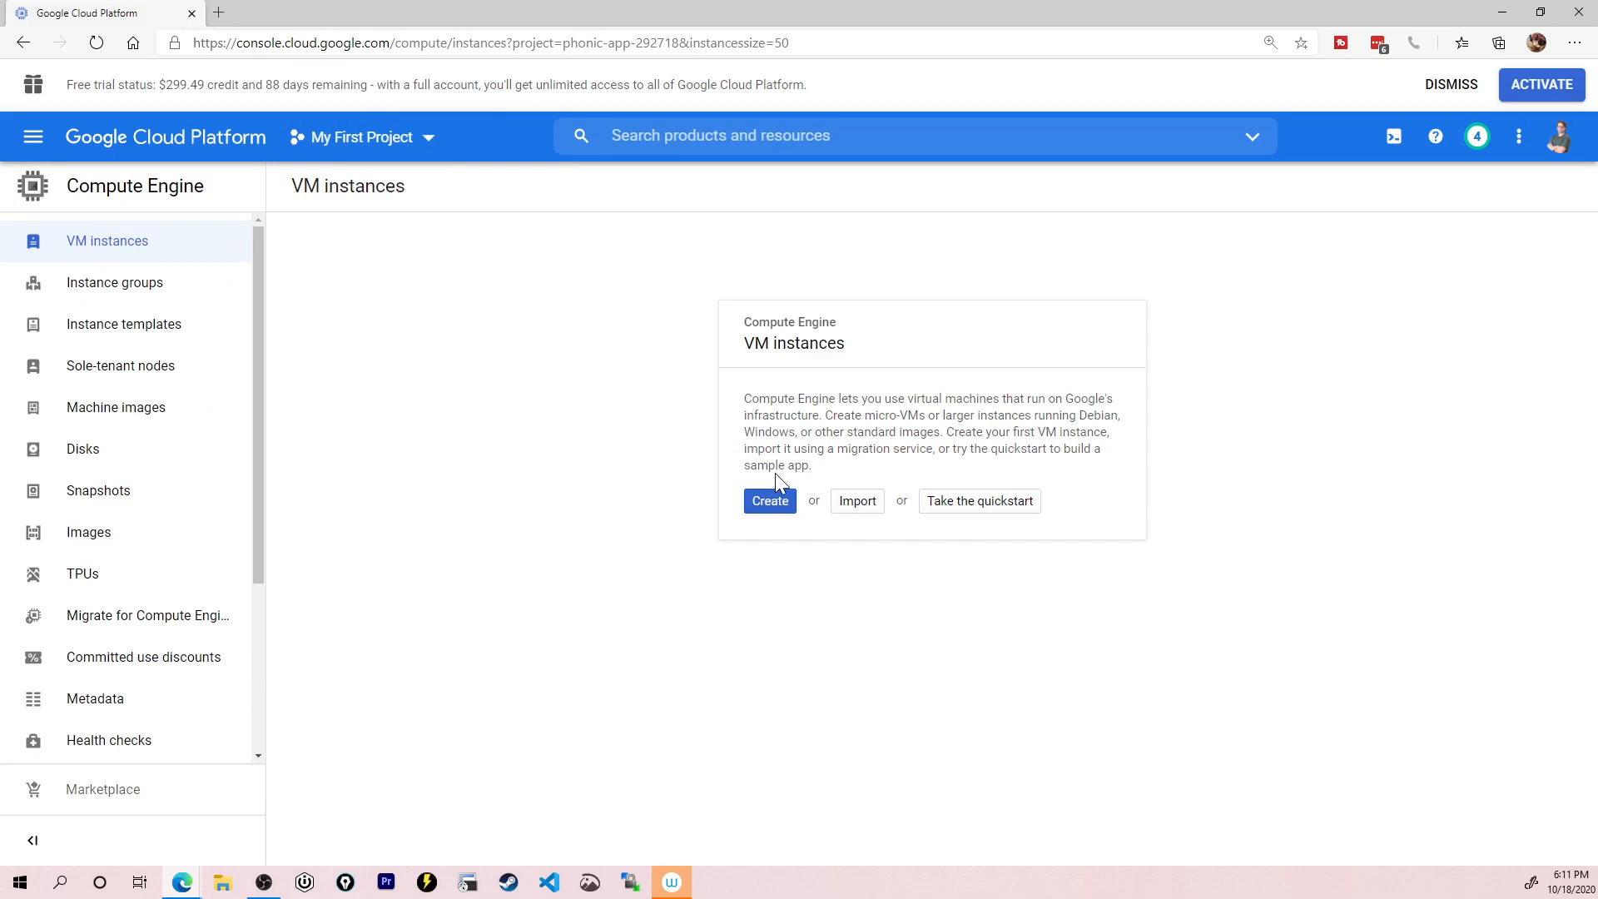
mouse_move(979, 381)
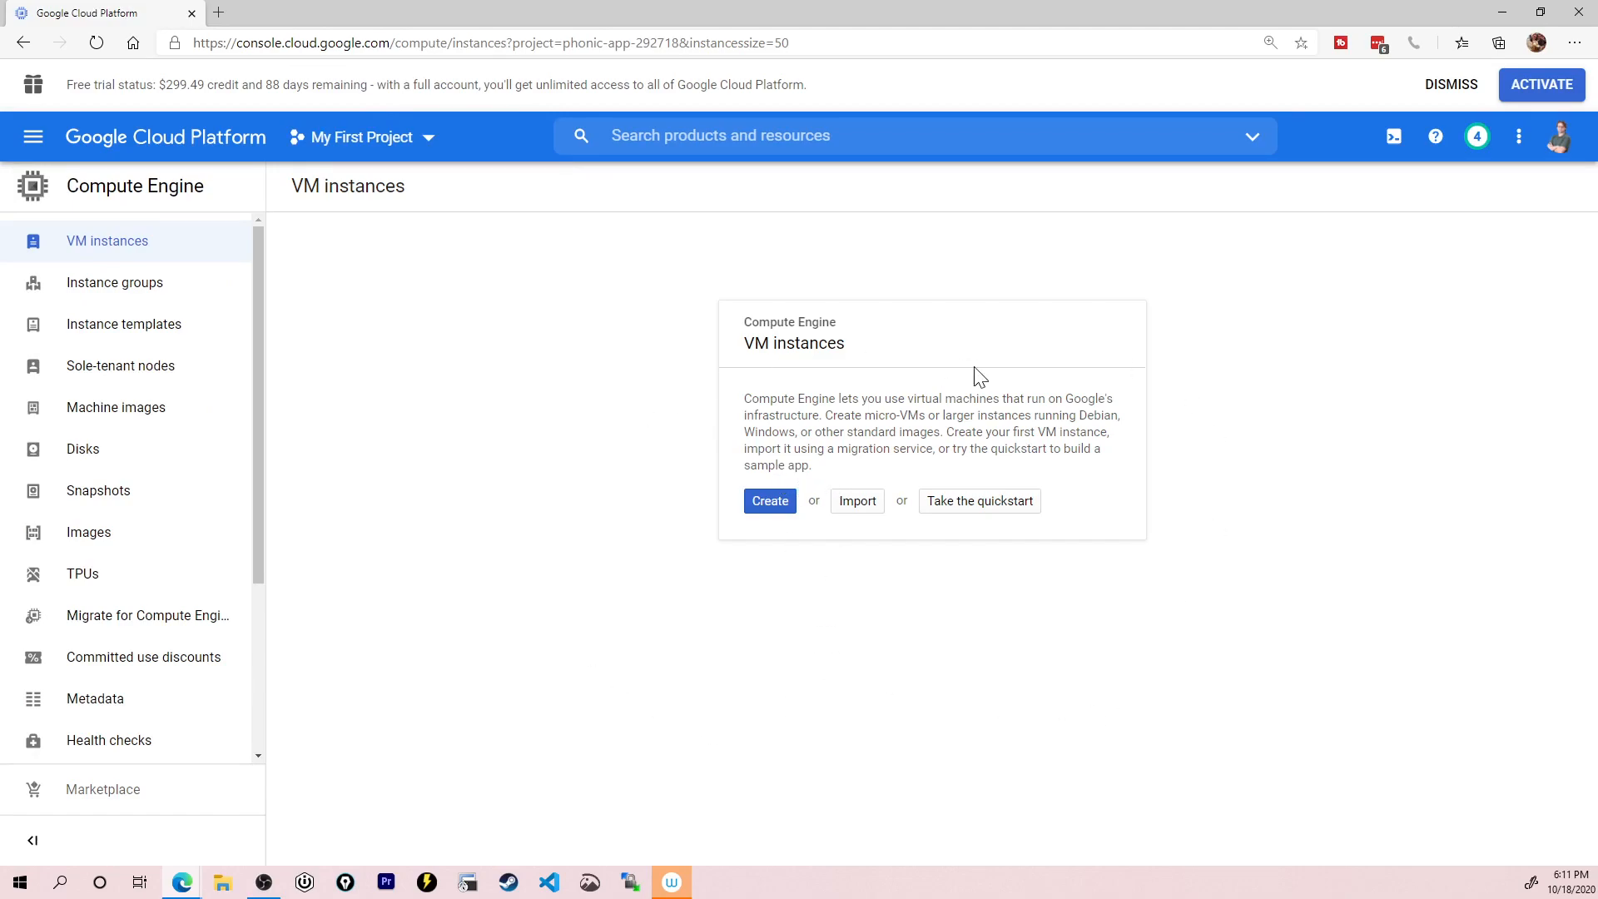
mouse_move(965, 405)
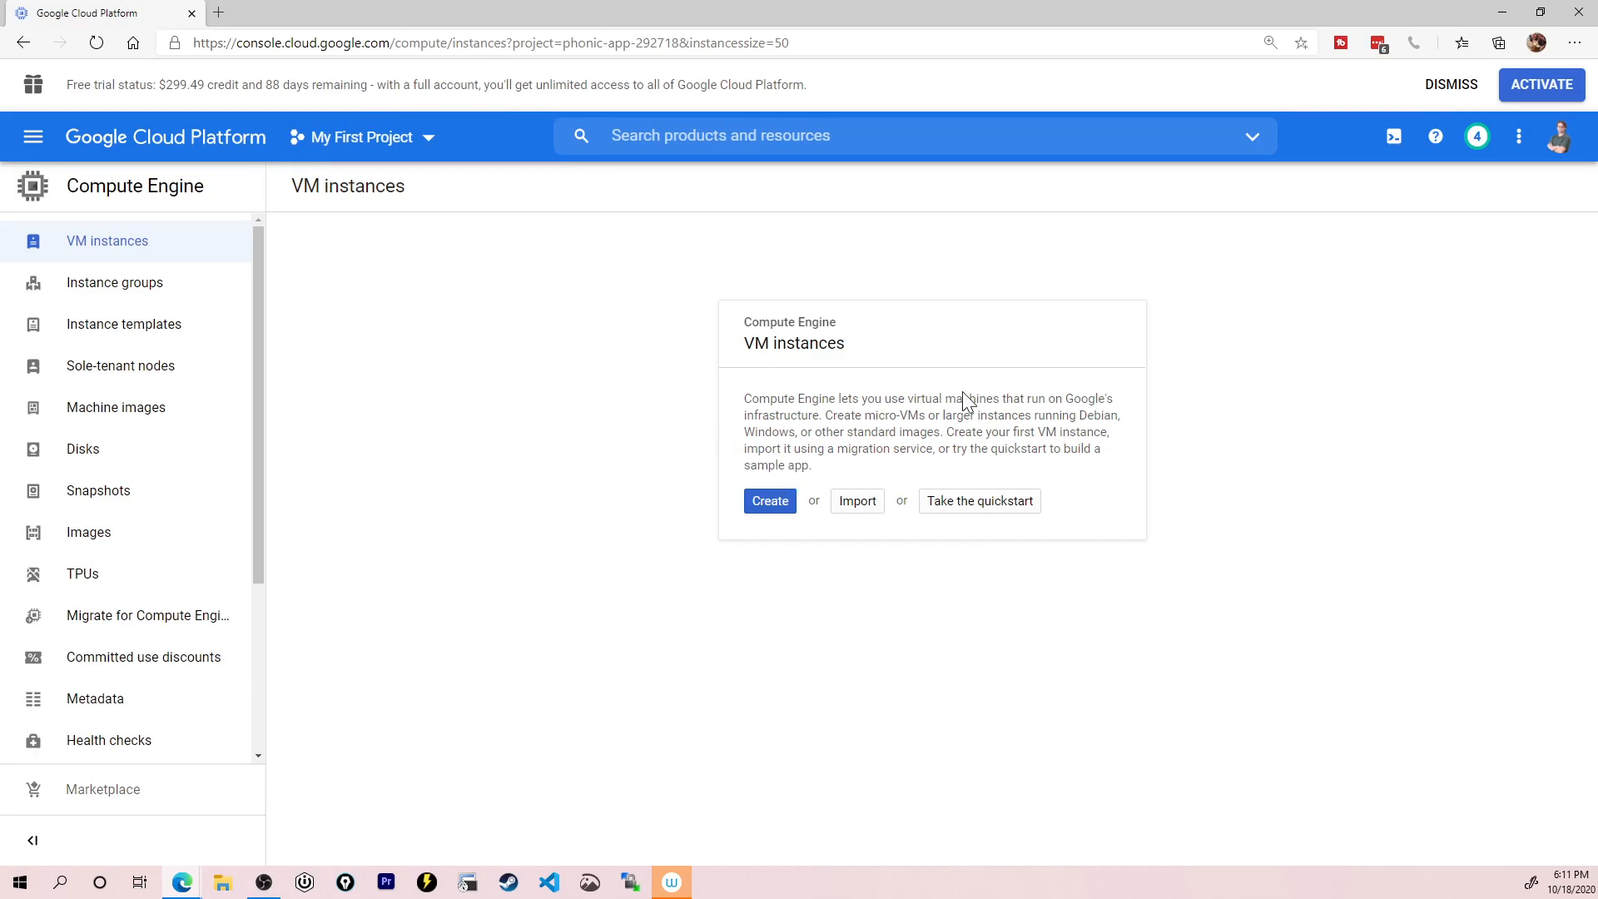
mouse_move(854, 516)
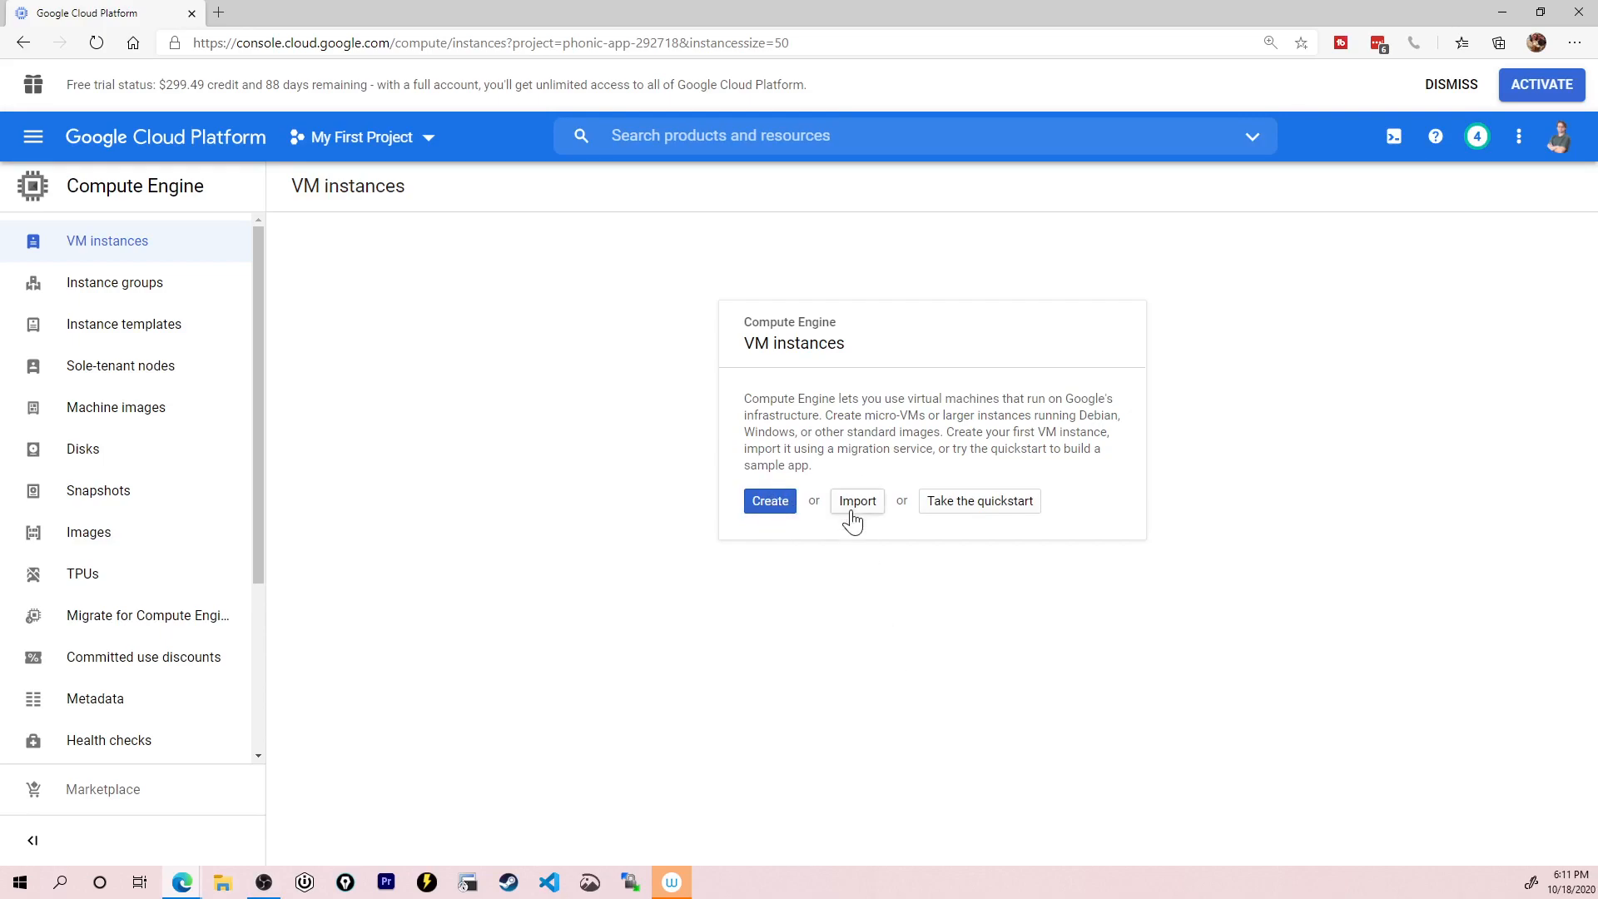
mouse_move(1232, 339)
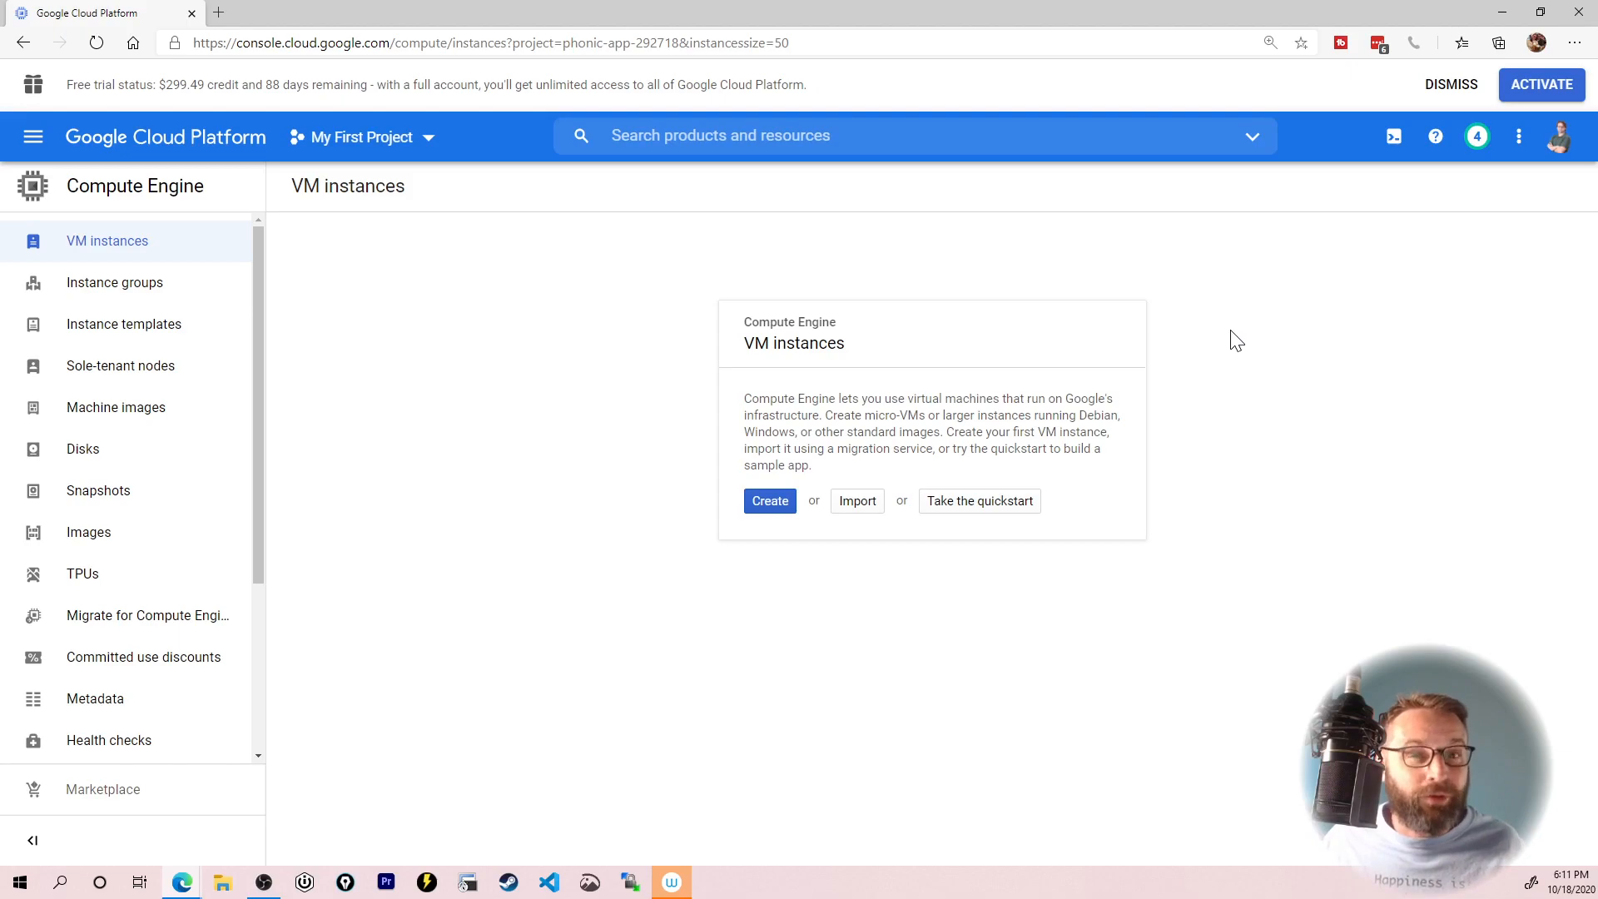
mouse_move(1393, 136)
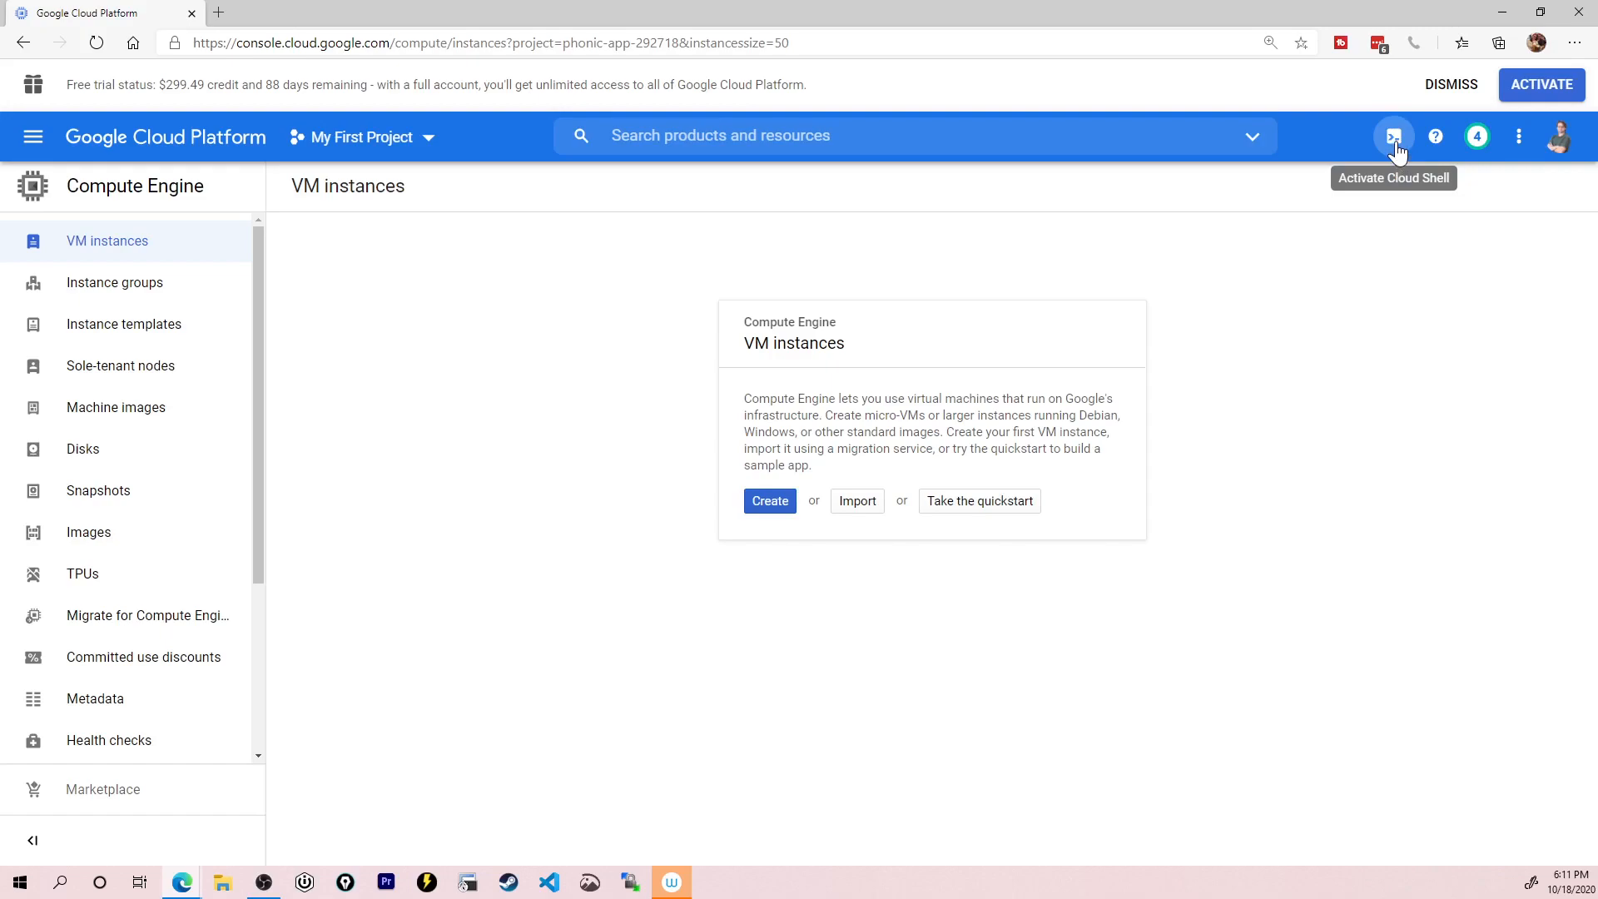
Step: In Cloud Shell, run gcloud compute images create nested-ubuntu-bionic from ubuntu-1804-lts with the enable-vmx licence
click(1393, 137)
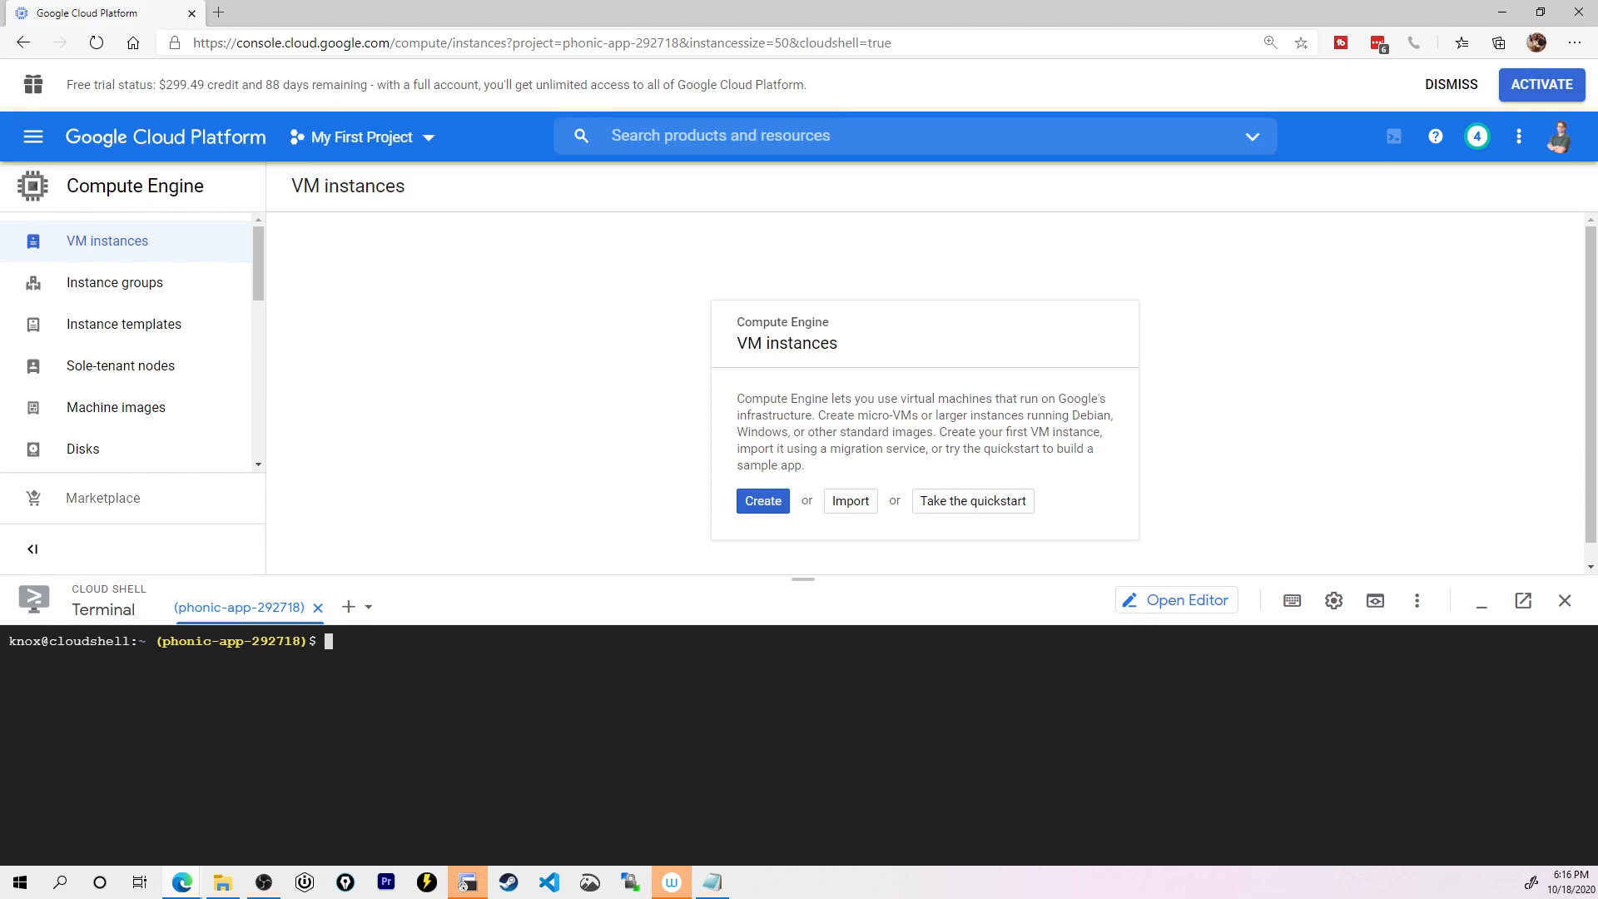
text(gcloud compute images create nested-ubuntu-bionic --source-image-family=ubuntu-1804-lts --source-image-project=ubuntu-os-cloud --licenses https://www.googleapis.com/compute/v1/projects/vm-options/global/licenses/enable-vmx)
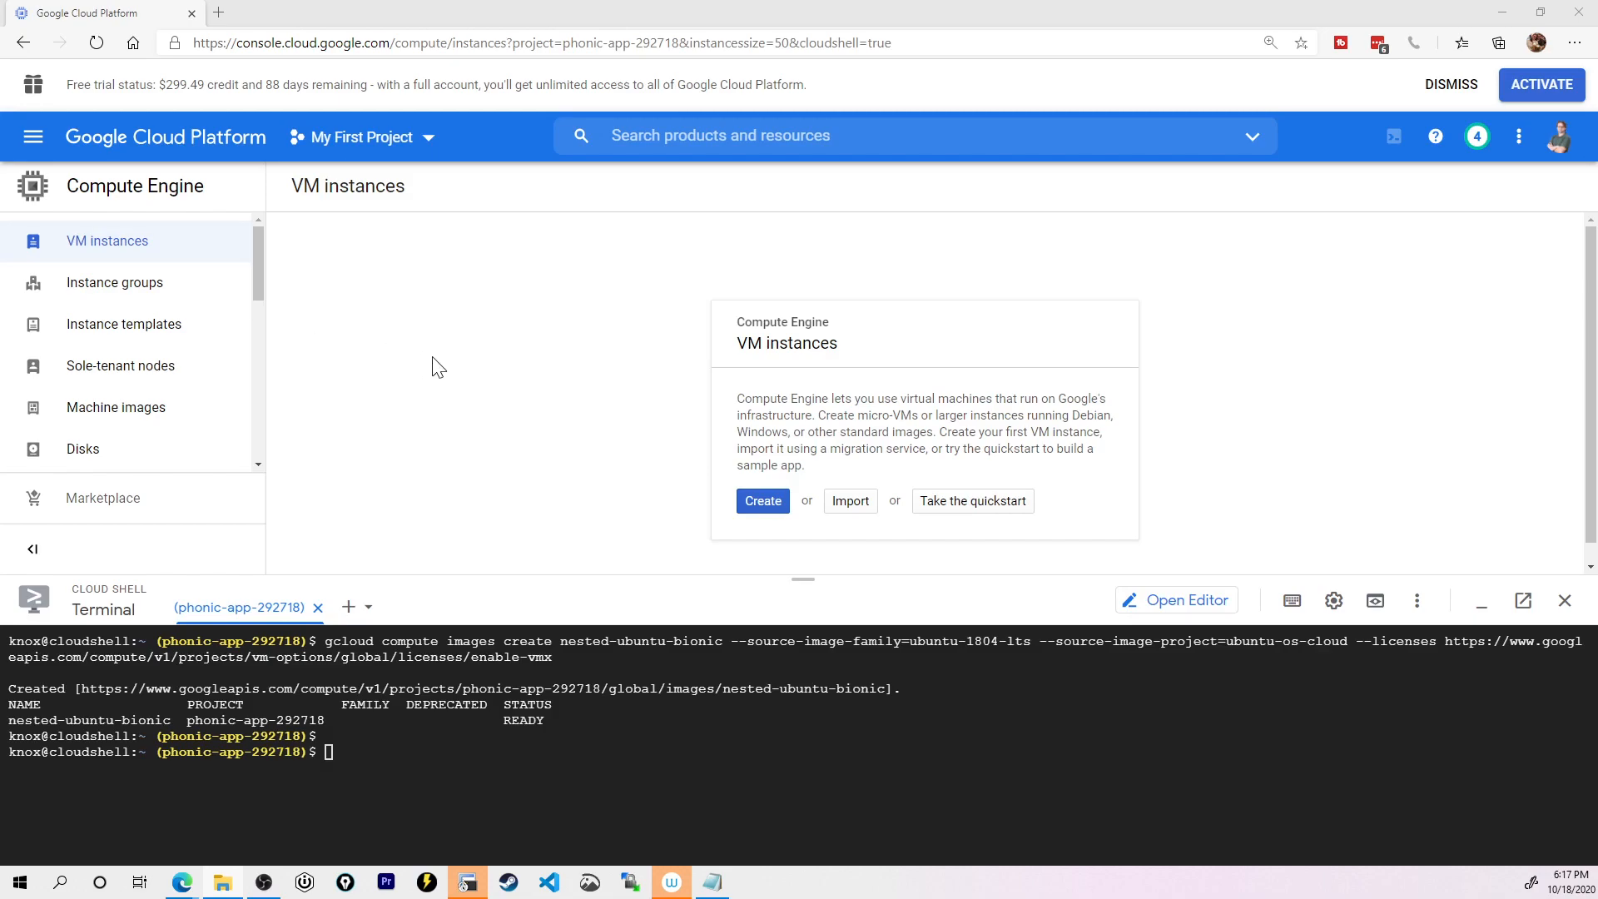
mouse_move(1565, 566)
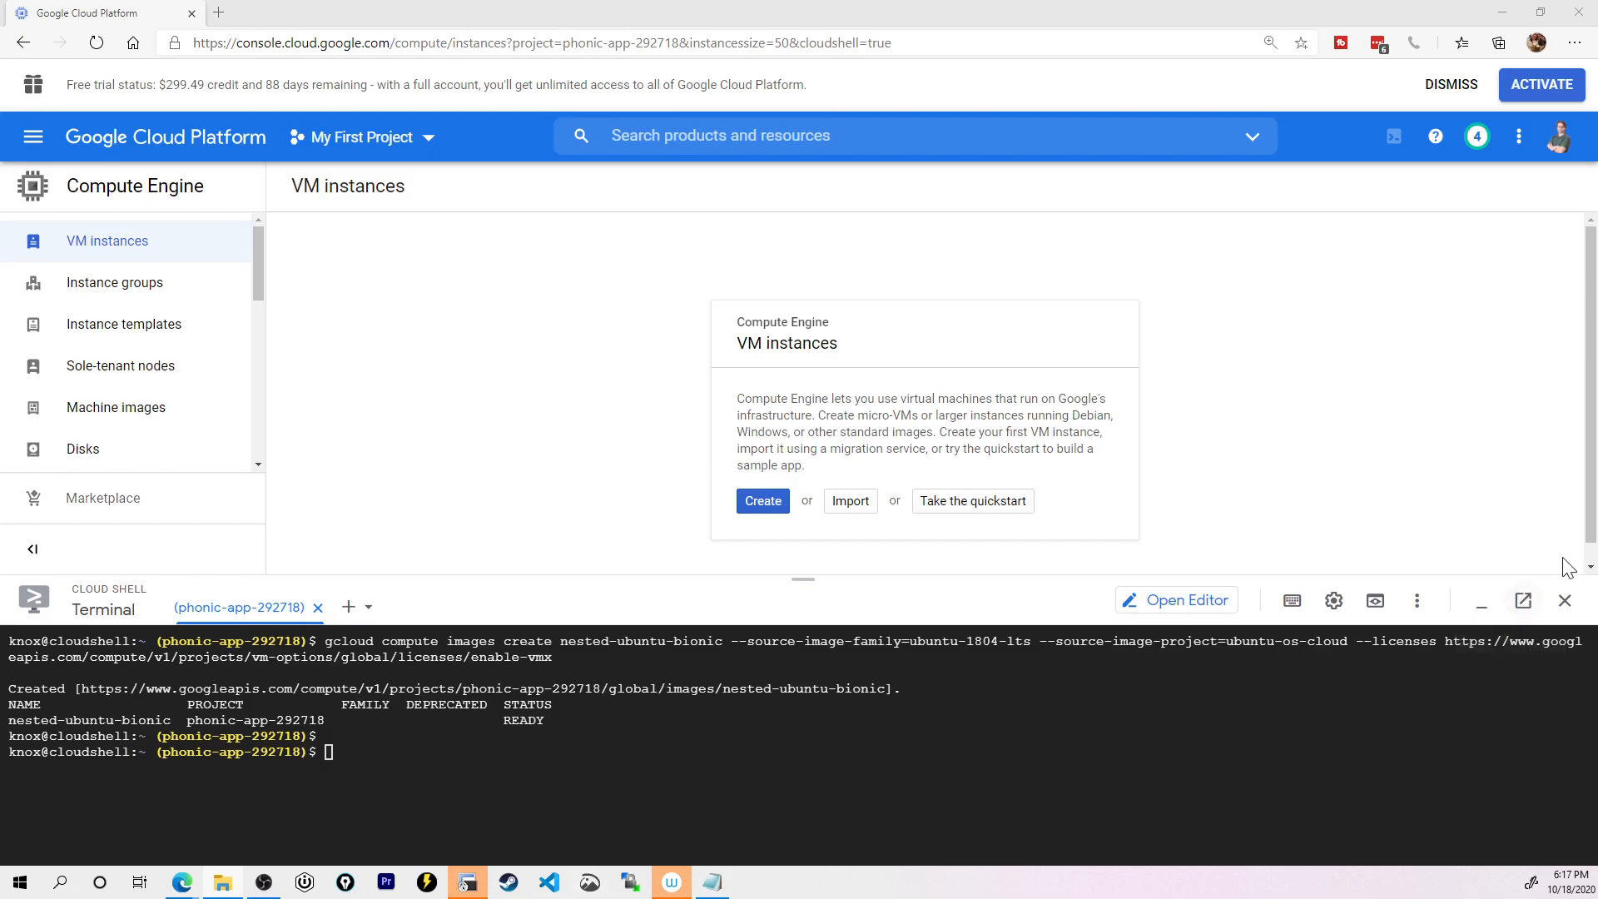
Step: Close Cloud Shell and start a new VM instance, replacing the default name with evengpro
click(1565, 600)
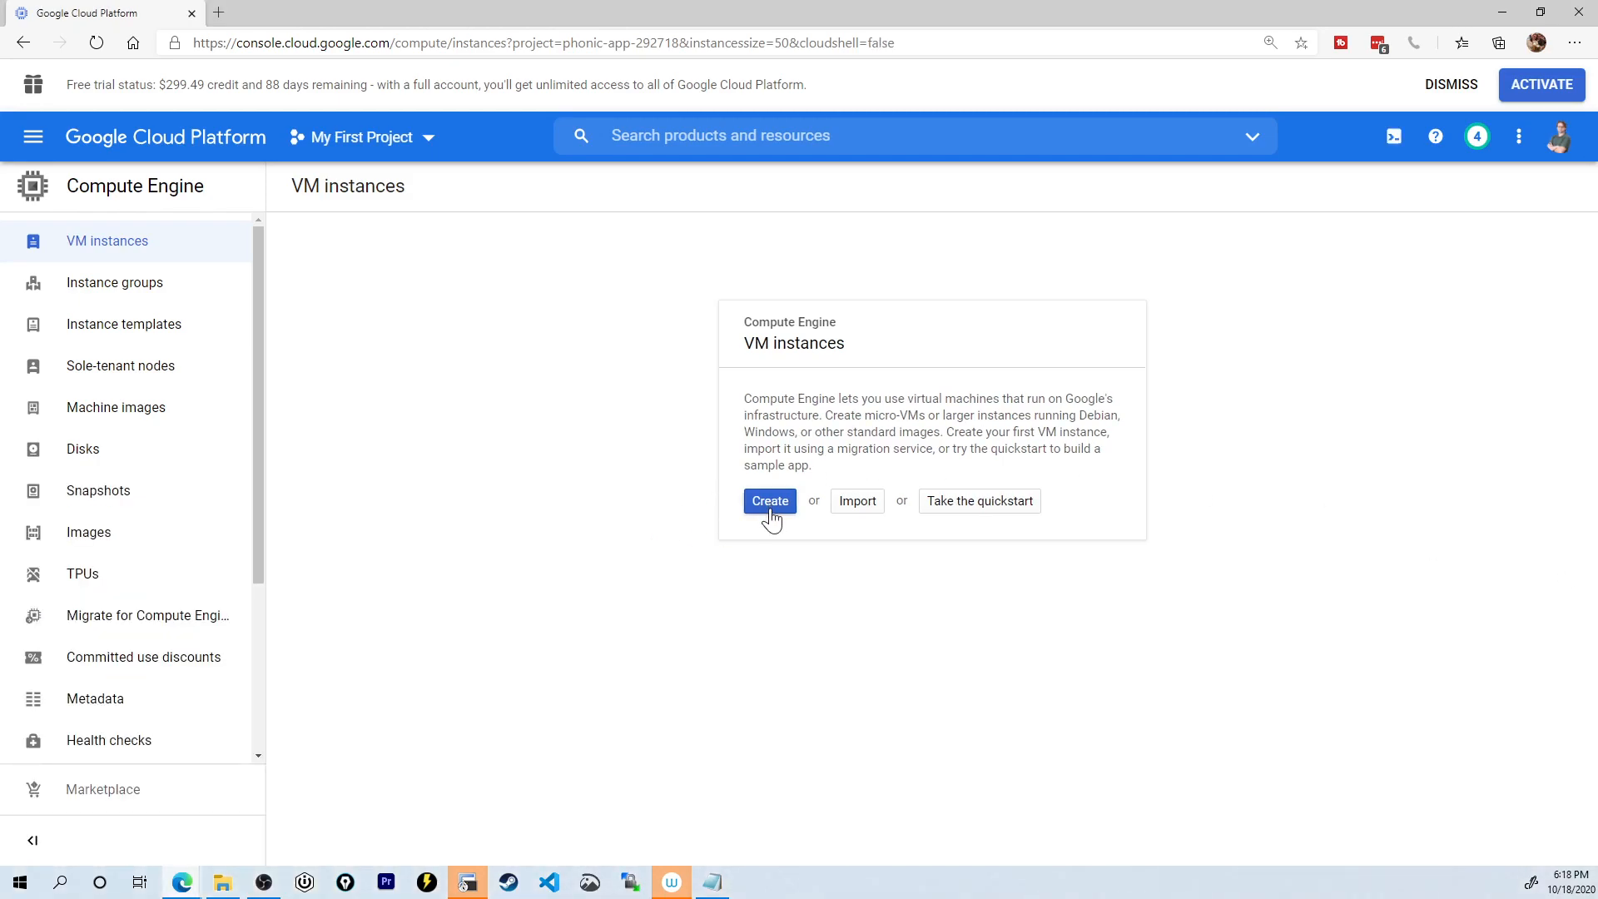
mouse_move(684, 869)
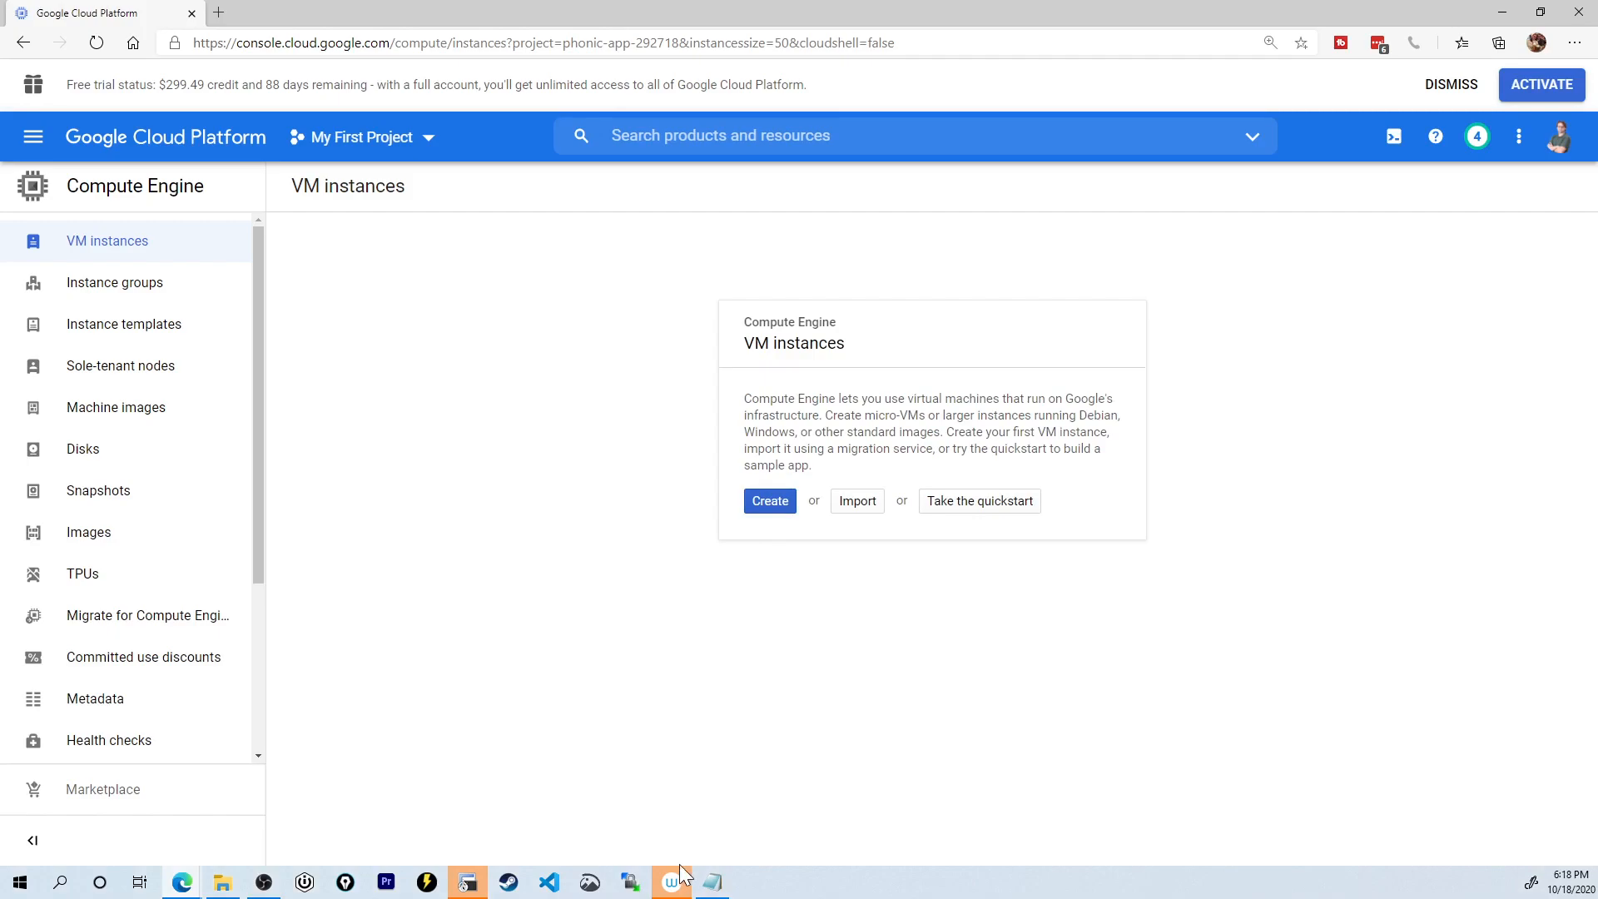
click(769, 501)
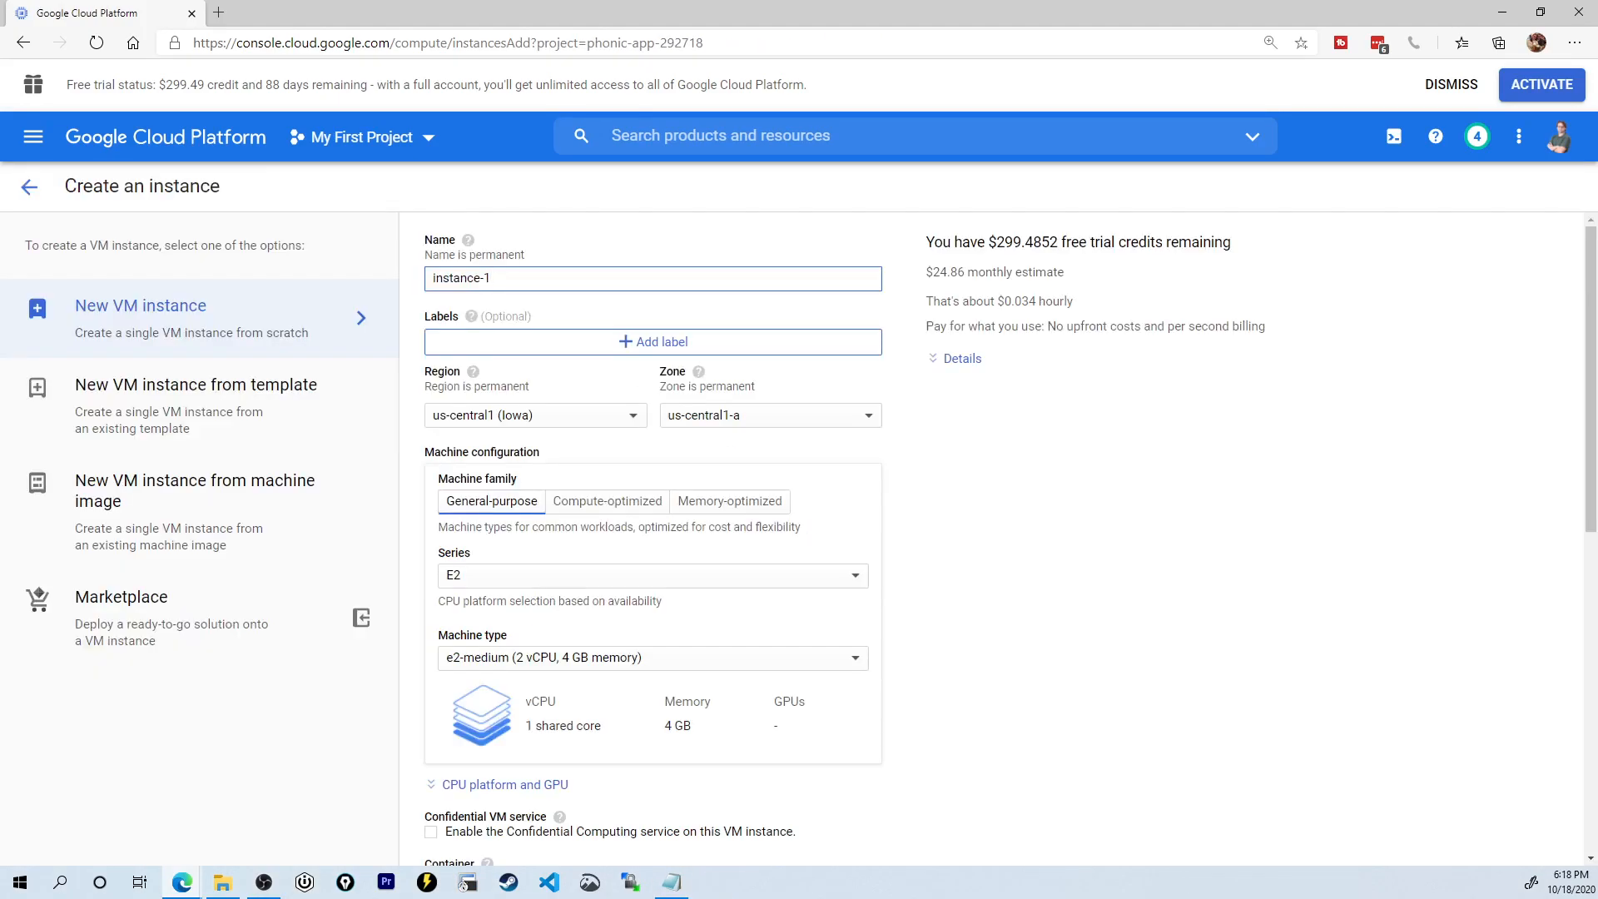
double_click(458, 278)
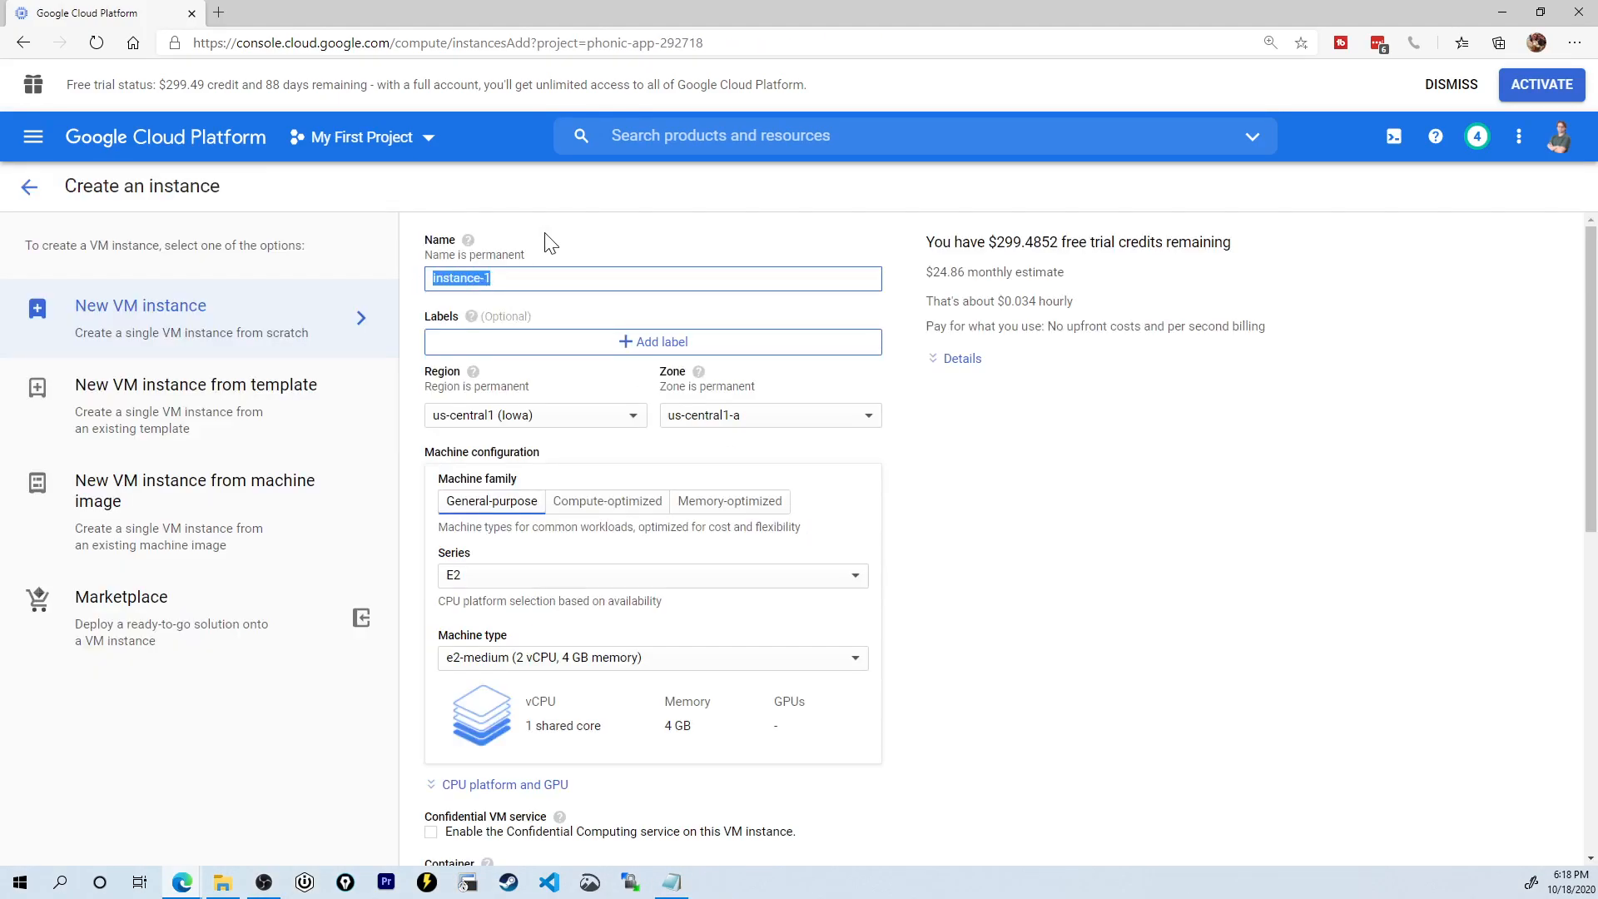
text(evengpro)
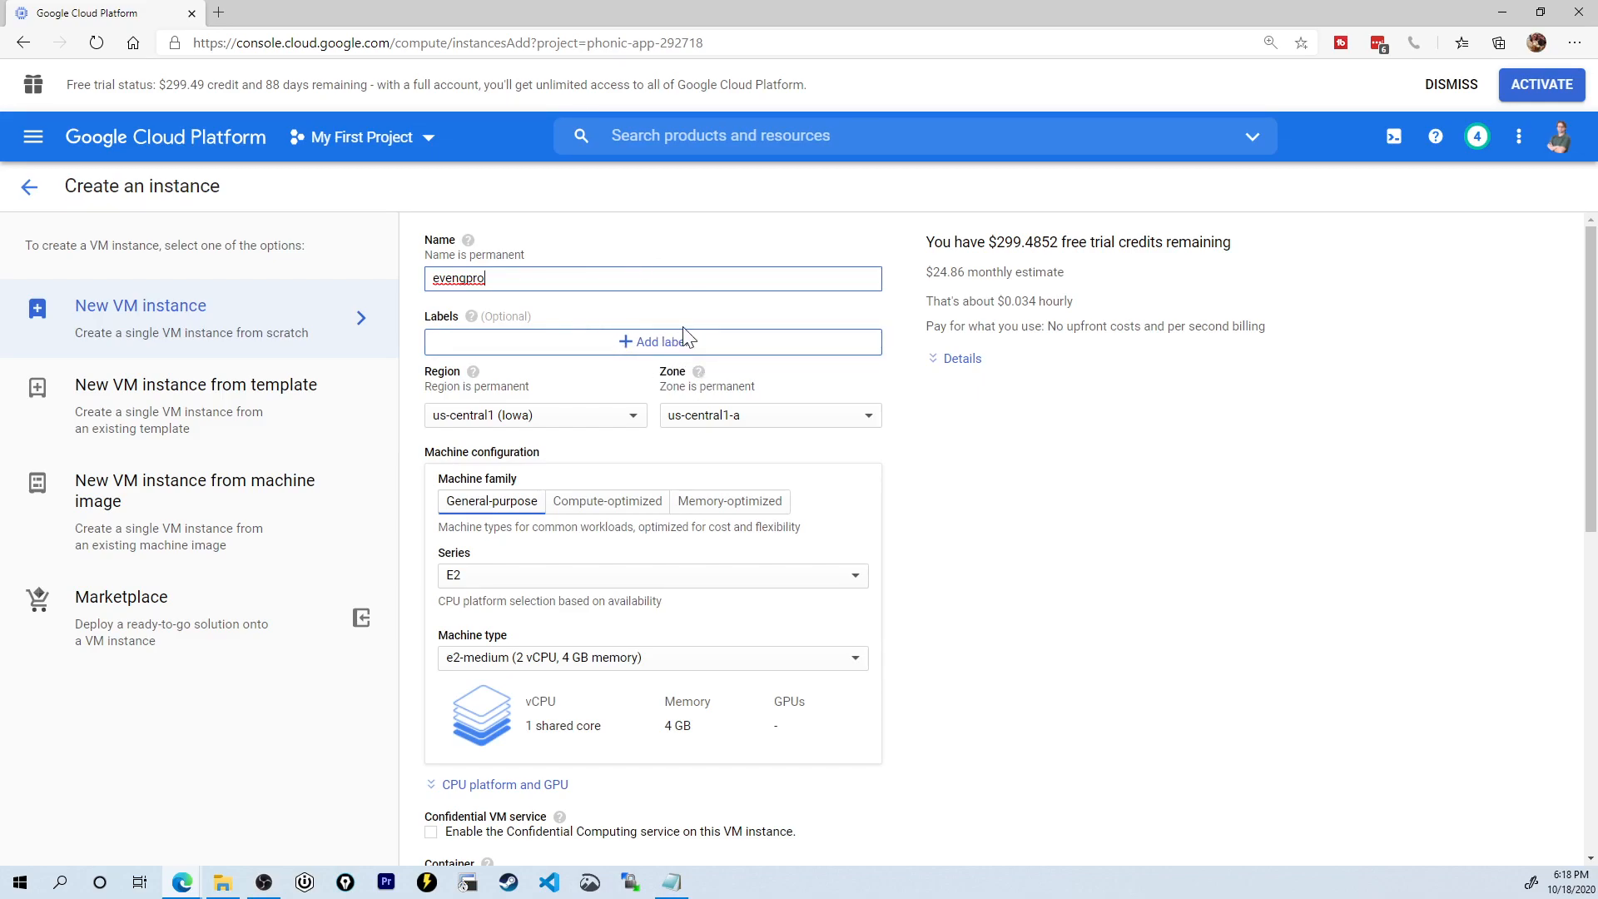
Step: Choose the instance region from the Region dropdown, giving zone us-east1-b
click(536, 416)
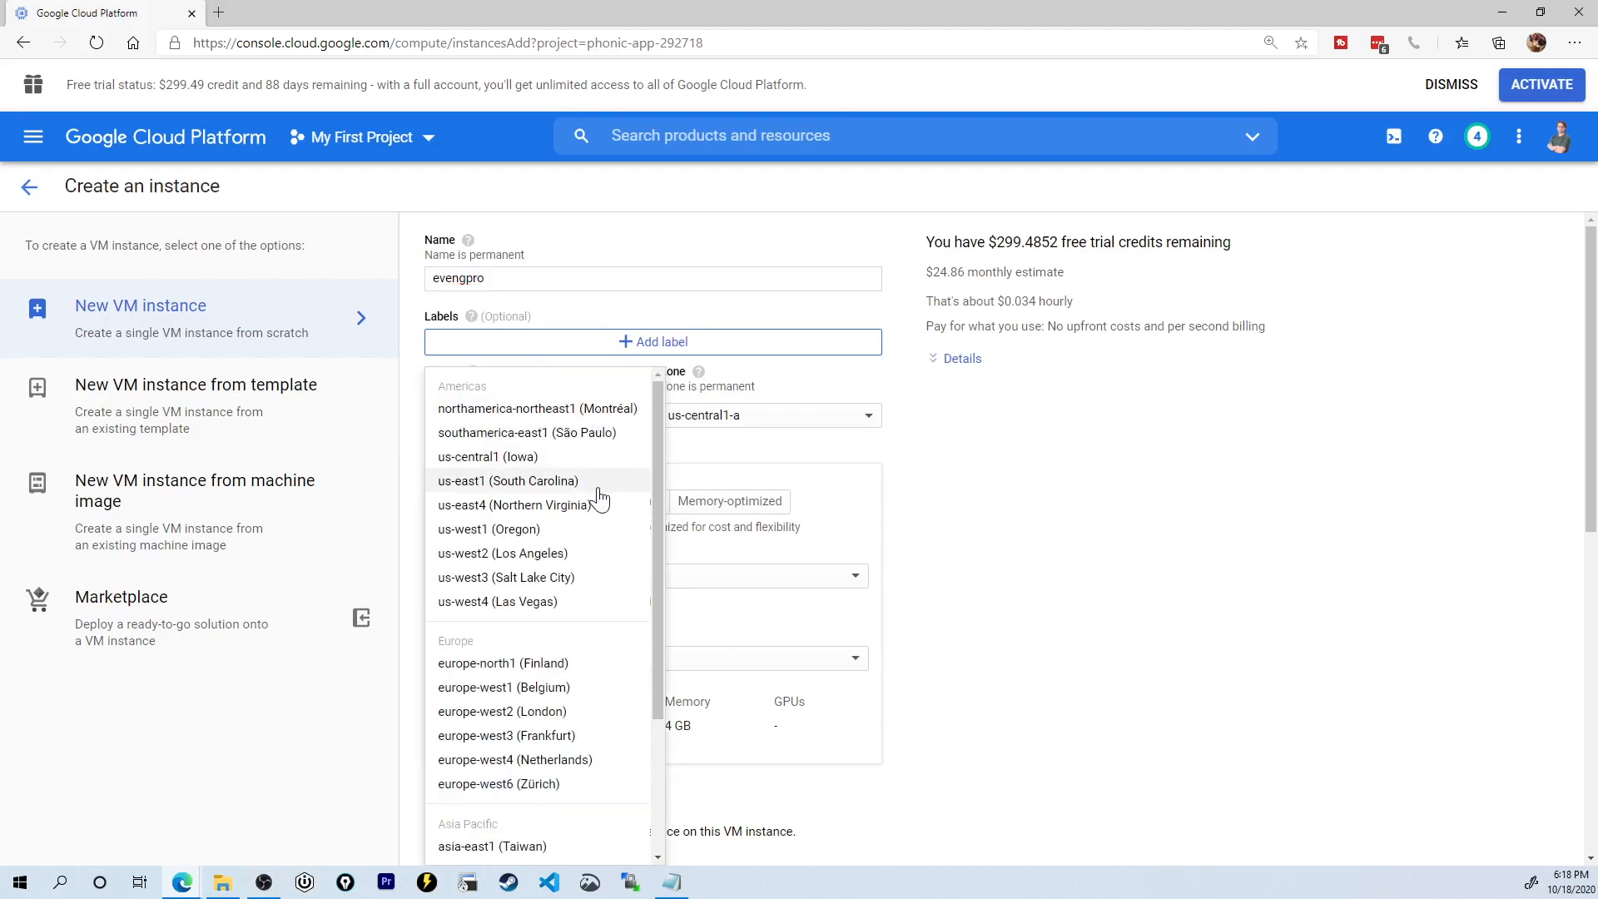
mouse_move(560, 470)
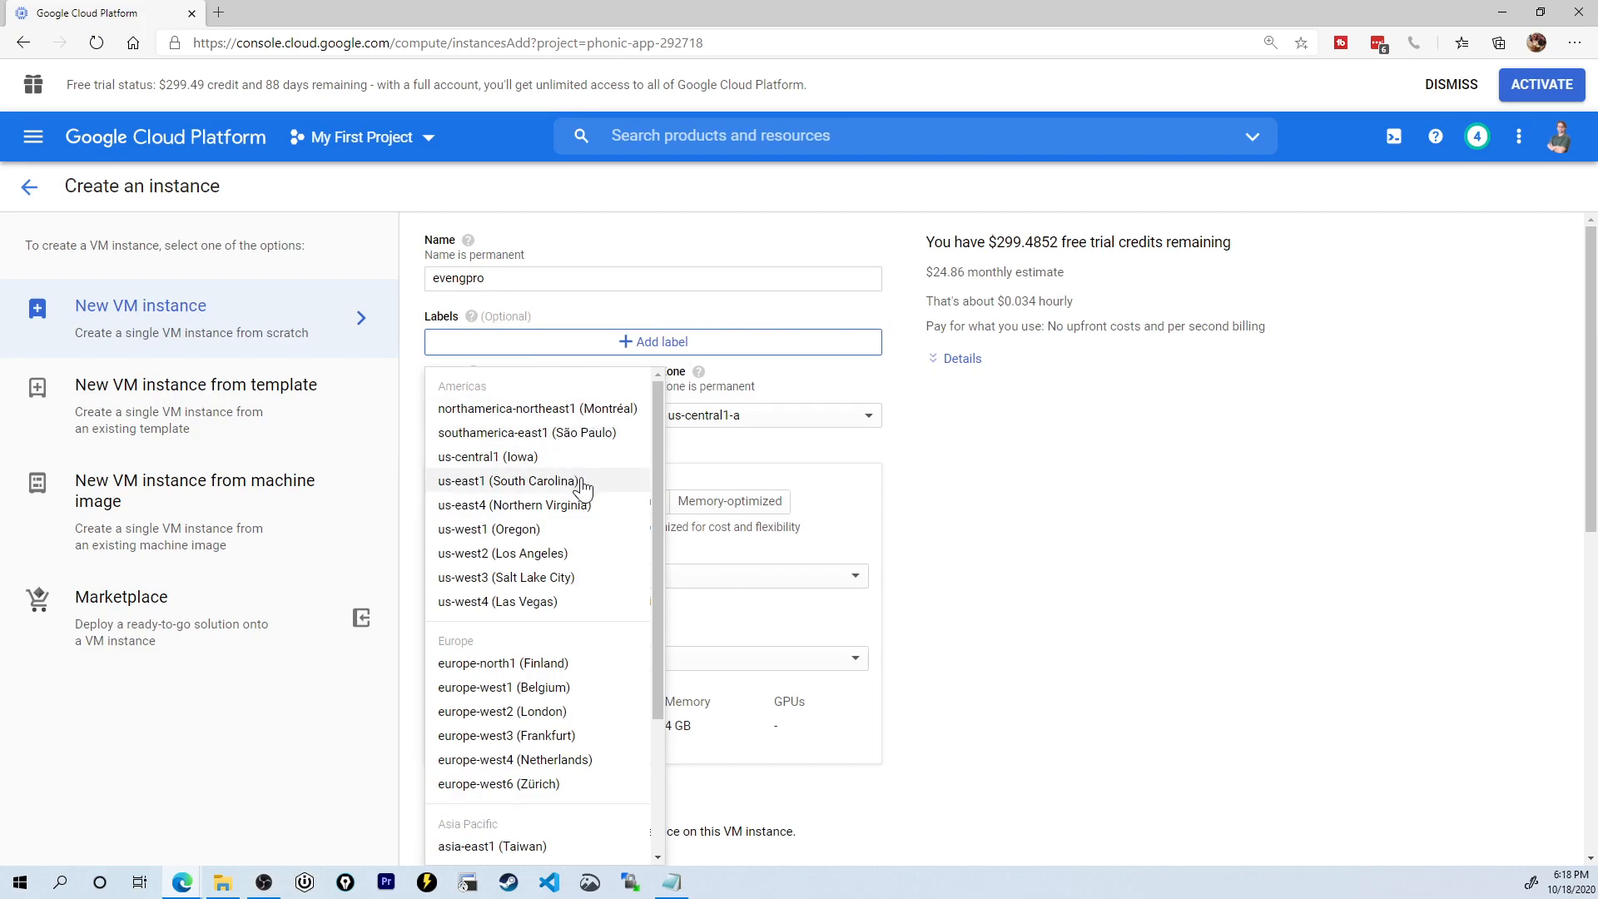
mouse_move(540, 603)
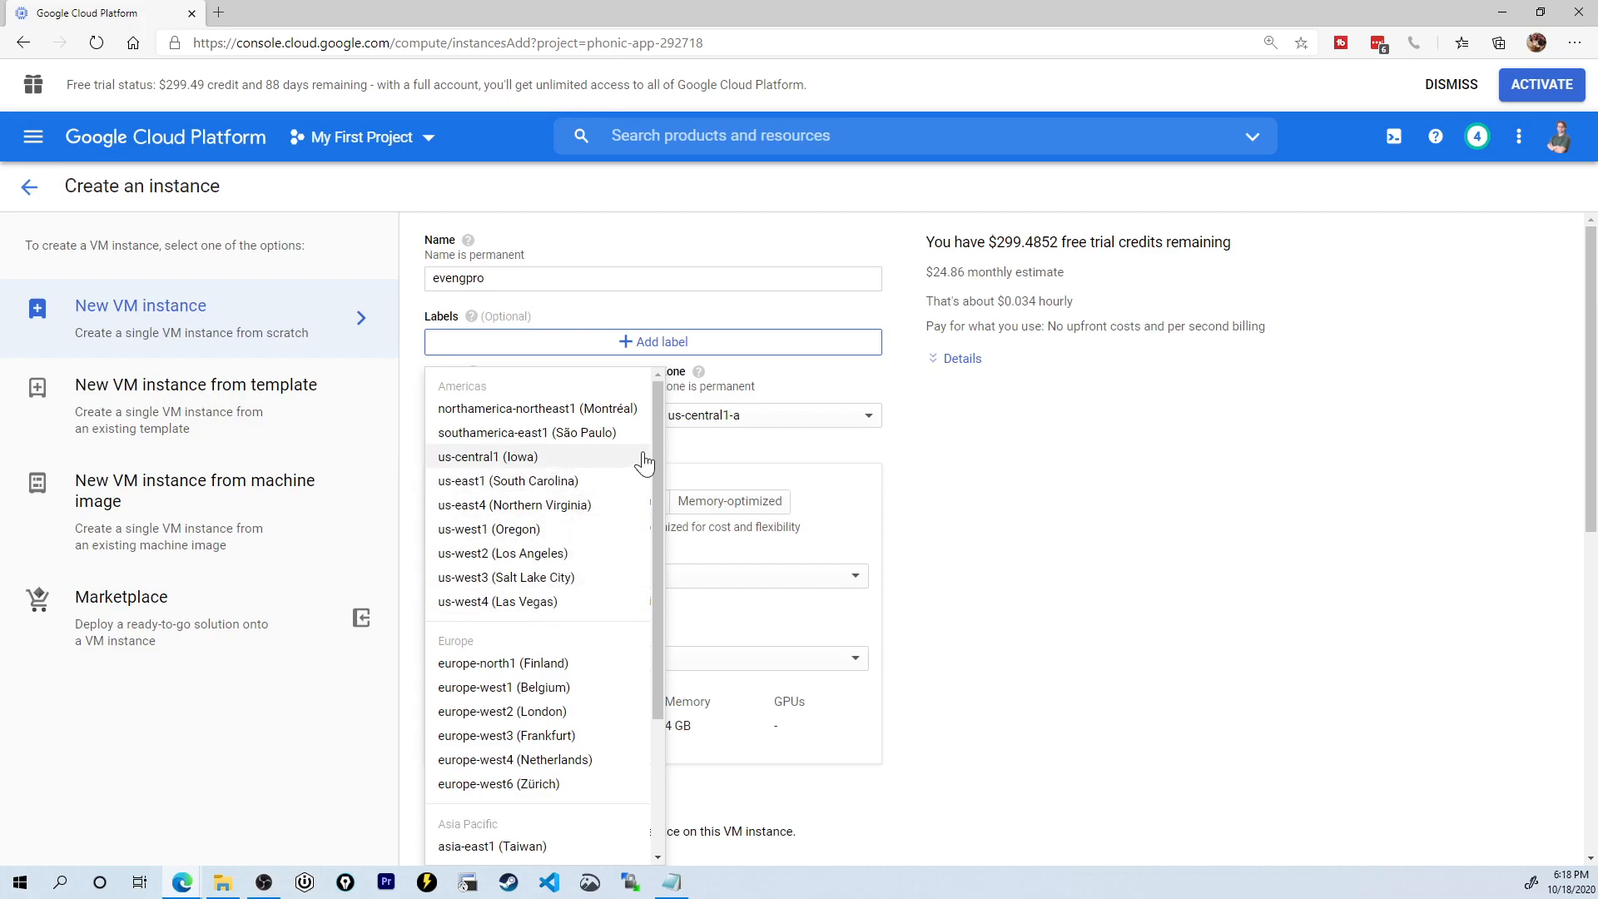
click(486, 456)
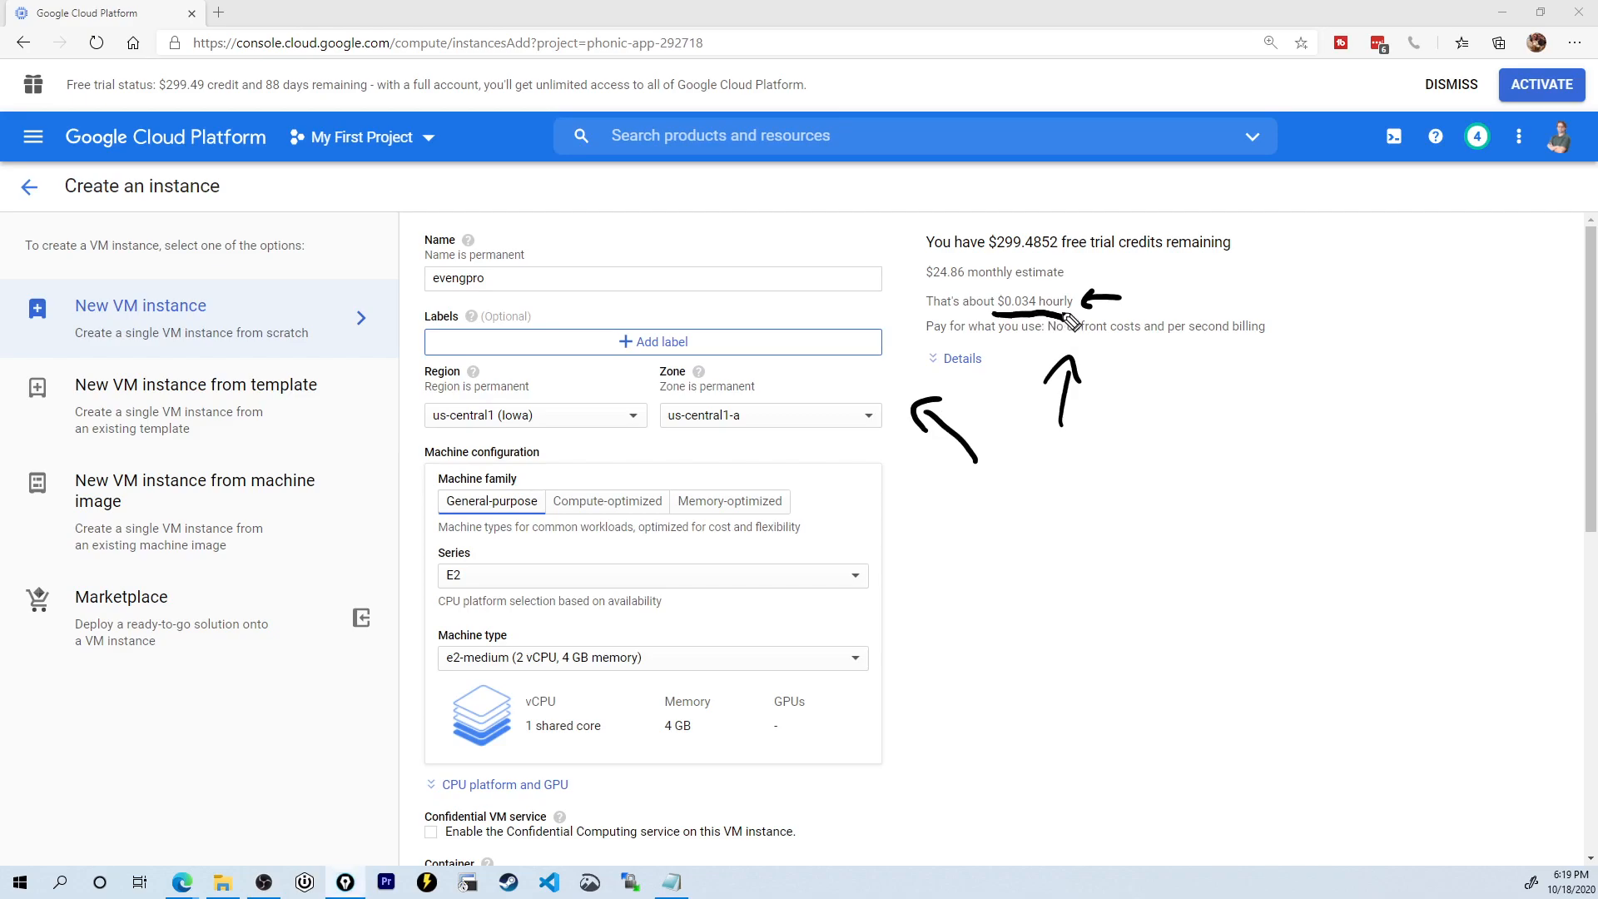
mouse_move(1035, 393)
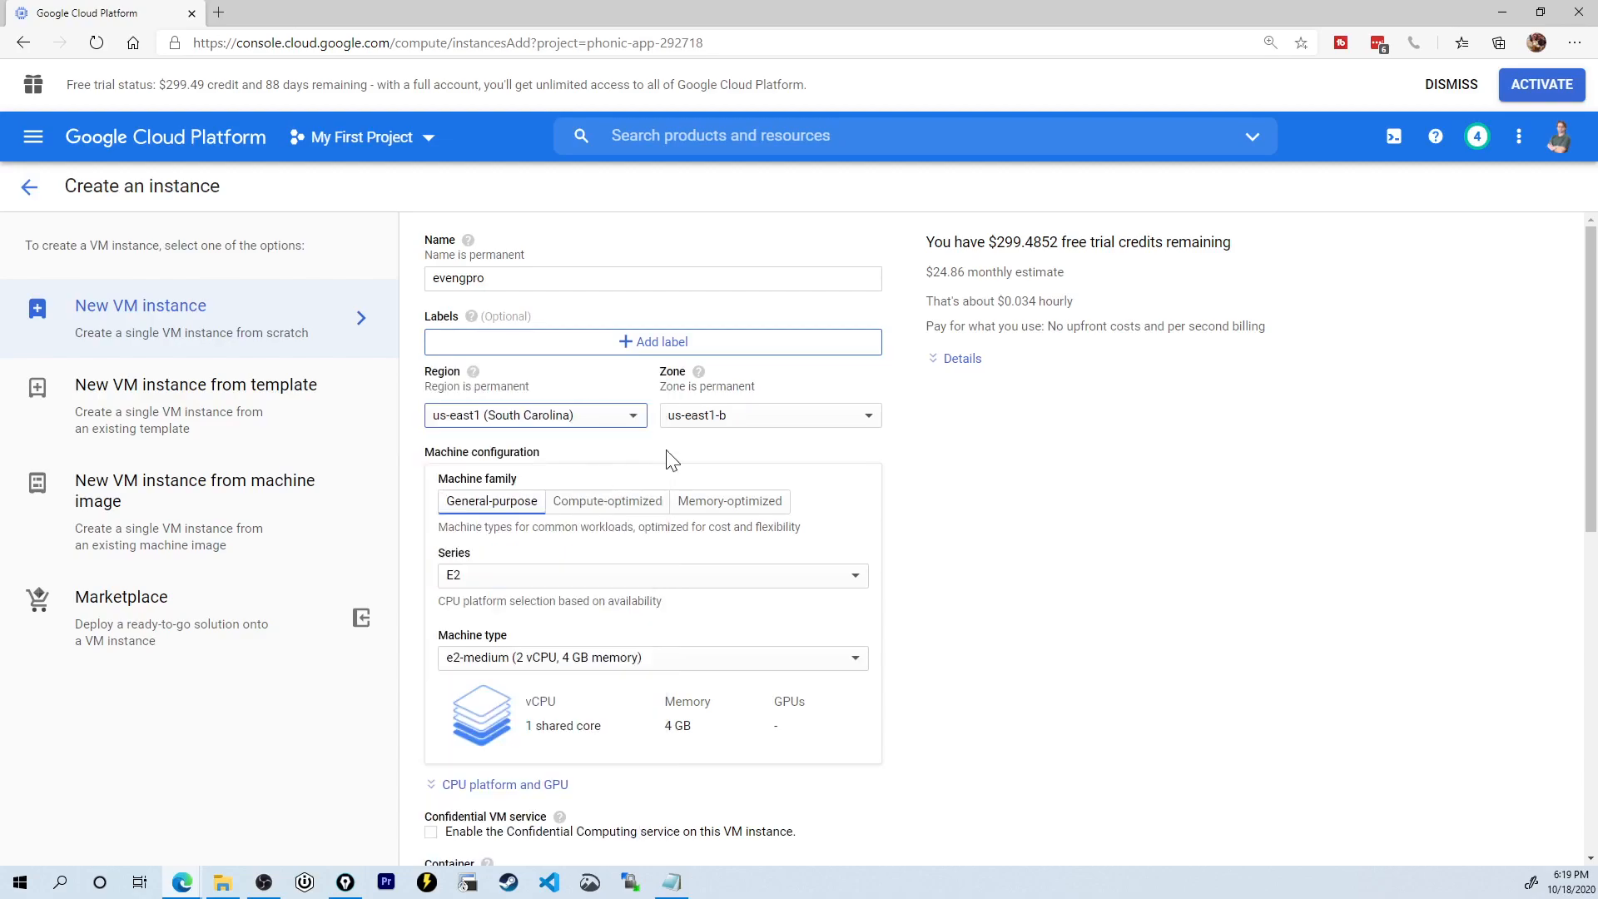
mouse_move(695, 429)
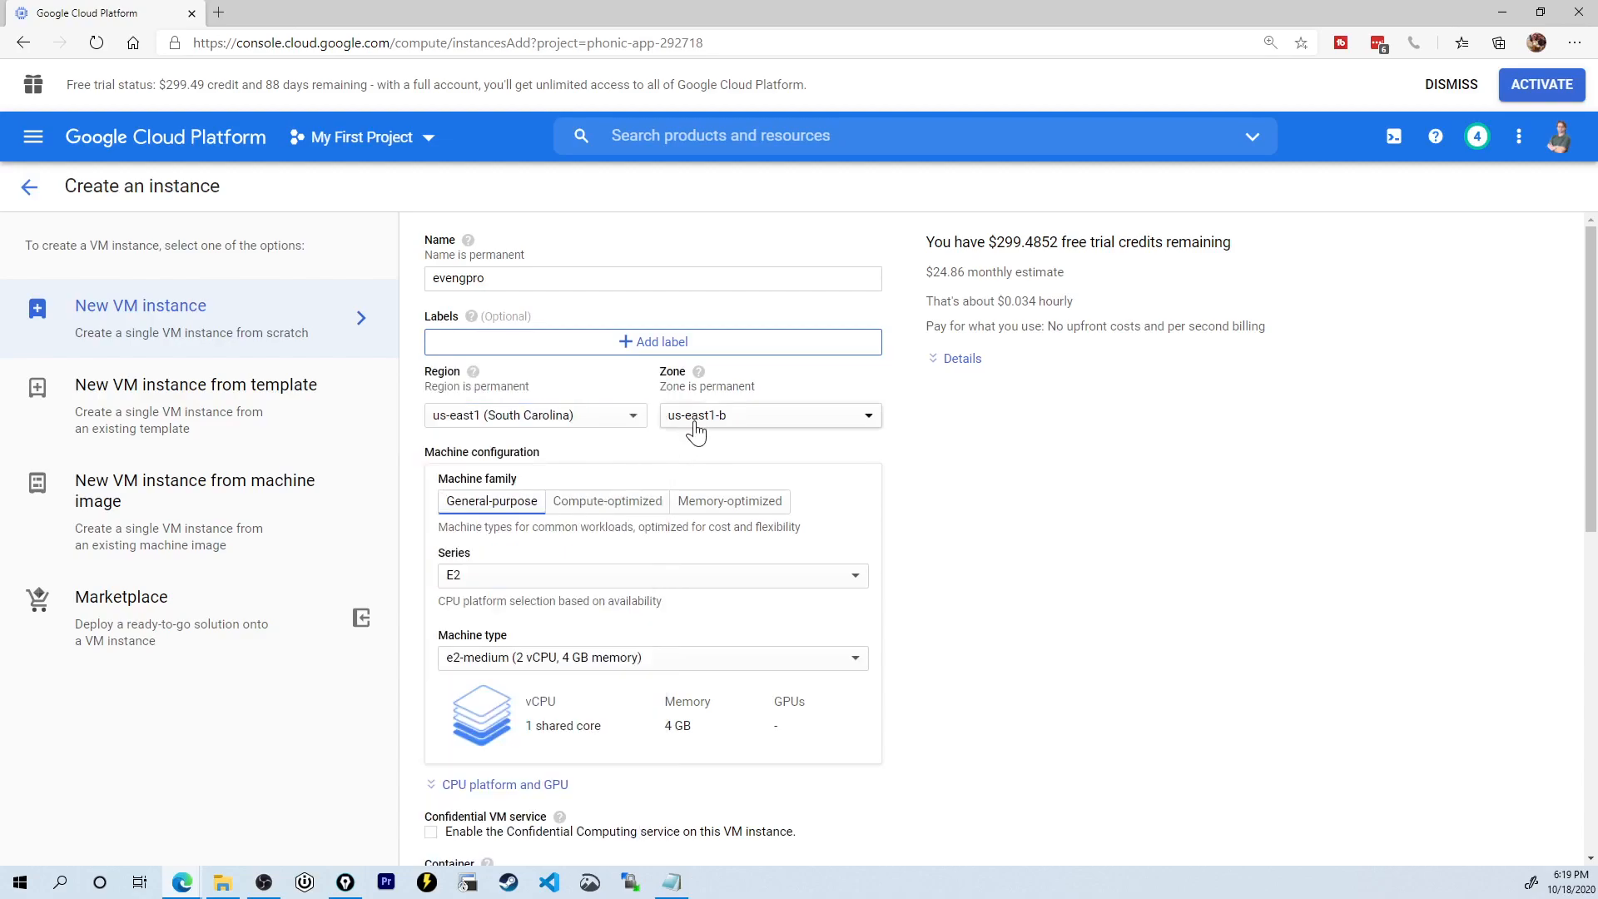
scroll(down, 3)
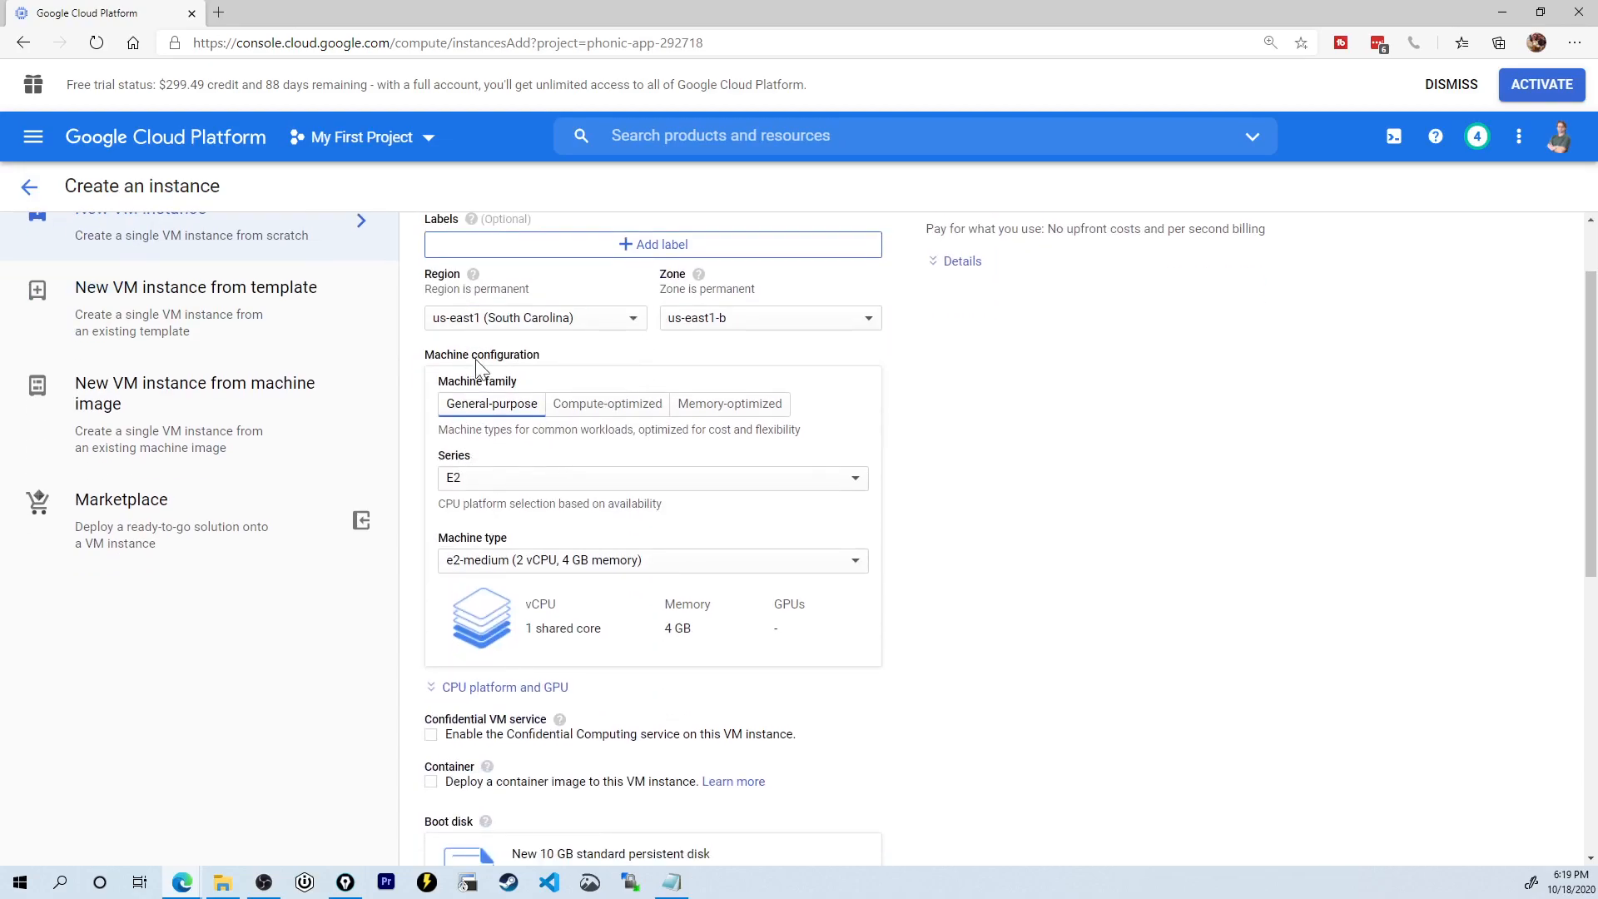
Step: Configure a custom N1 machine type with 4 vCPU cores and 8 GB of memory
click(652, 478)
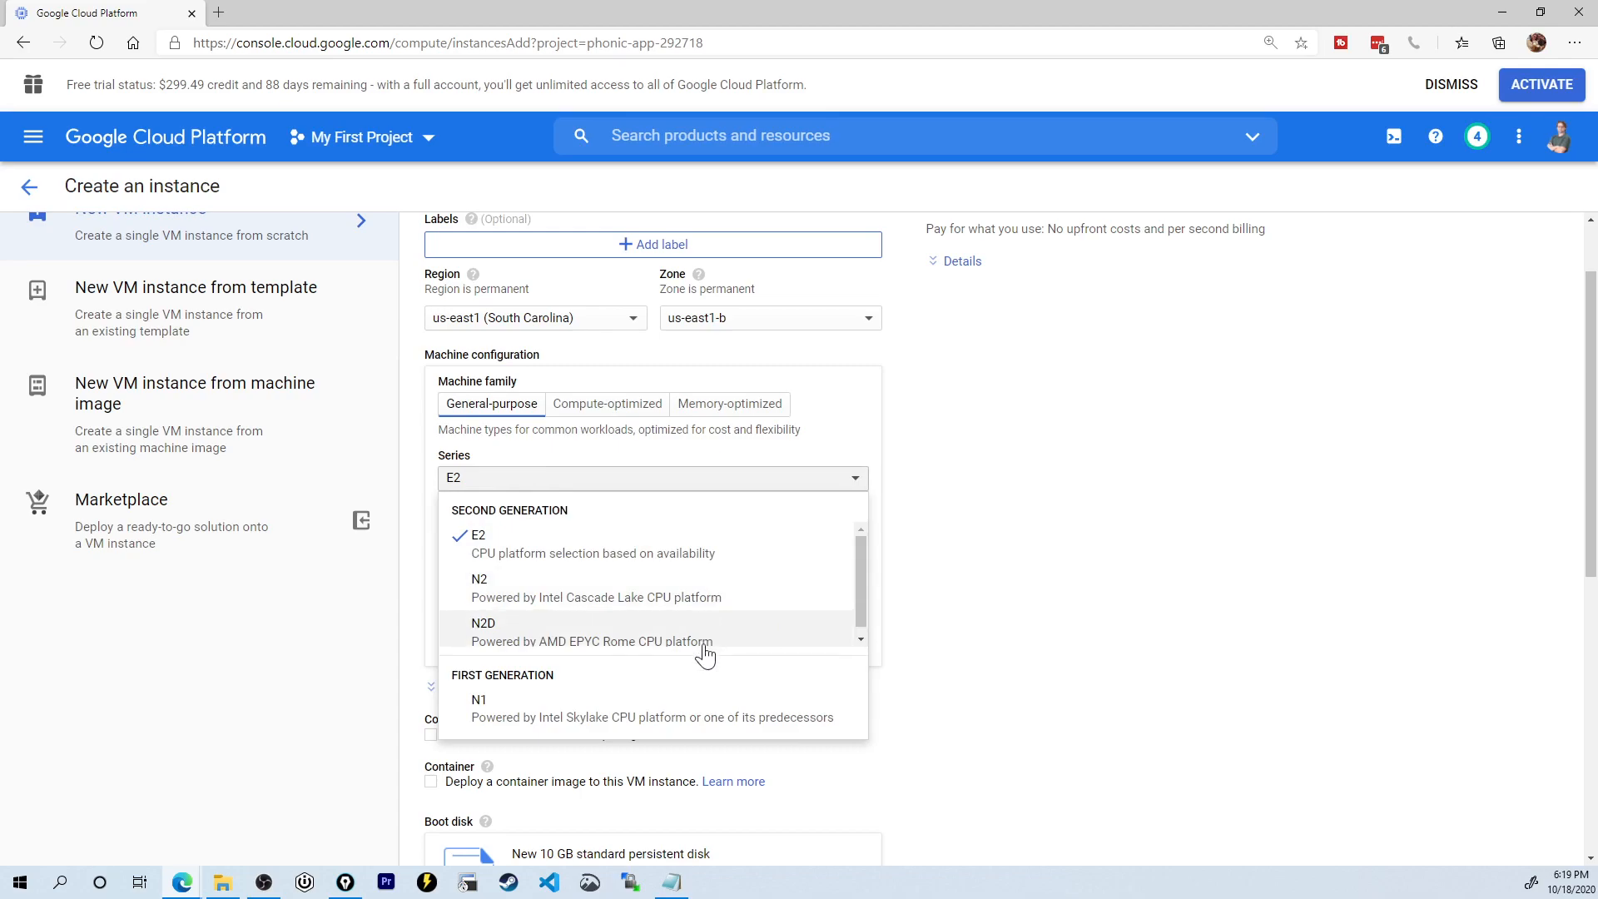
mouse_move(542, 712)
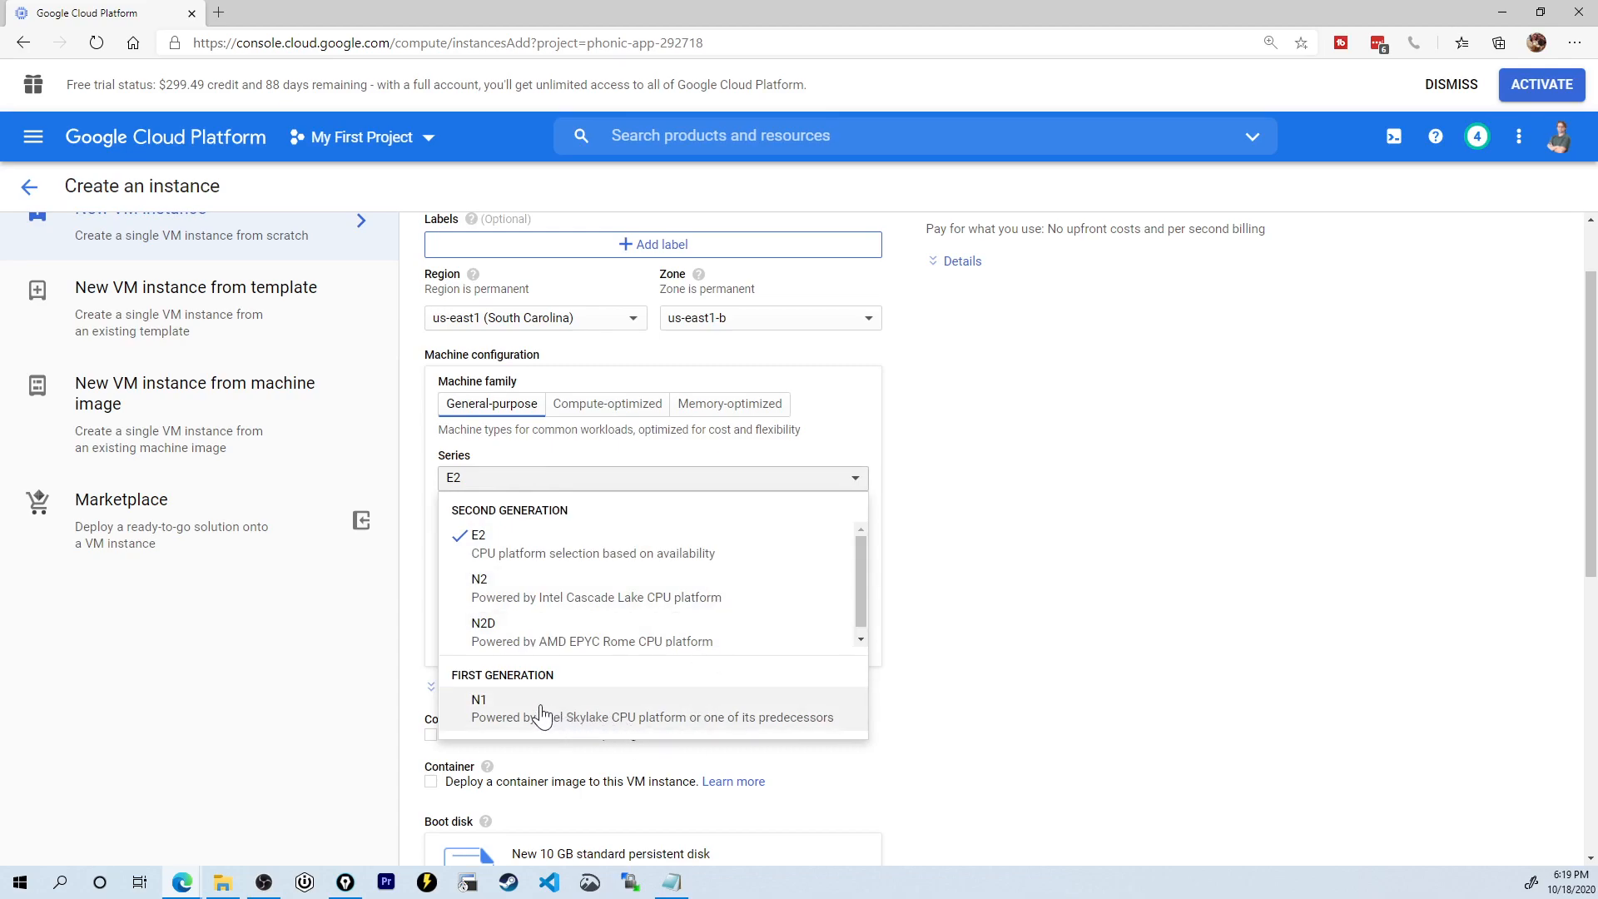
click(477, 699)
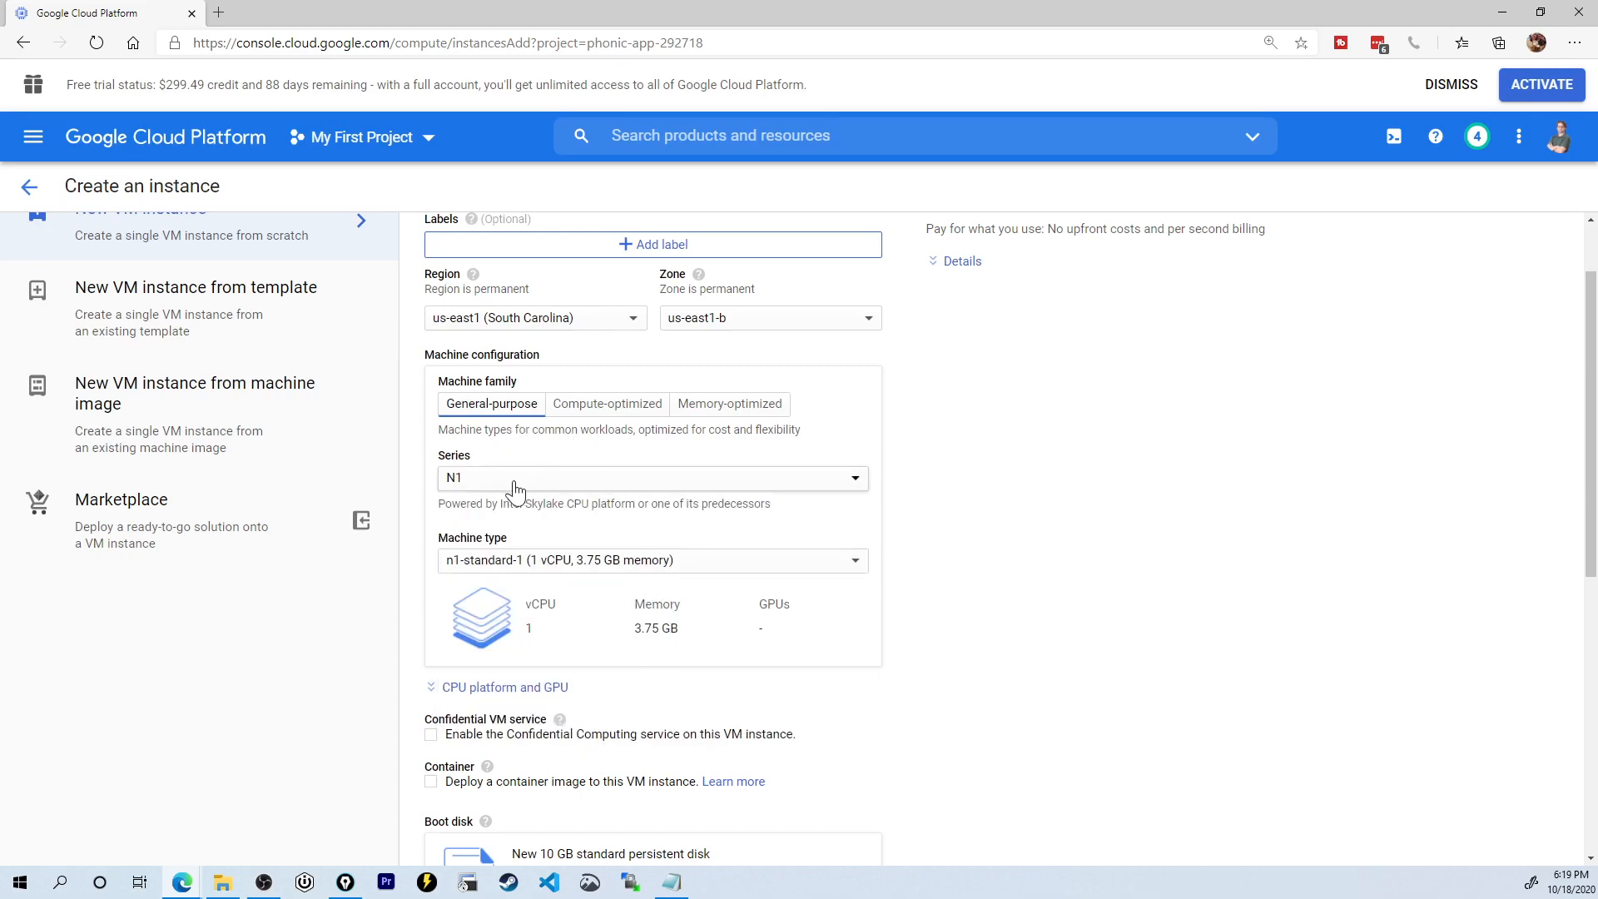
mouse_move(656, 656)
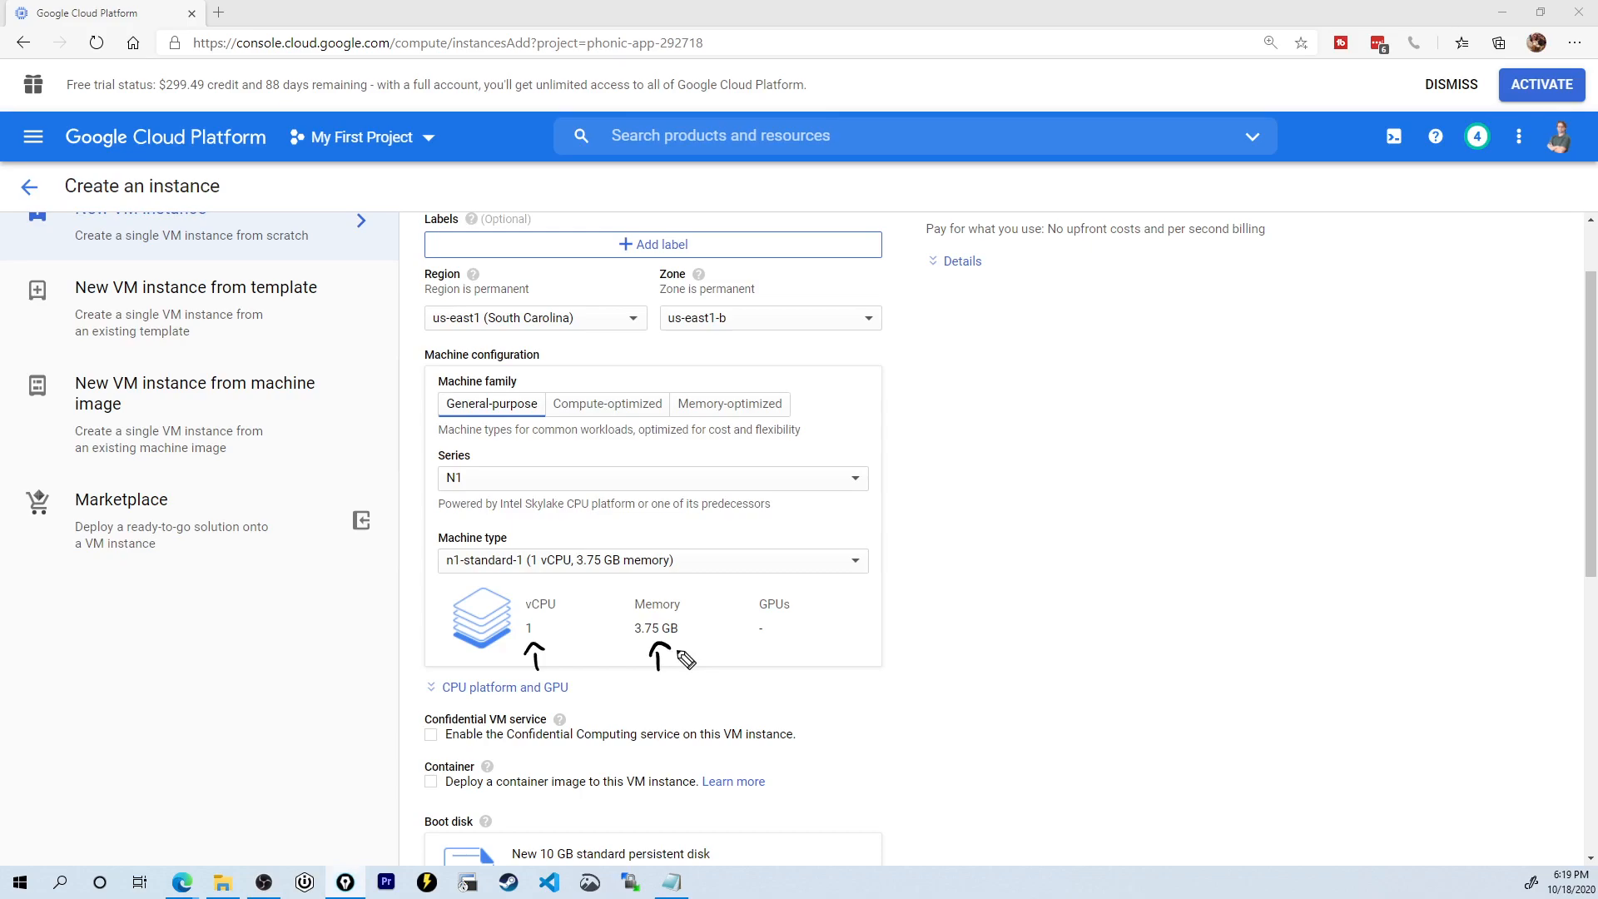
mouse_move(613, 670)
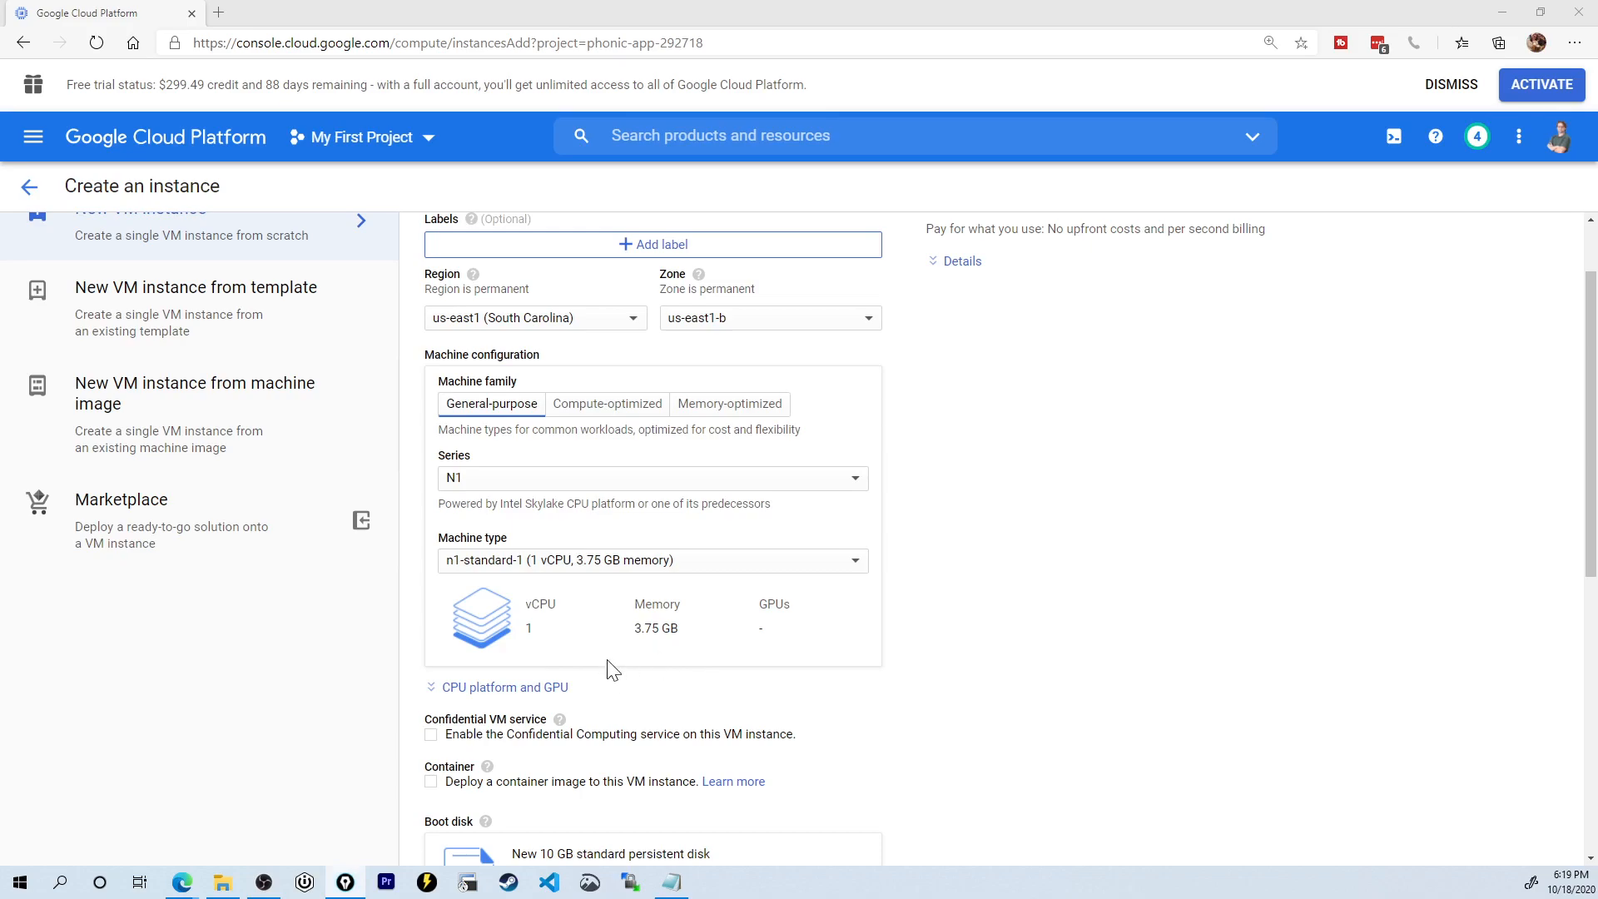
click(653, 559)
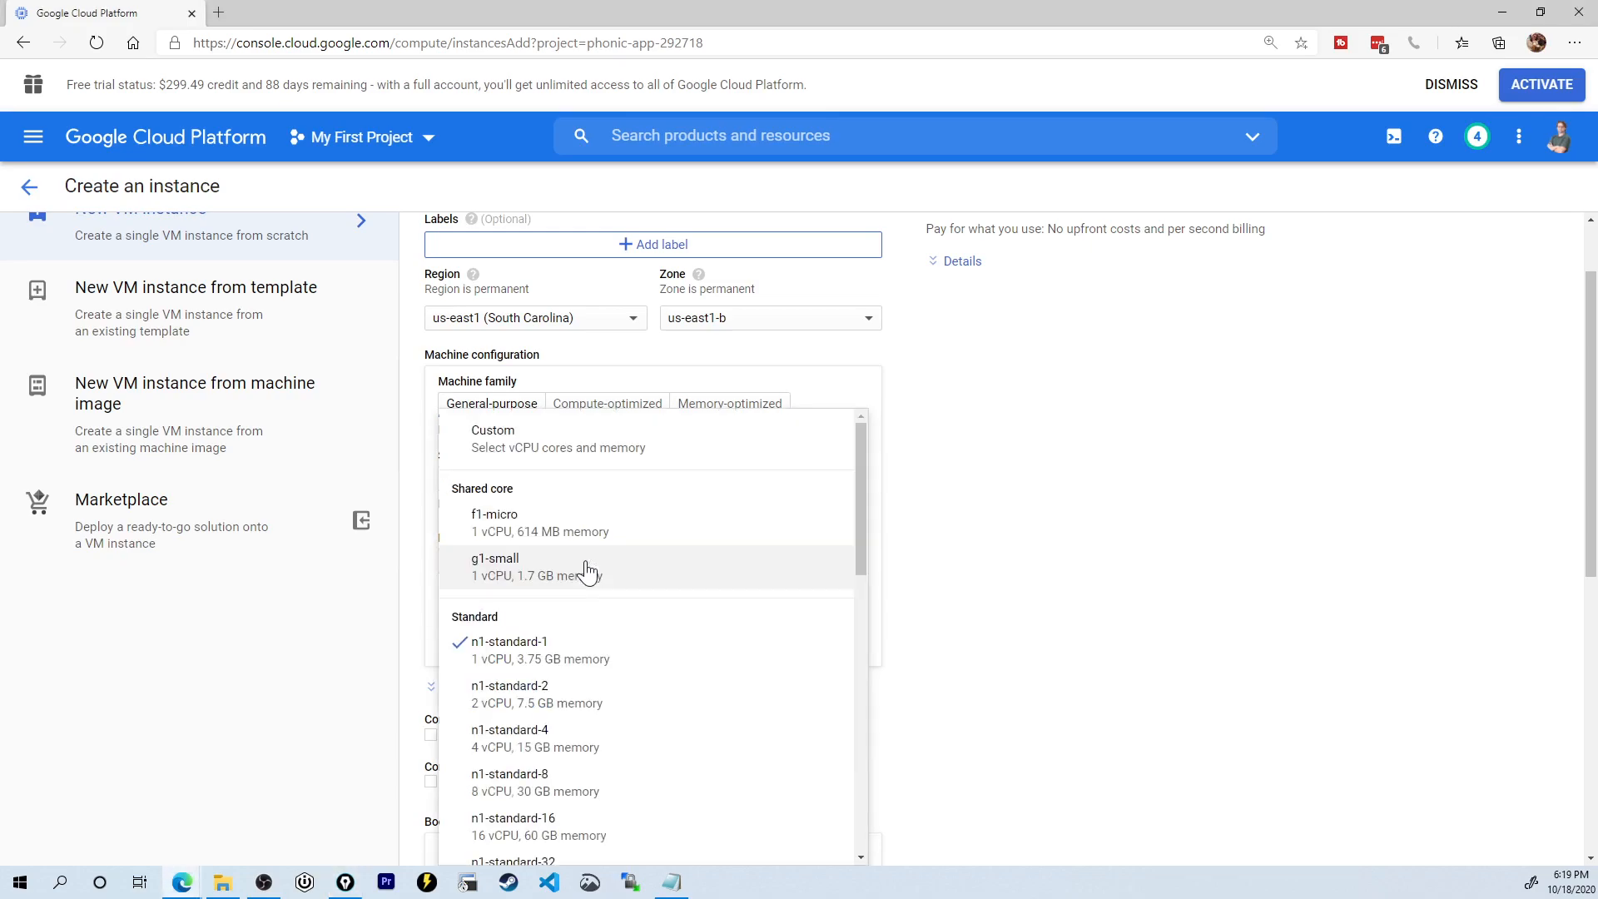
click(492, 429)
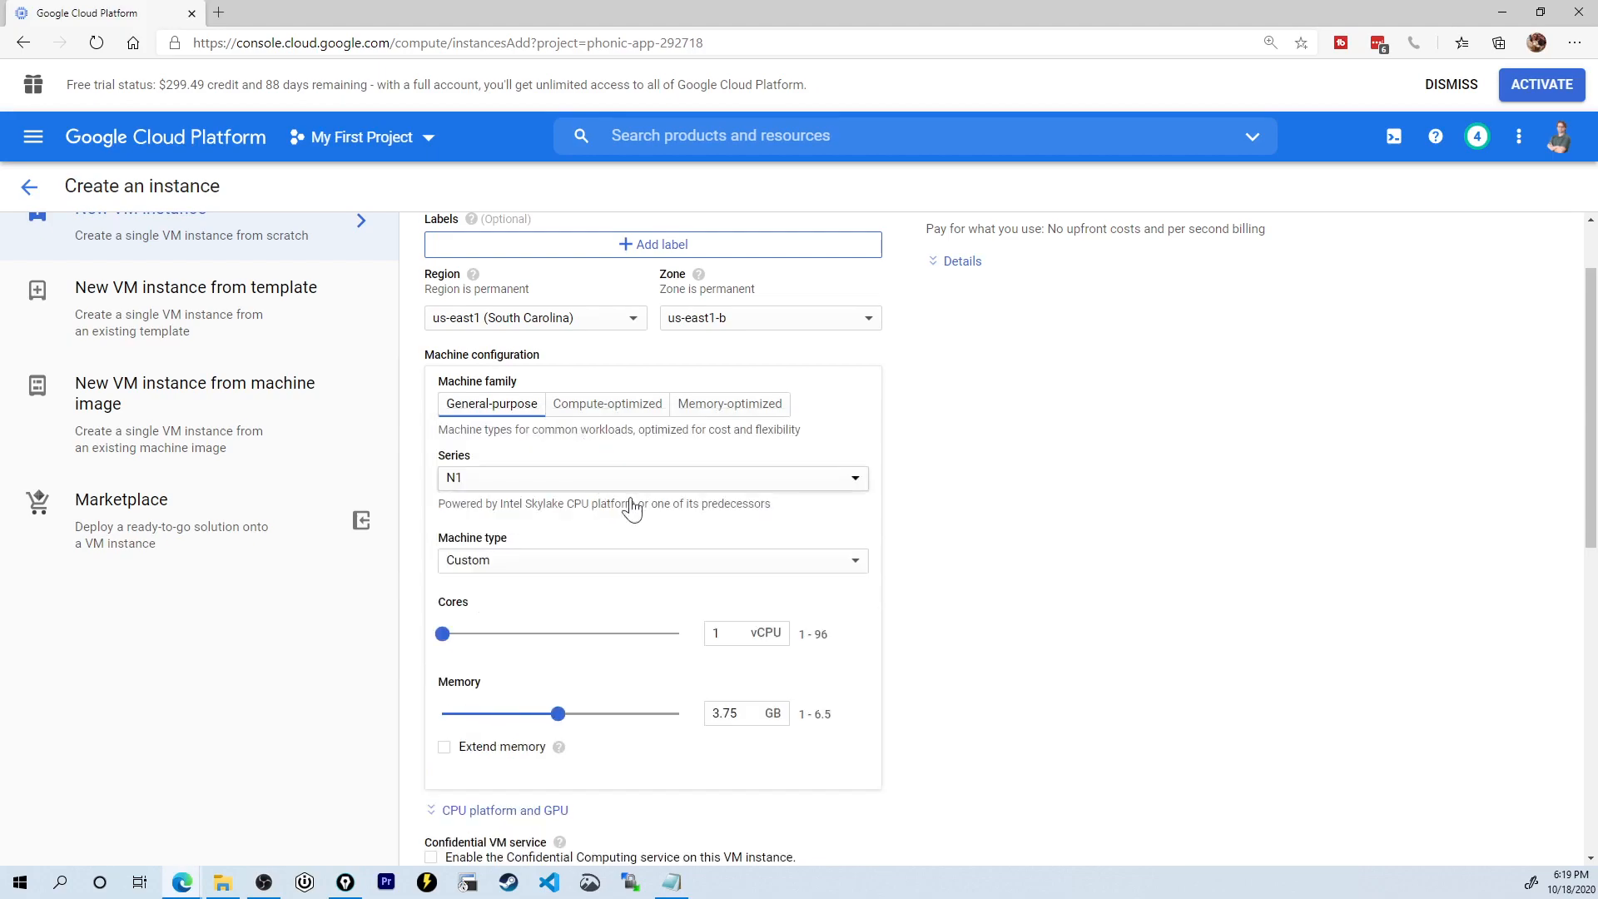
drag(441, 632, 464, 633)
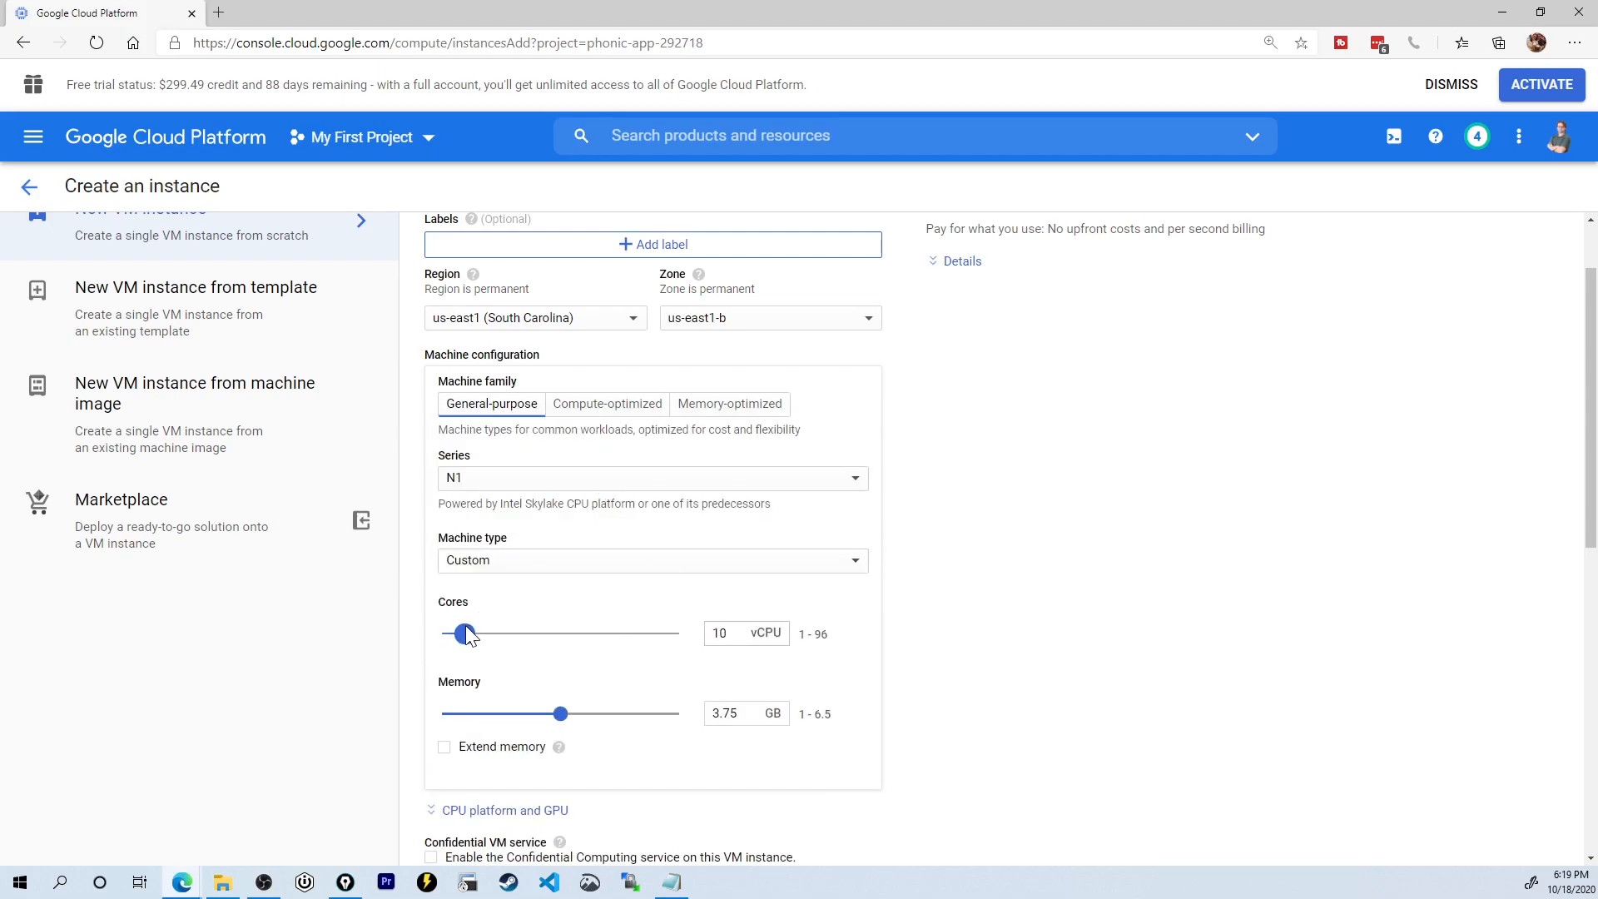
drag(464, 632, 460, 633)
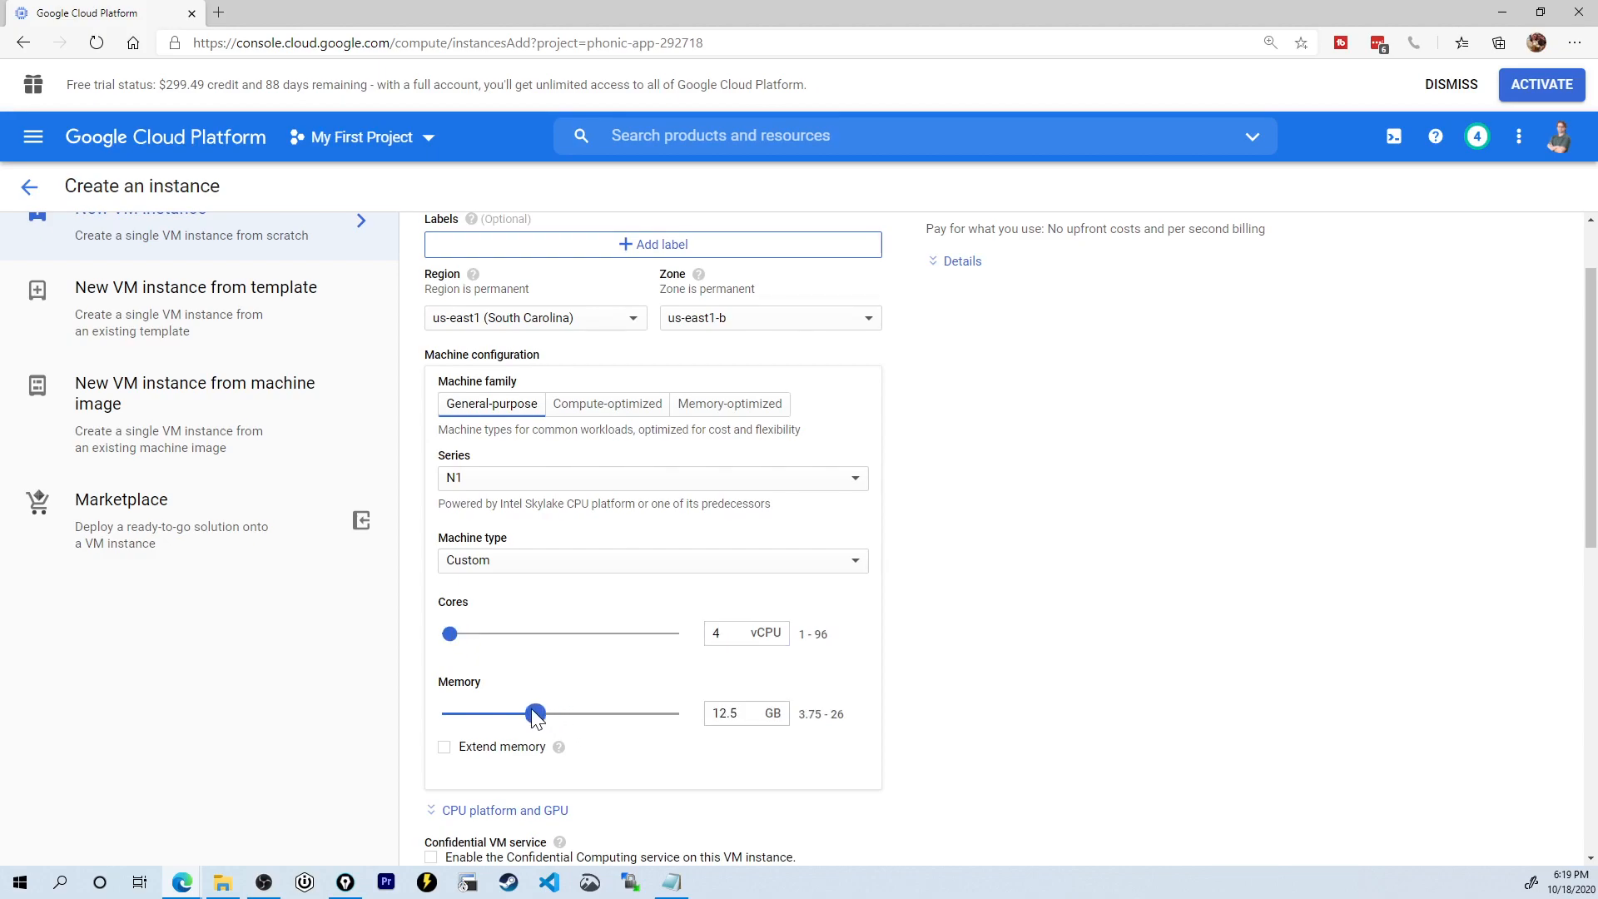
drag(534, 714, 490, 714)
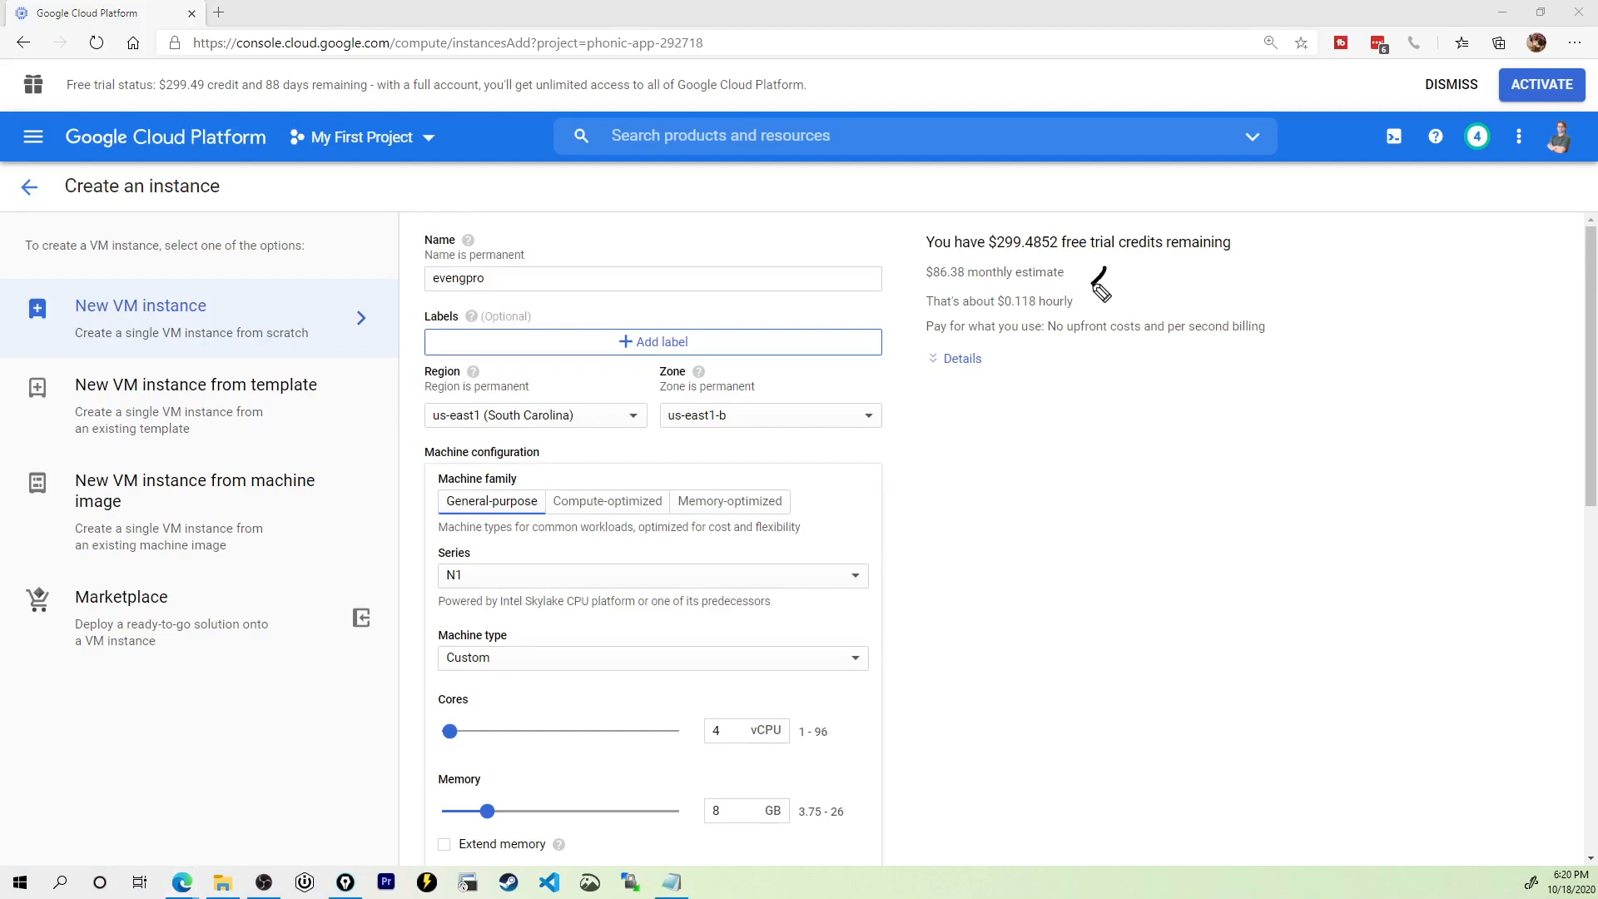
mouse_move(1107, 310)
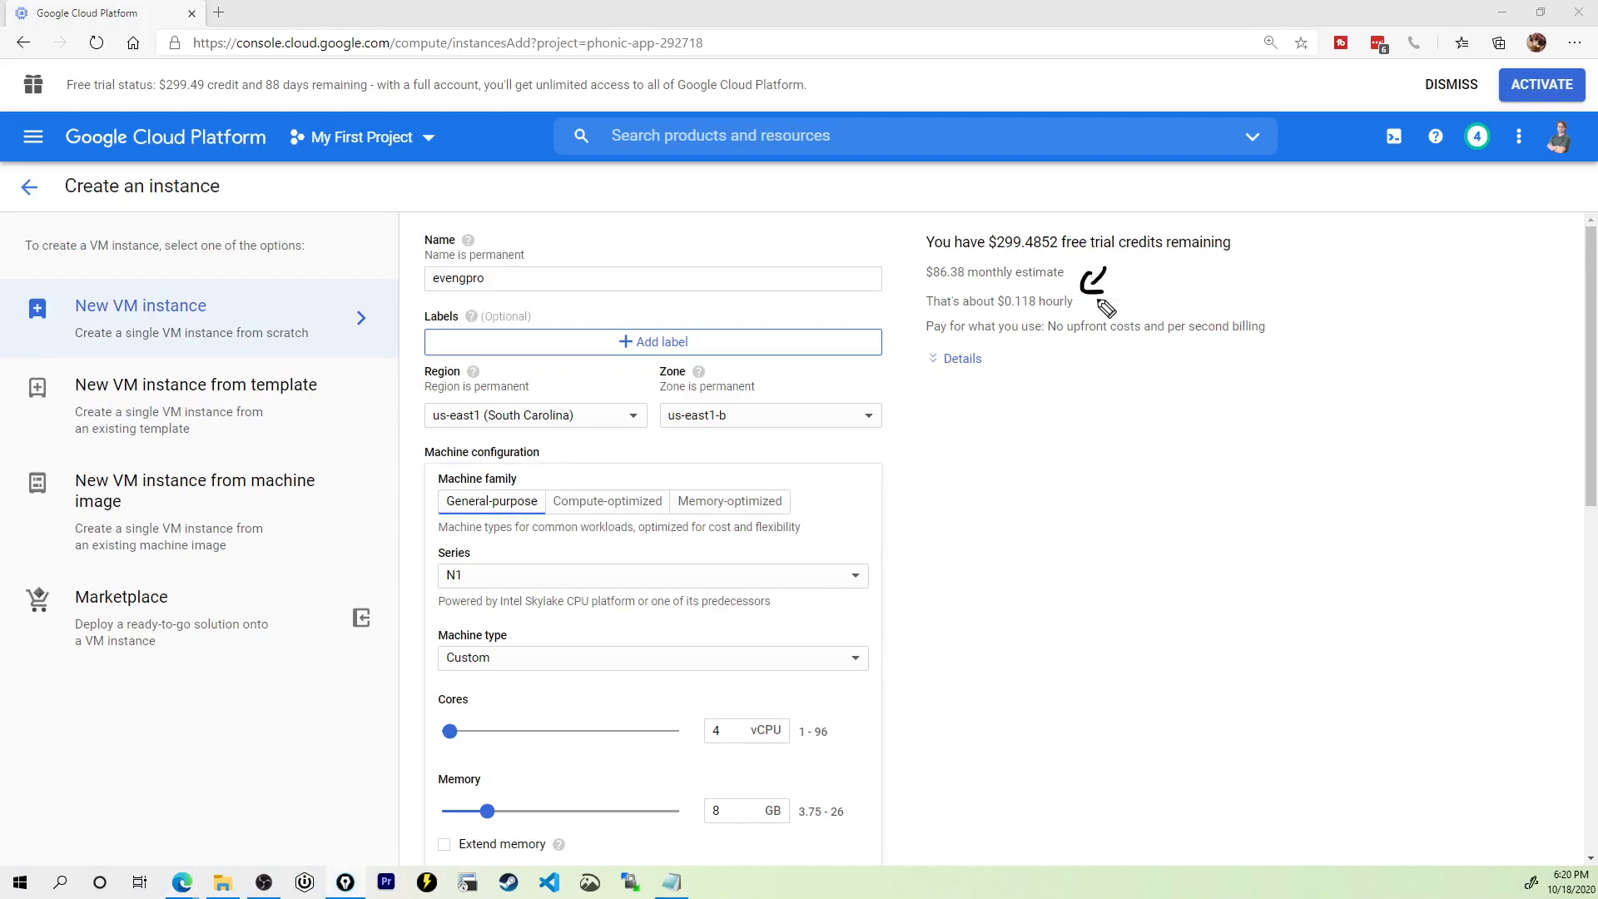
scroll(down, 3)
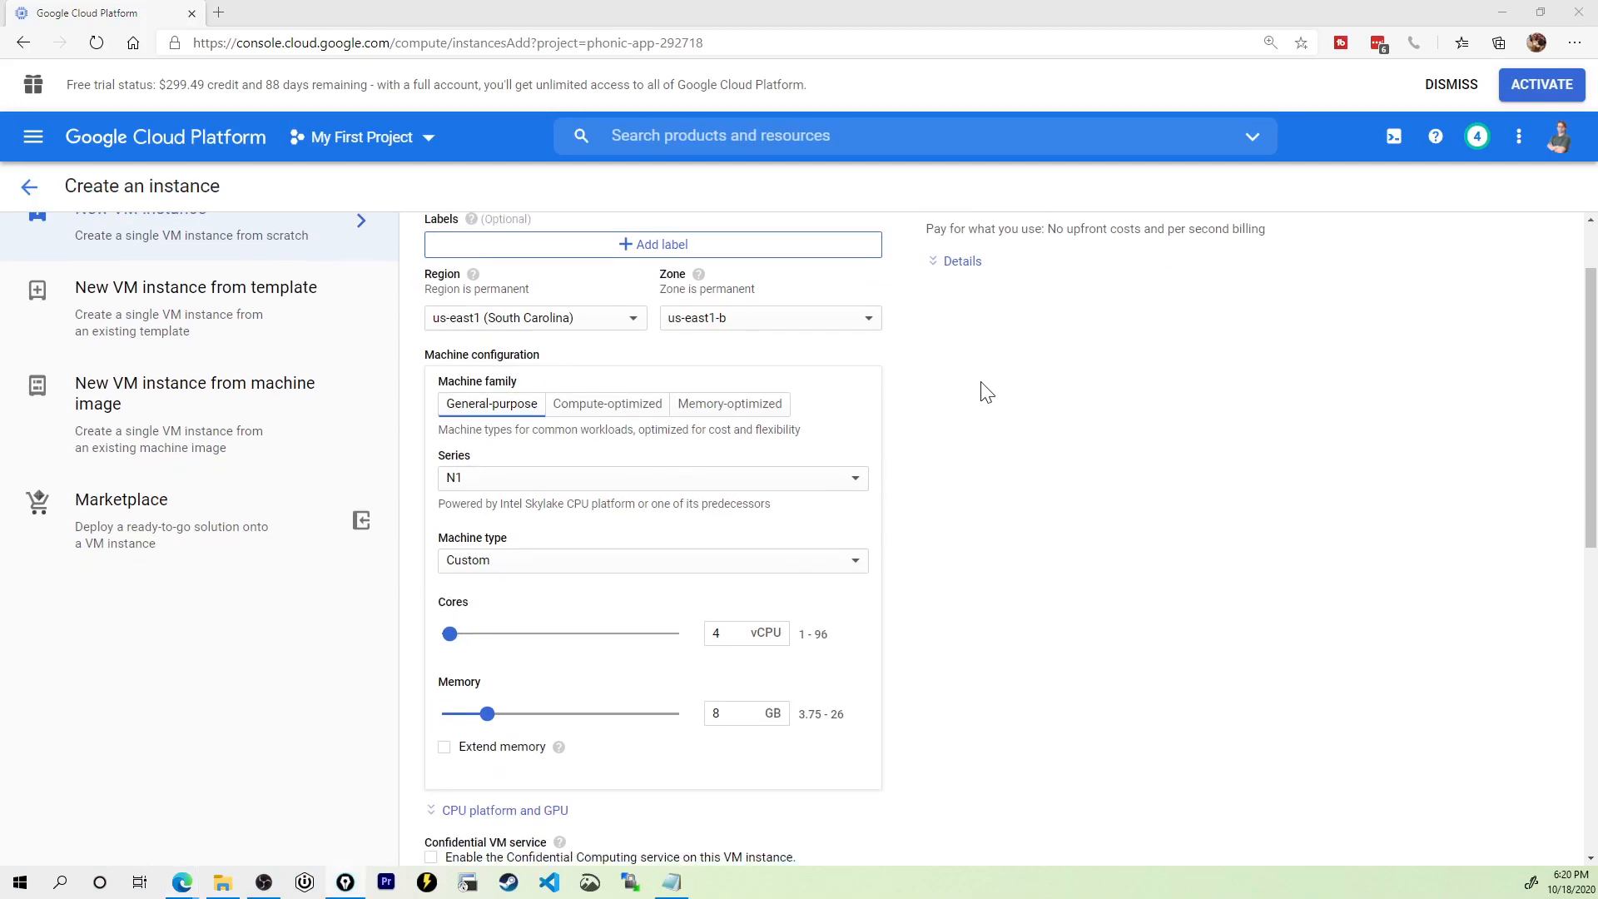
scroll(down, 3)
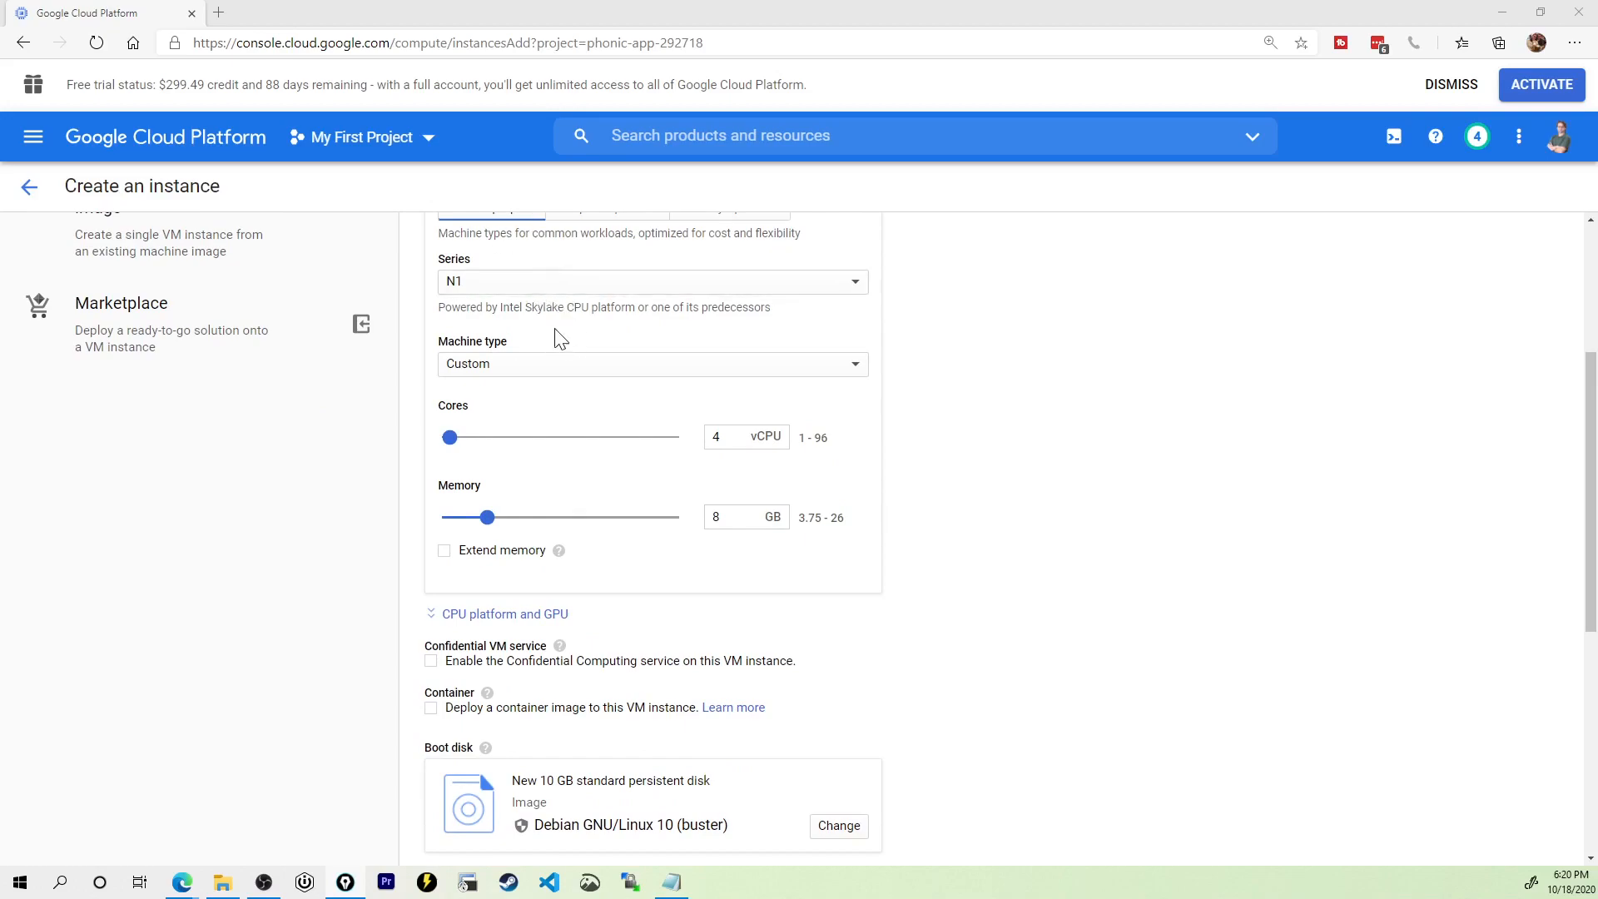
scroll(down, 3)
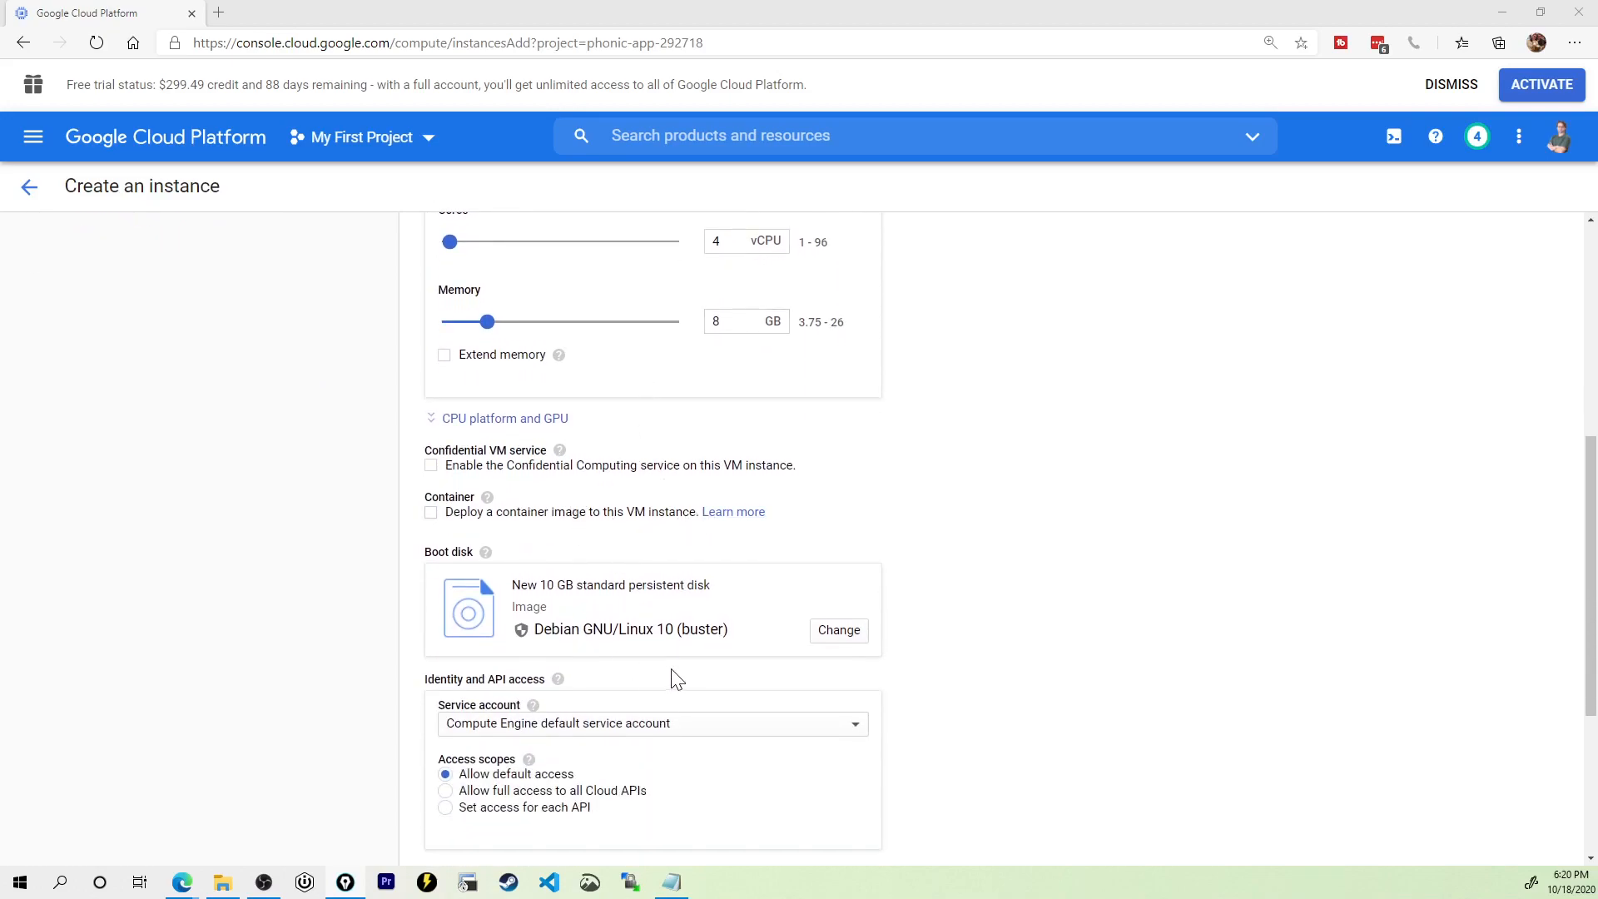
mouse_move(496, 573)
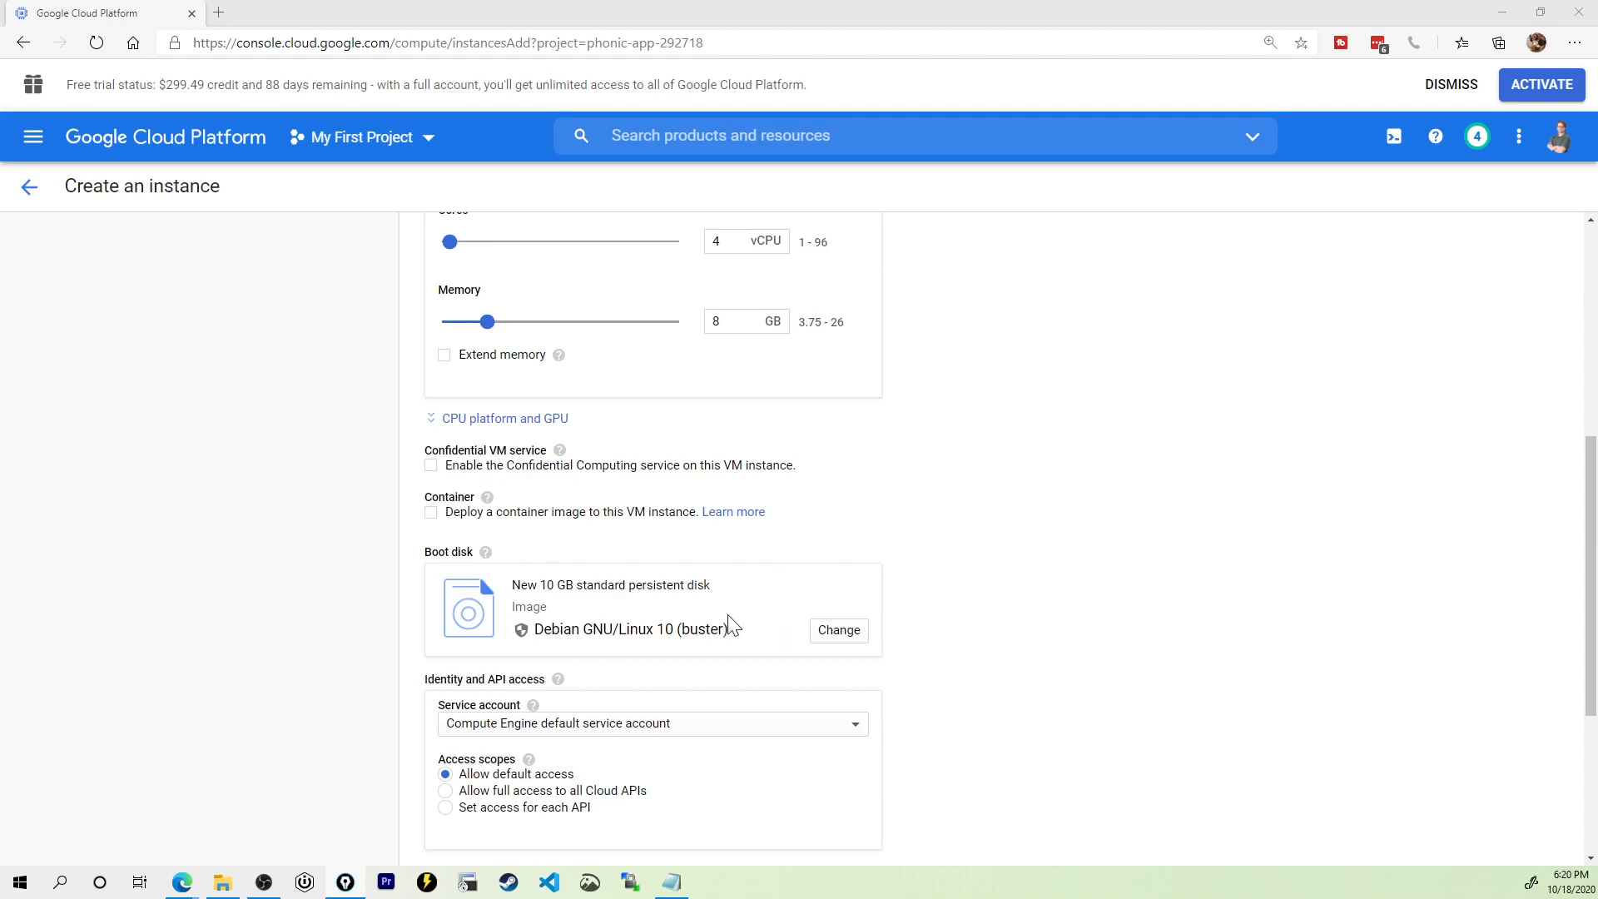
Step: Choose the custom image nested-ubuntu-bionic for the boot disk
click(838, 629)
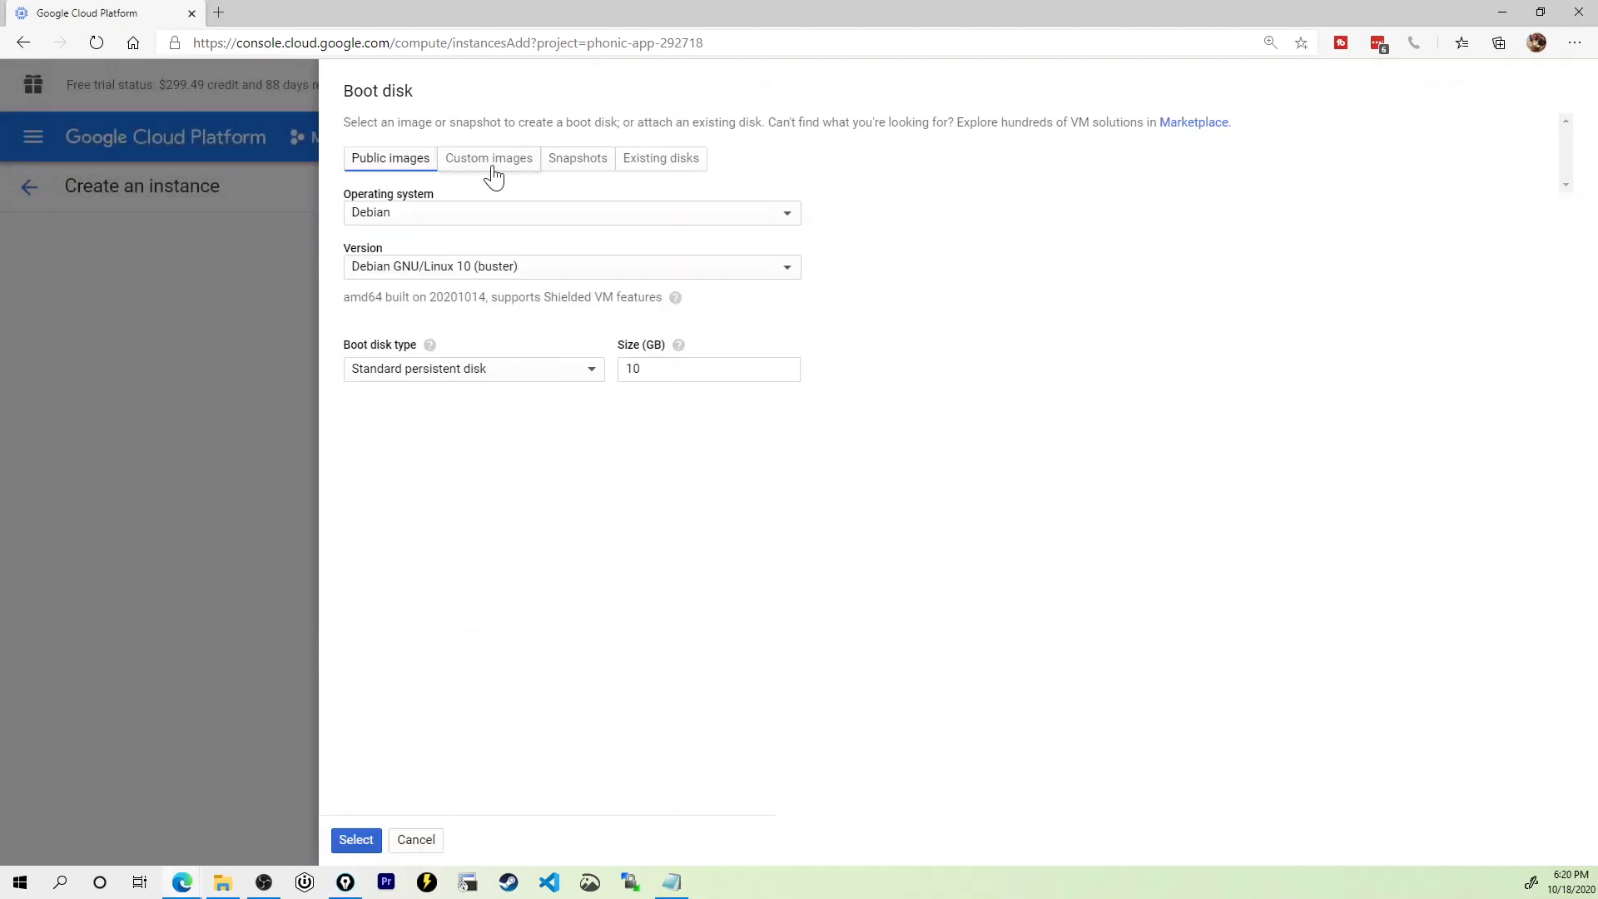
click(490, 158)
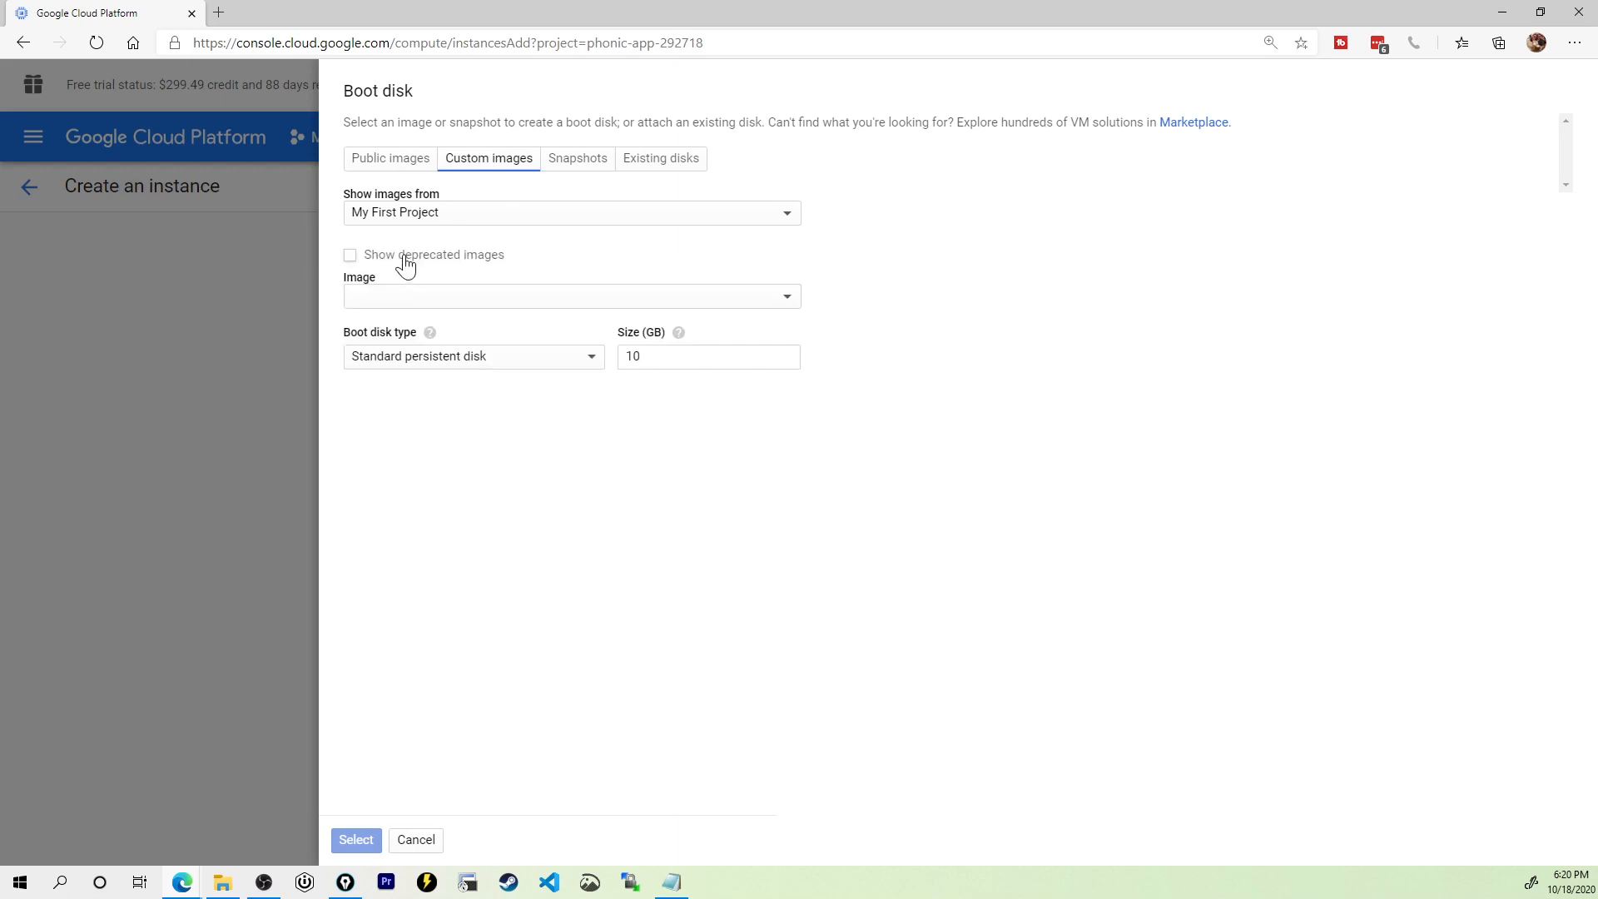
click(573, 296)
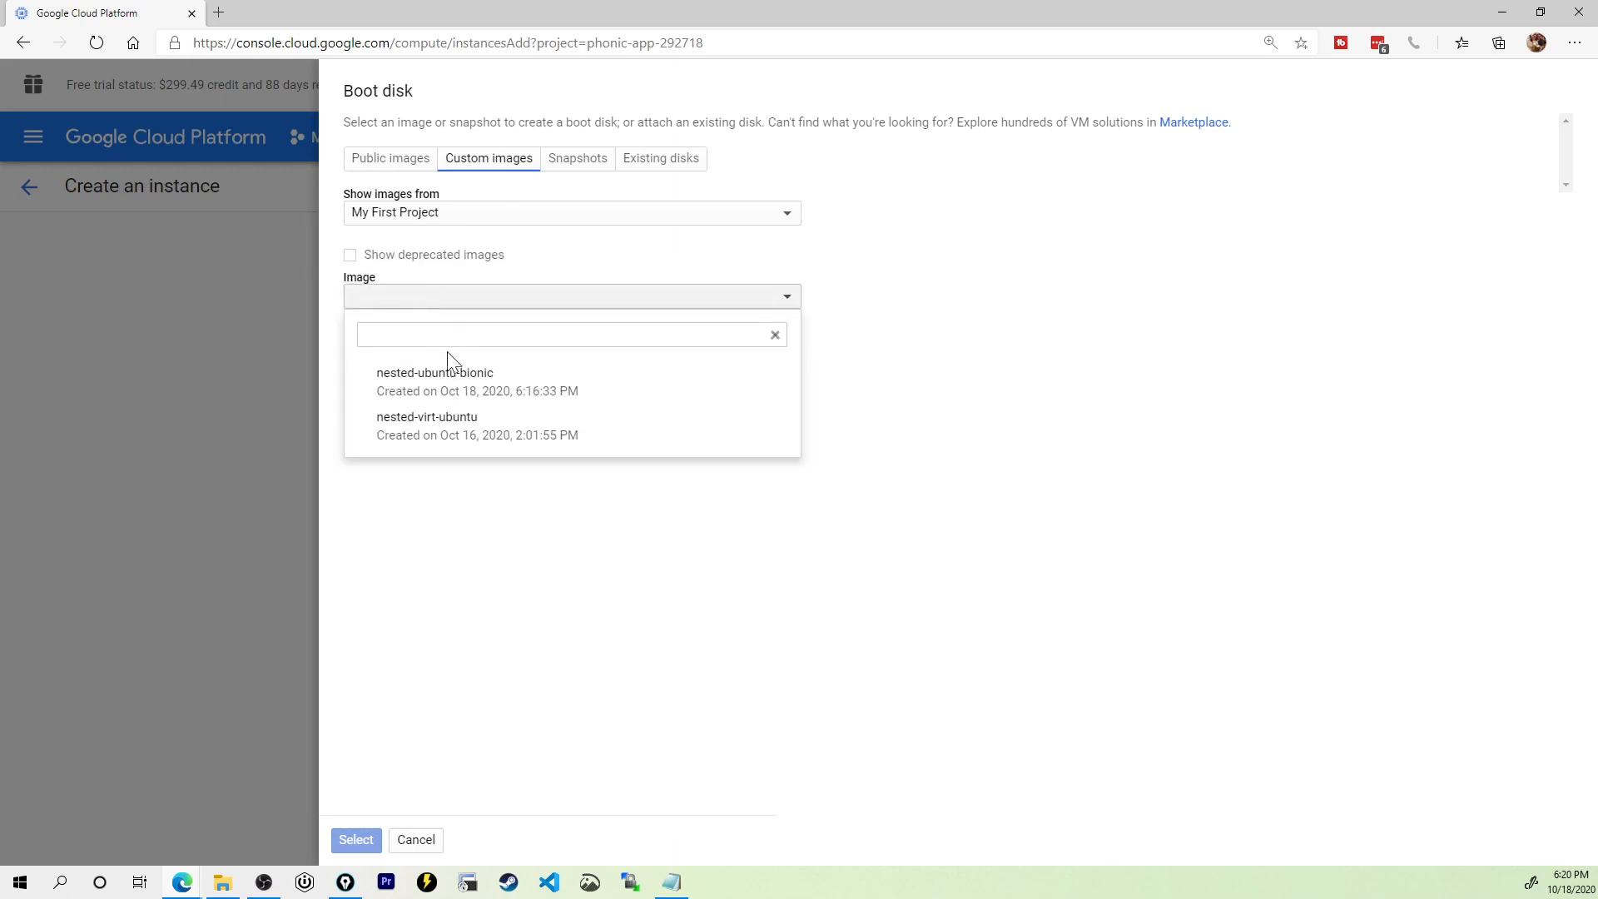
mouse_move(435, 387)
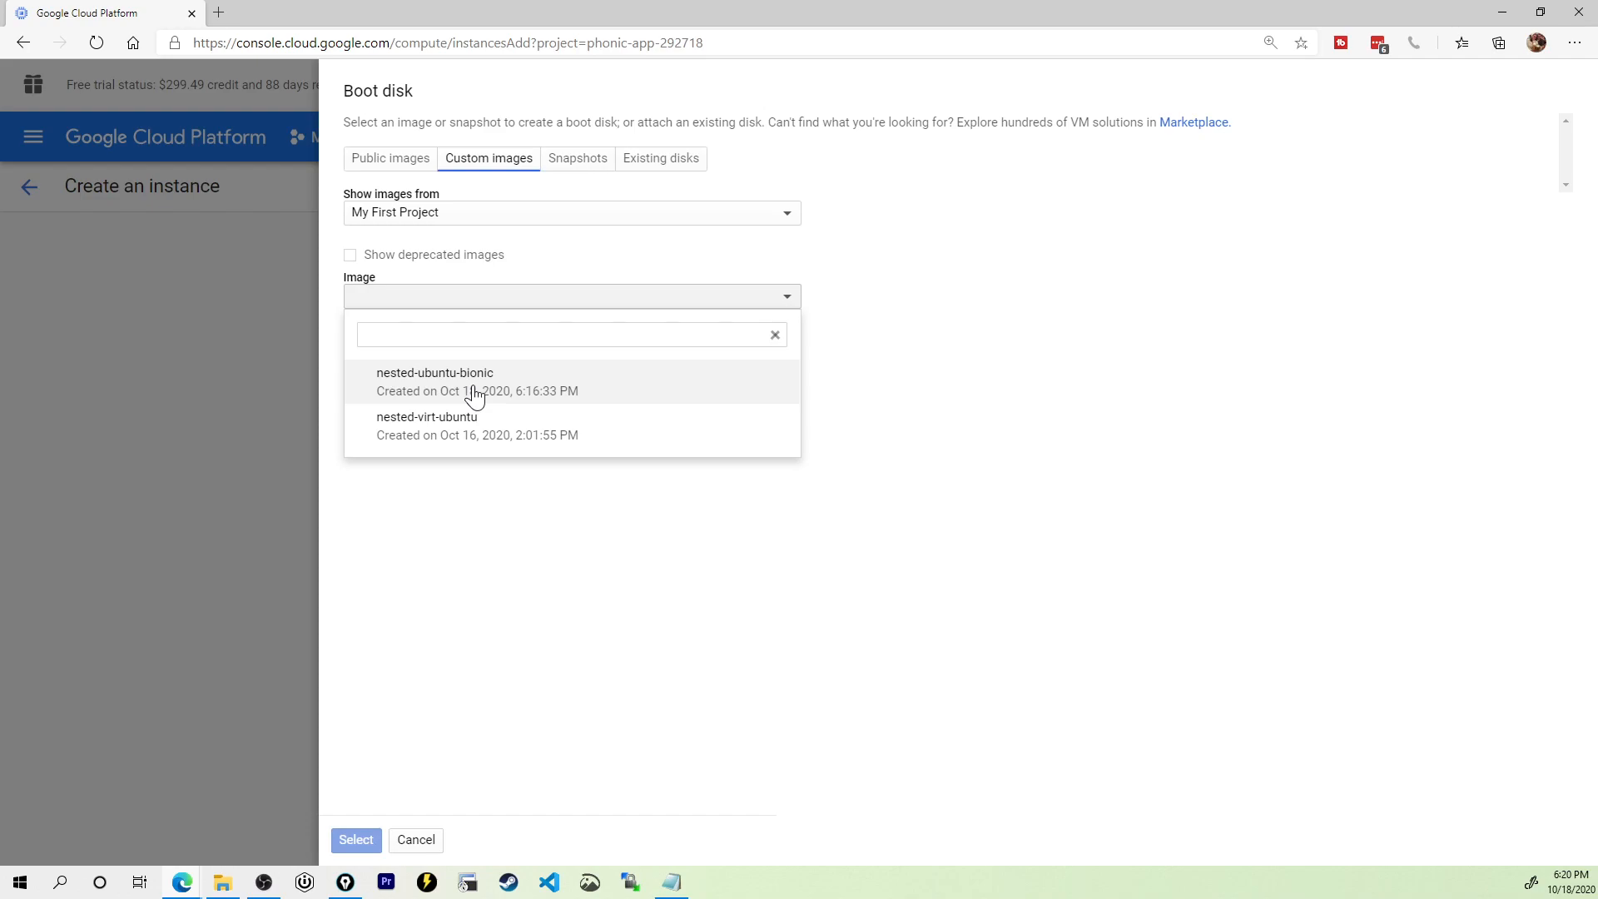
click(435, 381)
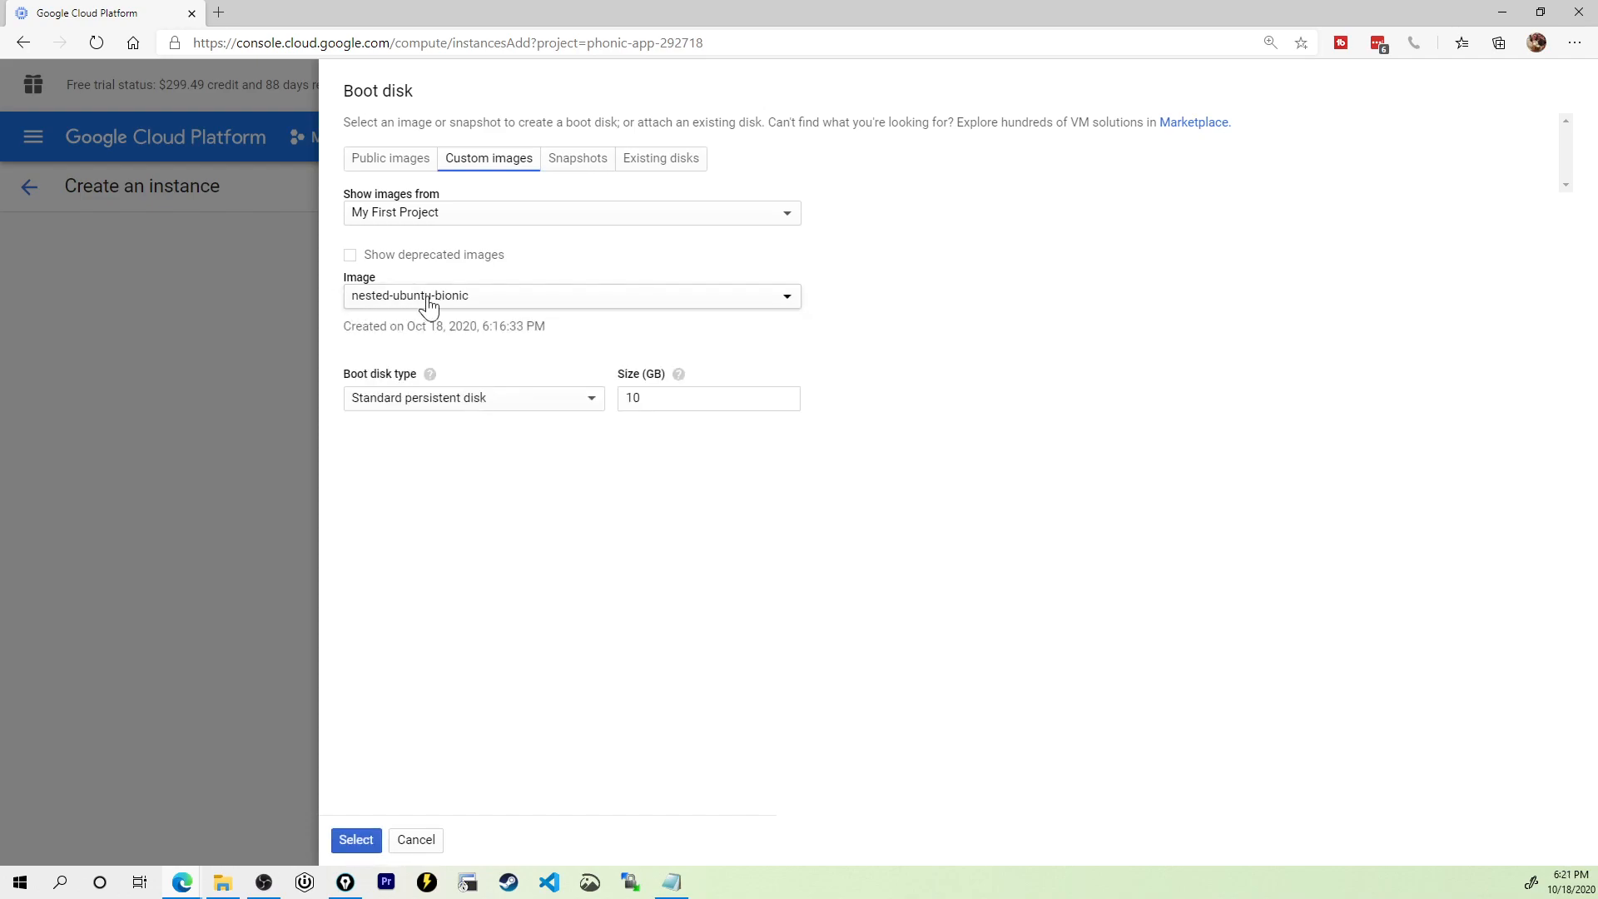
mouse_move(609, 290)
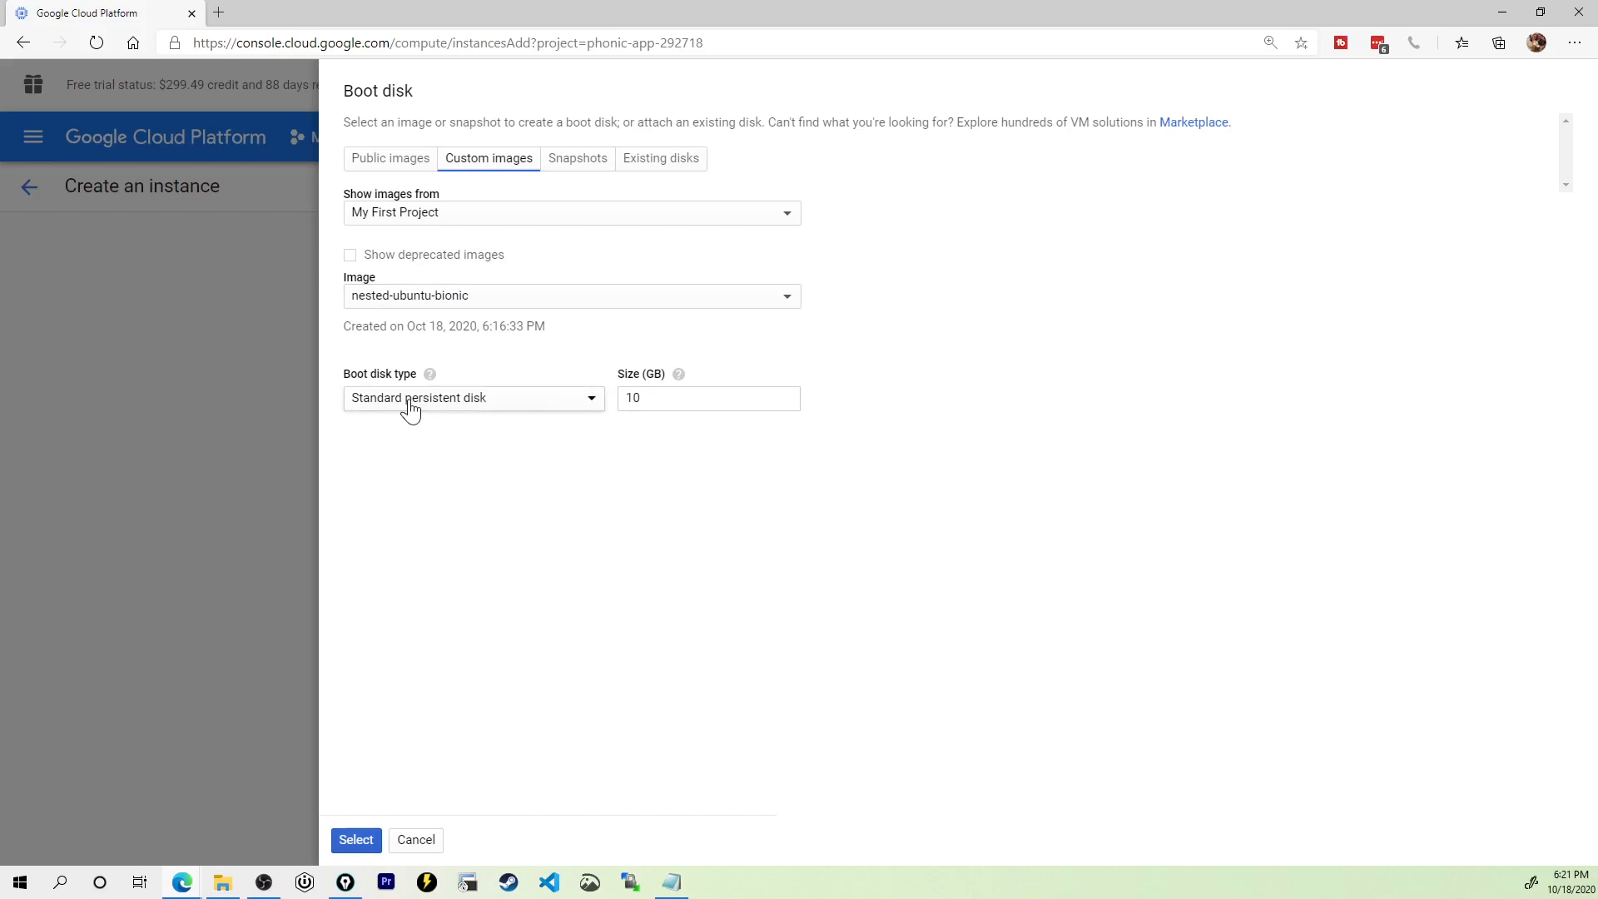
Step: Make the boot disk a 150 GB SSD persistent disk and confirm the selection
click(473, 398)
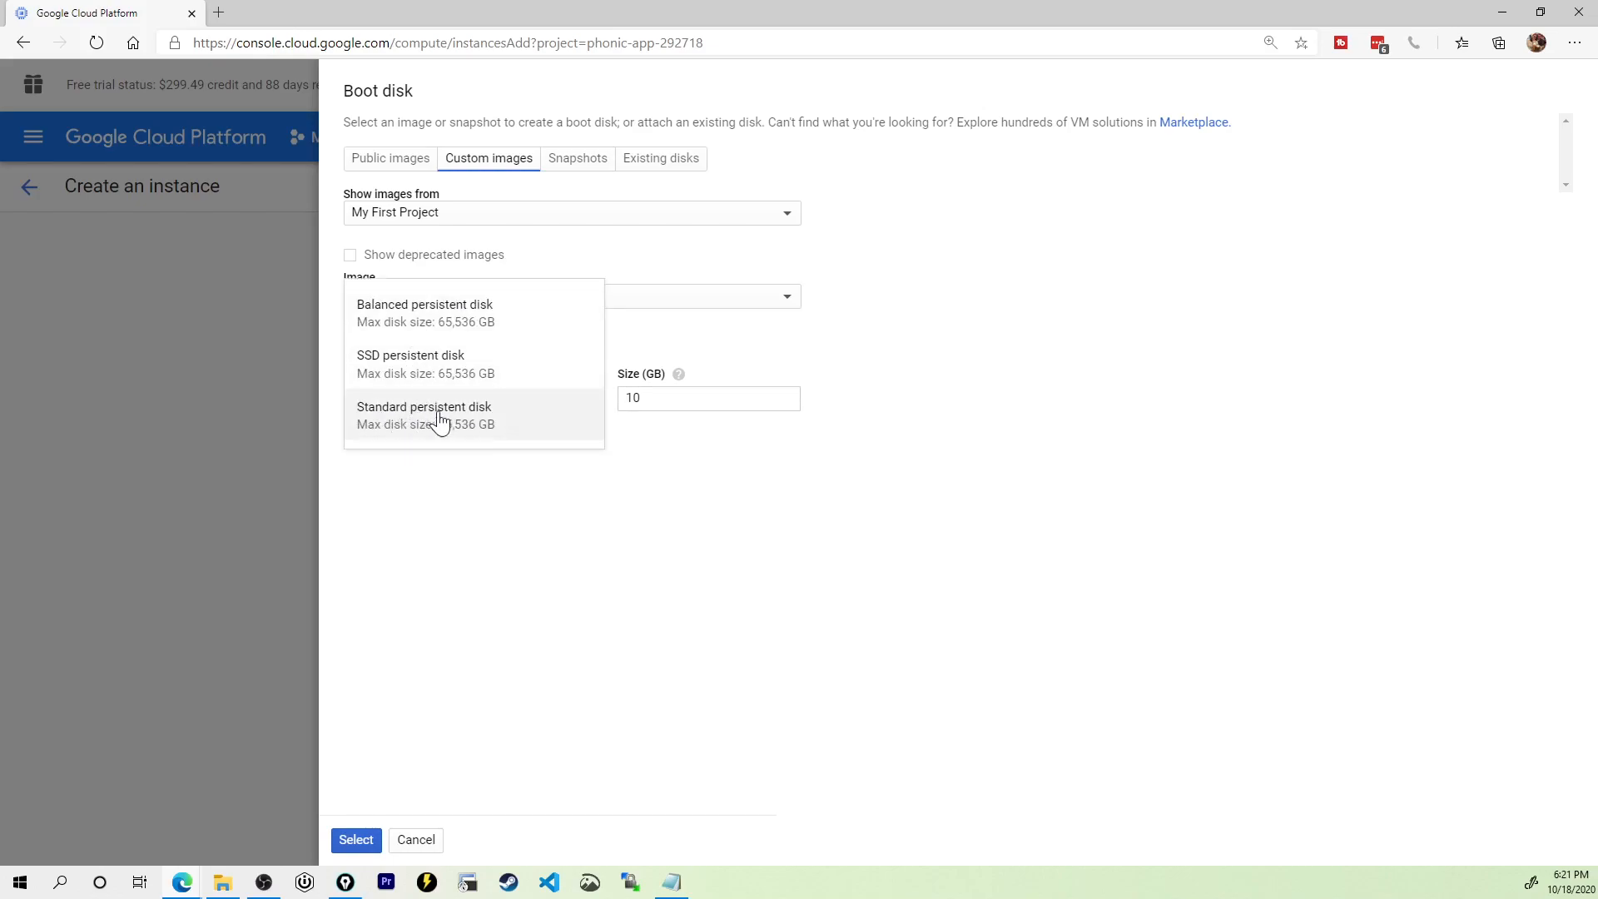
mouse_move(471, 417)
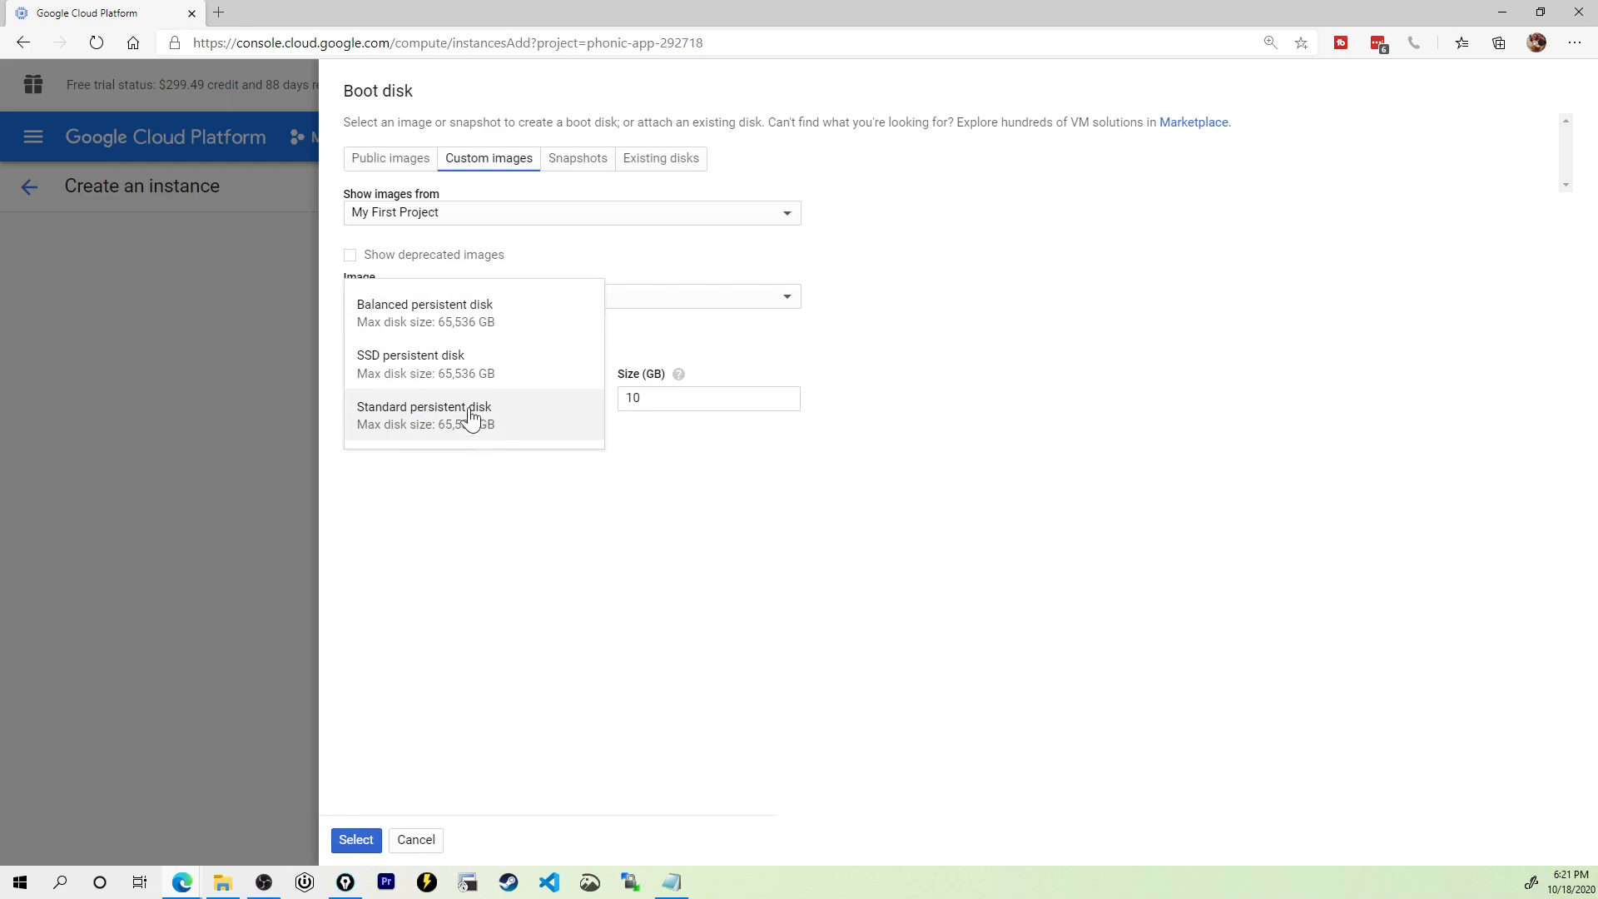
mouse_move(448, 321)
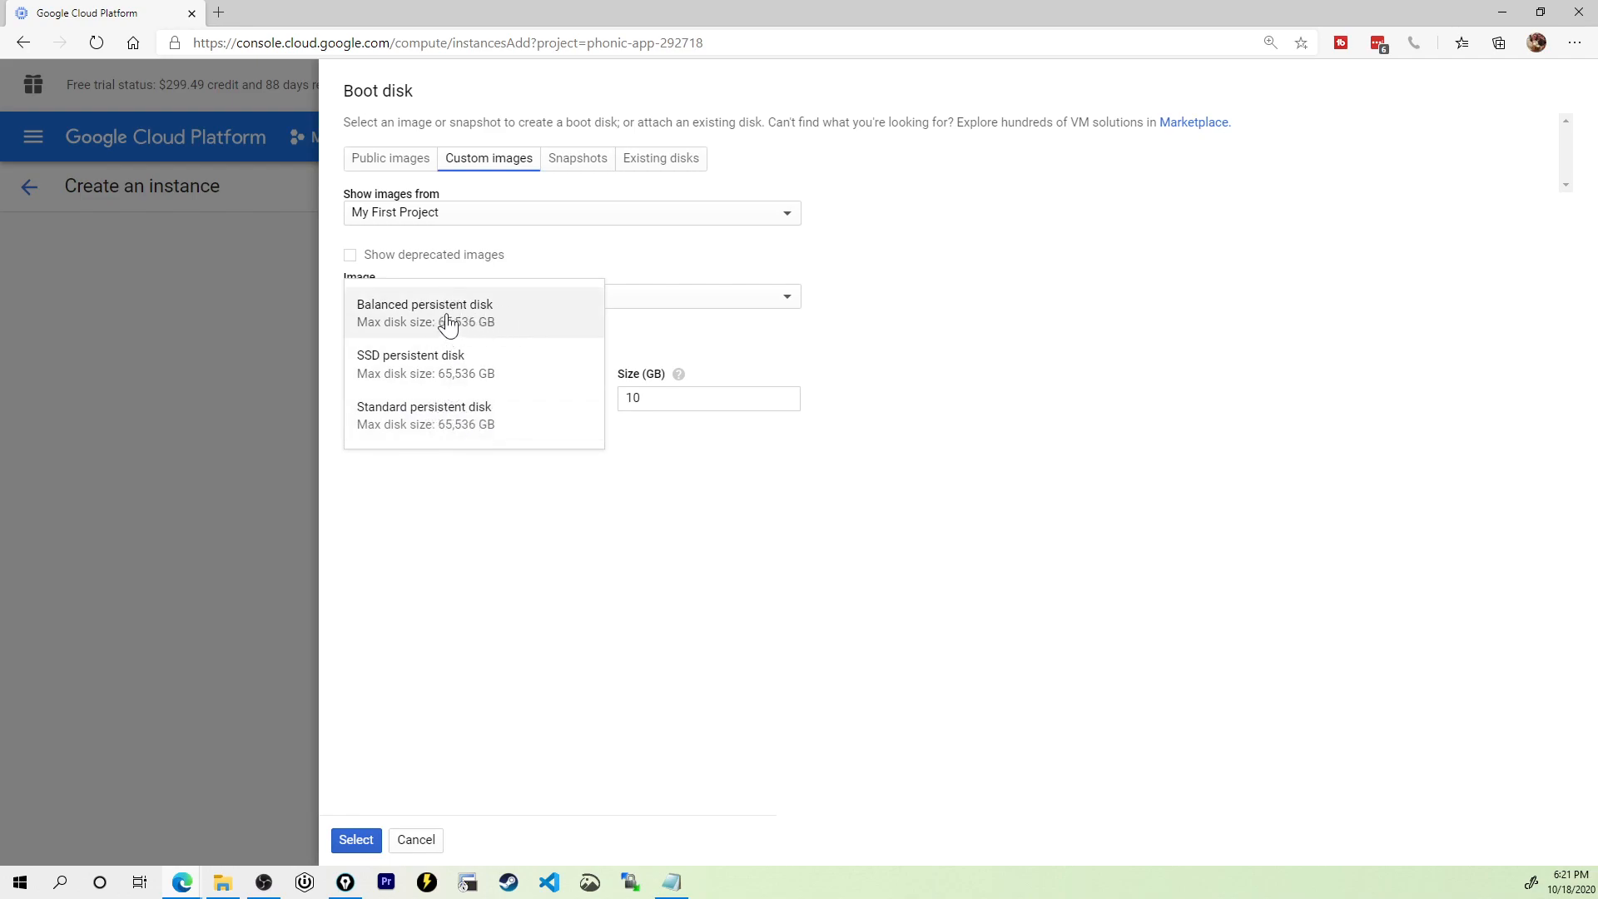
mouse_move(481, 381)
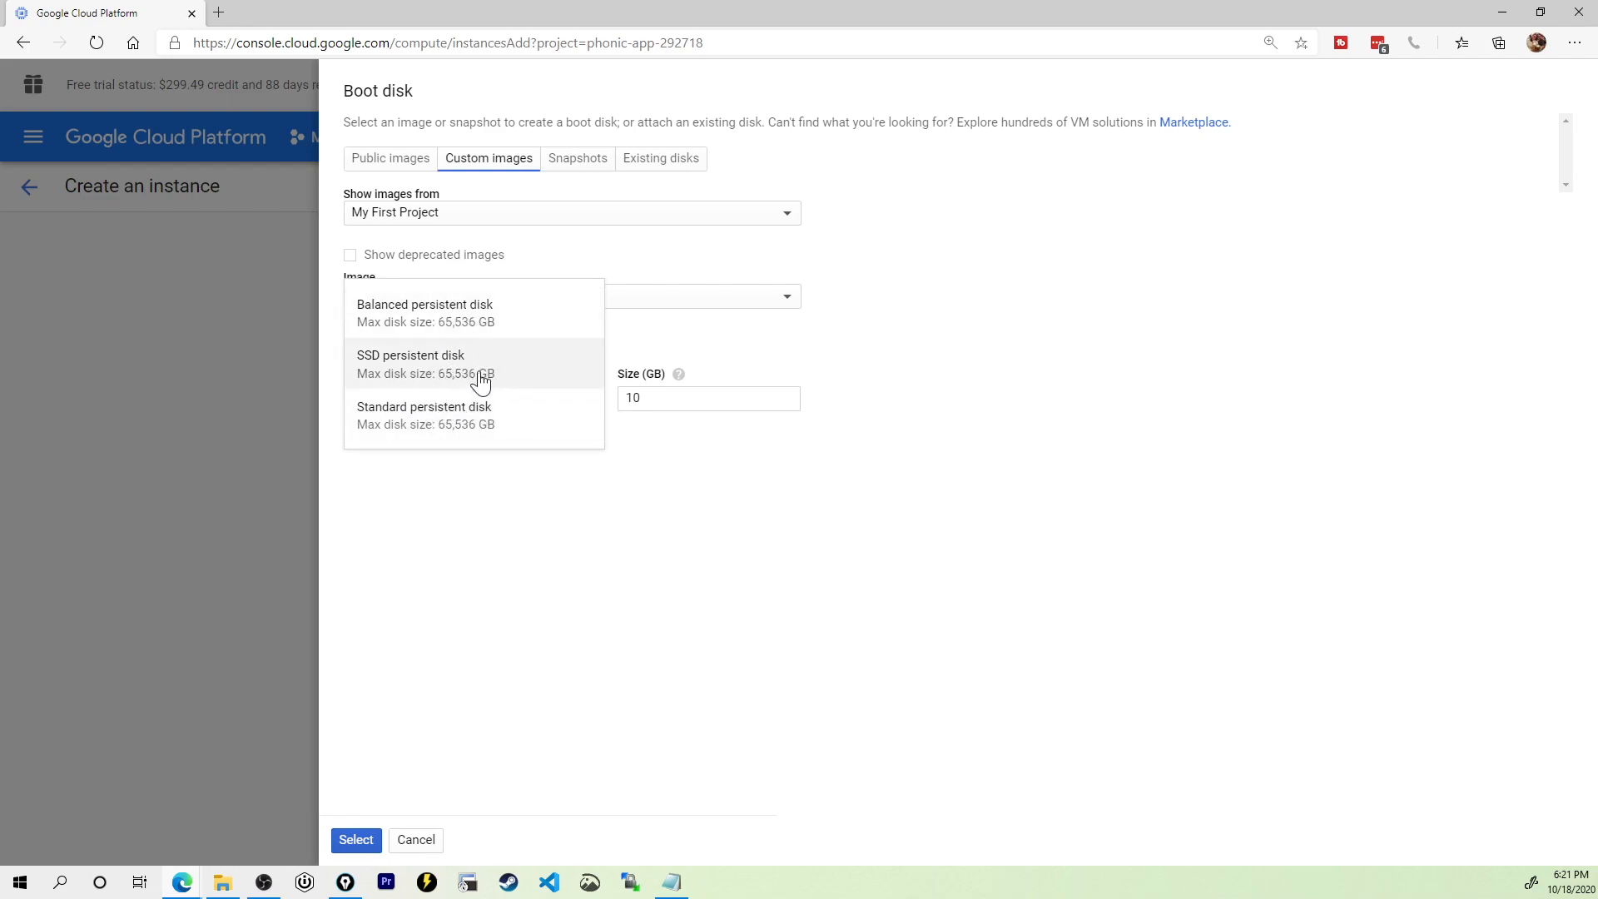
click(410, 363)
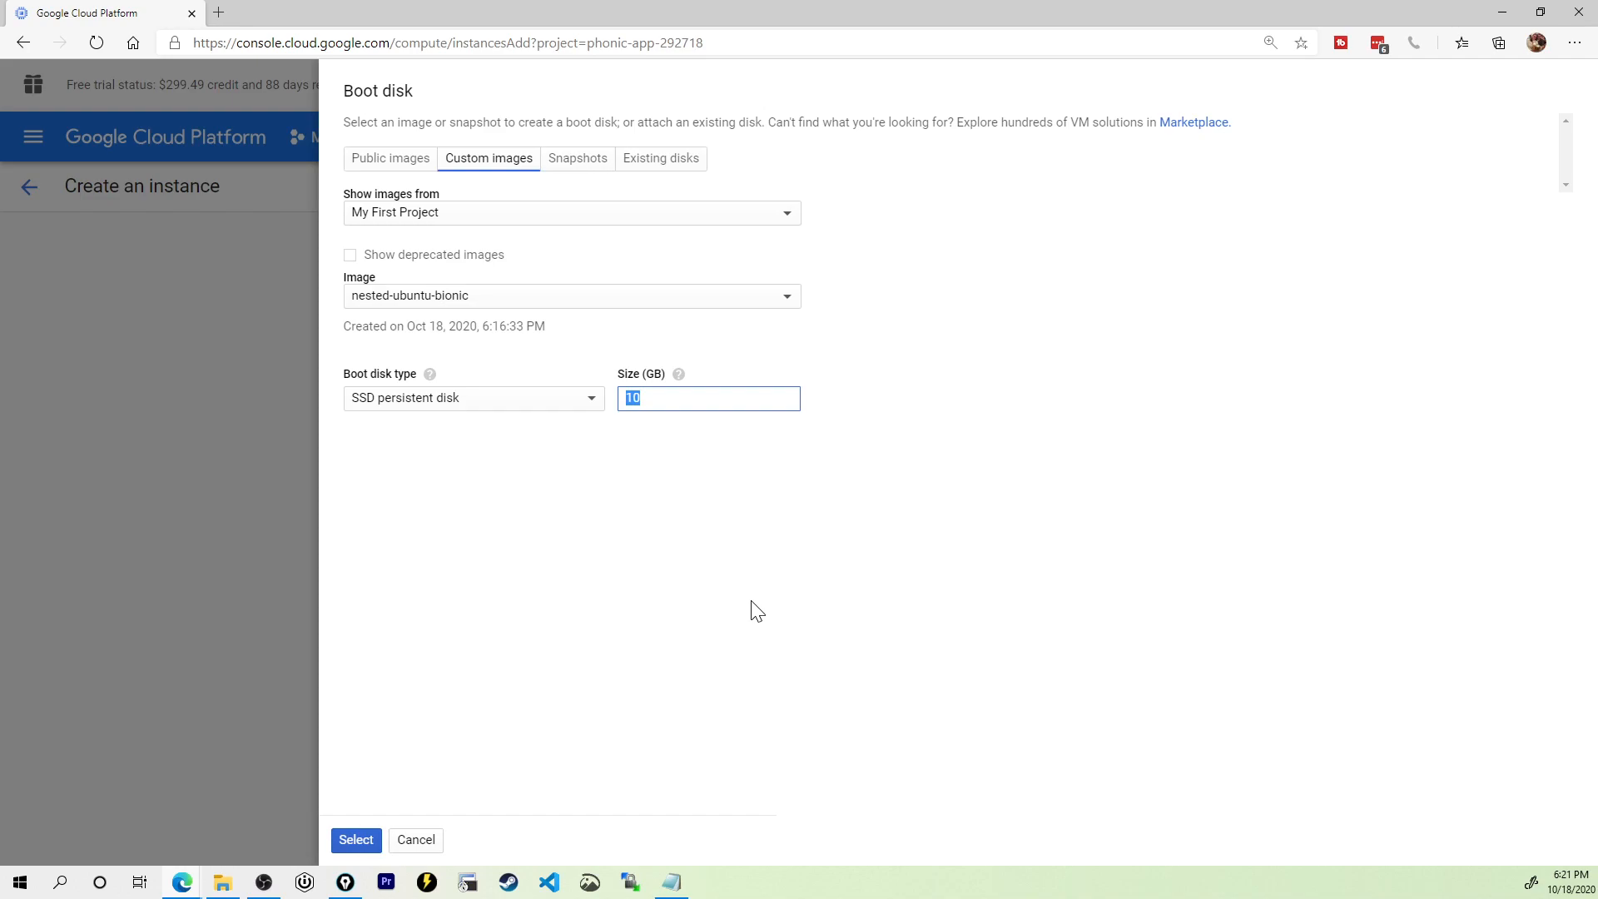
text(150)
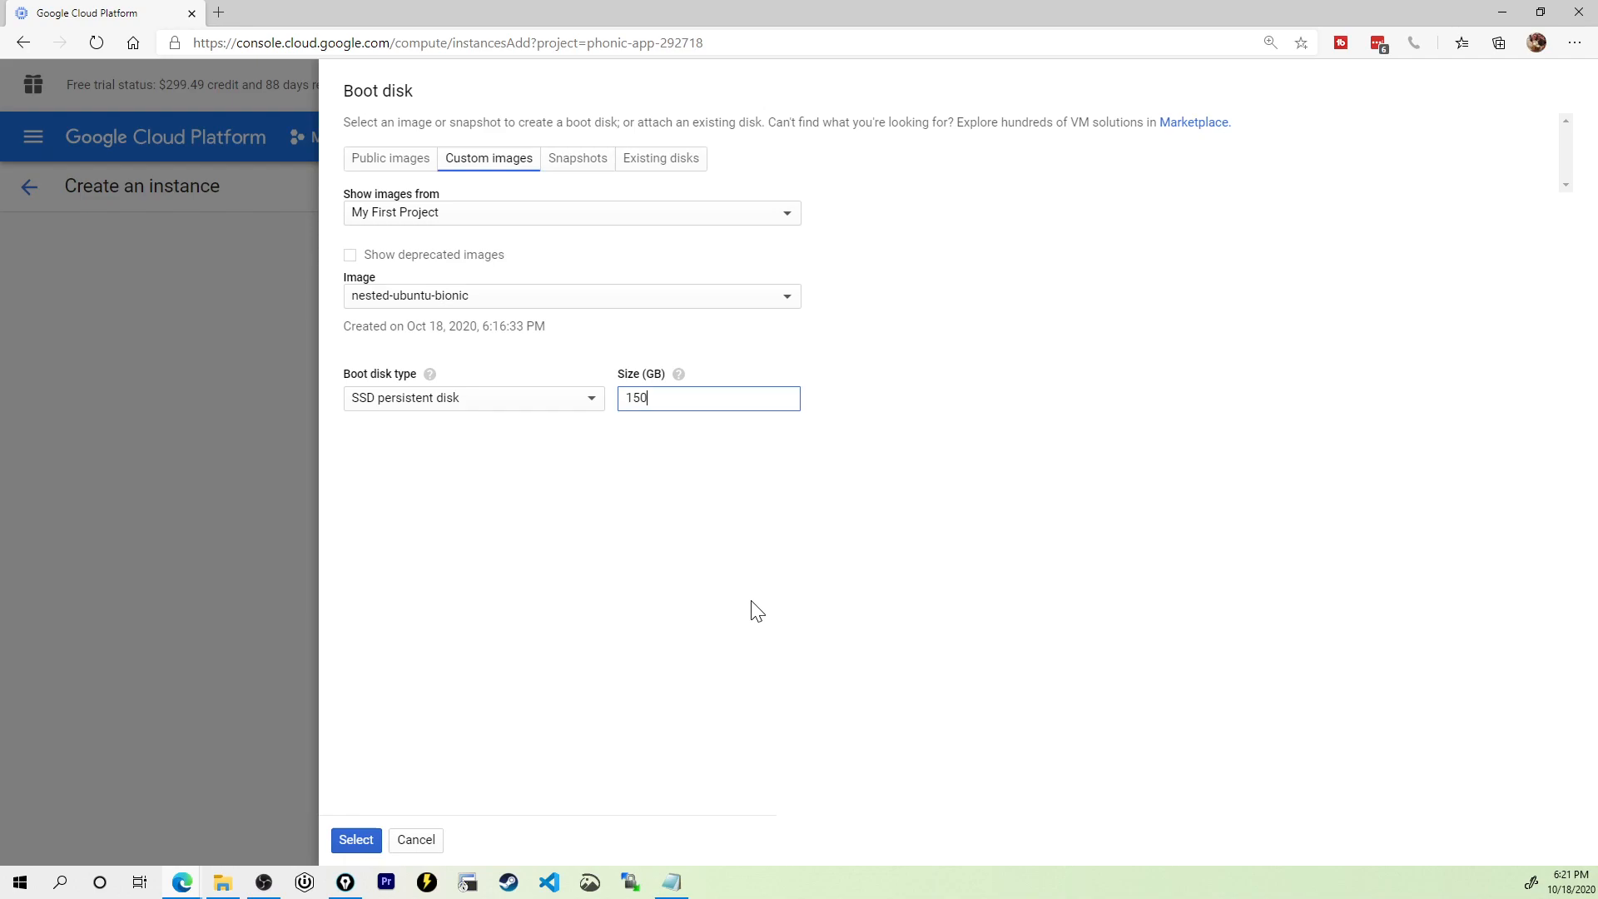
mouse_move(626, 659)
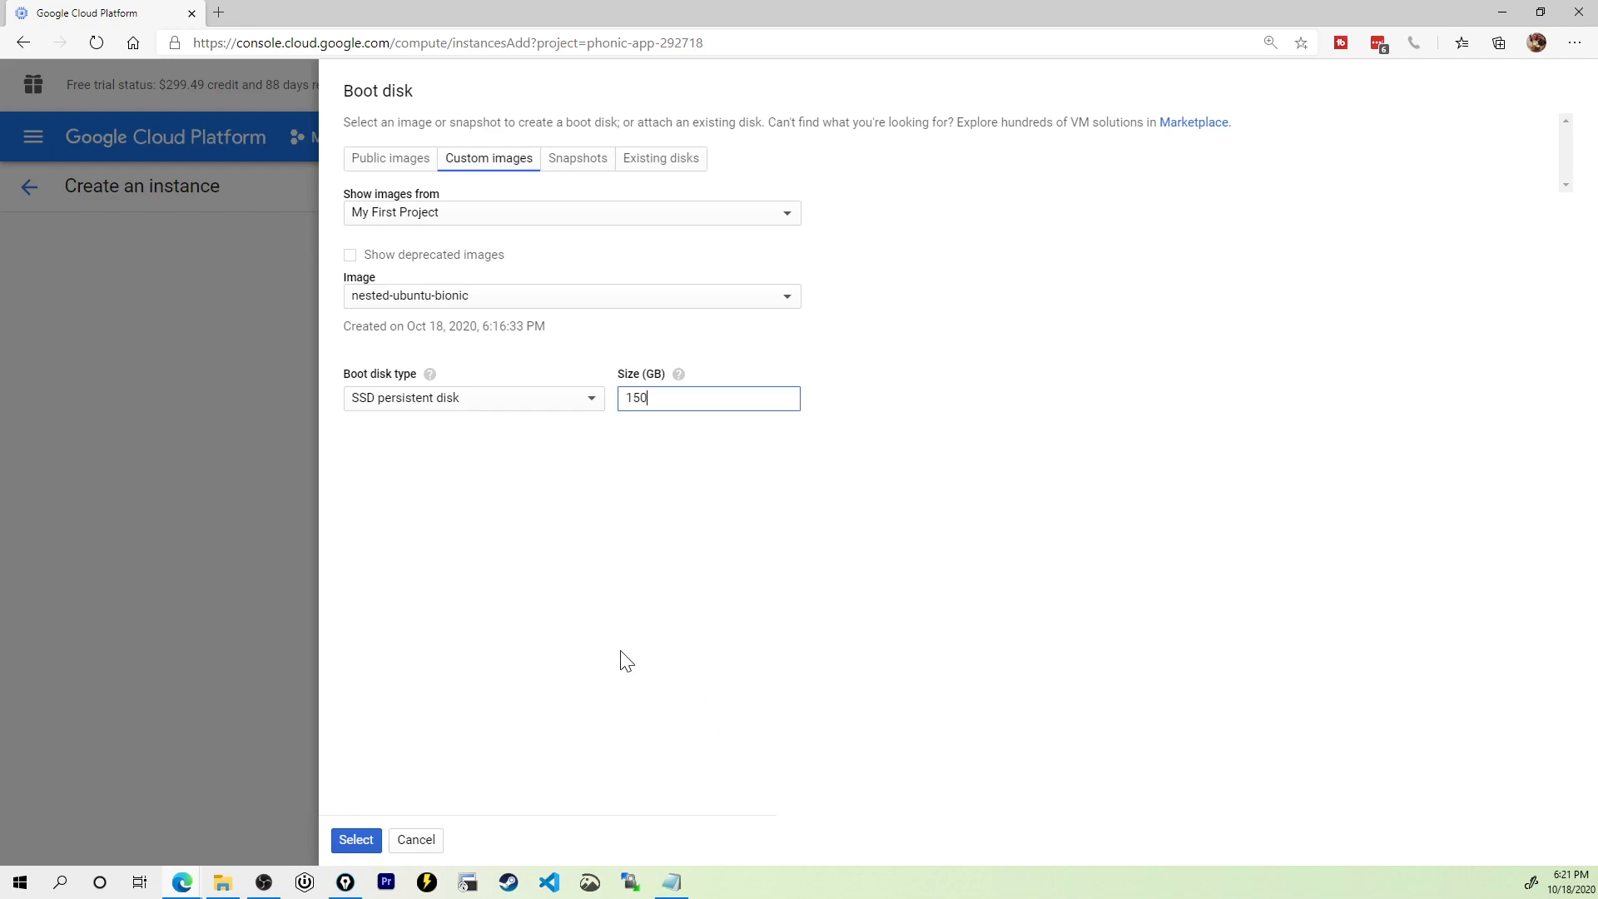
click(357, 839)
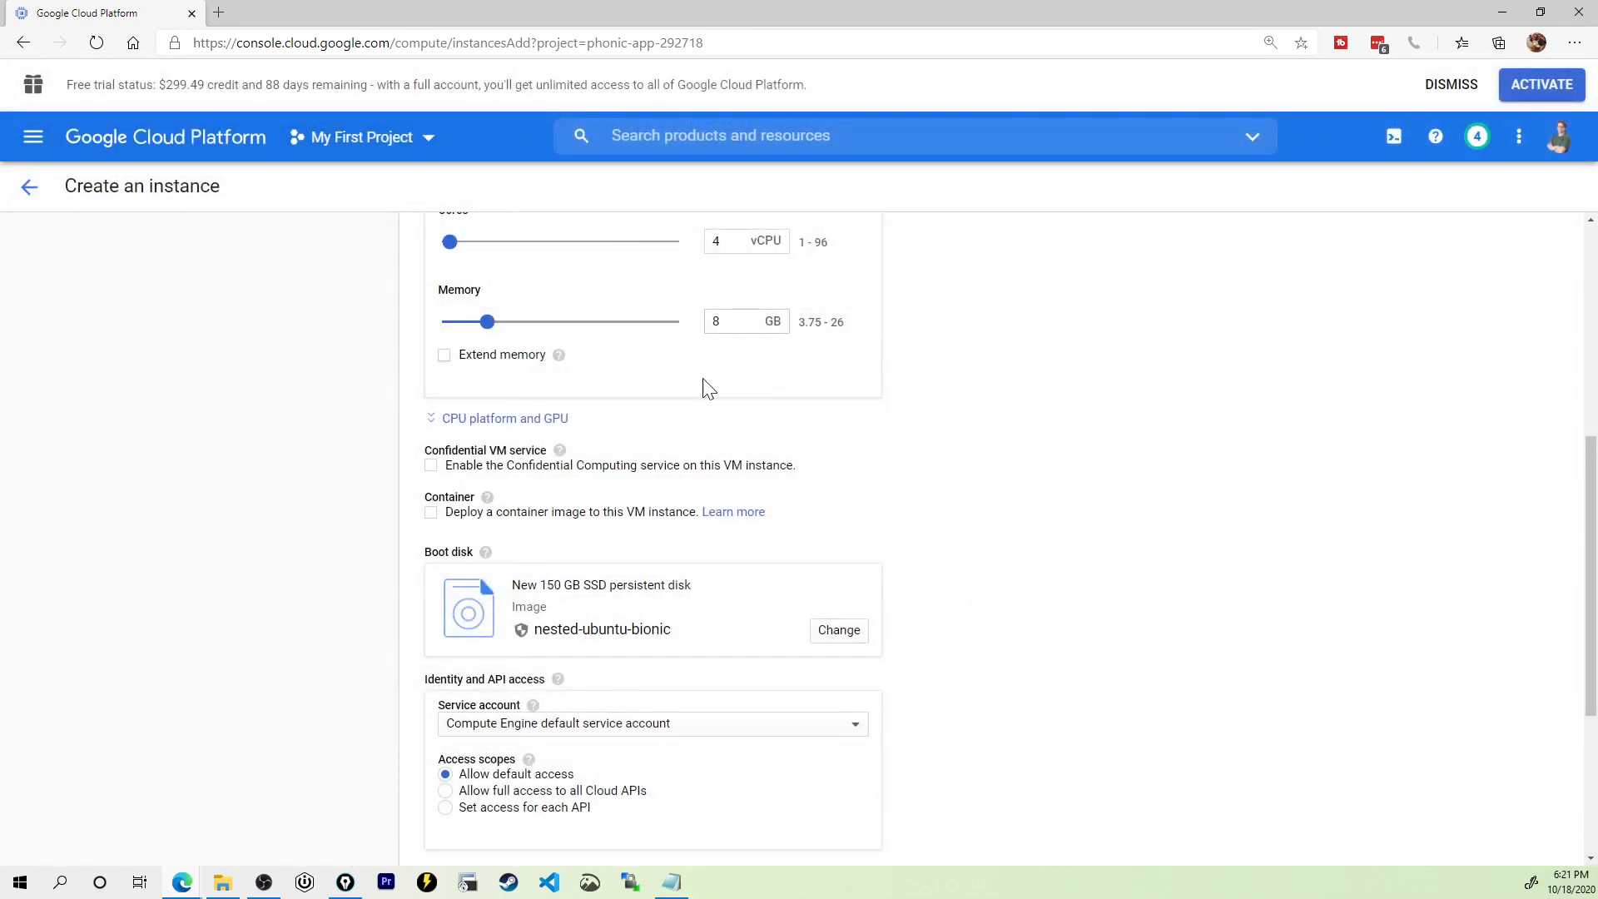
mouse_move(629, 403)
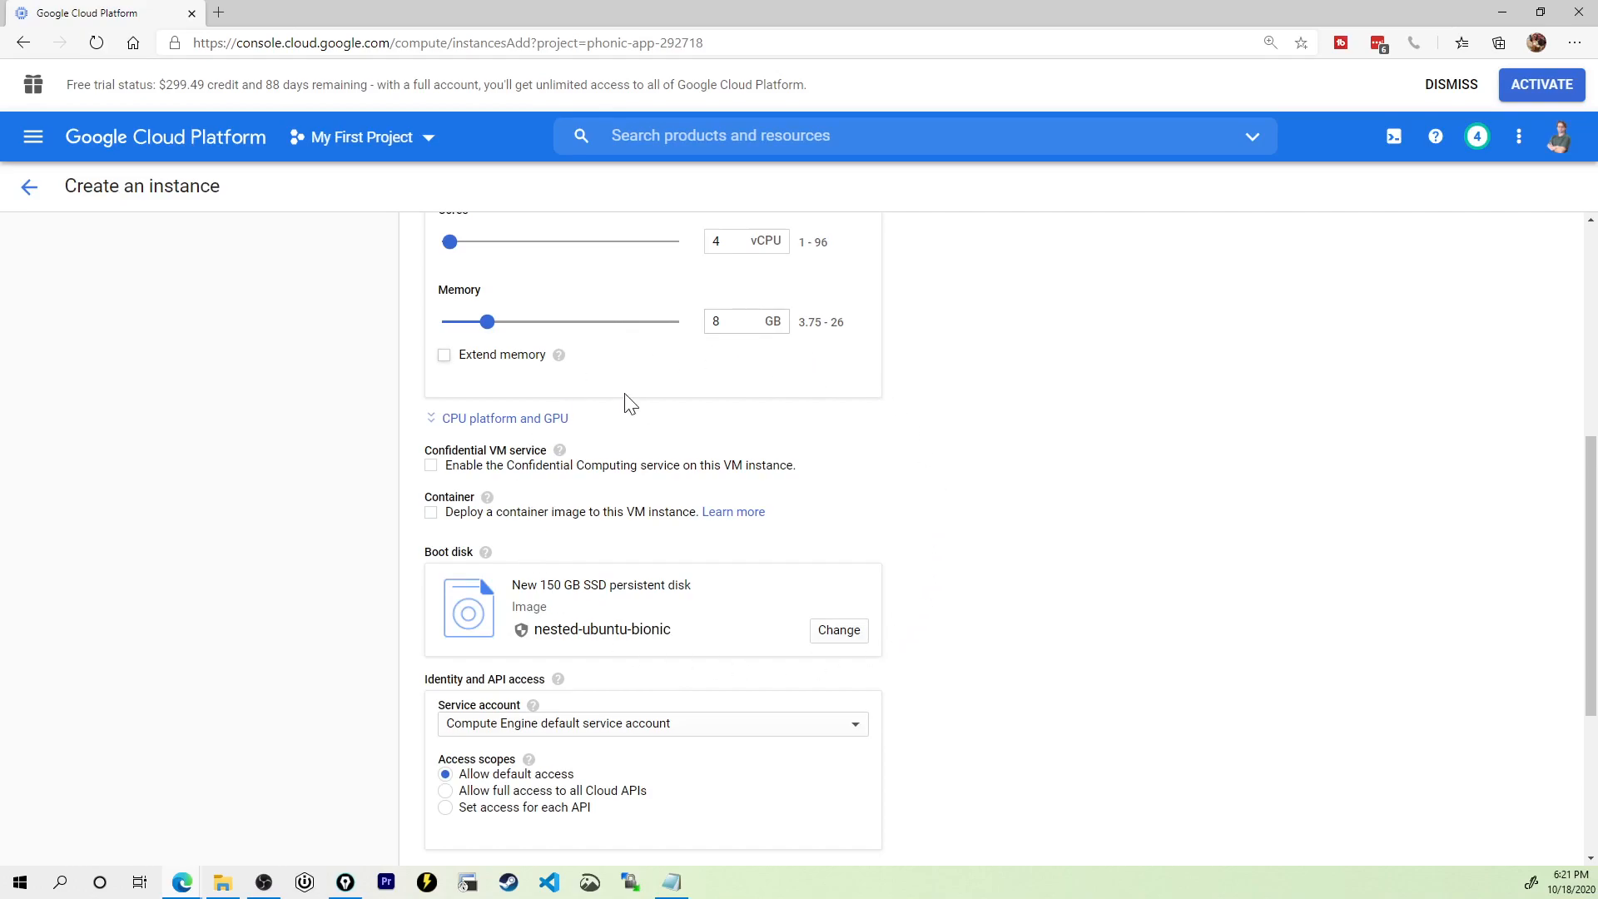
Step: Allow HTTPS traffic under the instance's Firewall settings
scroll(down, 3)
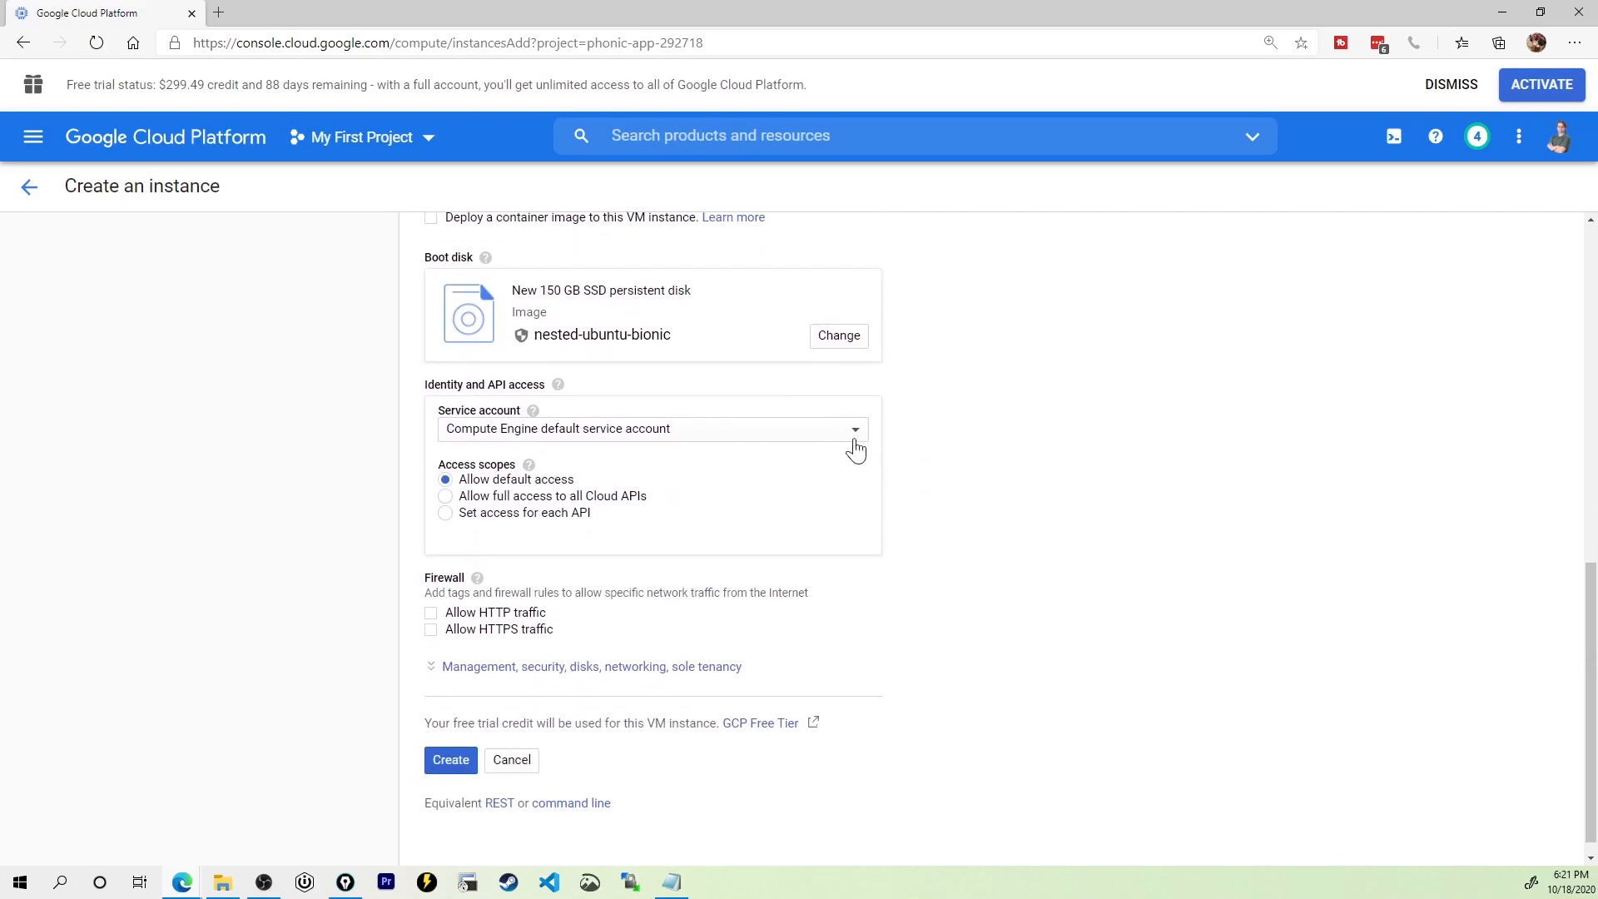
scroll(down, 3)
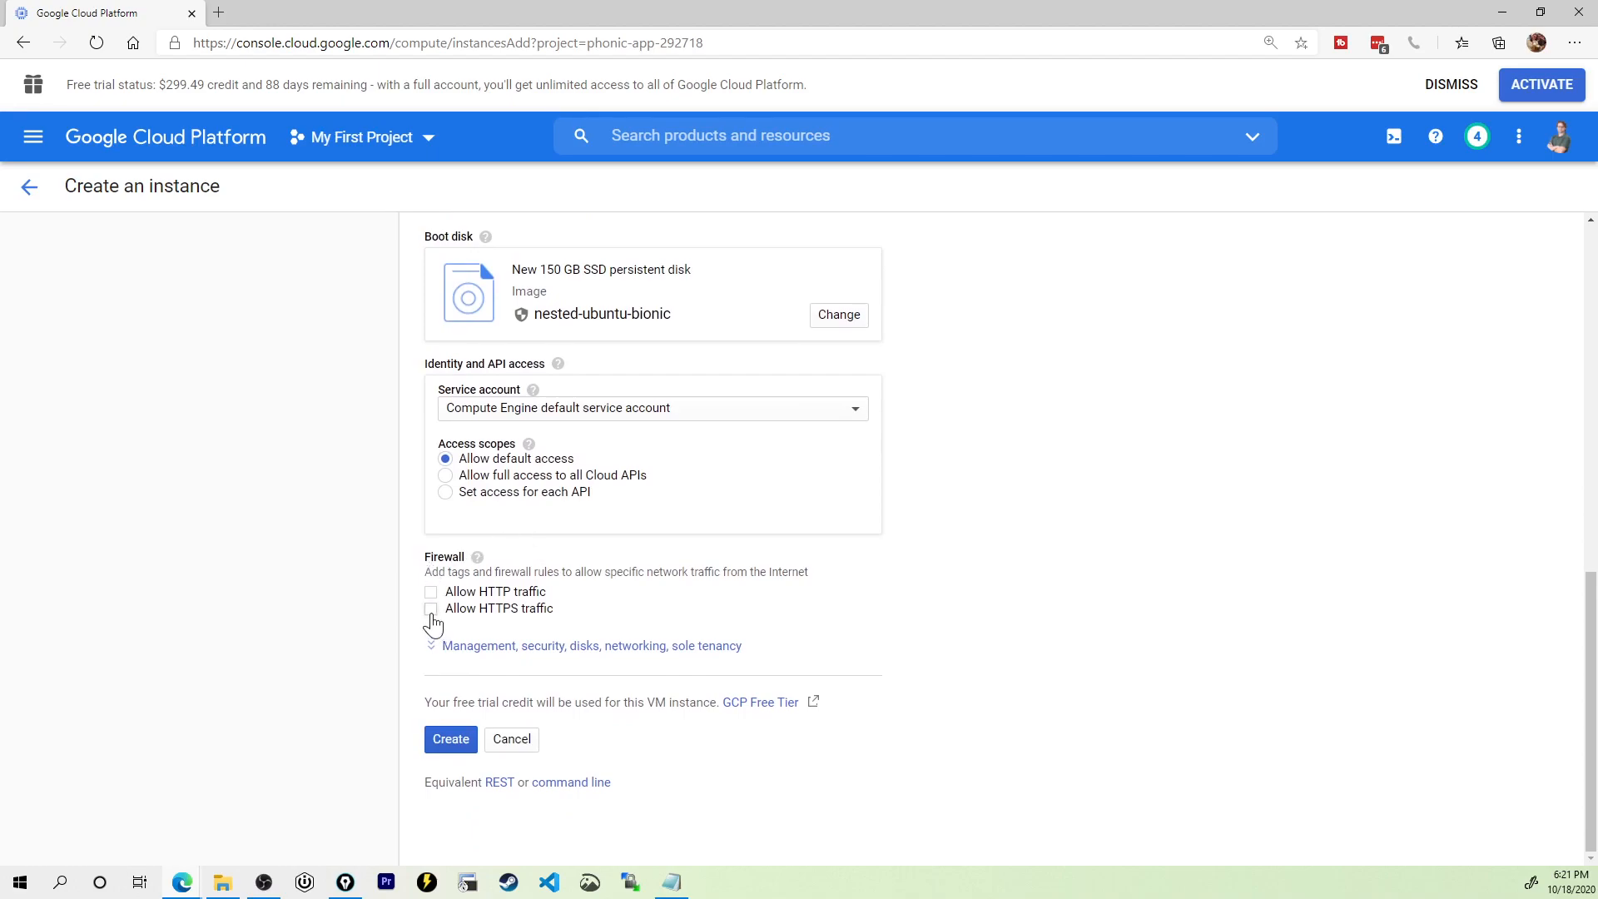
click(431, 609)
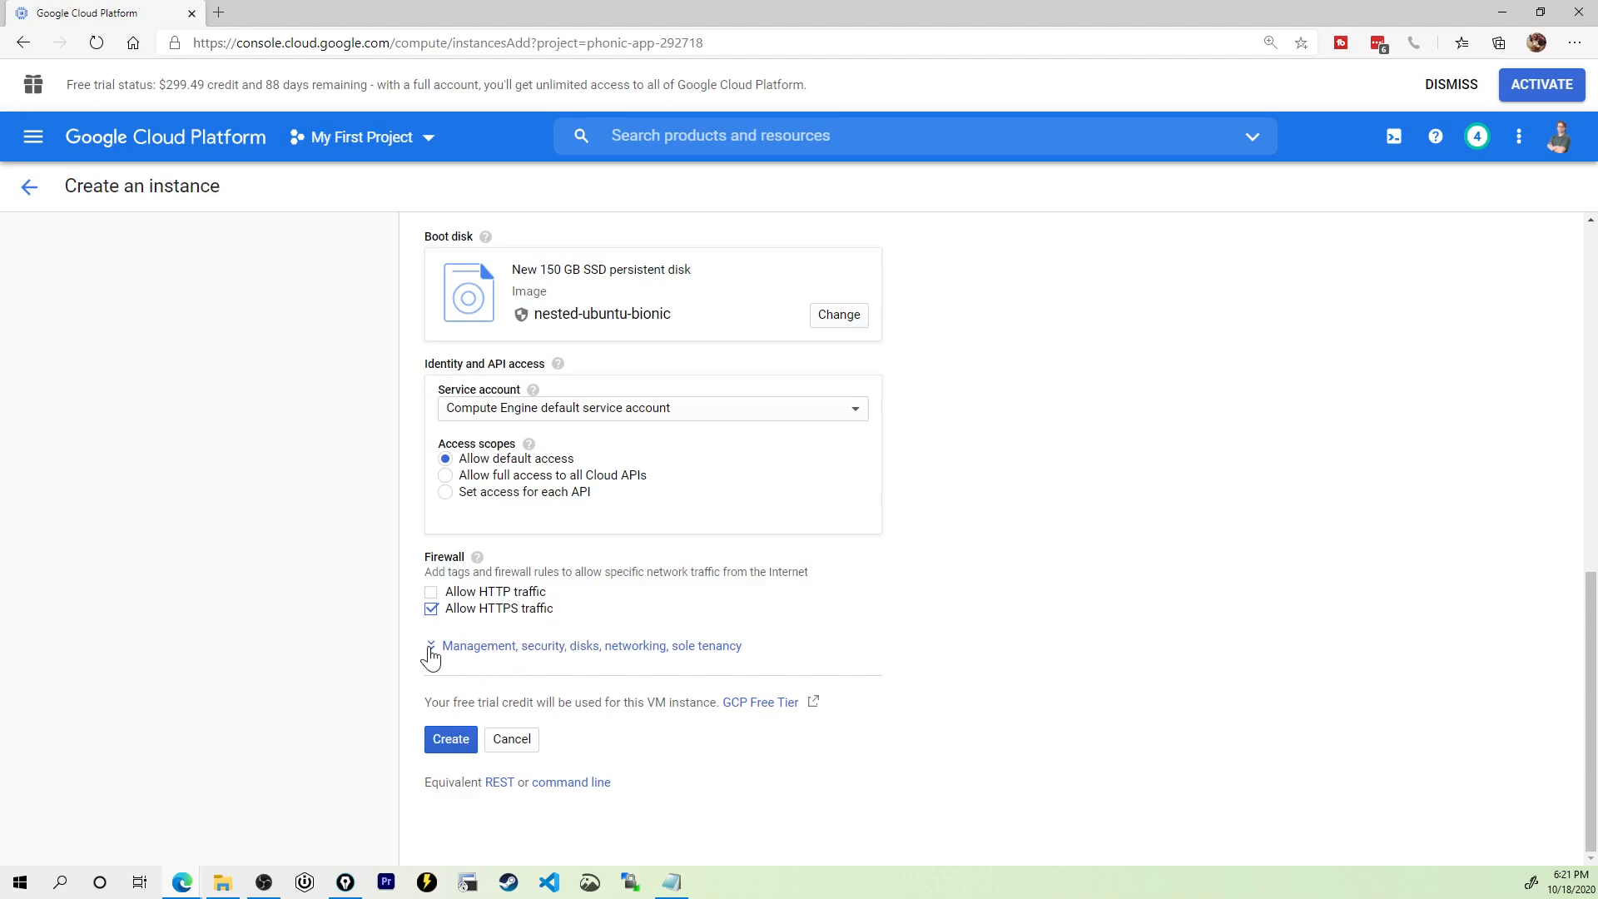
mouse_move(486, 690)
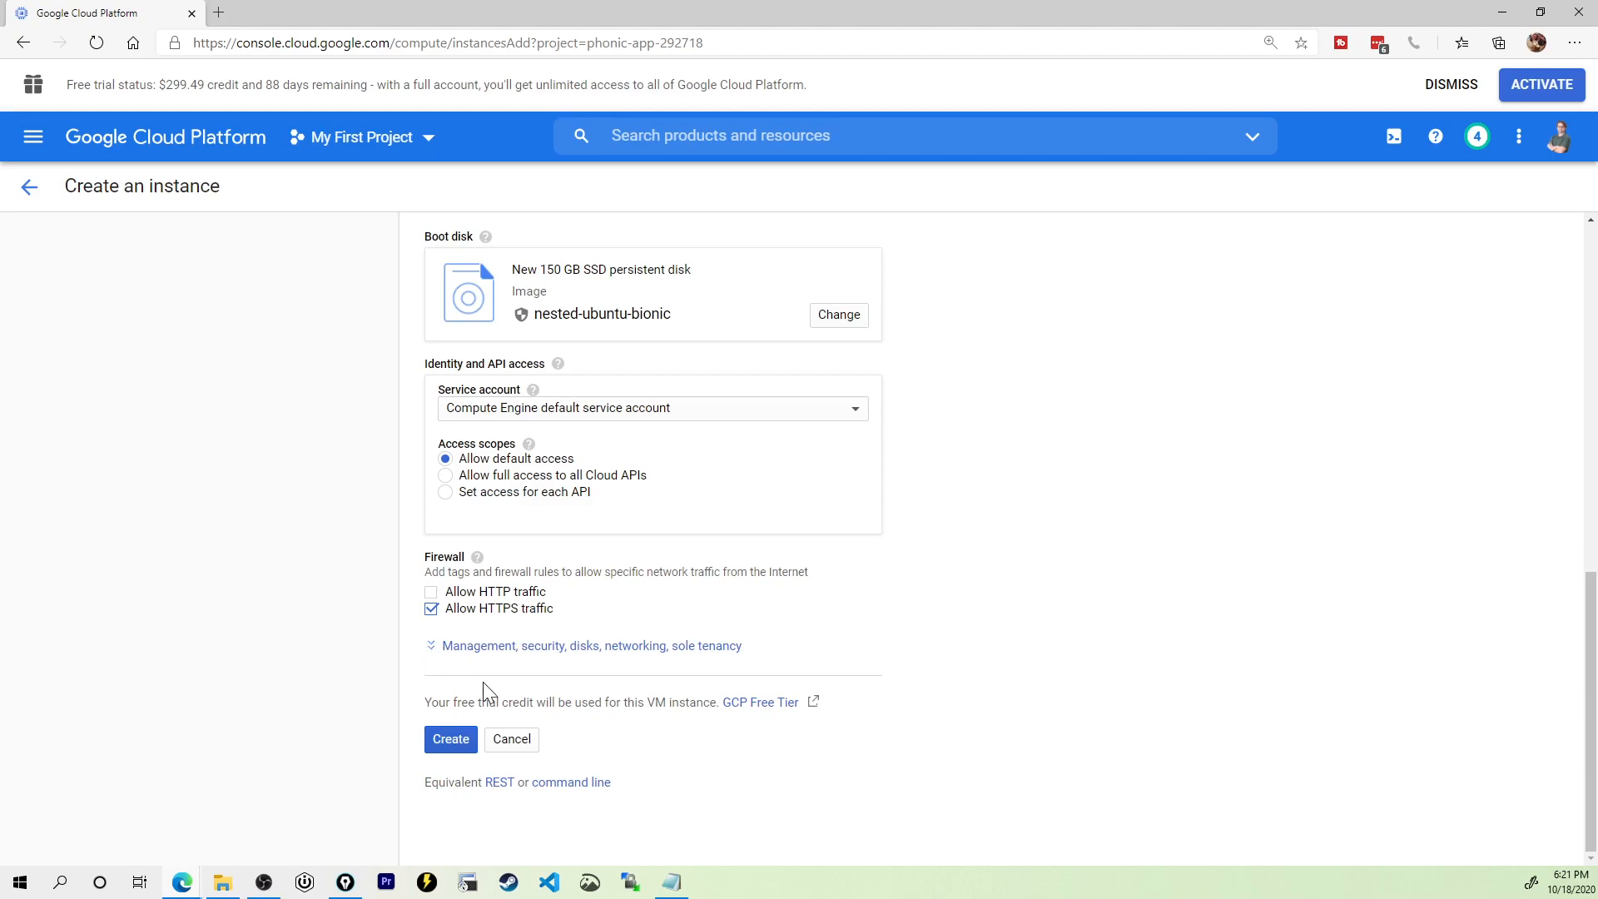
mouse_move(493, 682)
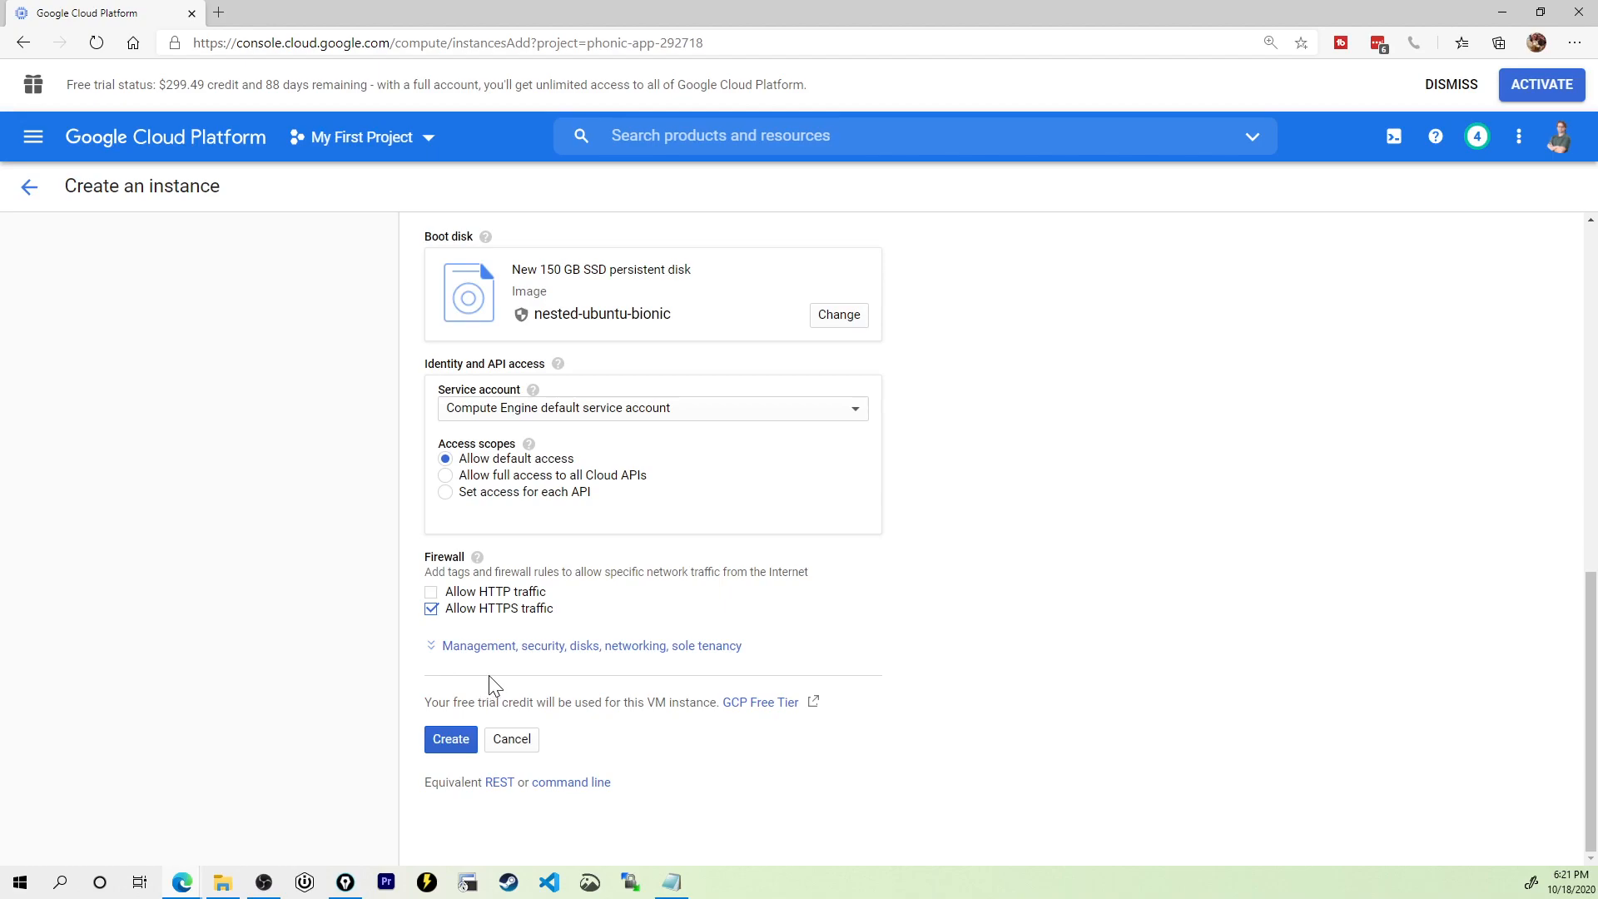
mouse_move(486, 679)
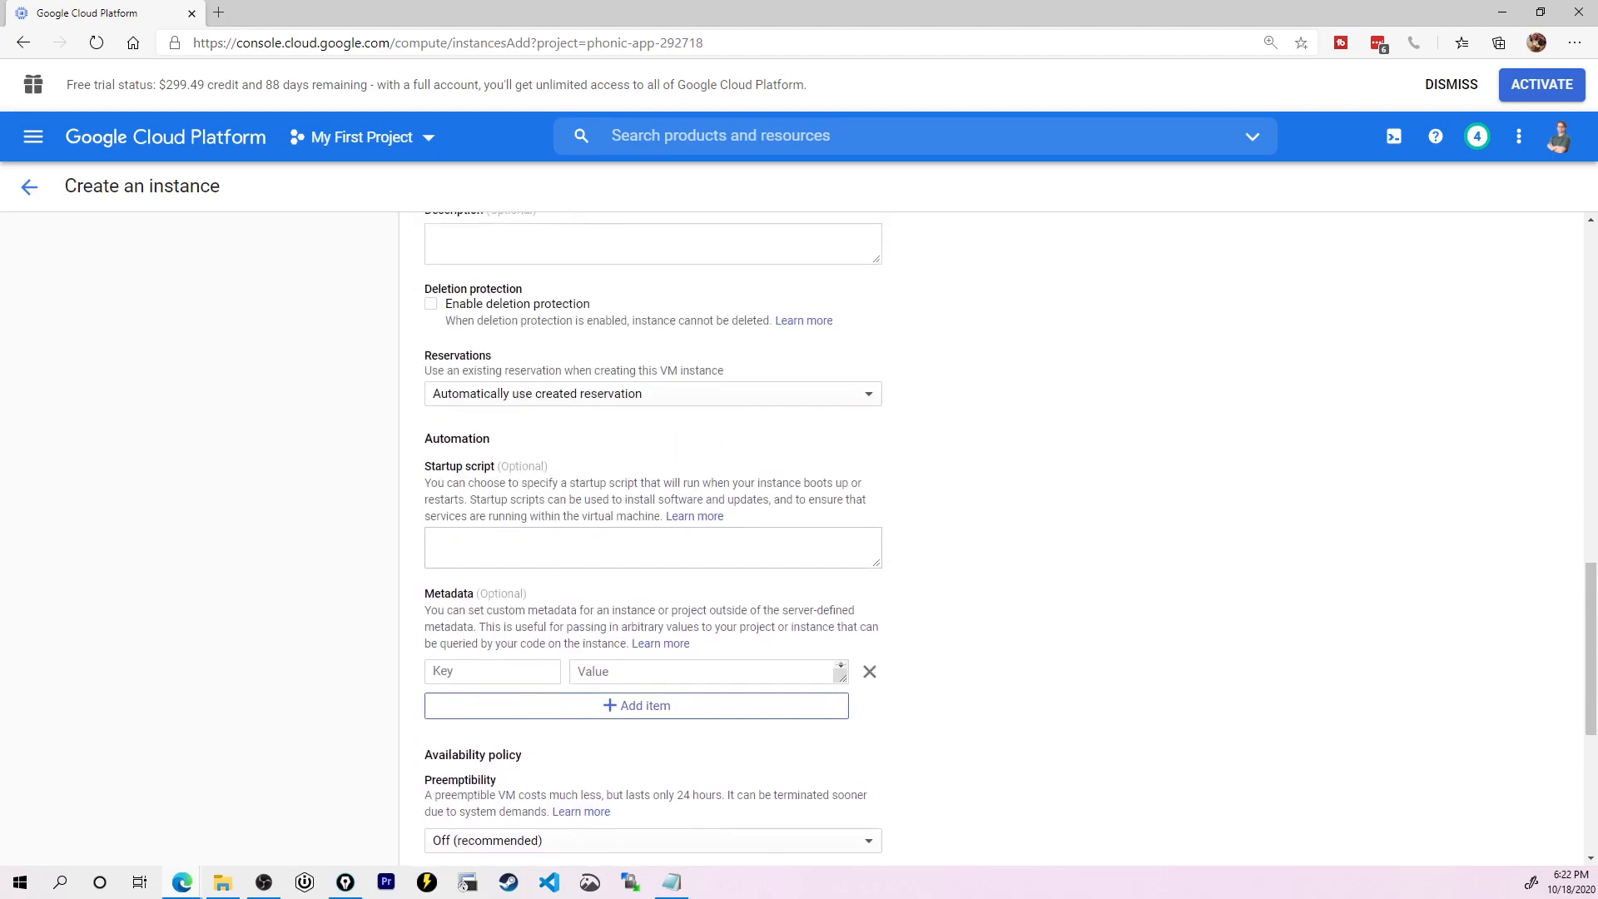
Step: Open the Networking section and start editing evengpro's default network interface
scroll(down, 3)
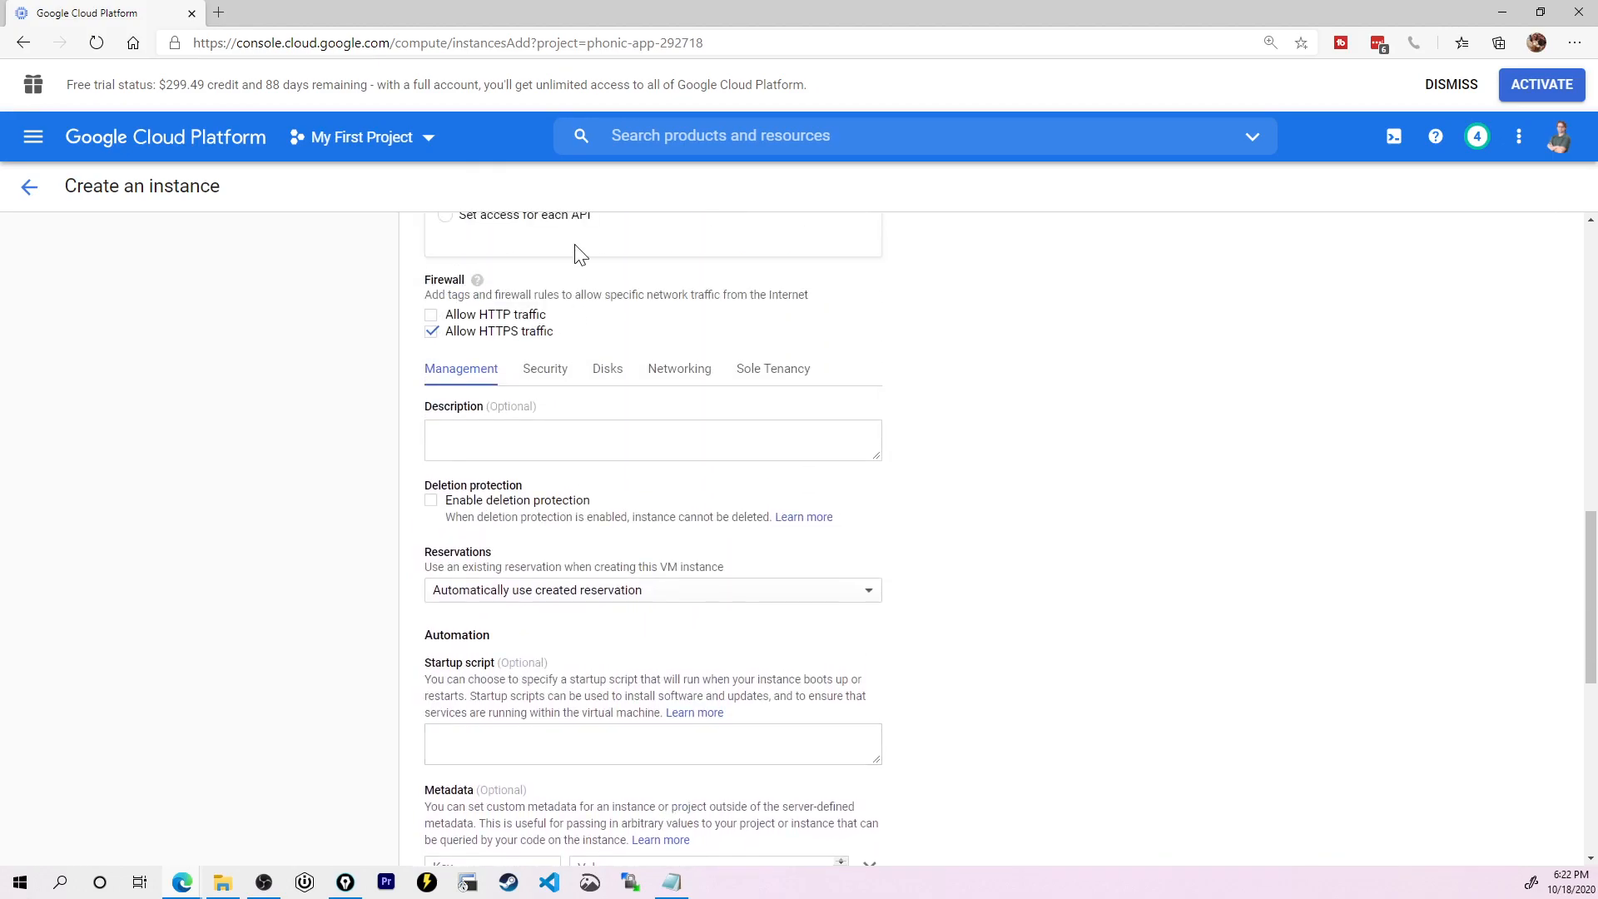
click(679, 368)
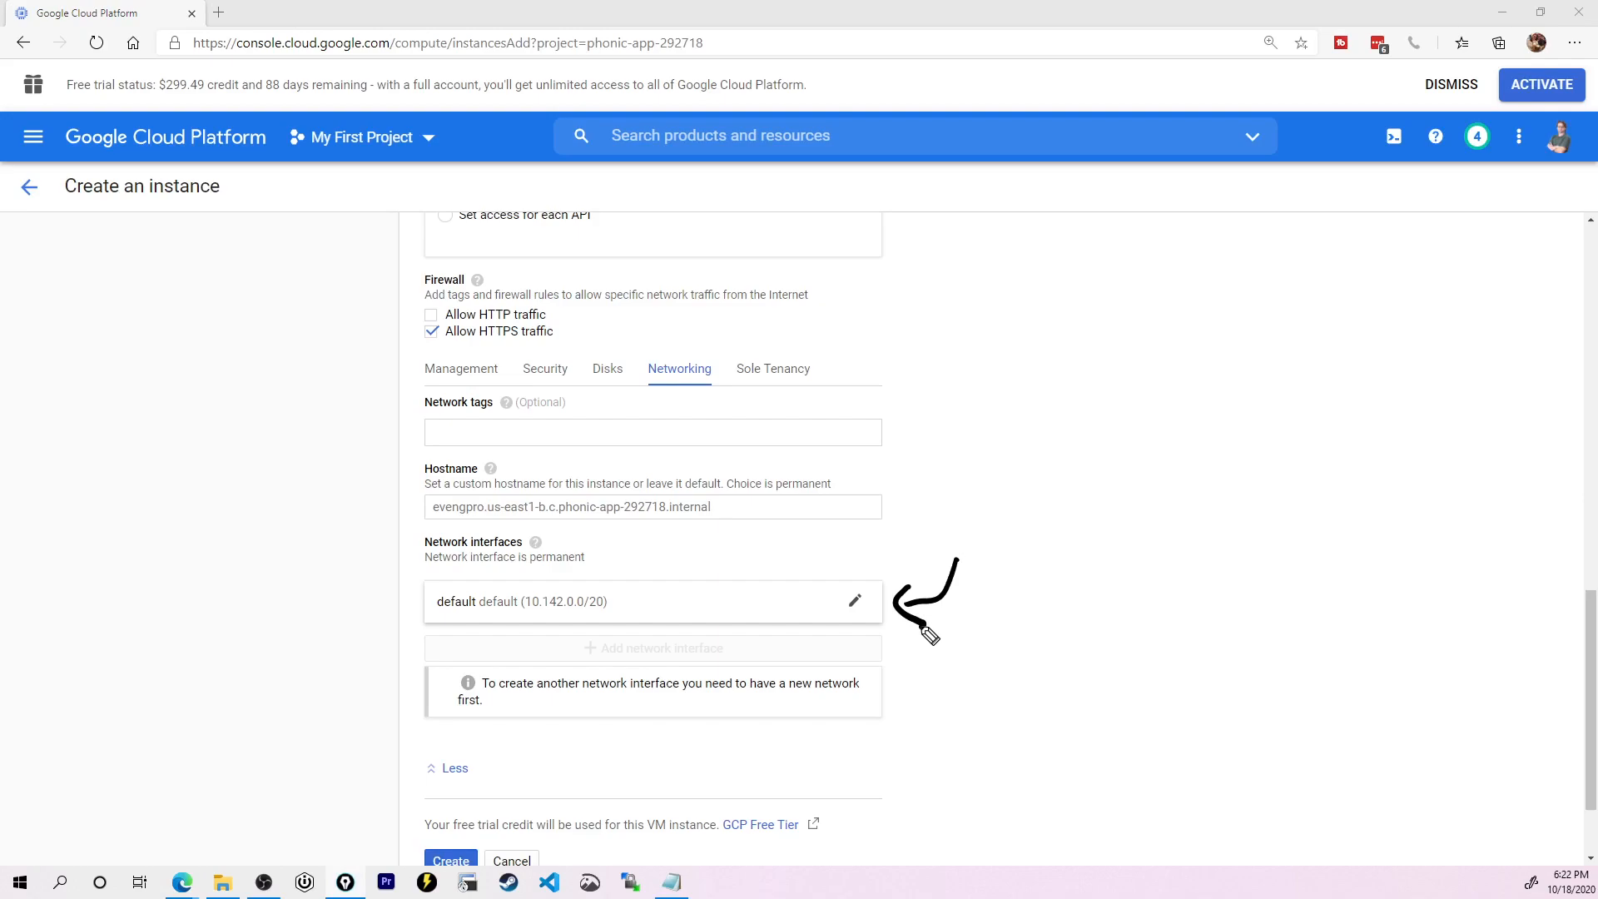
mouse_move(929, 636)
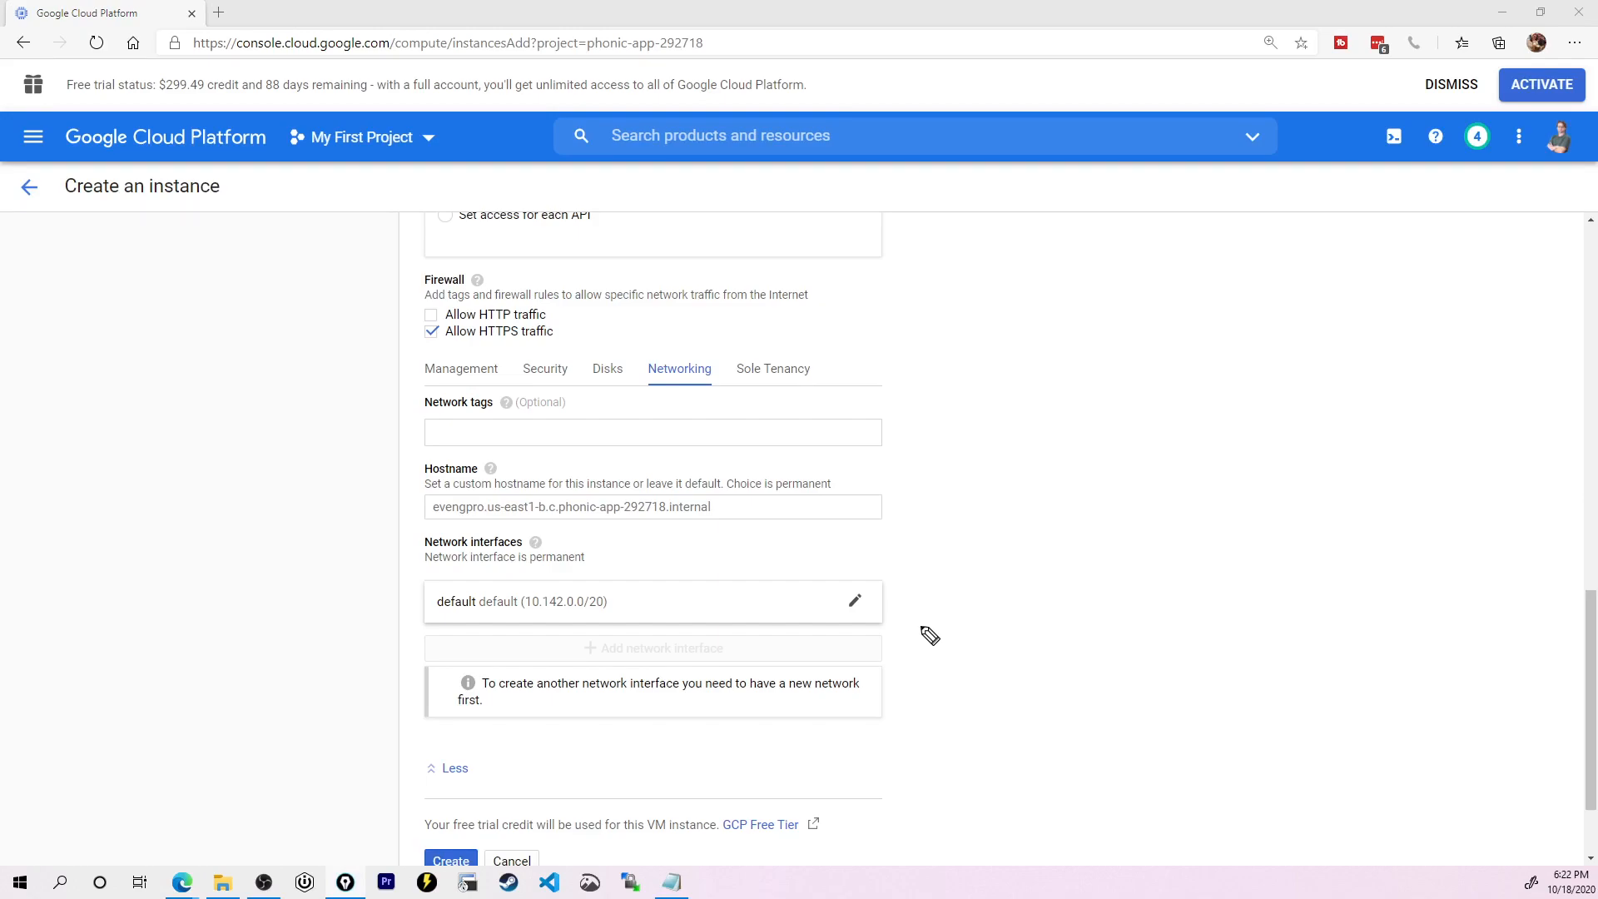
mouse_move(855, 606)
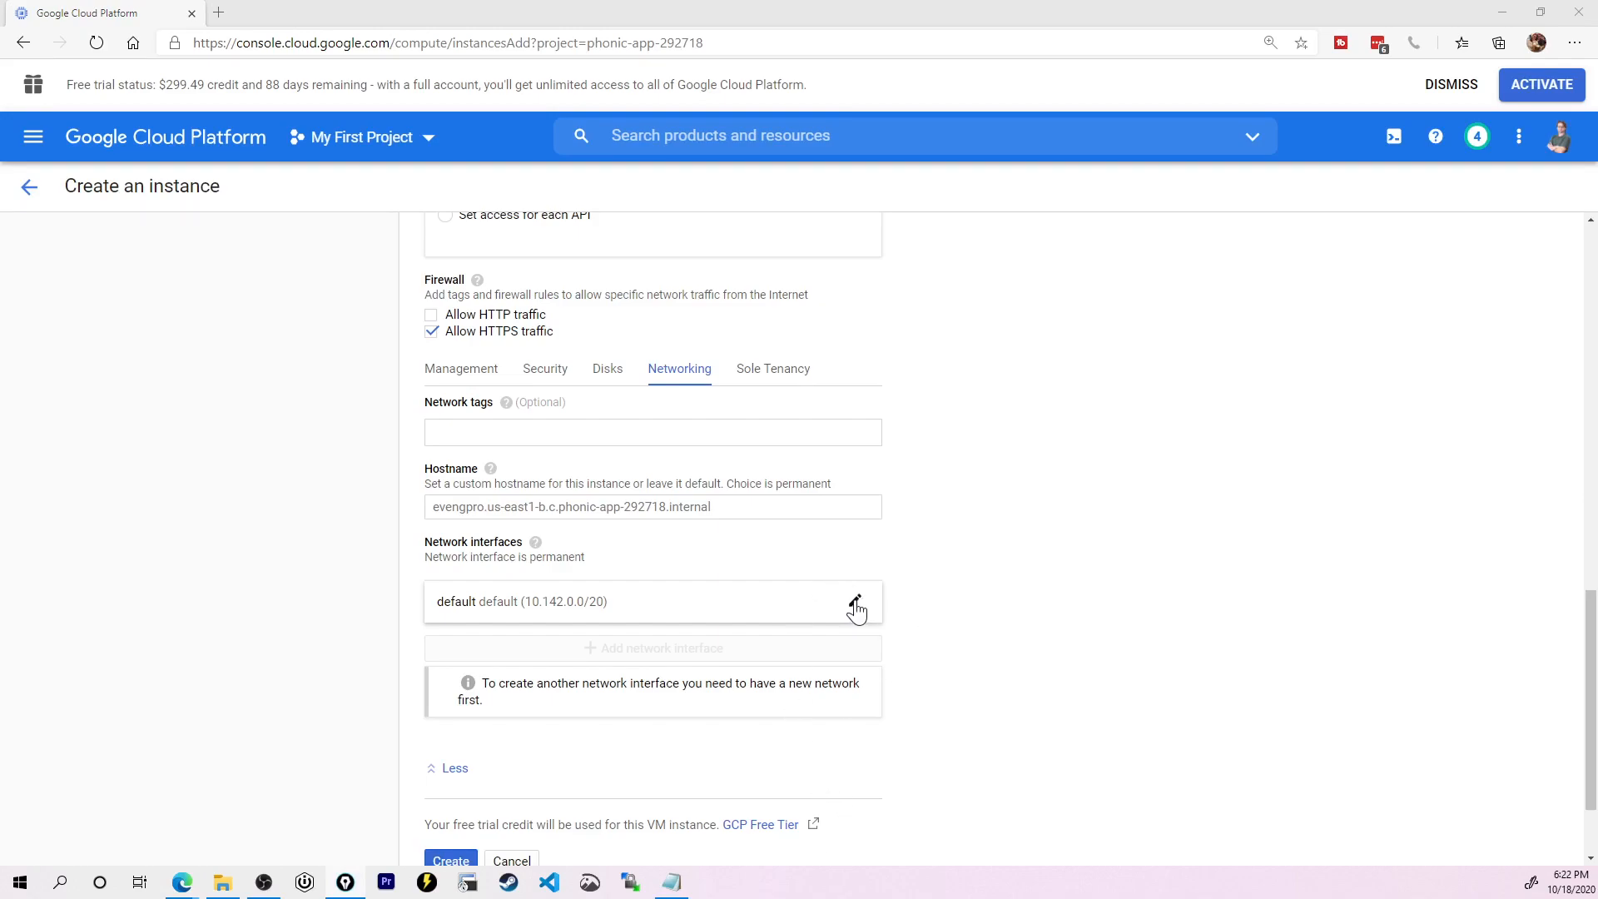
click(856, 606)
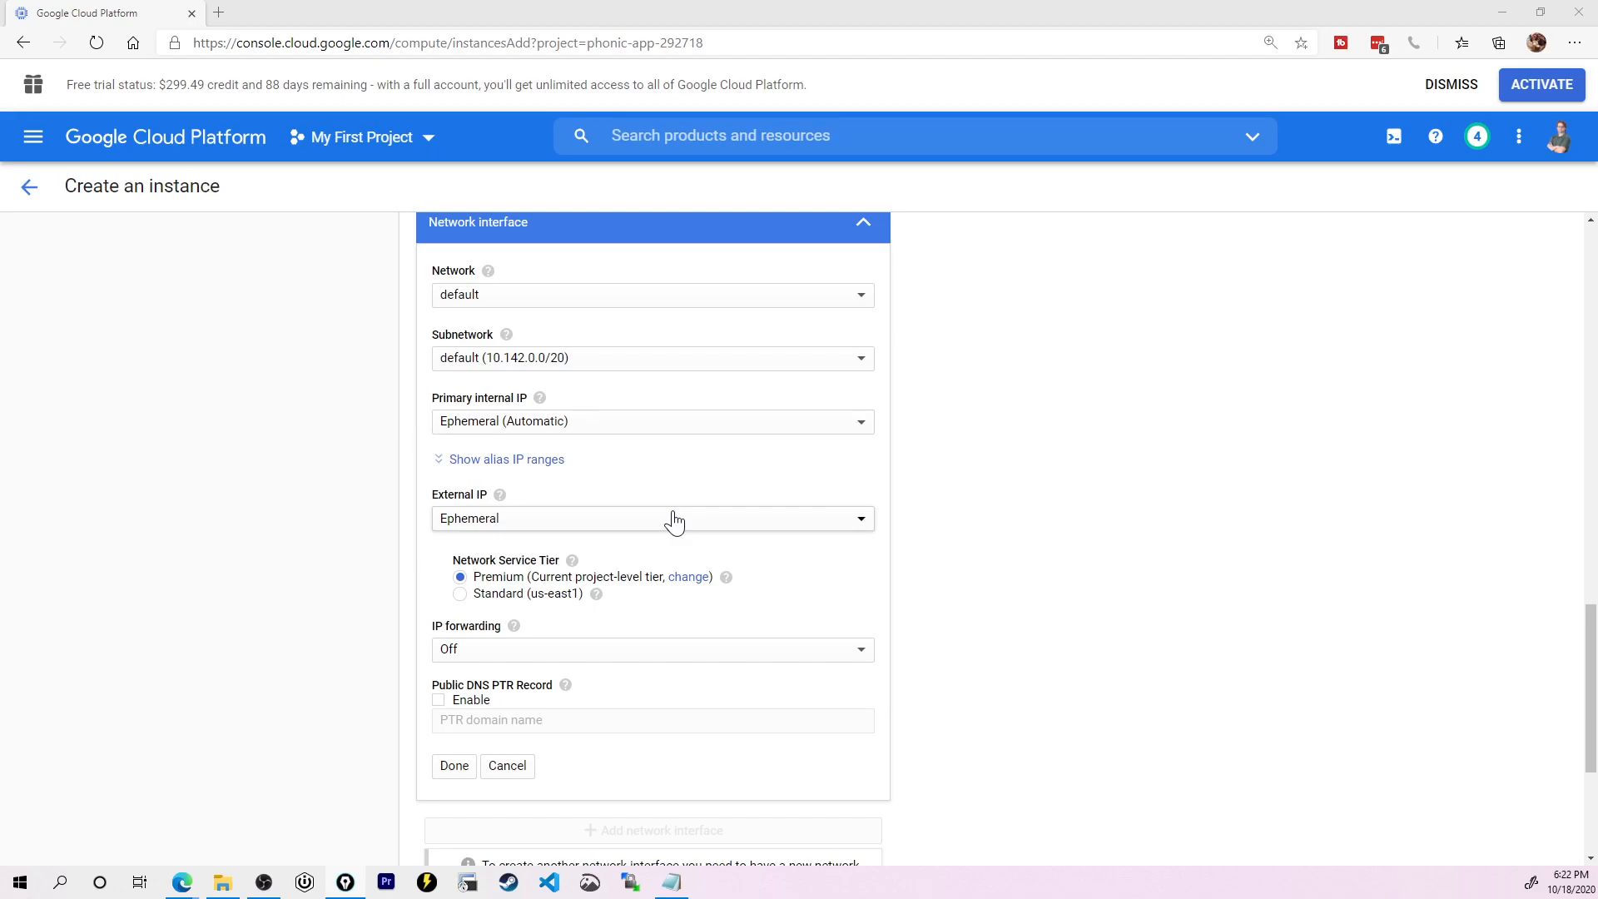
Step: Reserve a new static external IP named eveproipaddress and assign it to the interface
click(652, 520)
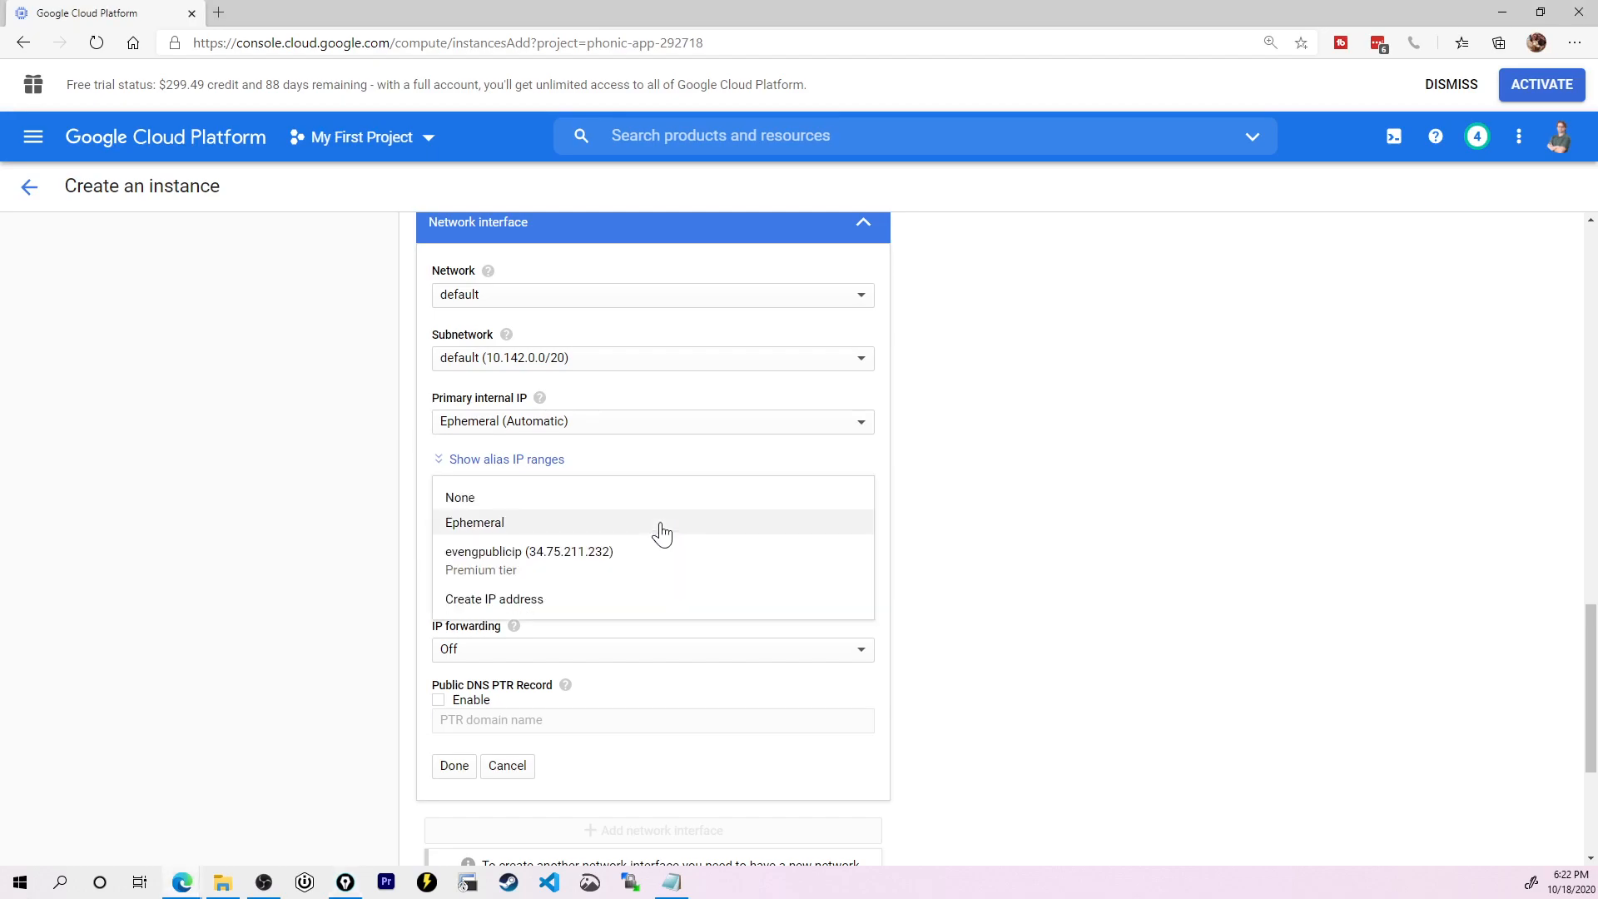
click(493, 598)
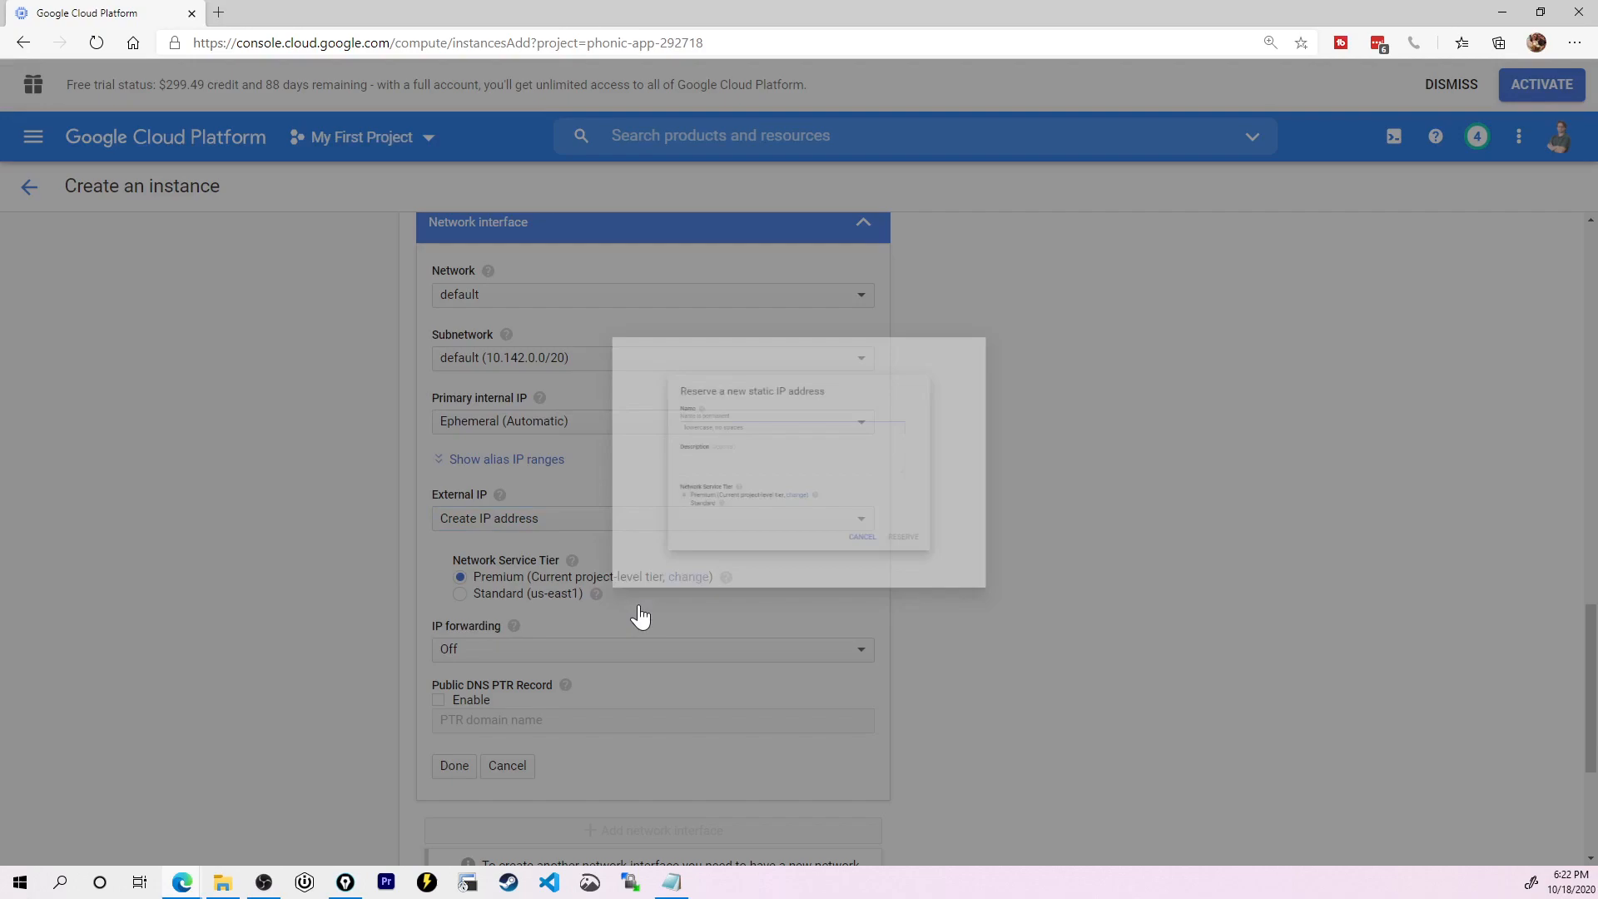
text(eveproipaddress)
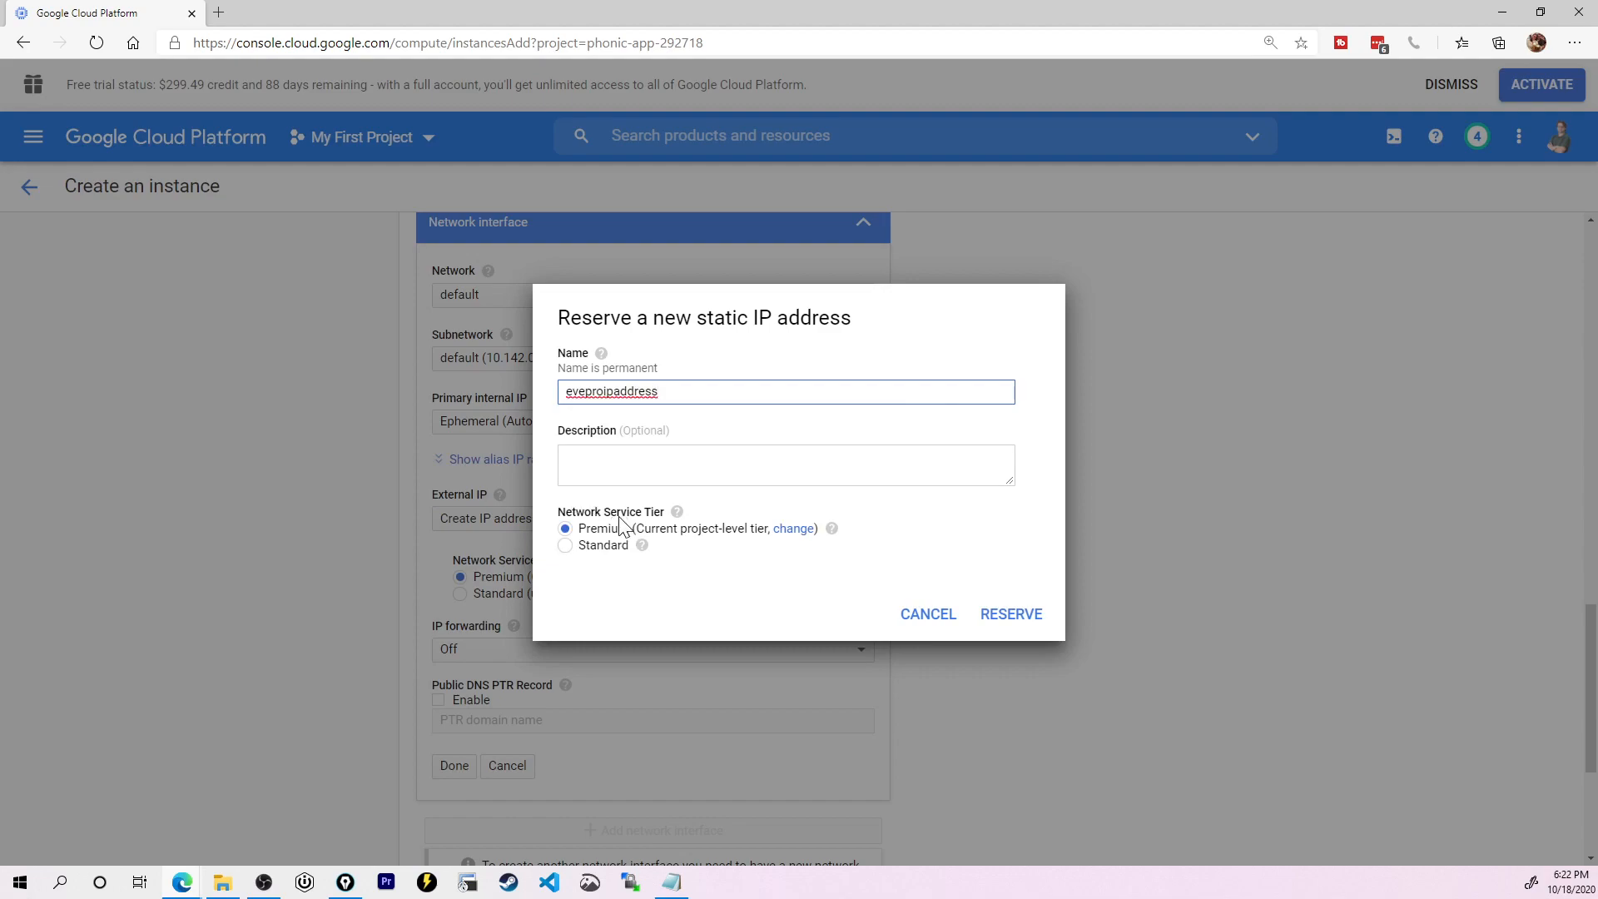
mouse_move(831, 530)
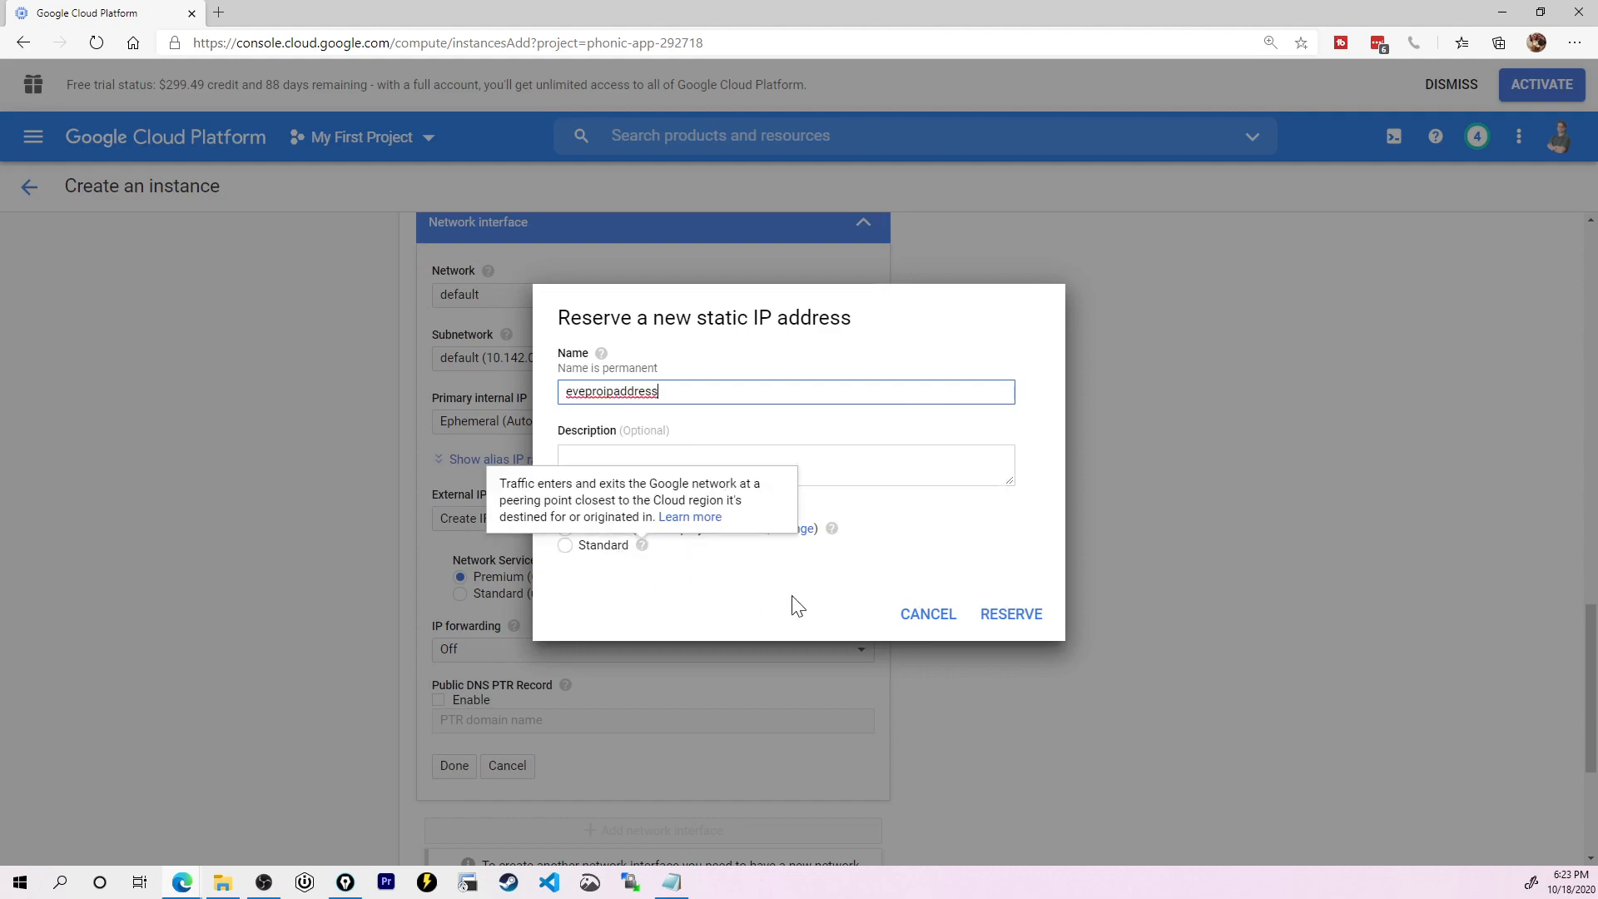
mouse_move(832, 572)
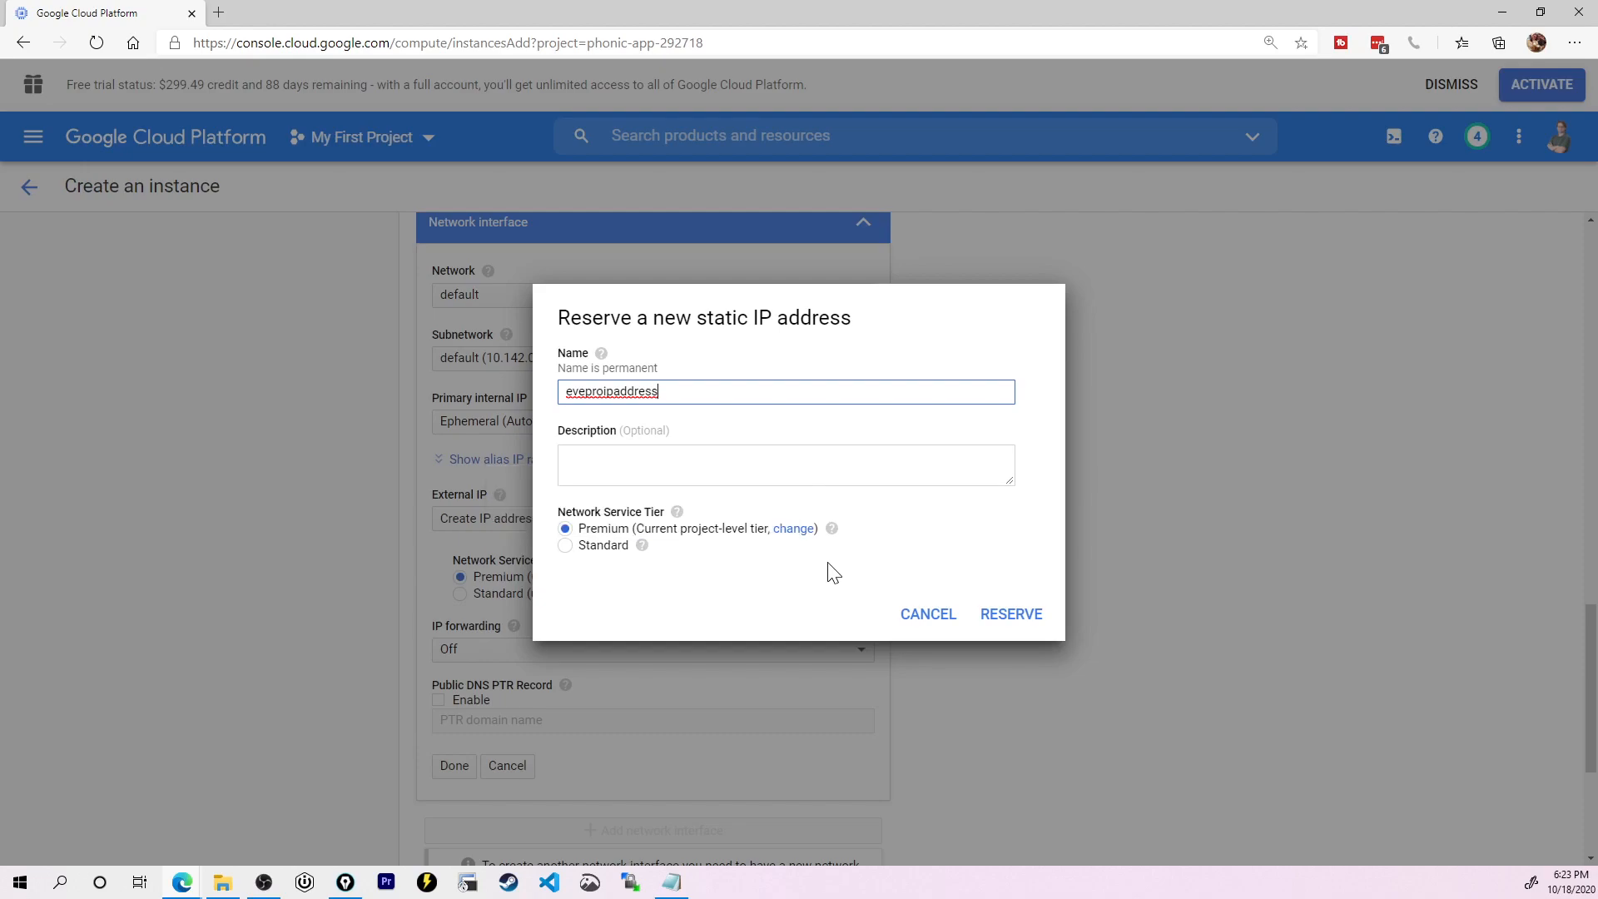
mouse_move(871, 549)
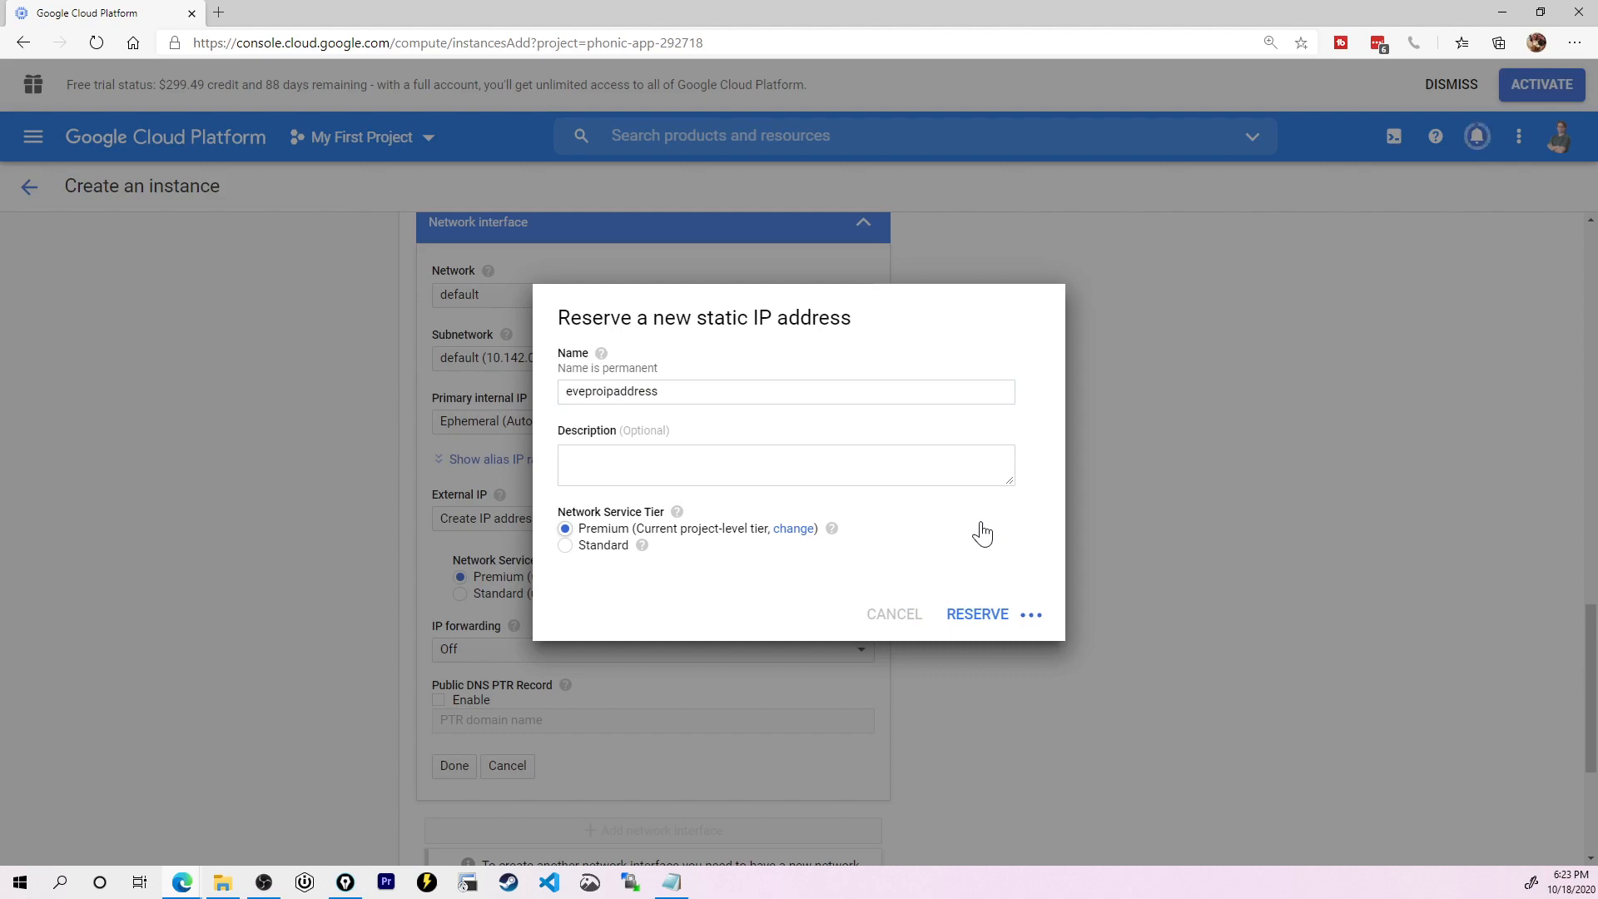
click(977, 614)
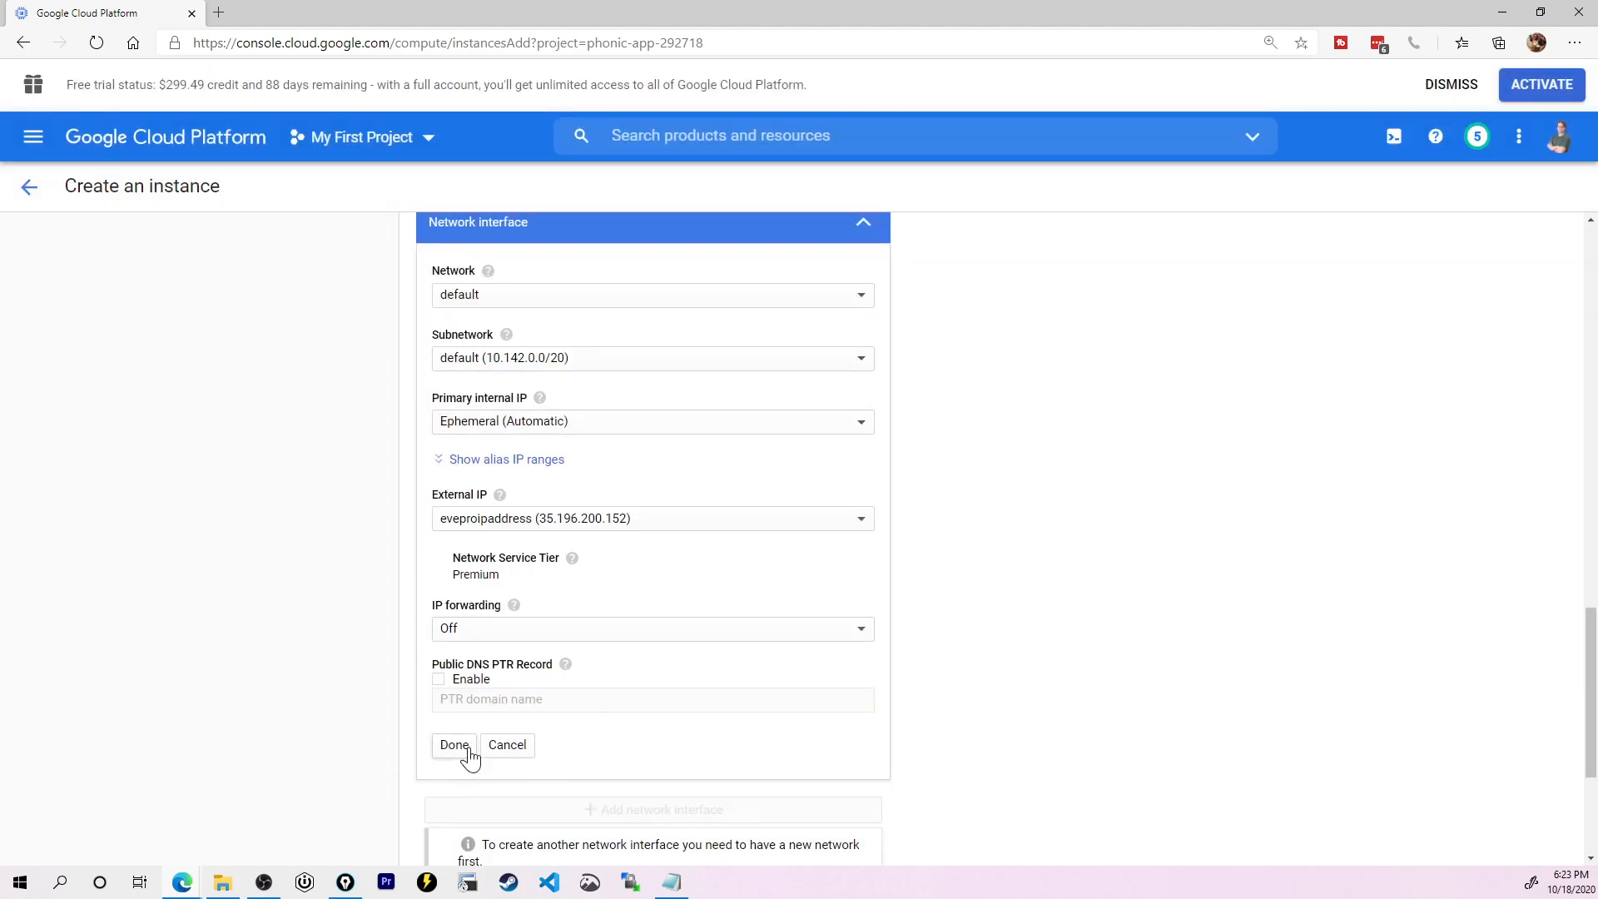
click(453, 744)
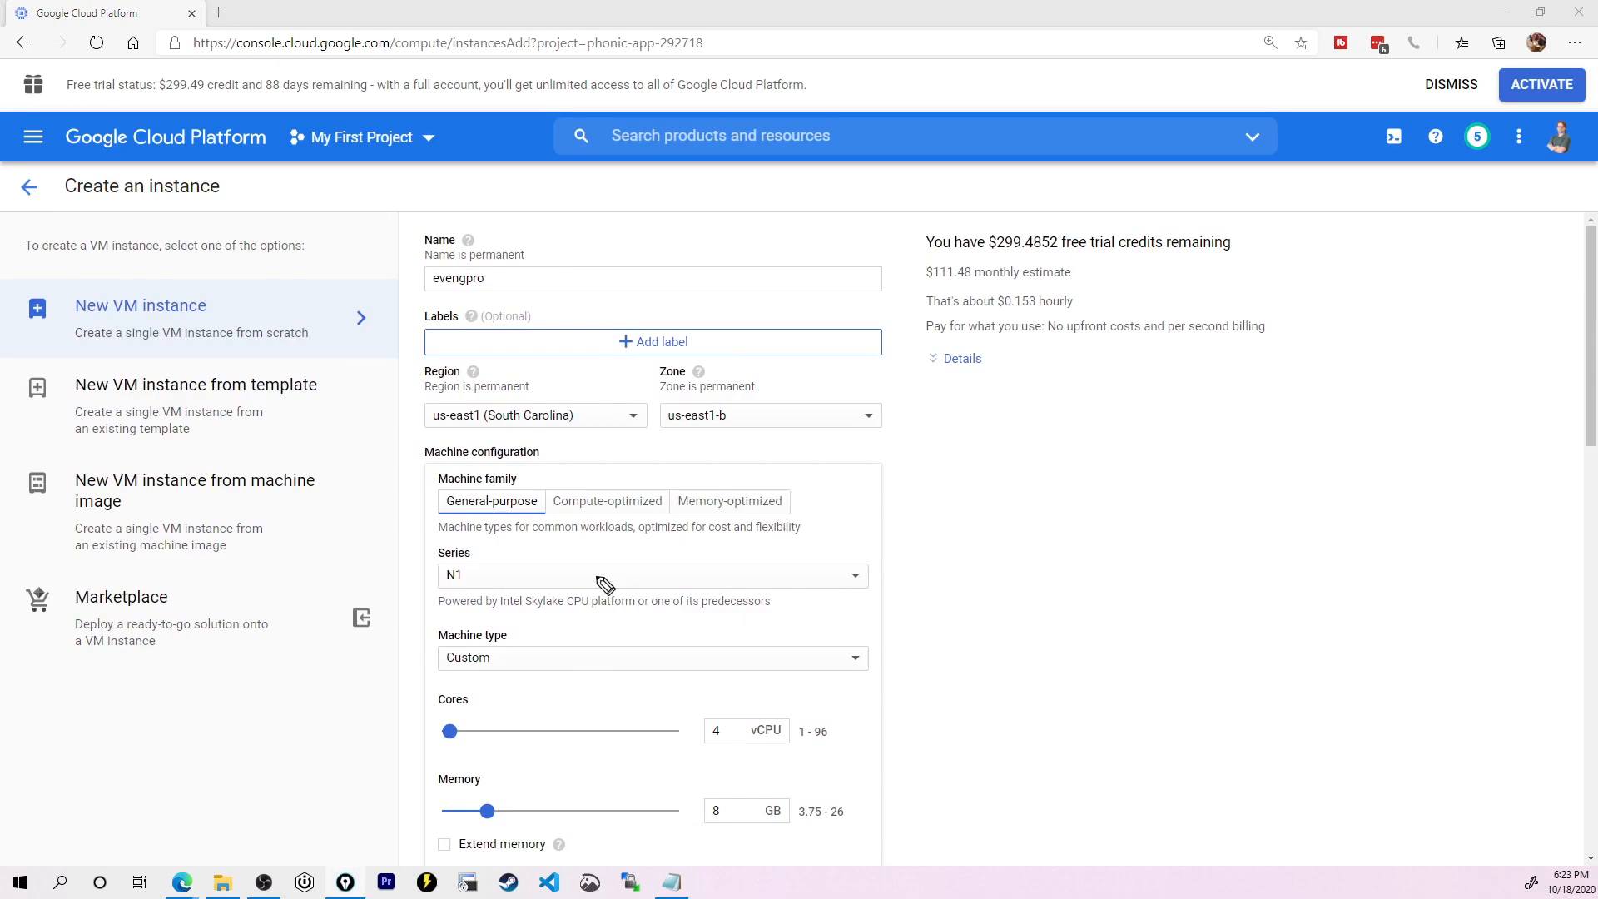
Step: Keep N1 as the CPU series and move down to the firewall settings
click(653, 574)
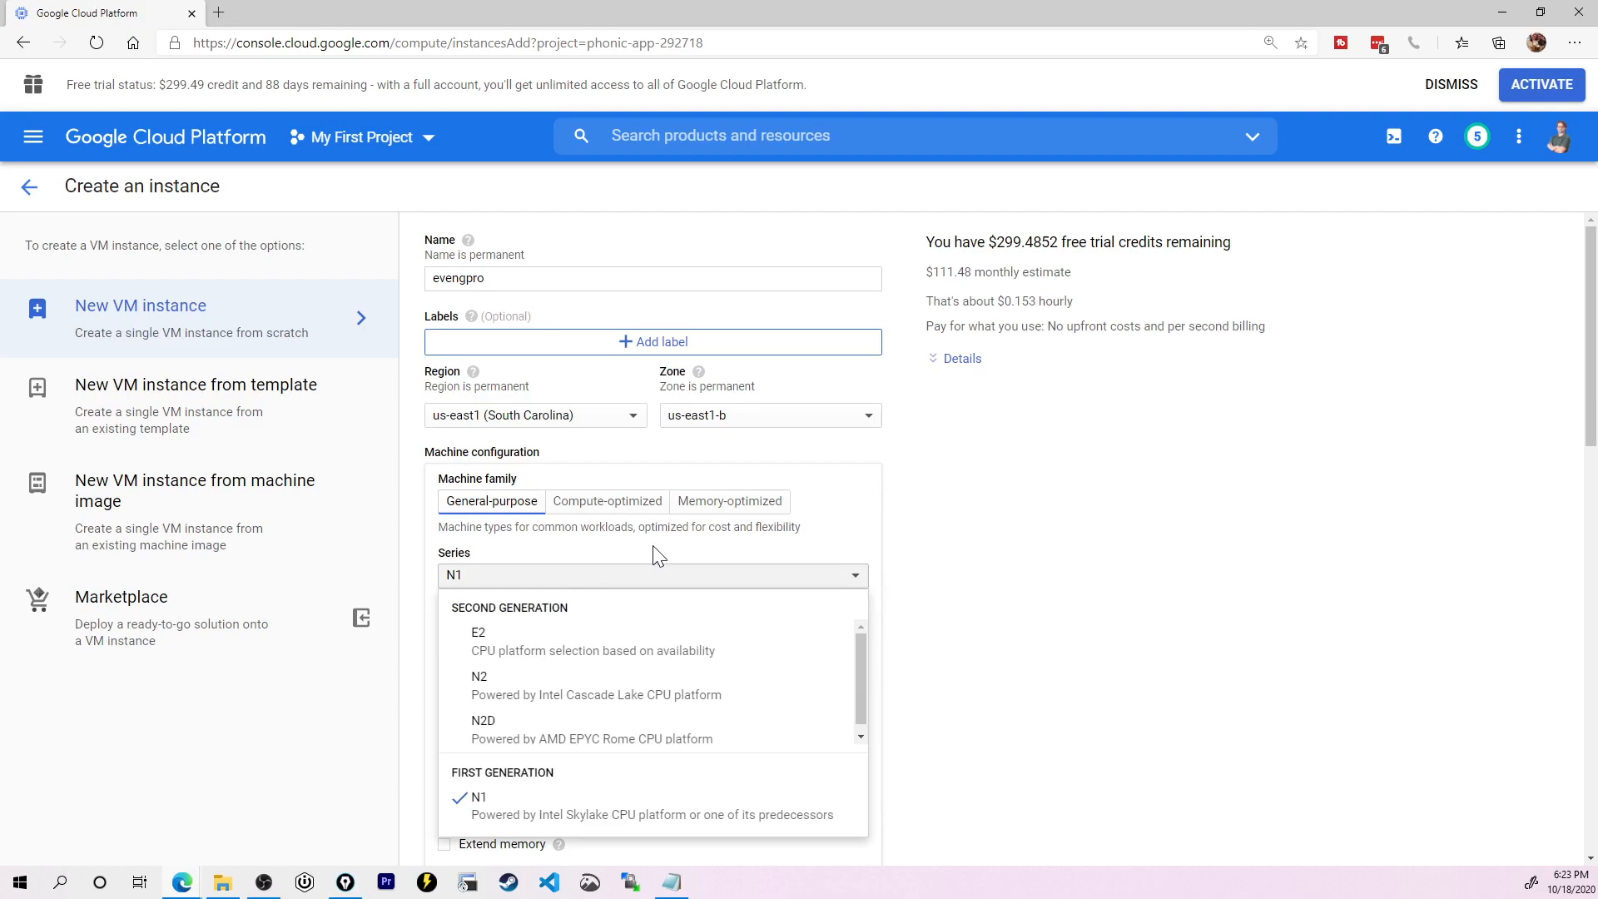
mouse_move(733, 682)
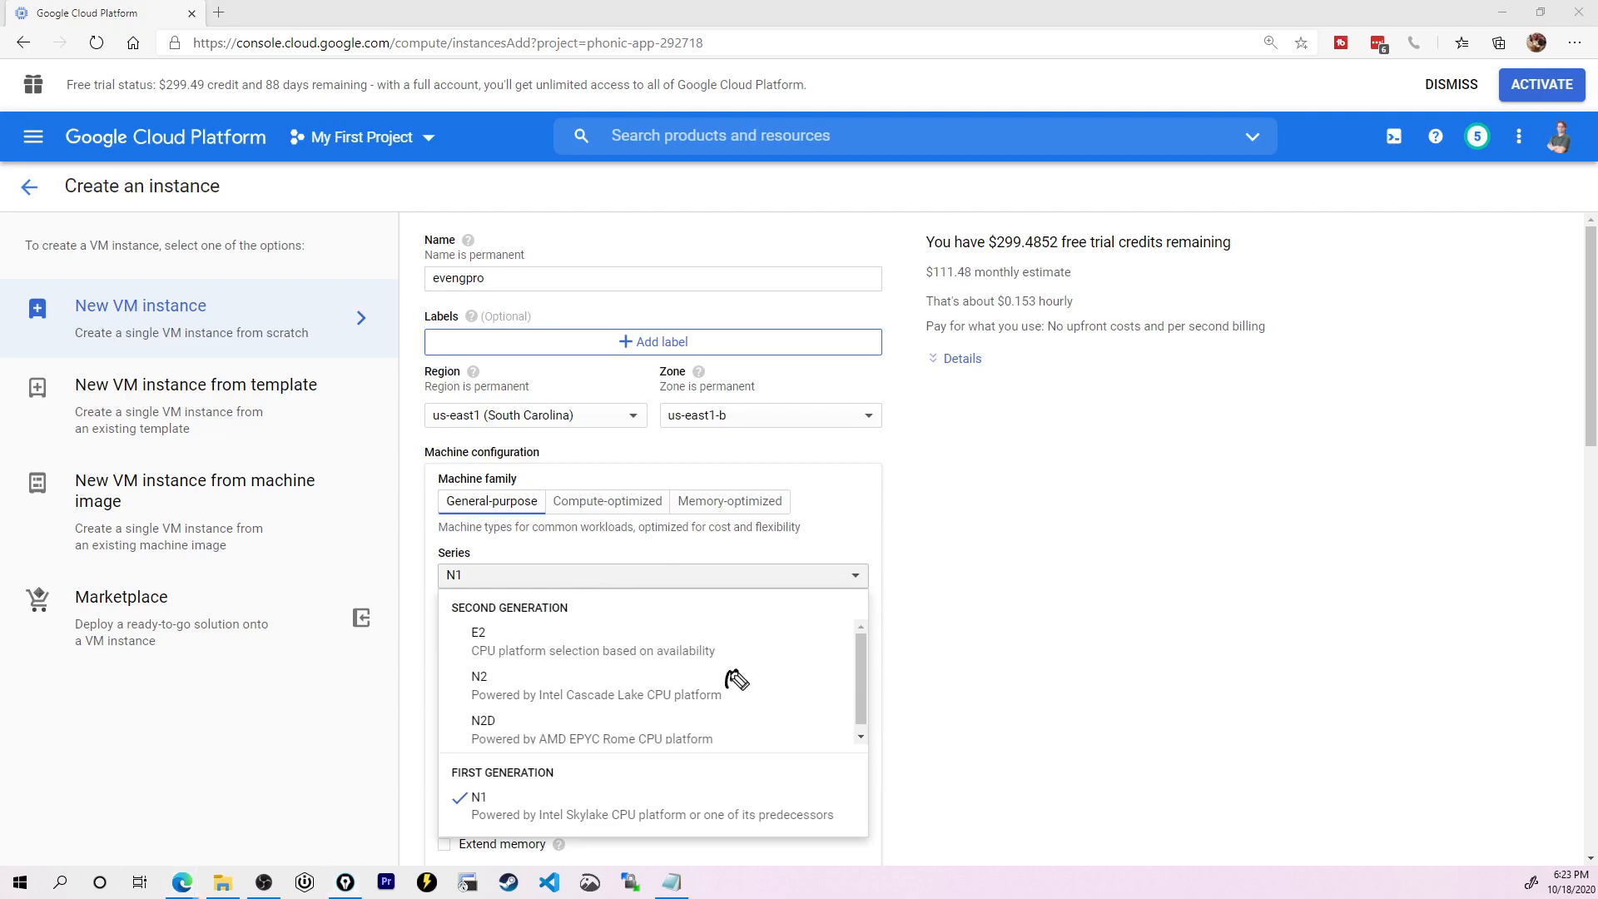
mouse_move(775, 794)
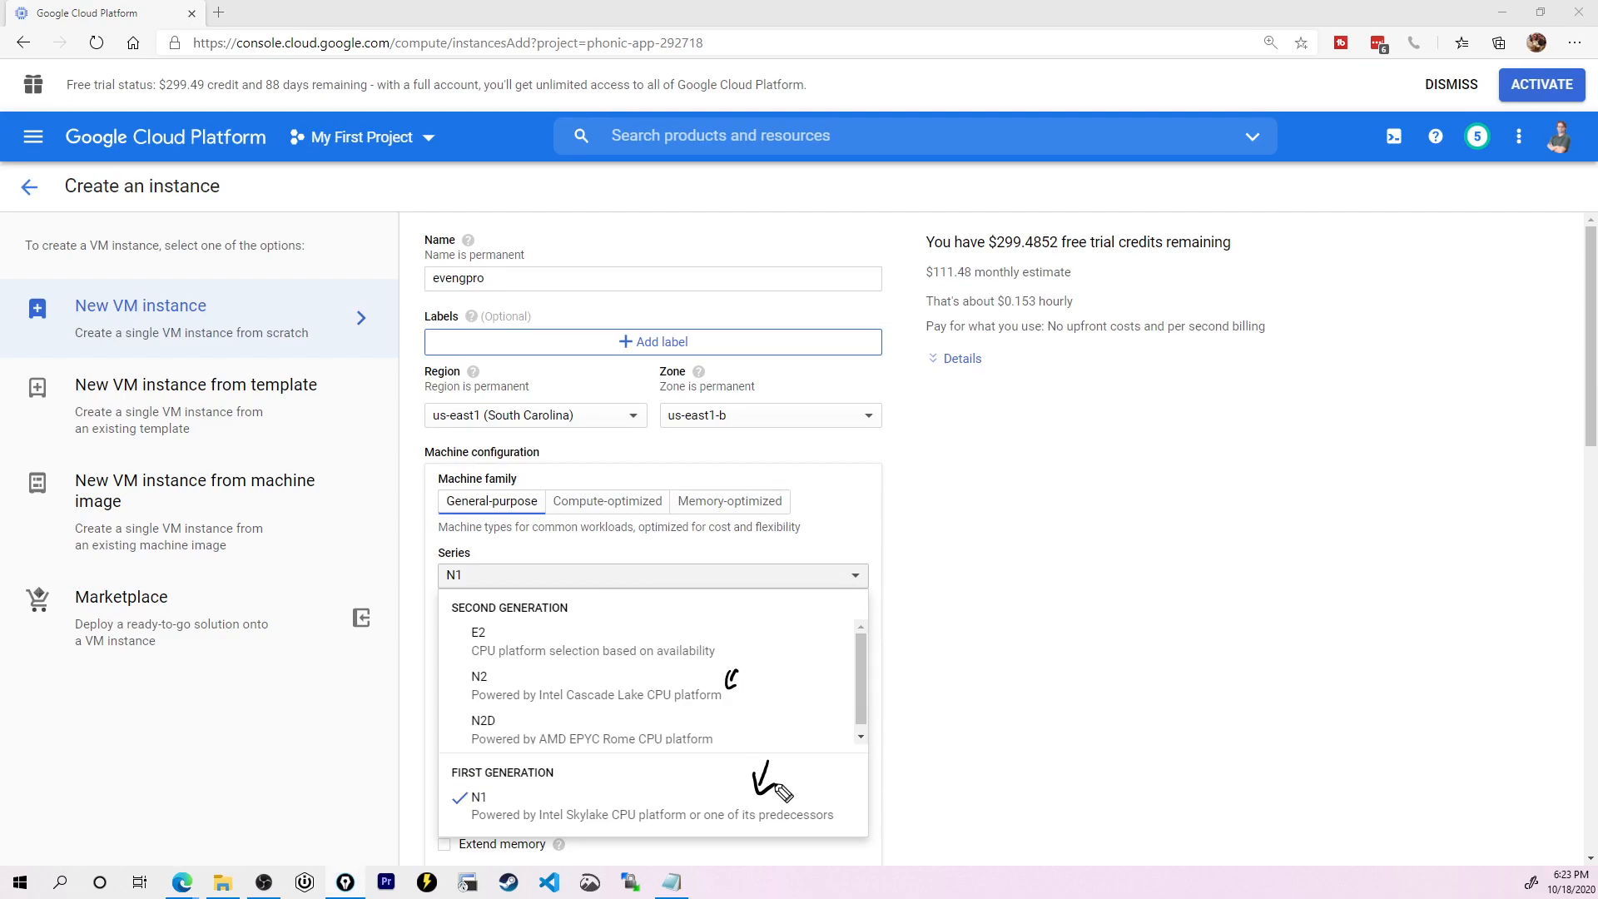
click(478, 798)
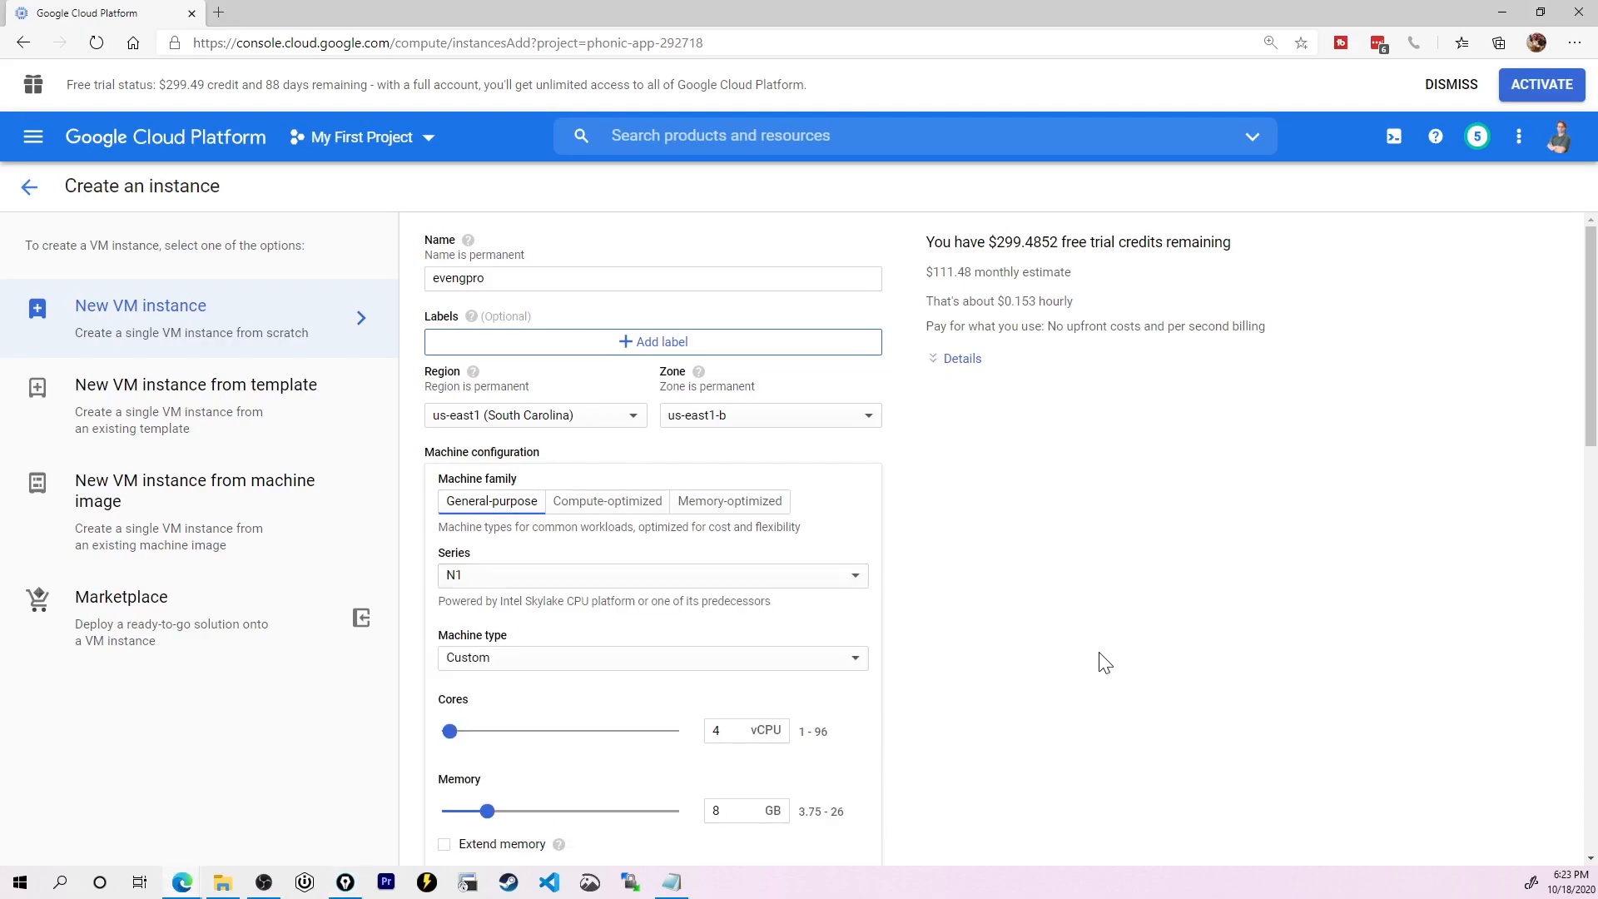
scroll(down, 3)
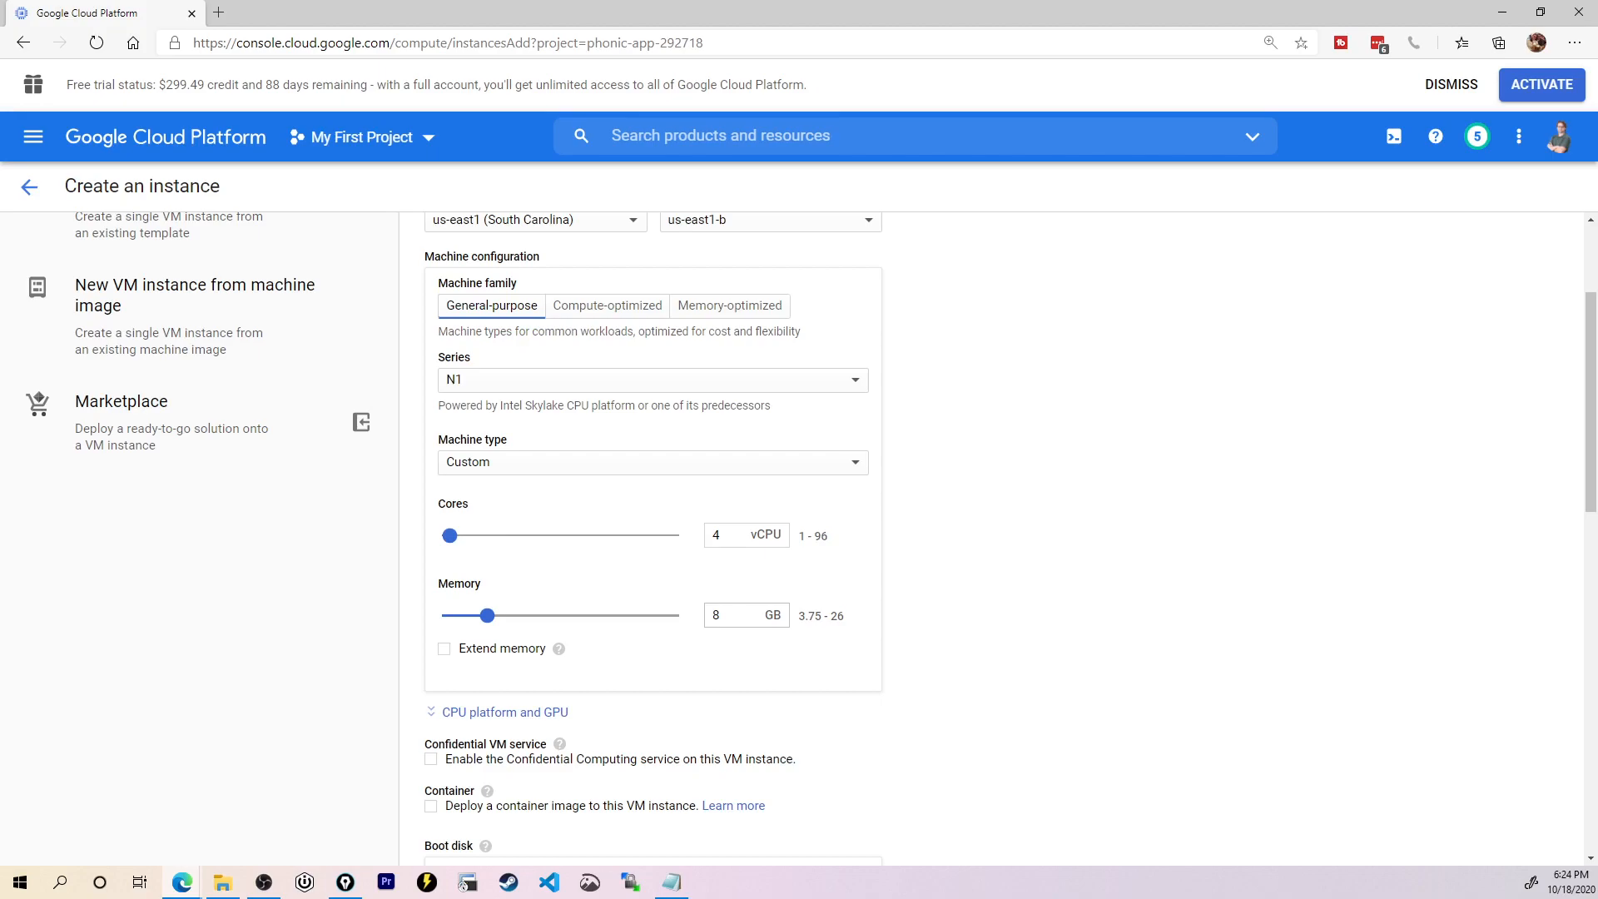
scroll(down, 3)
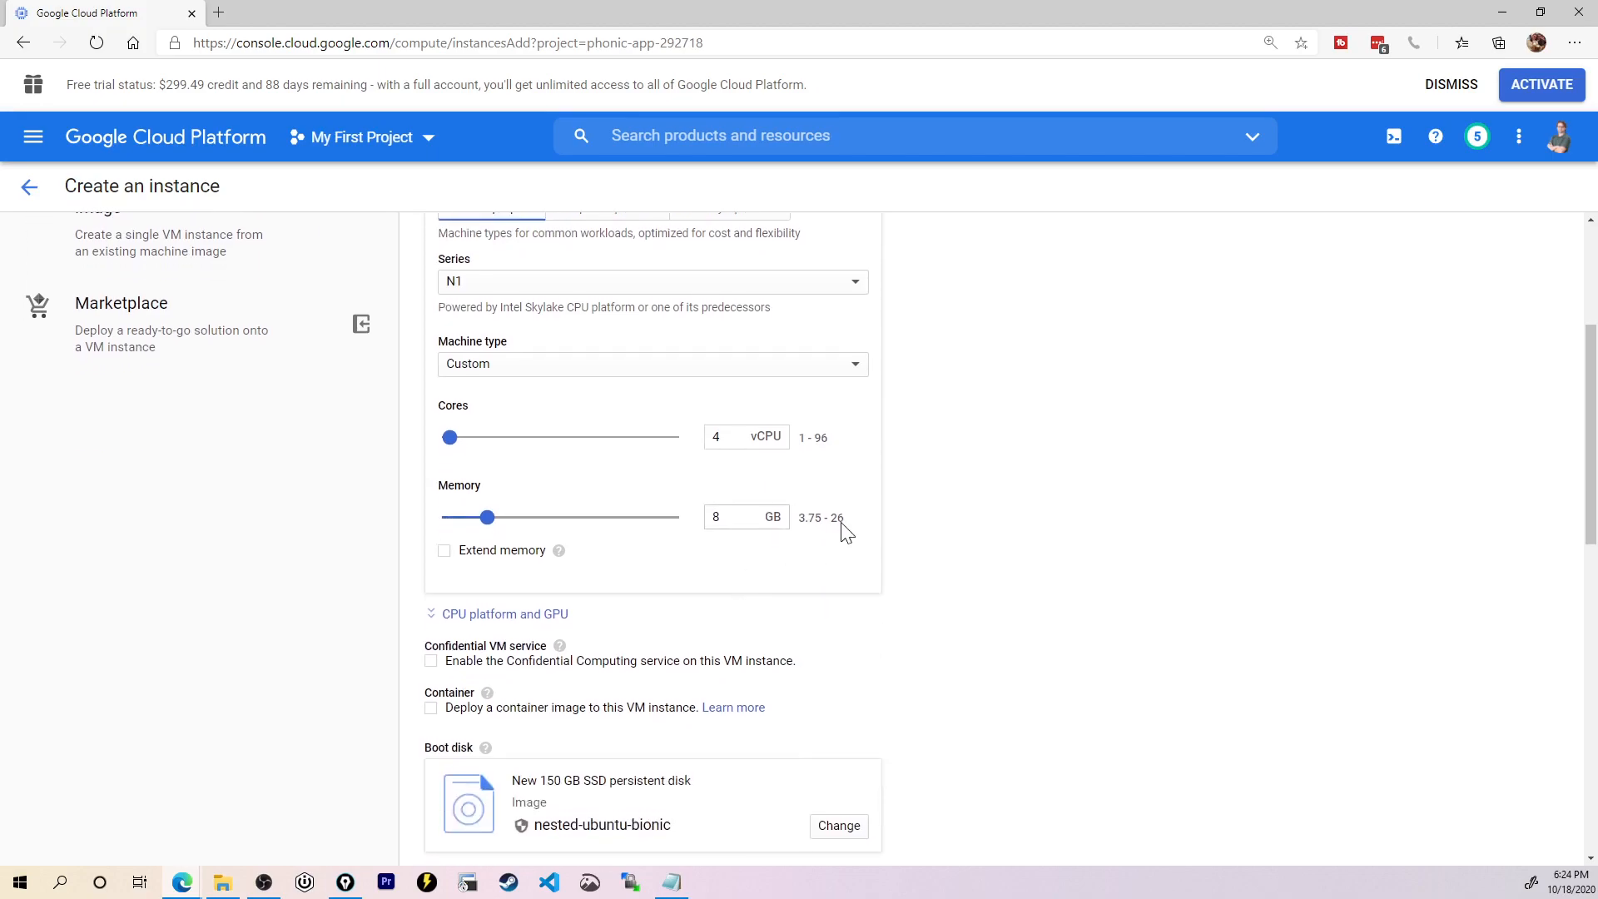
scroll(down, 3)
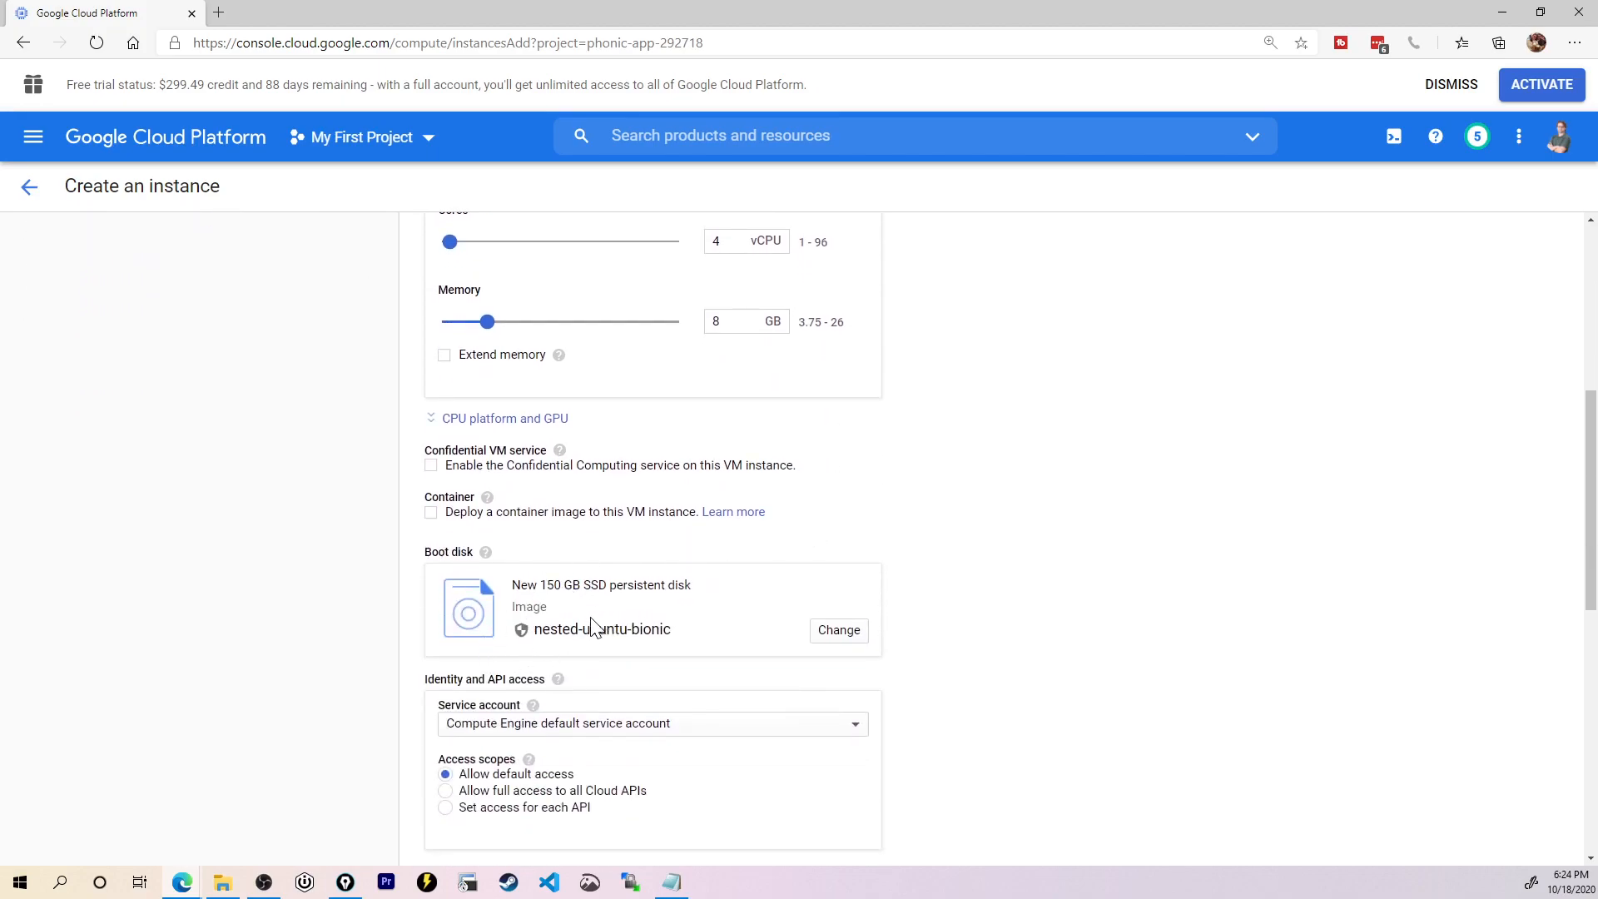
mouse_move(626, 619)
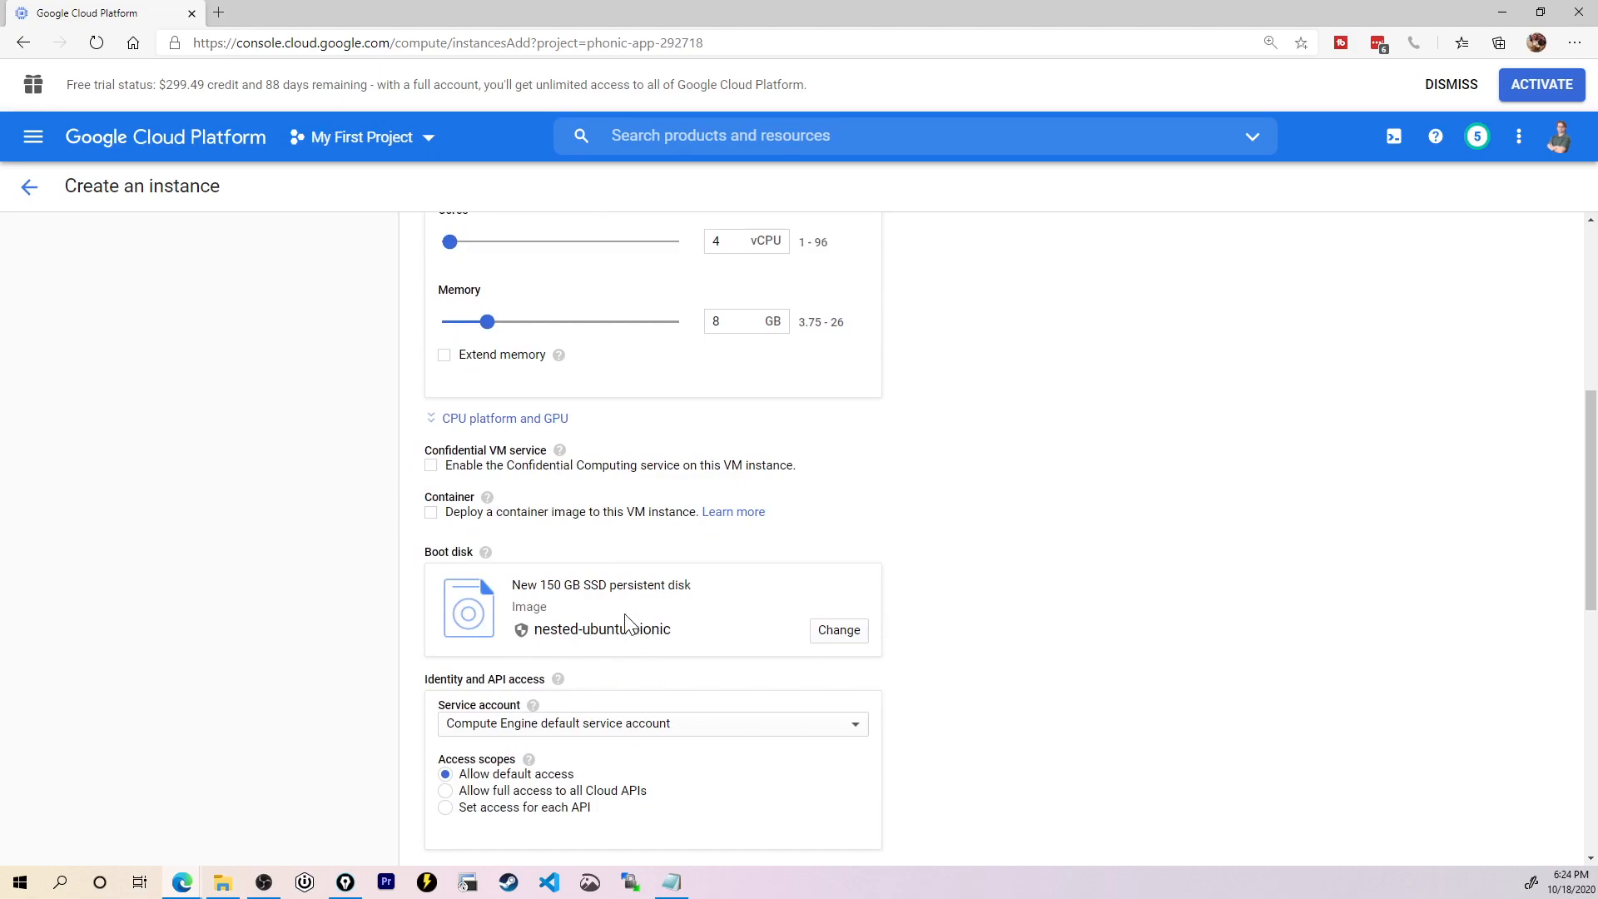
mouse_move(596, 594)
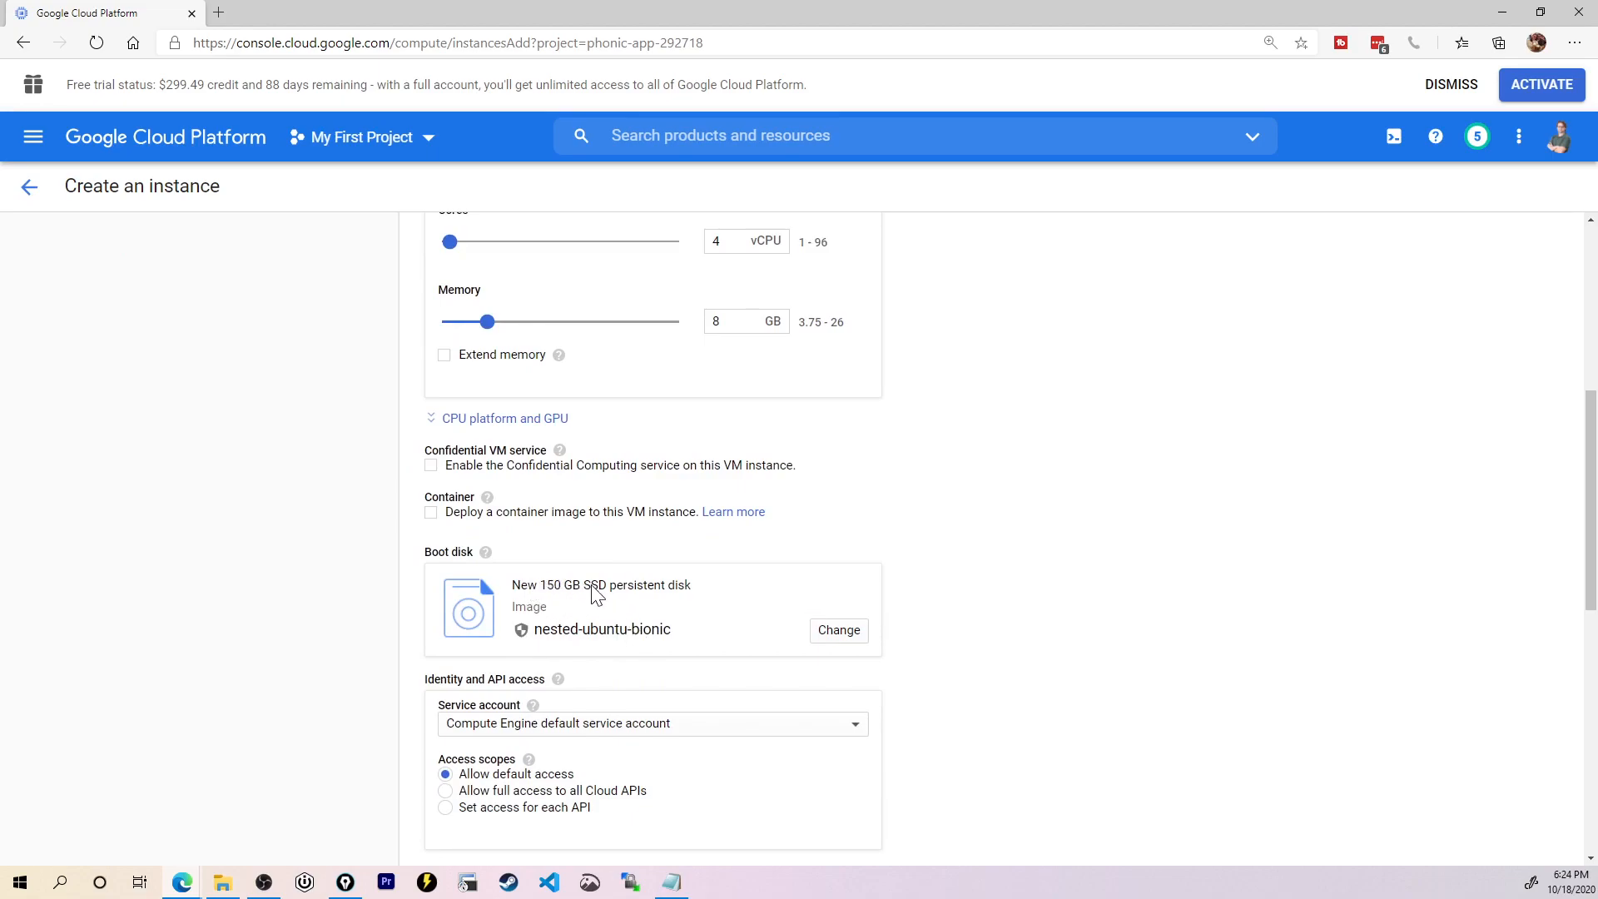
Step: Allow HTTPS traffic to the instance and create the configured VM
click(431, 728)
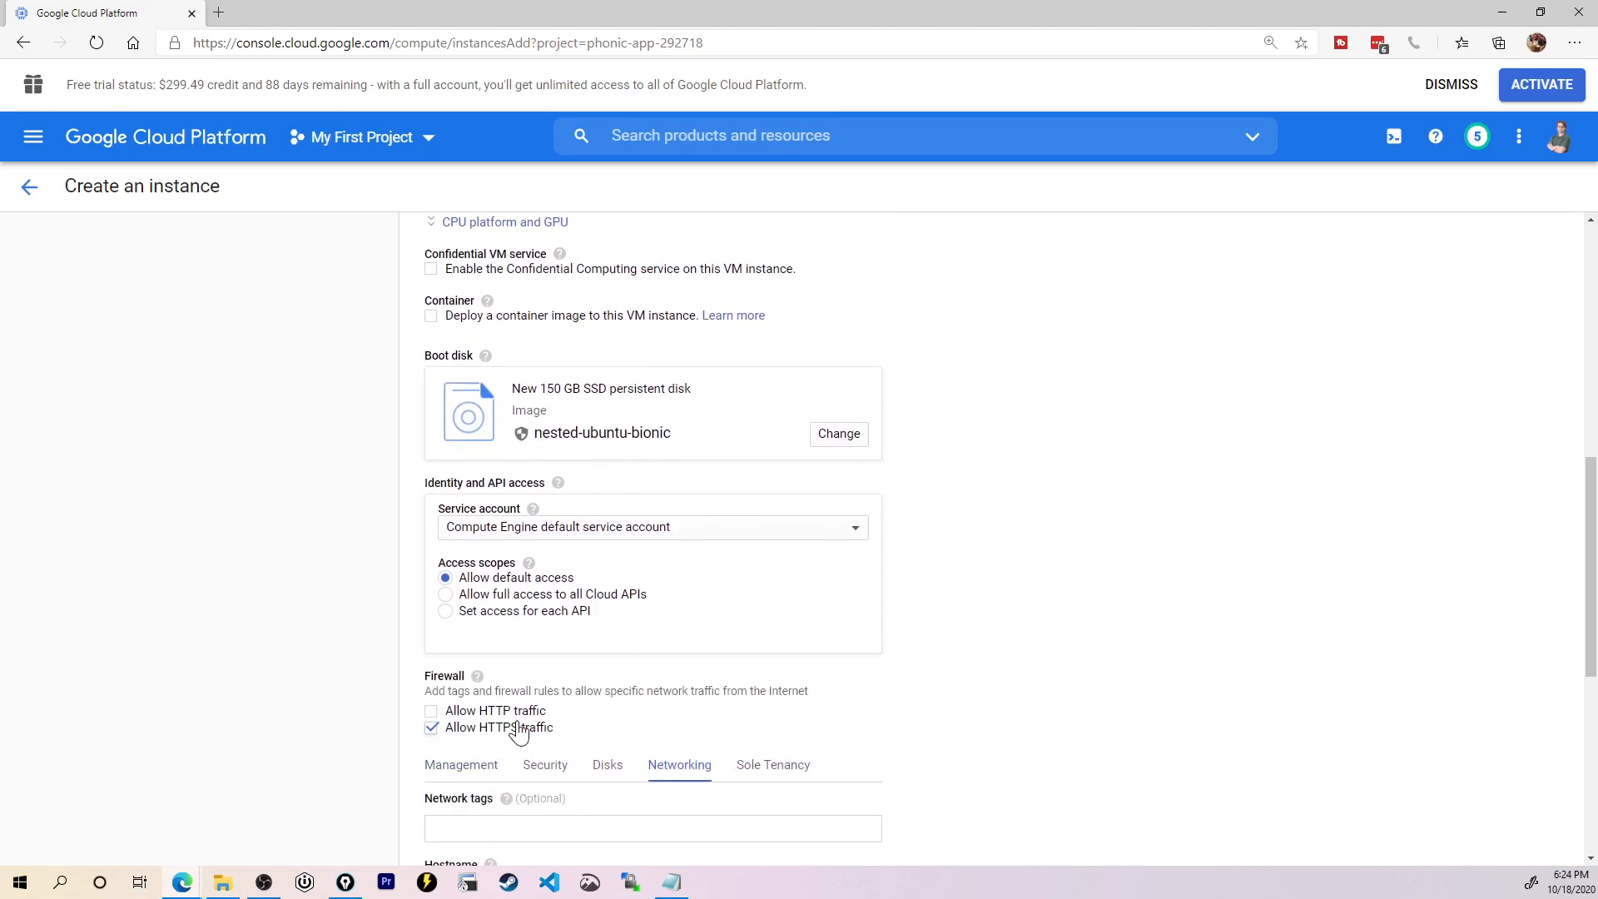
scroll(down, 3)
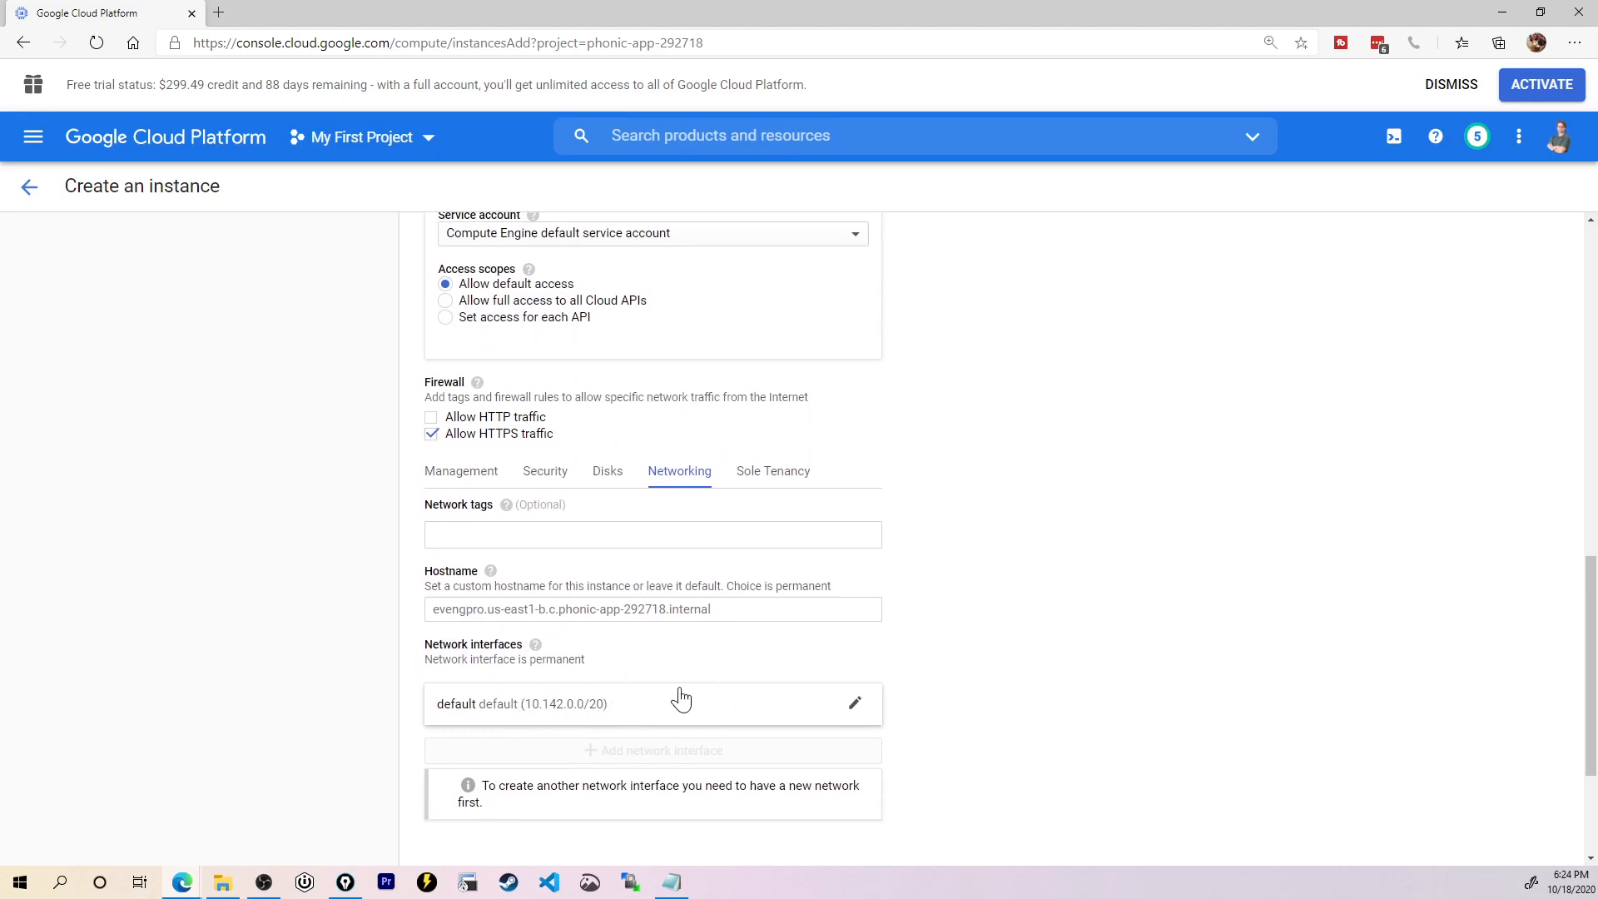
scroll(down, 3)
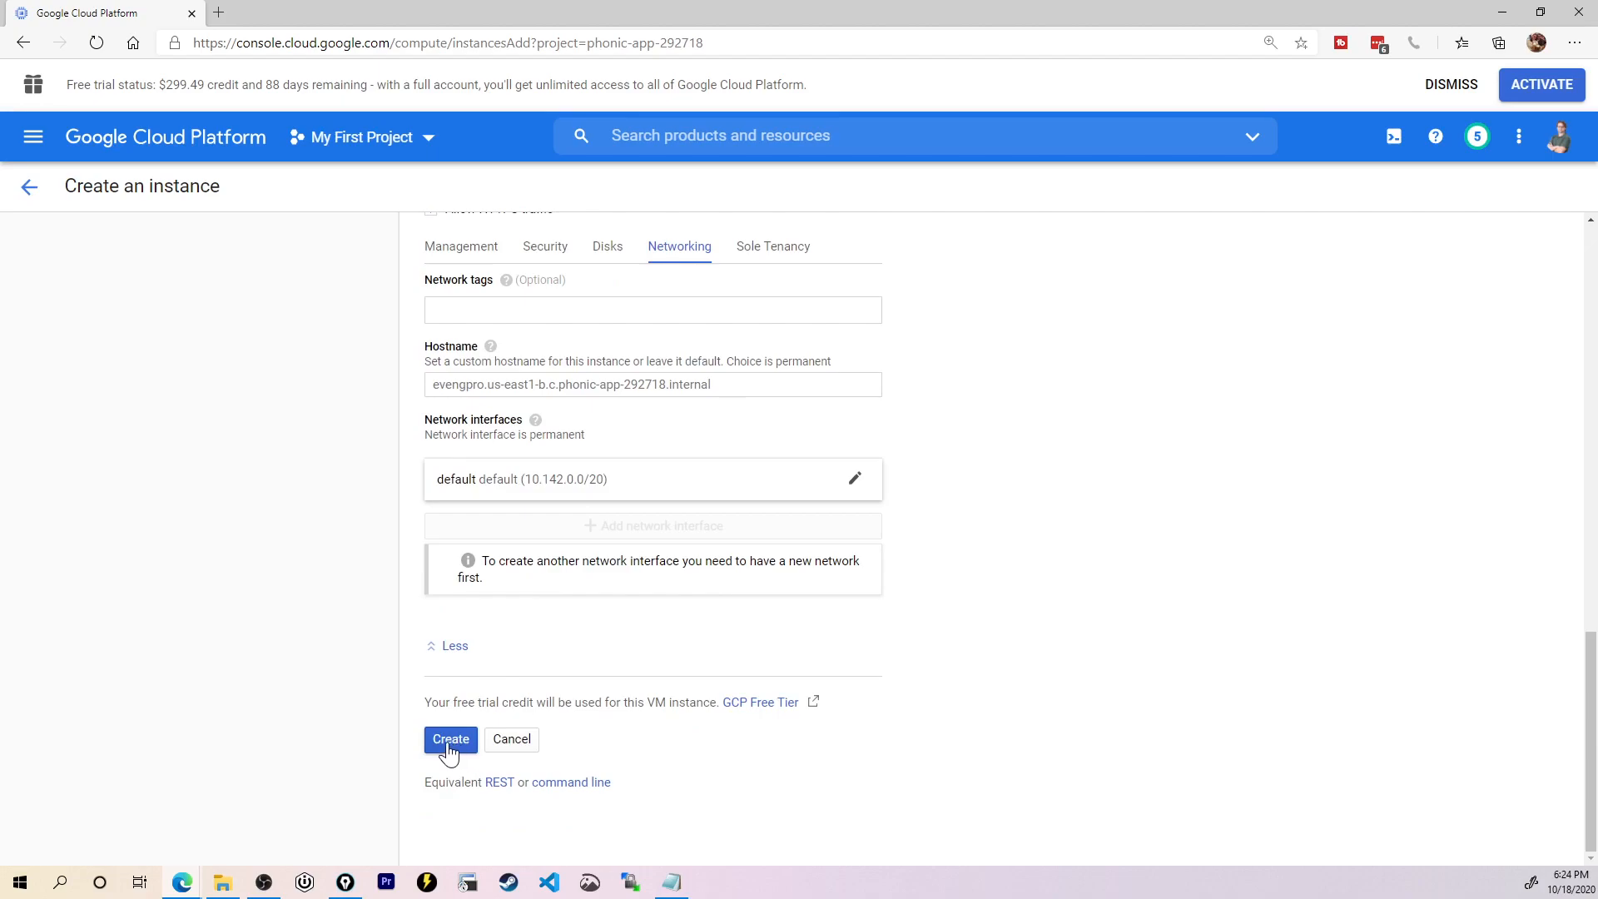
click(449, 739)
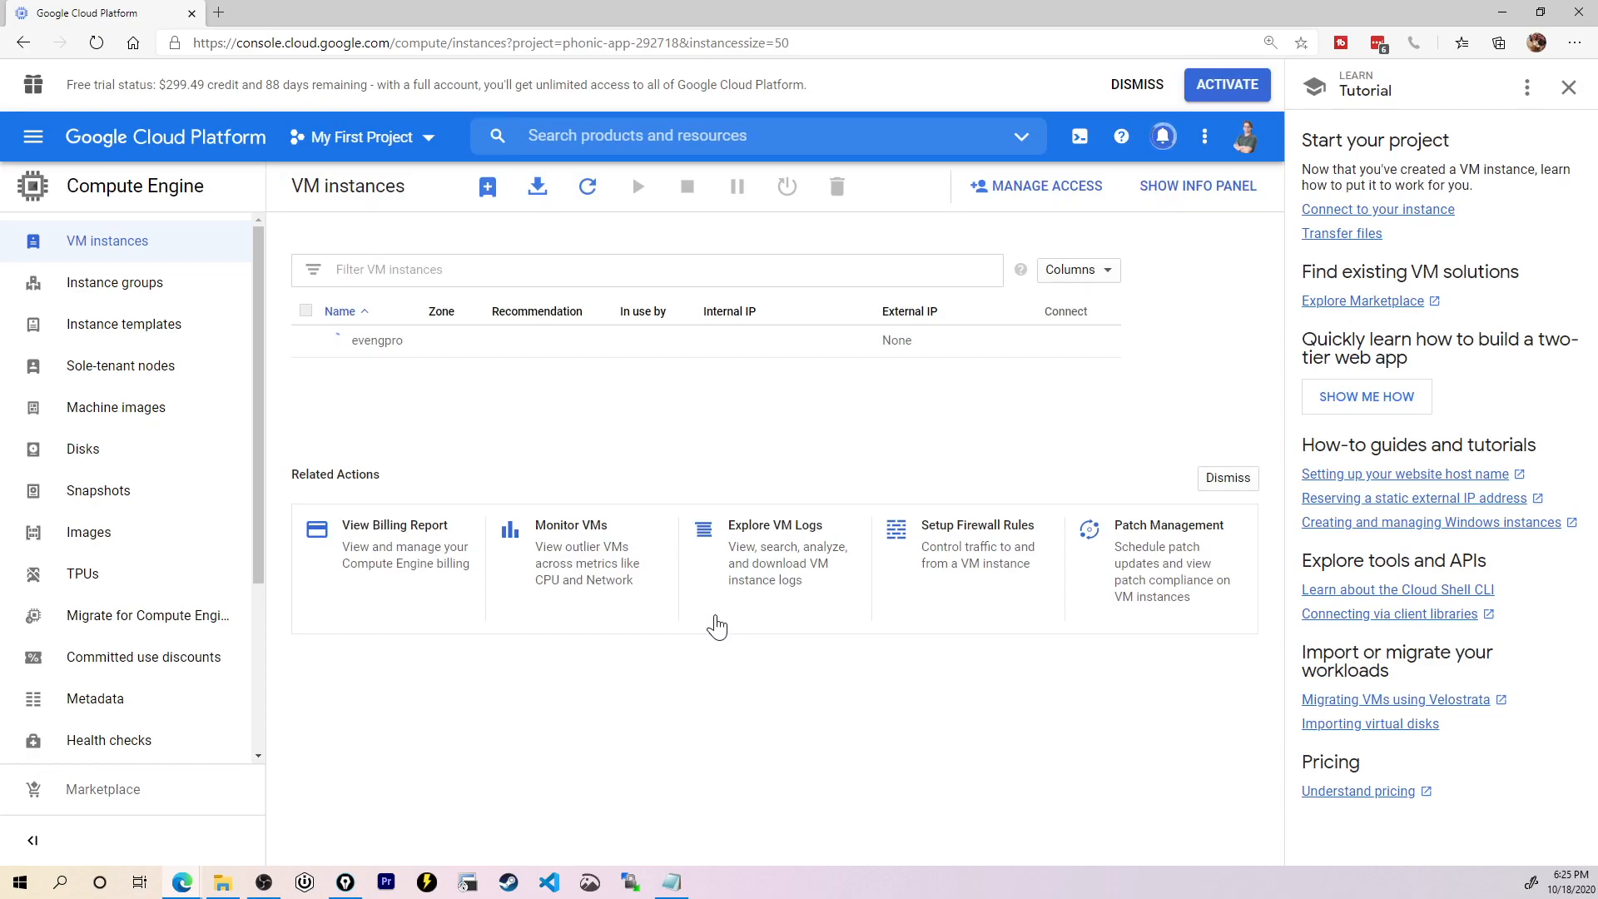
Step: Close the tutorial side panel while evengpro finishes creating
click(1568, 86)
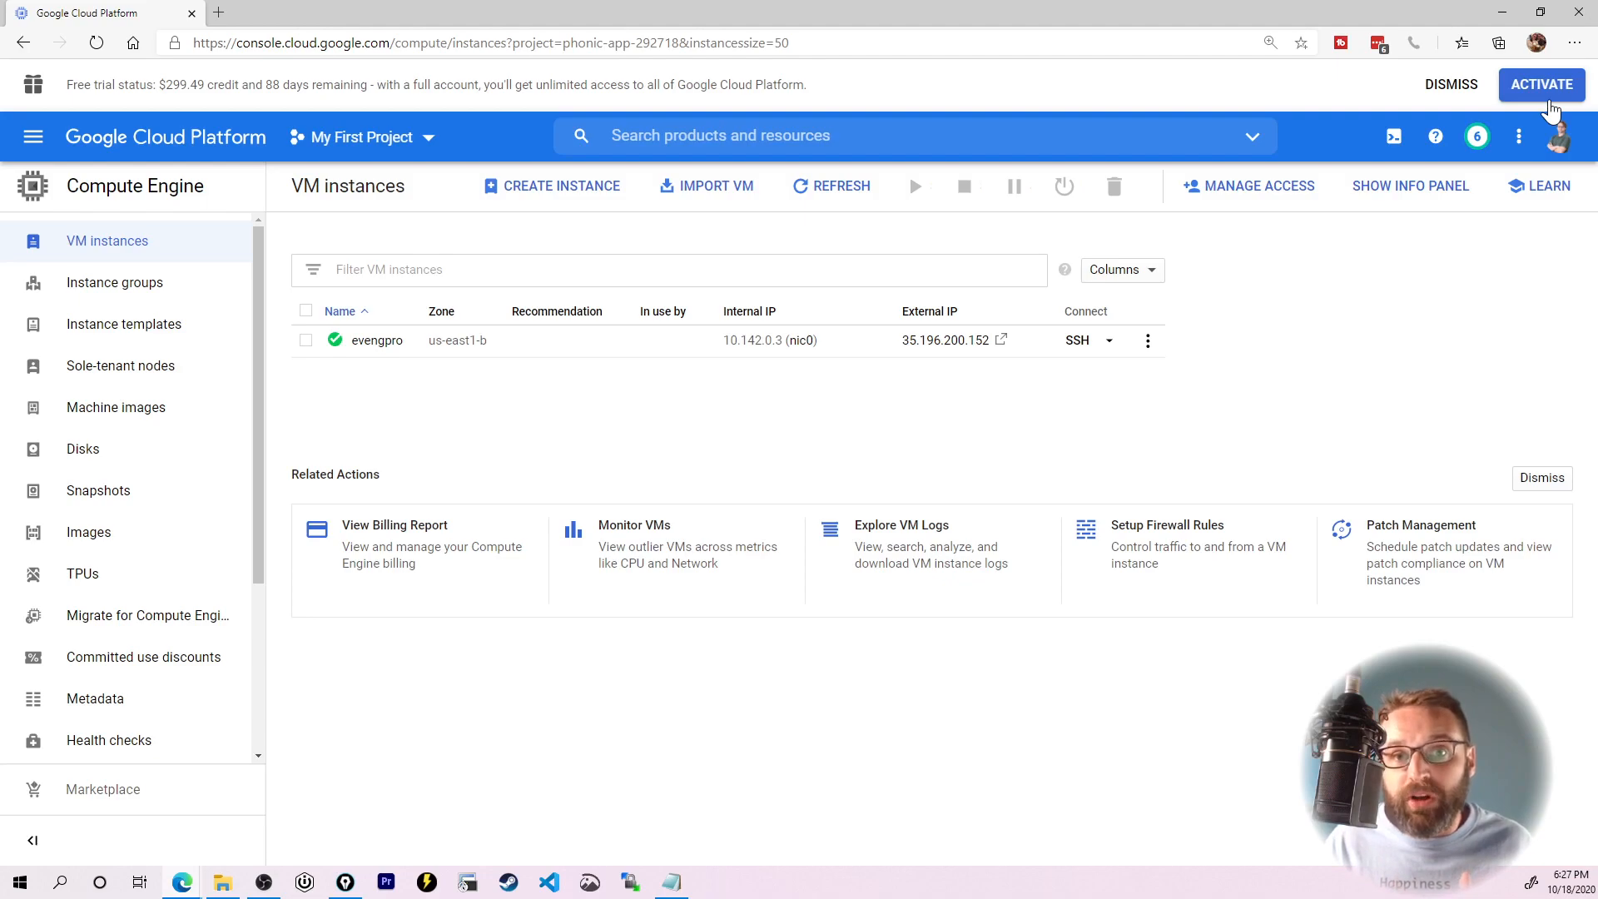
mouse_move(759, 430)
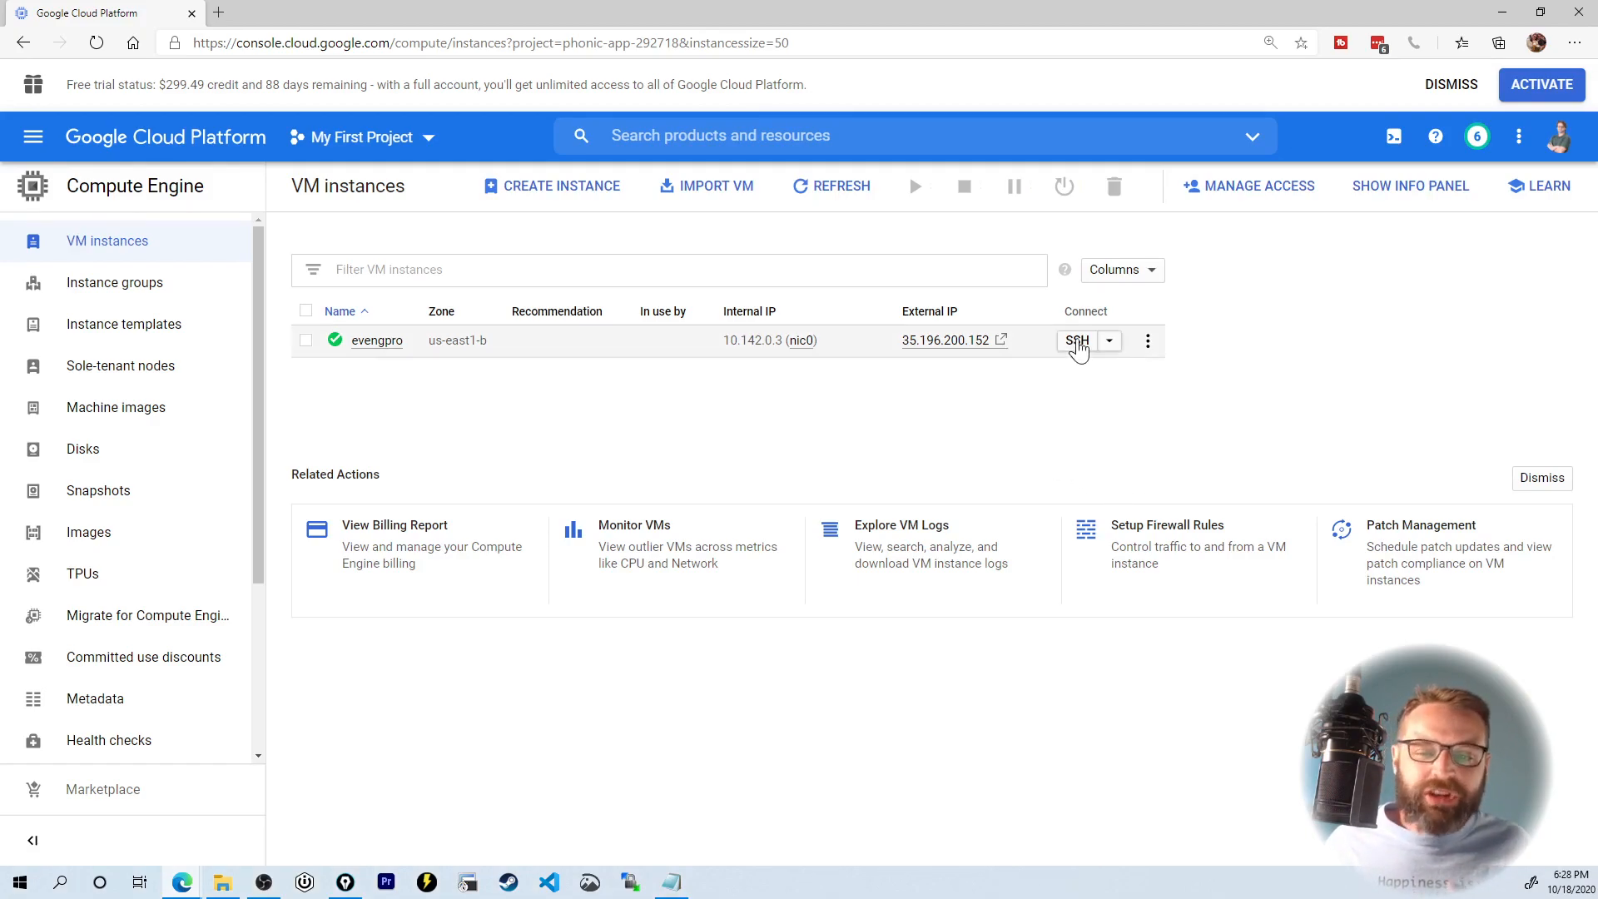
Step: SSH into evengpro, become root with sudo, and run the install-eve-pro.sh wget script
click(1077, 339)
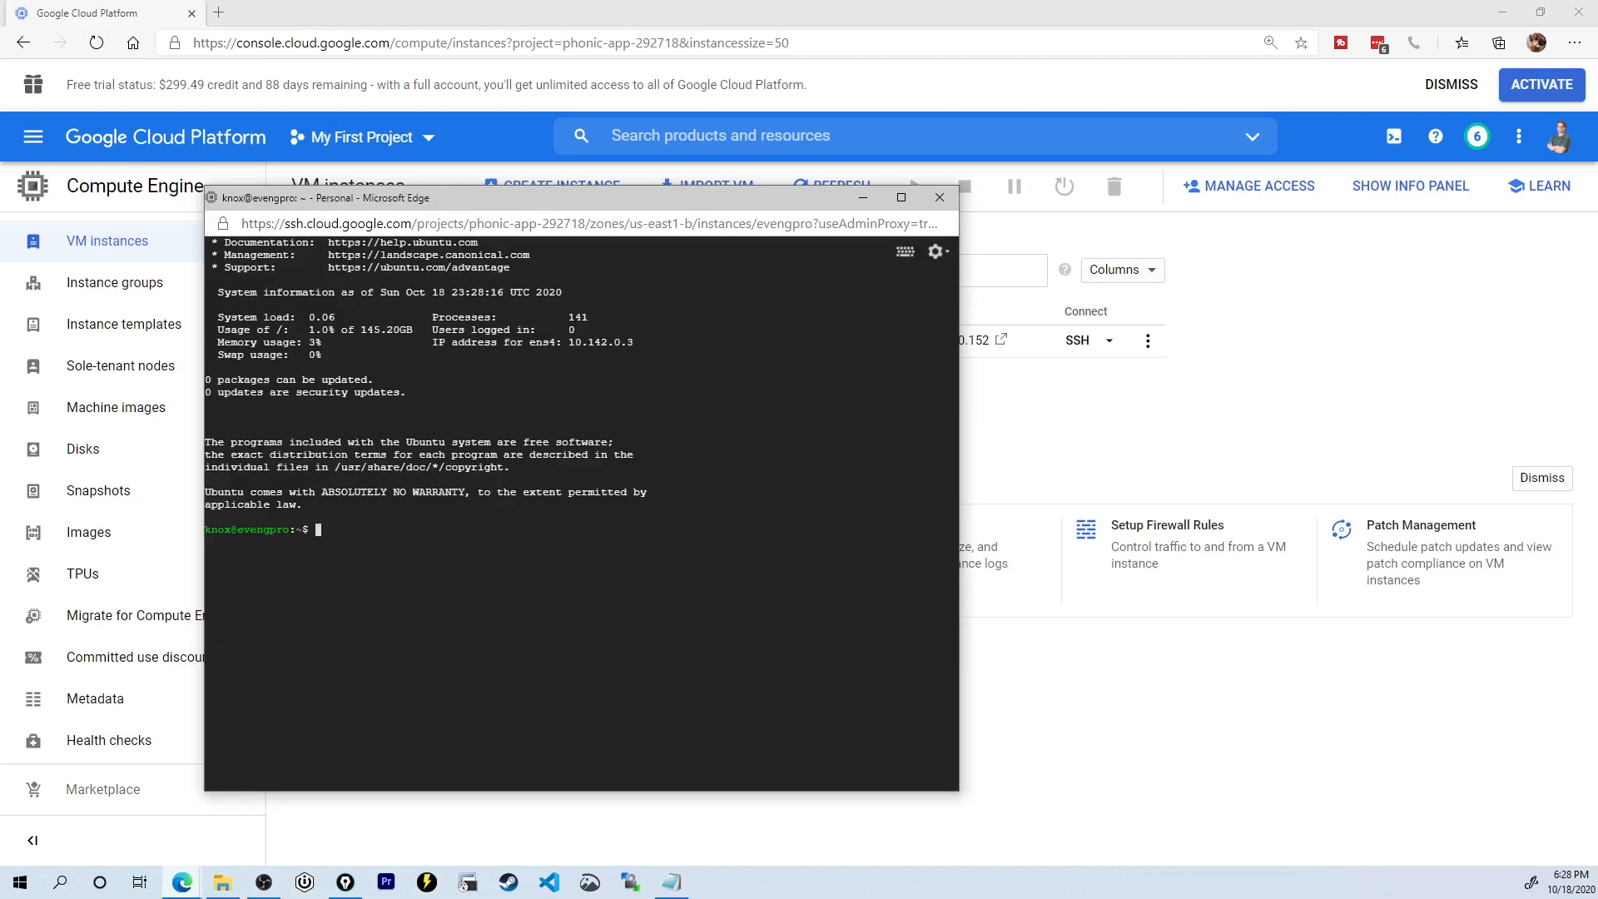
text(sudo -i)
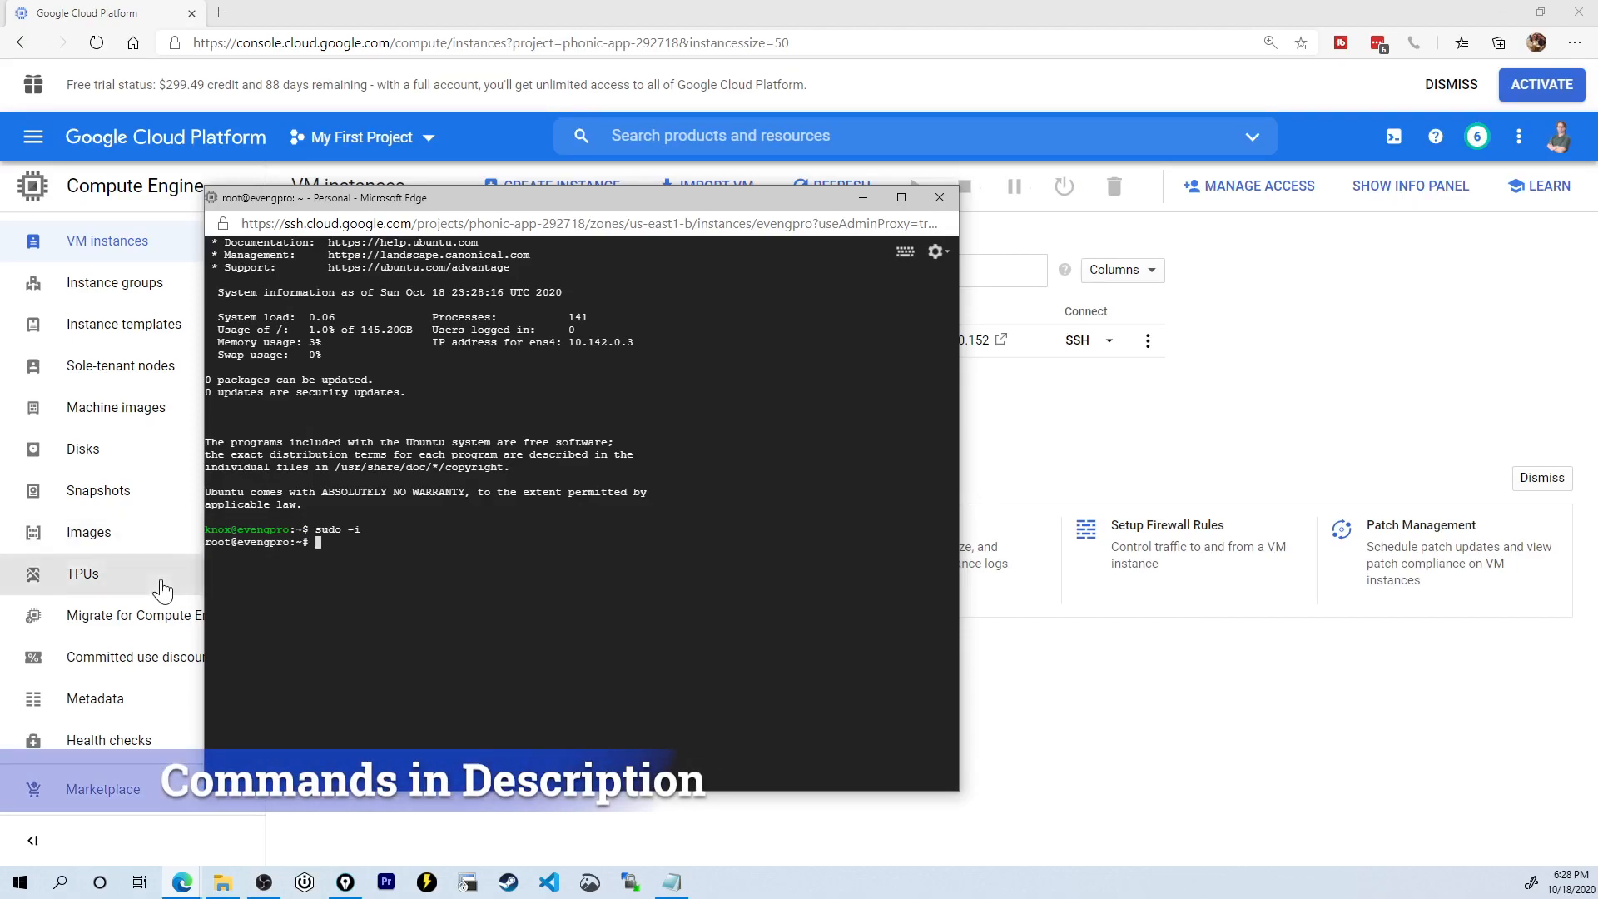
text(wget -O - https://www.eve-ng.net/repo-bionic/install-eve-pro.sh | bash -i)
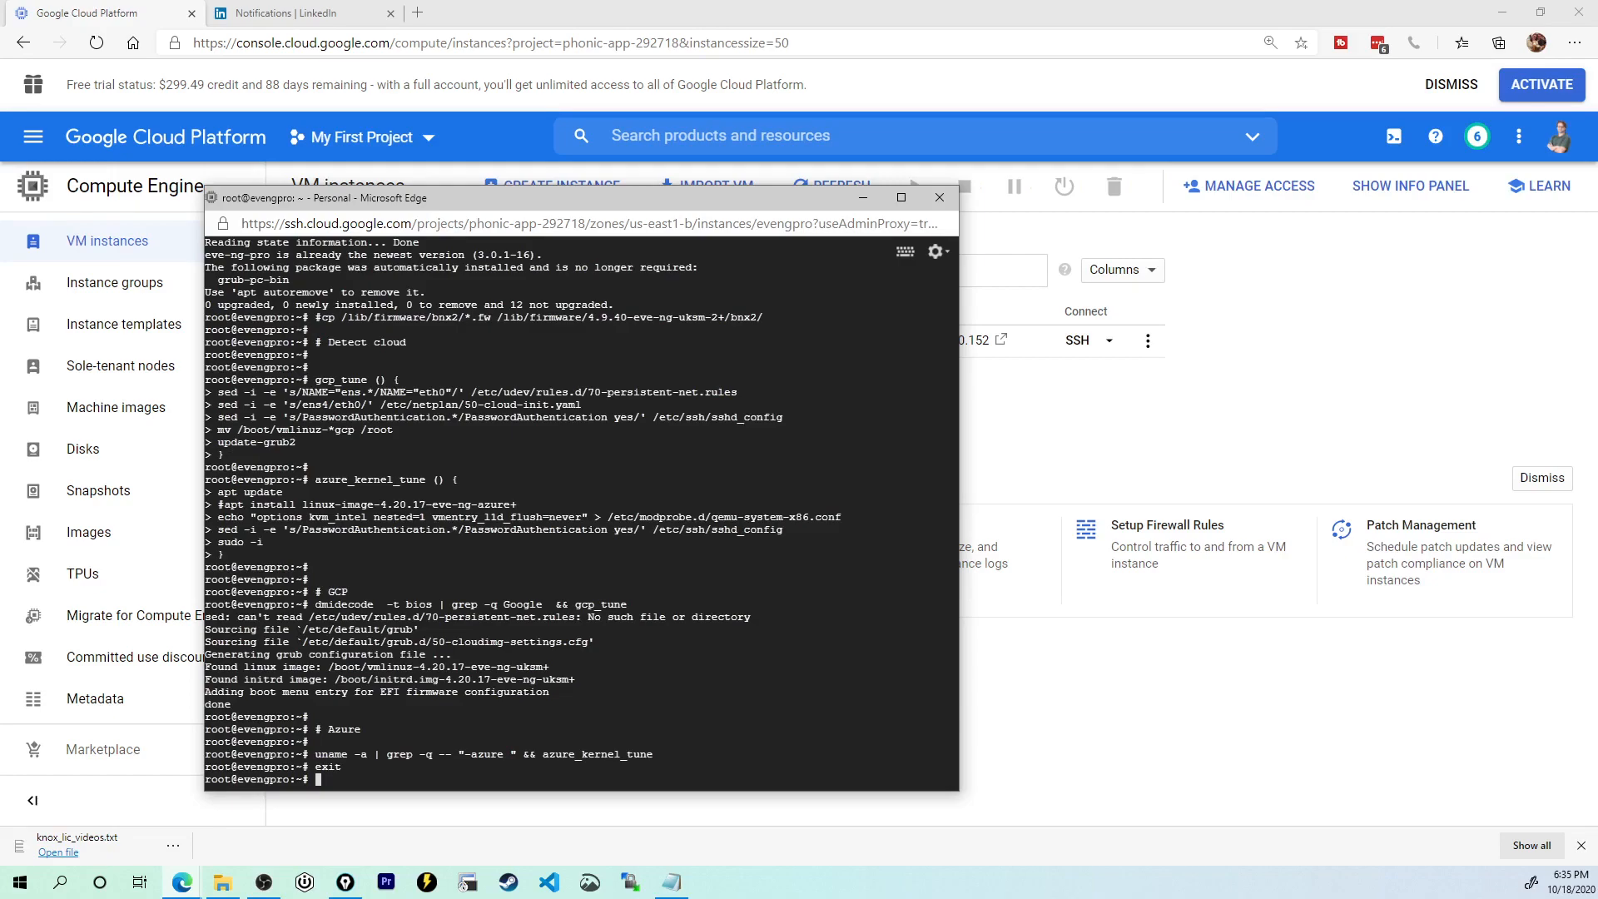
Step: Run apt update and apt upgrade -y on the VM
text(apt)
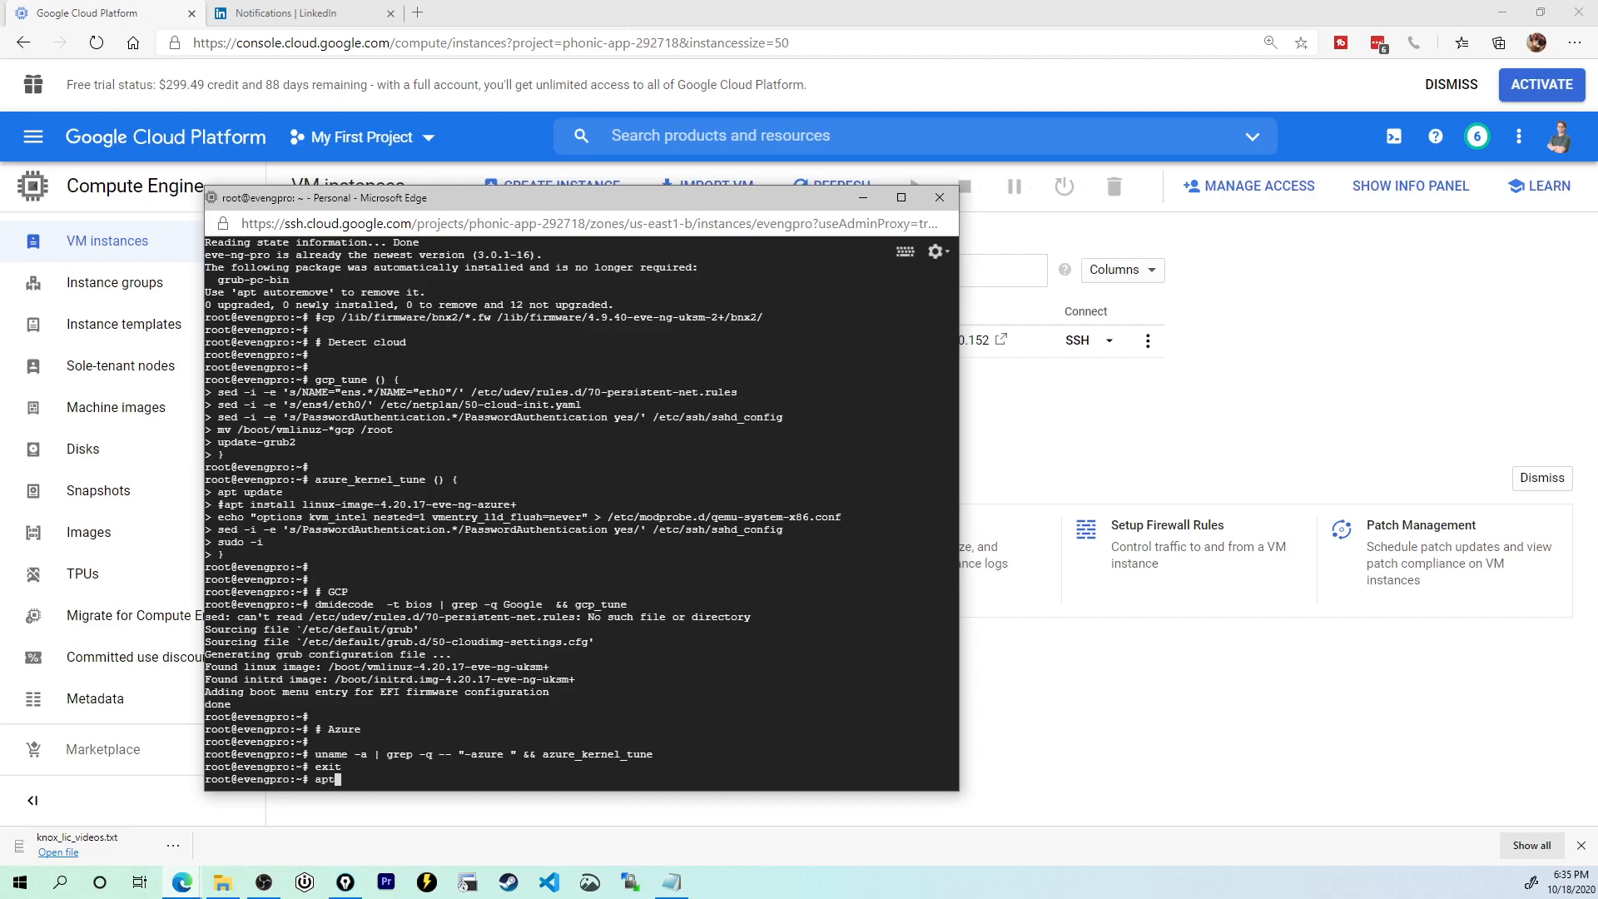
key(Return)
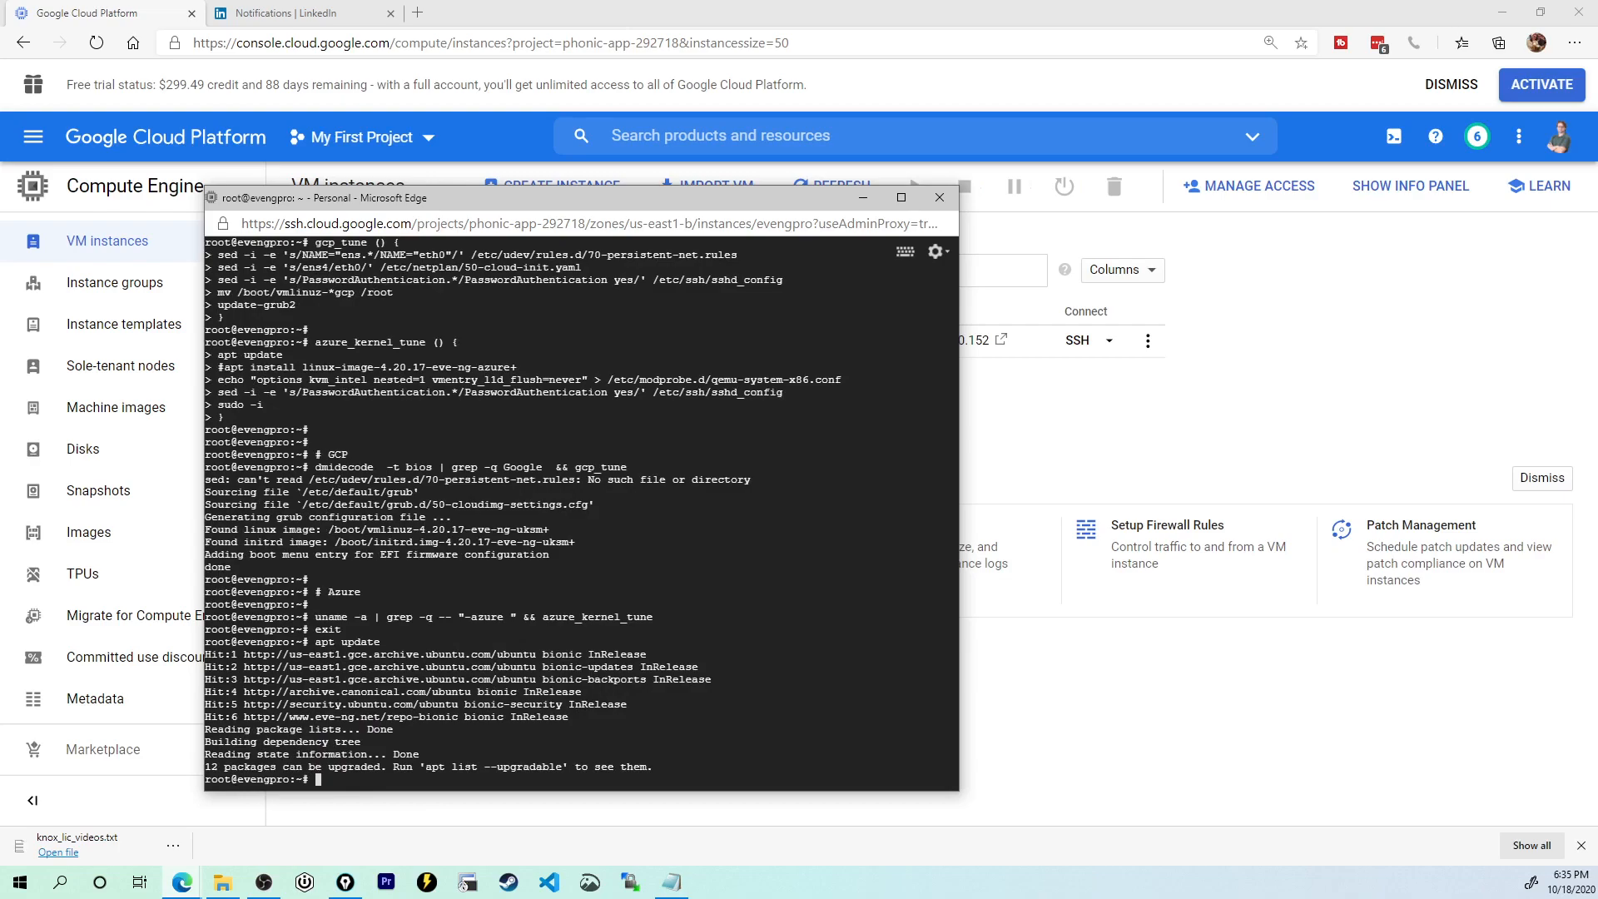
text(apt)
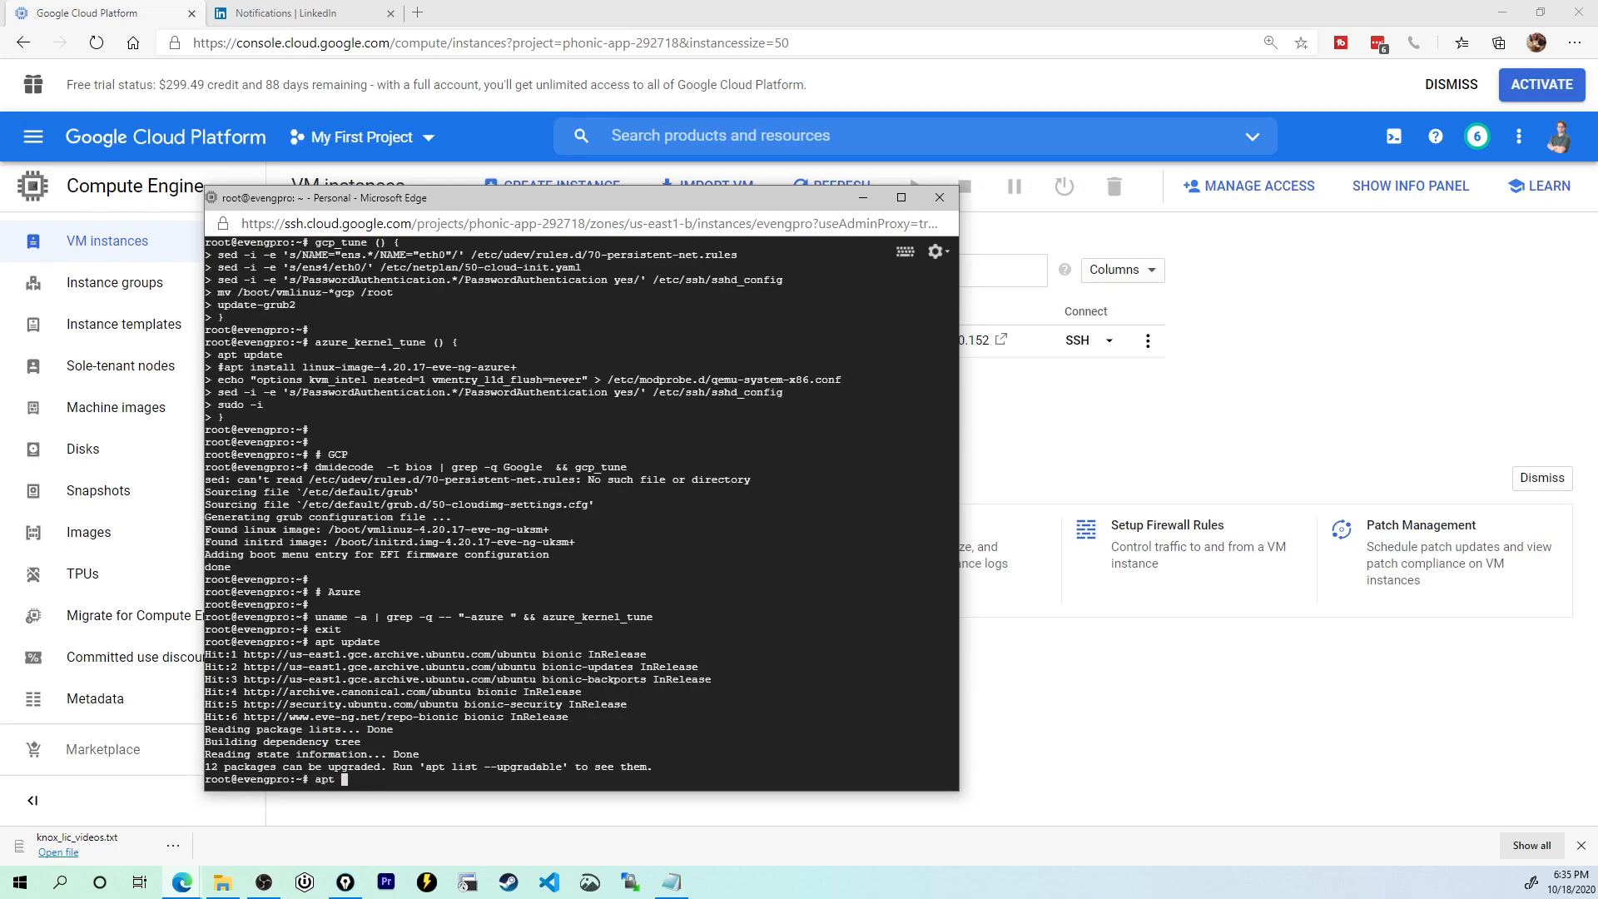
text(upgrade -y)
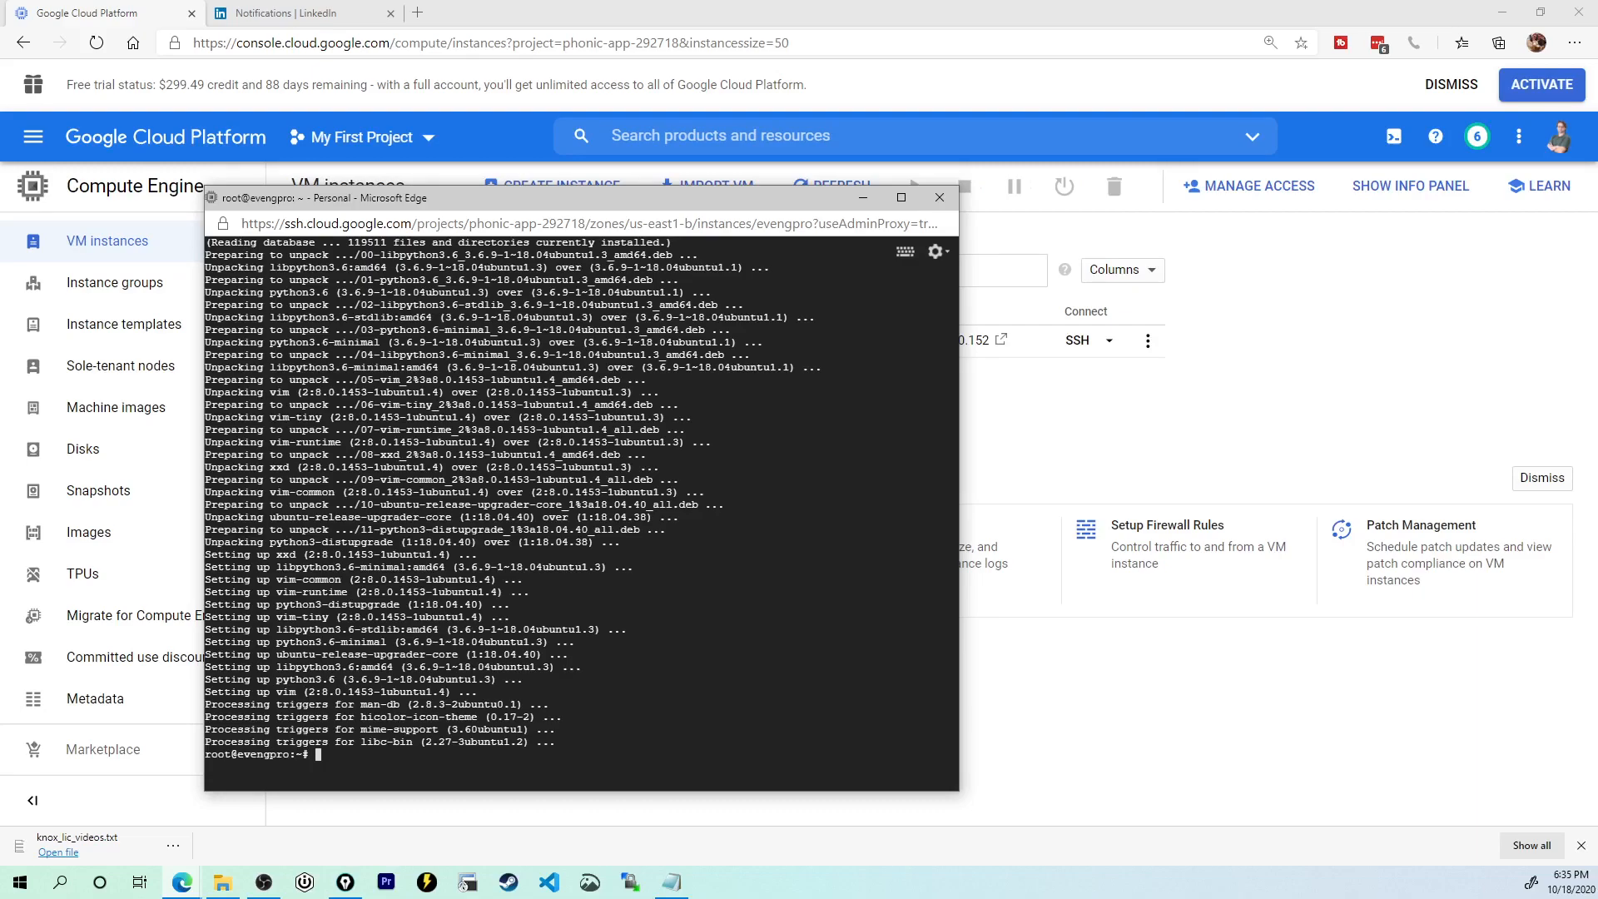
Step: Reboot the VM with shutdown -r now, dropping the SSH session
text(shutdown -r)
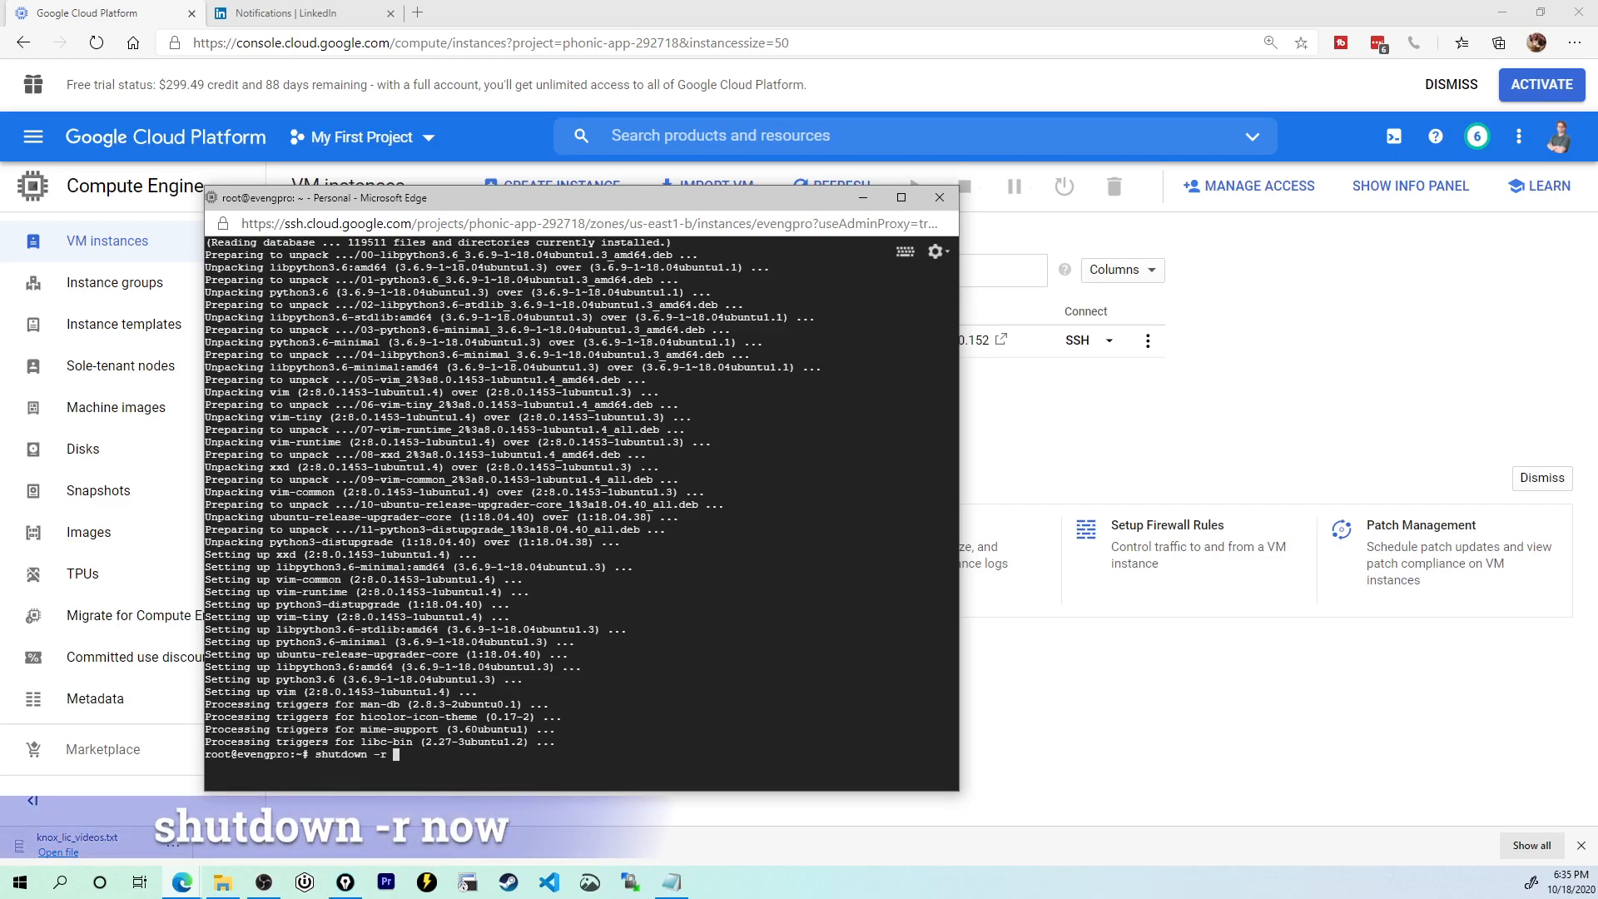
key(Enter)
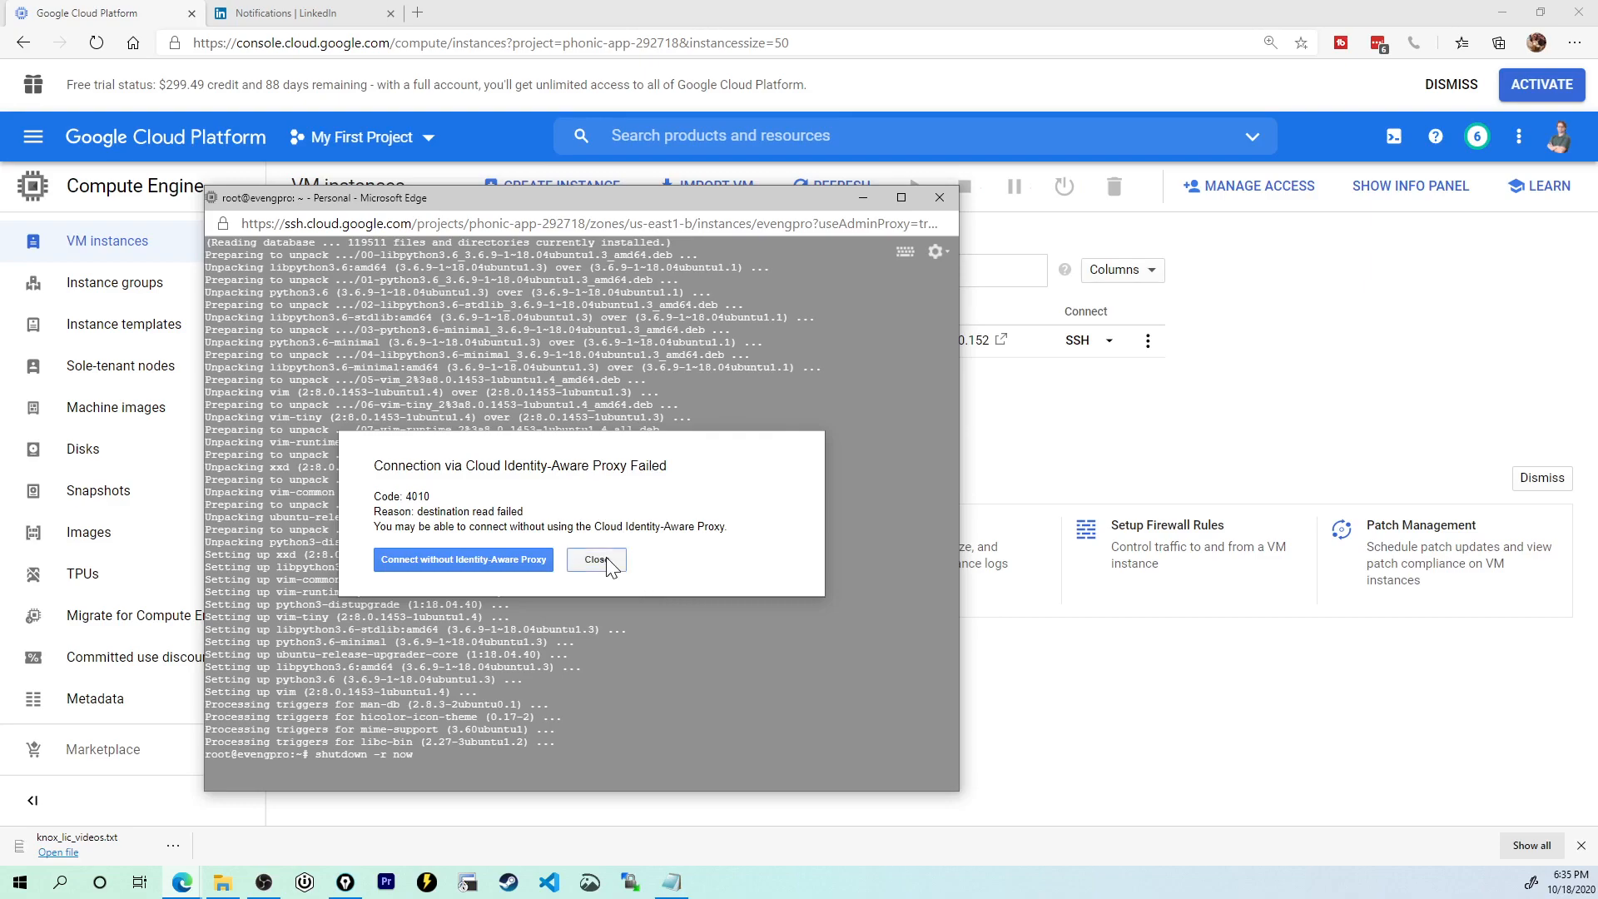
Step: Dismiss the failed connection message and reopen an SSH session to evengpro
click(596, 559)
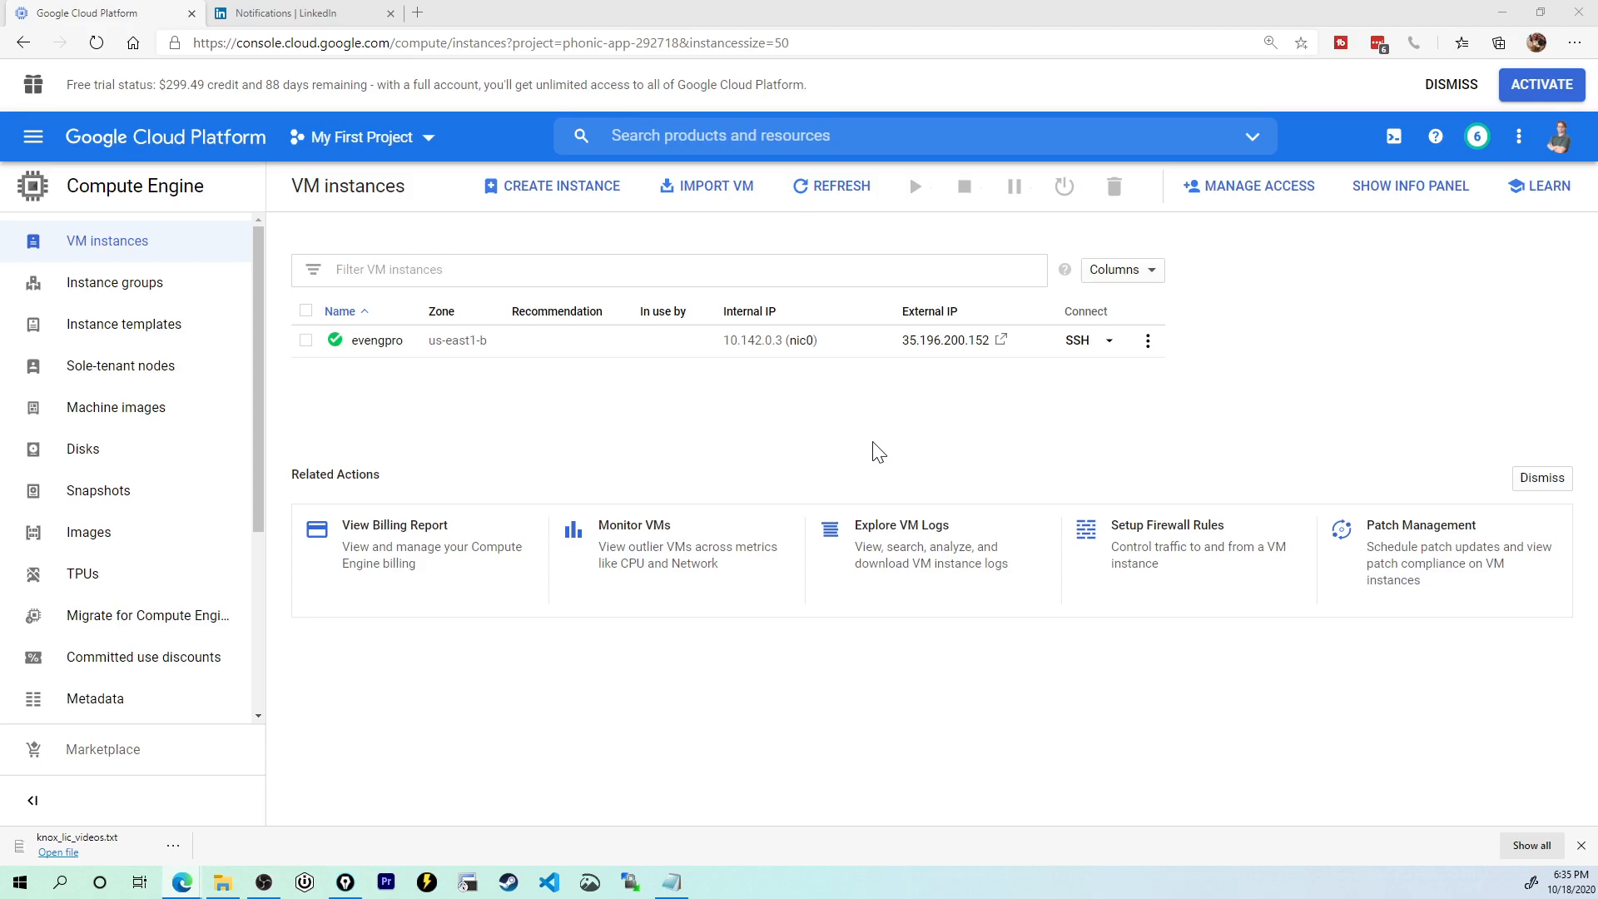
click(1077, 340)
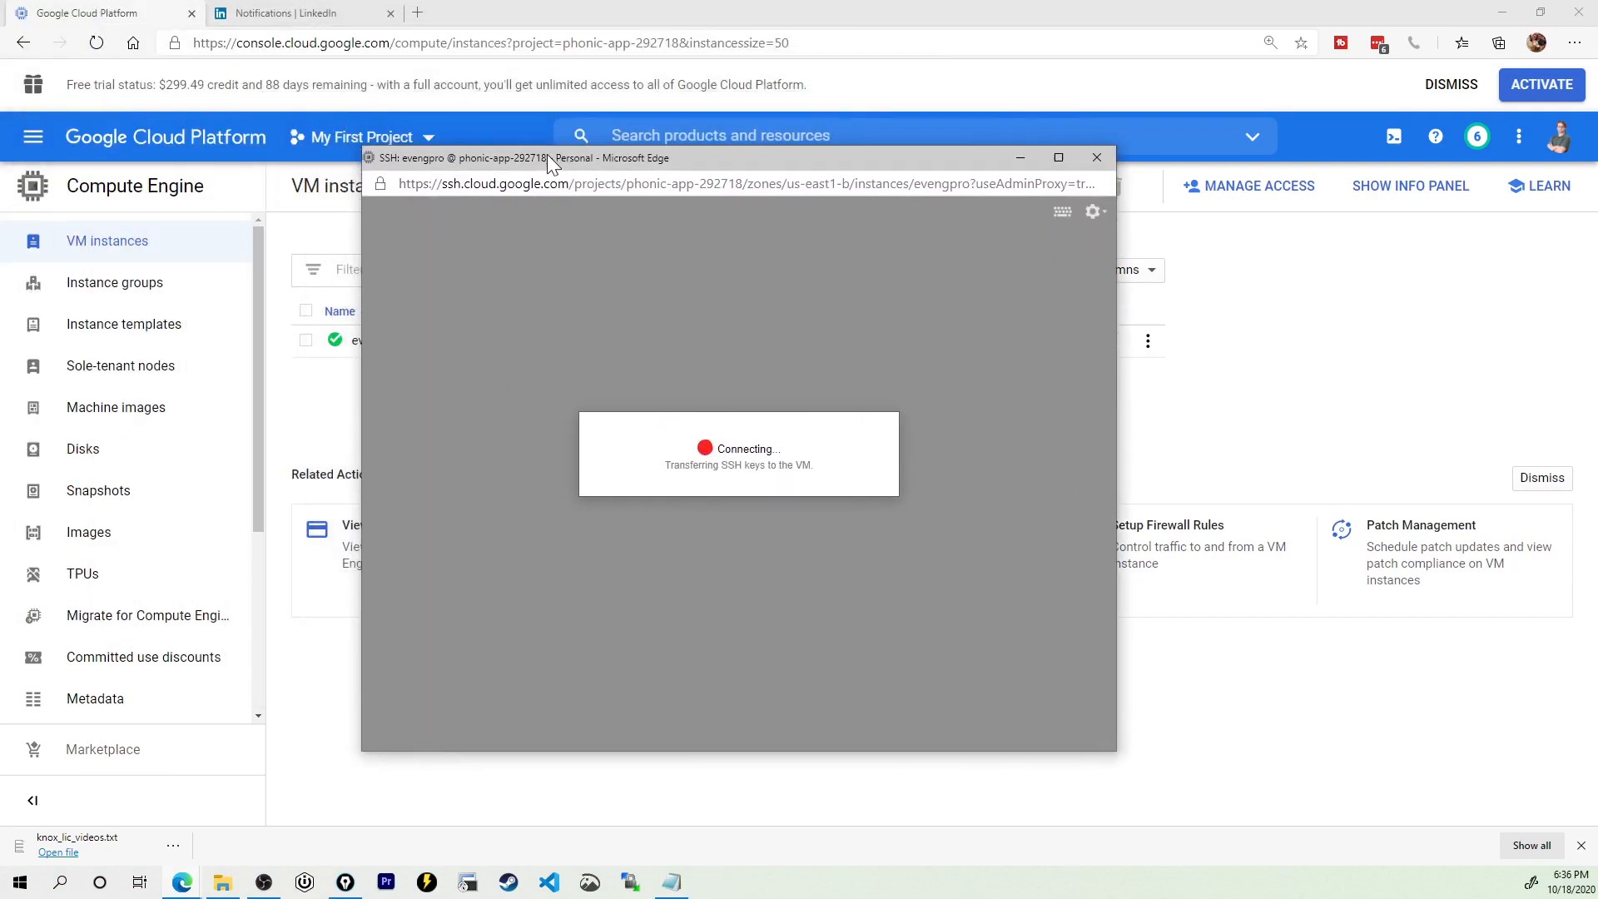
mouse_move(841, 469)
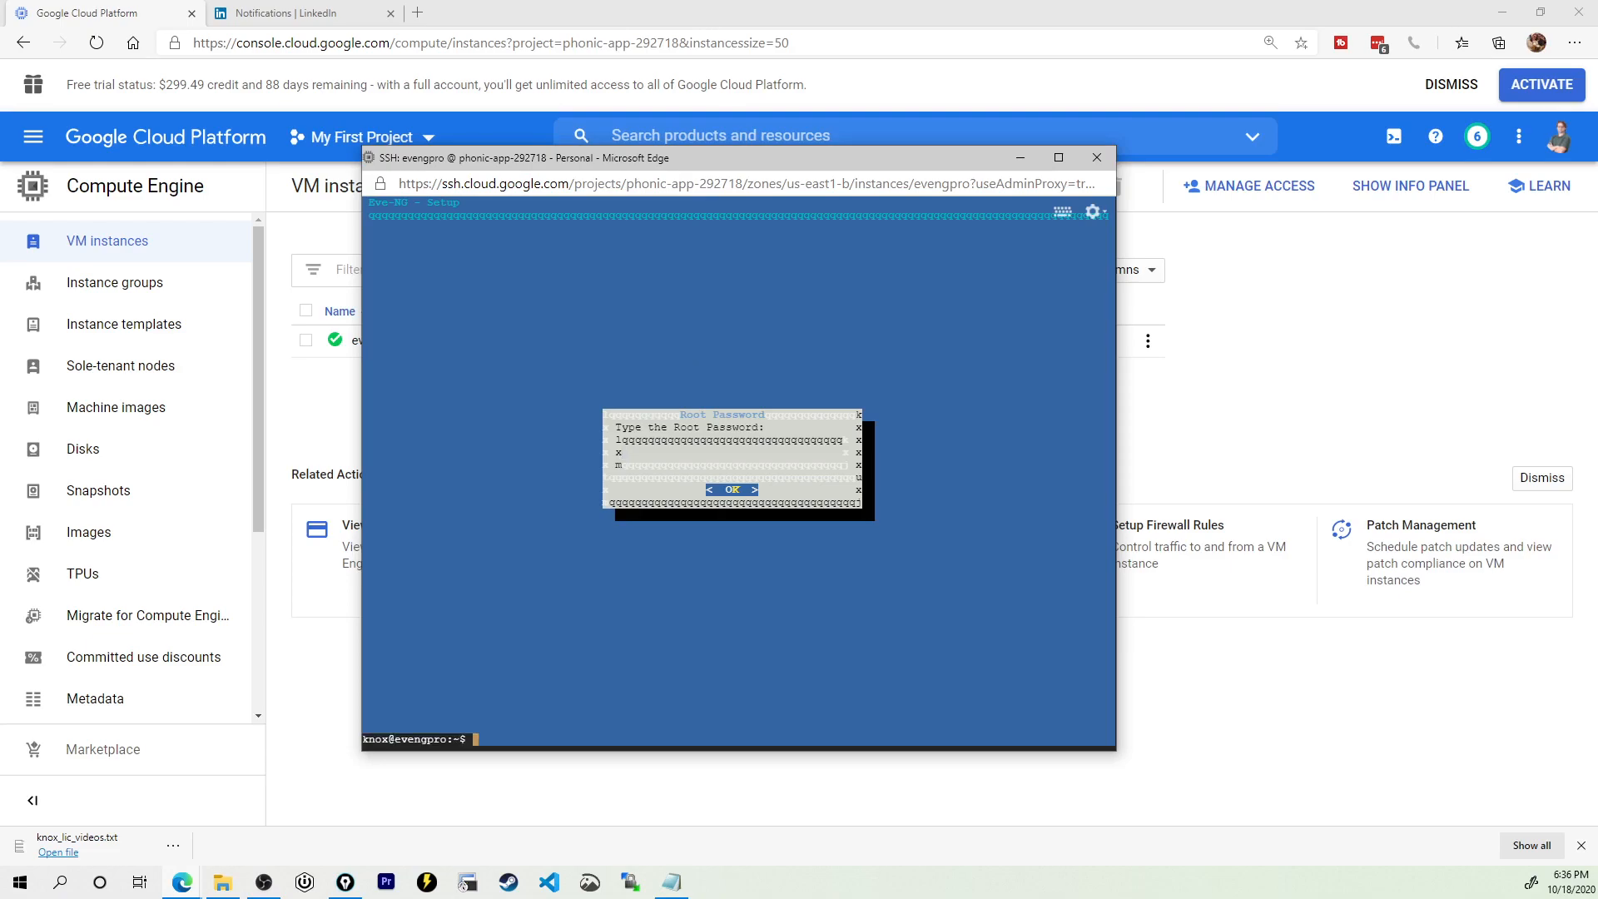
Step: Enter the root password in the EVE-NG setup wizard and accept eve-ng as hostname
text(su)
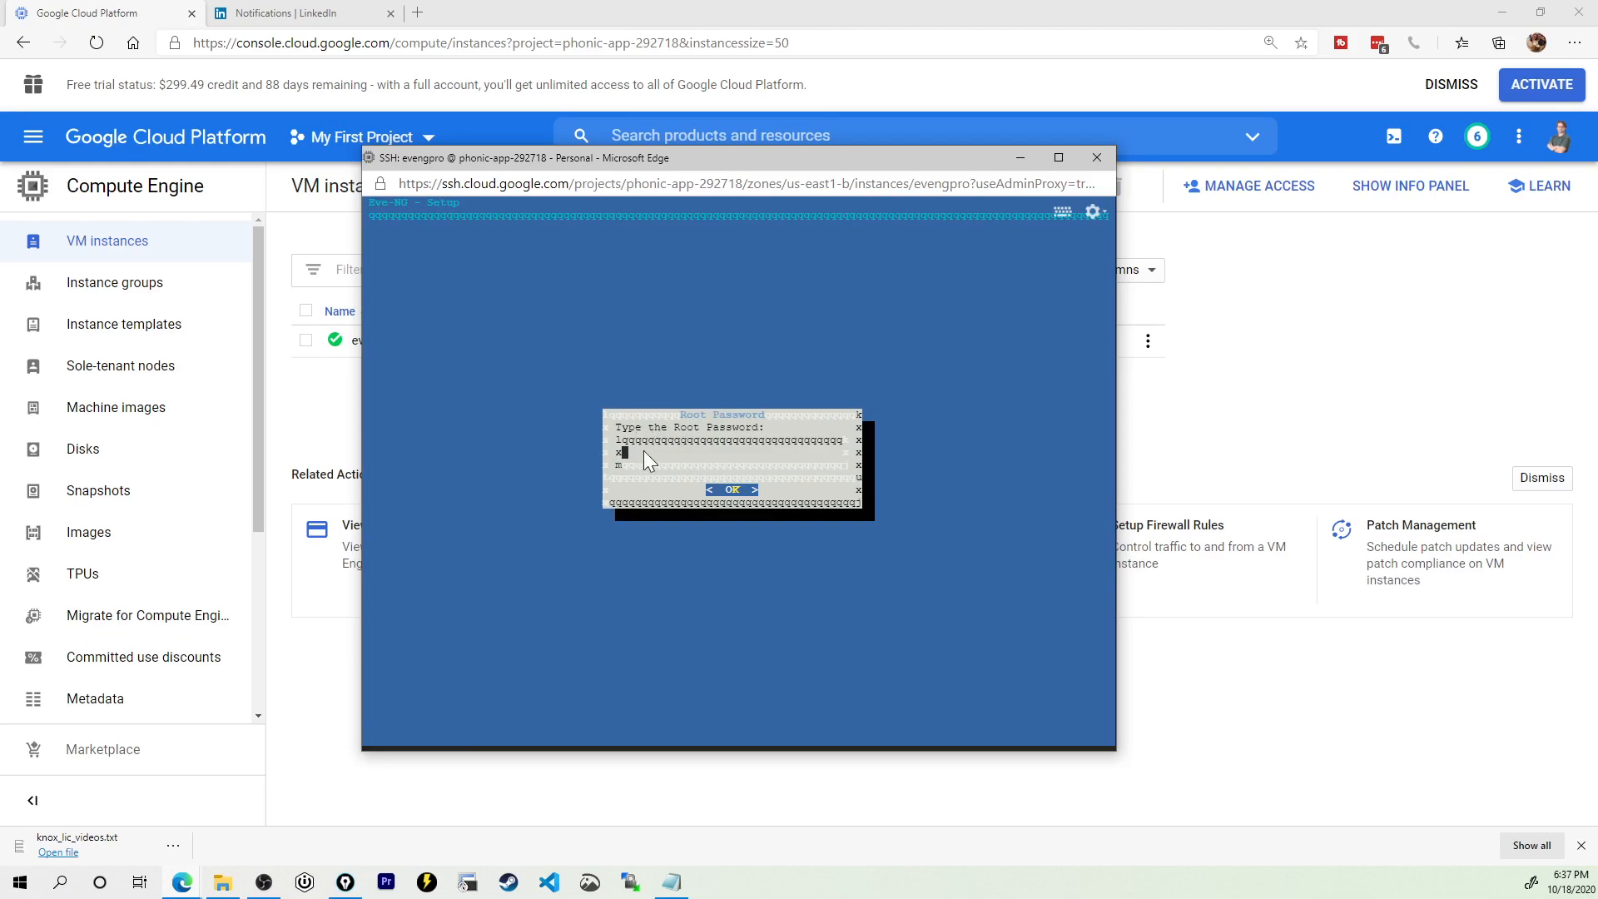
mouse_move(631, 496)
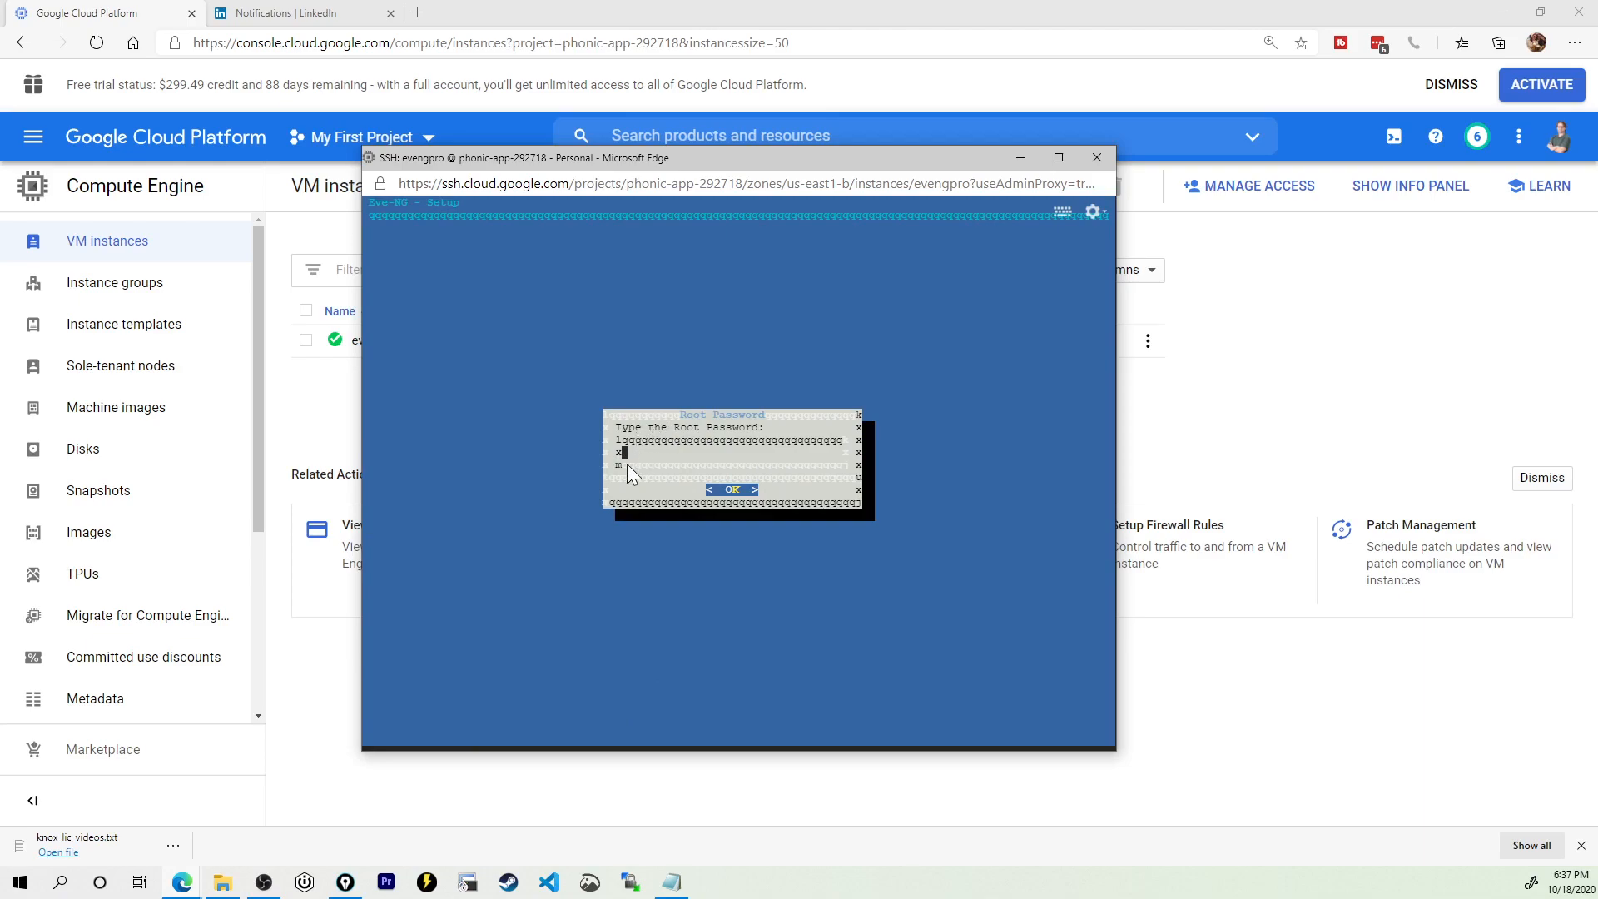
key(Enter)
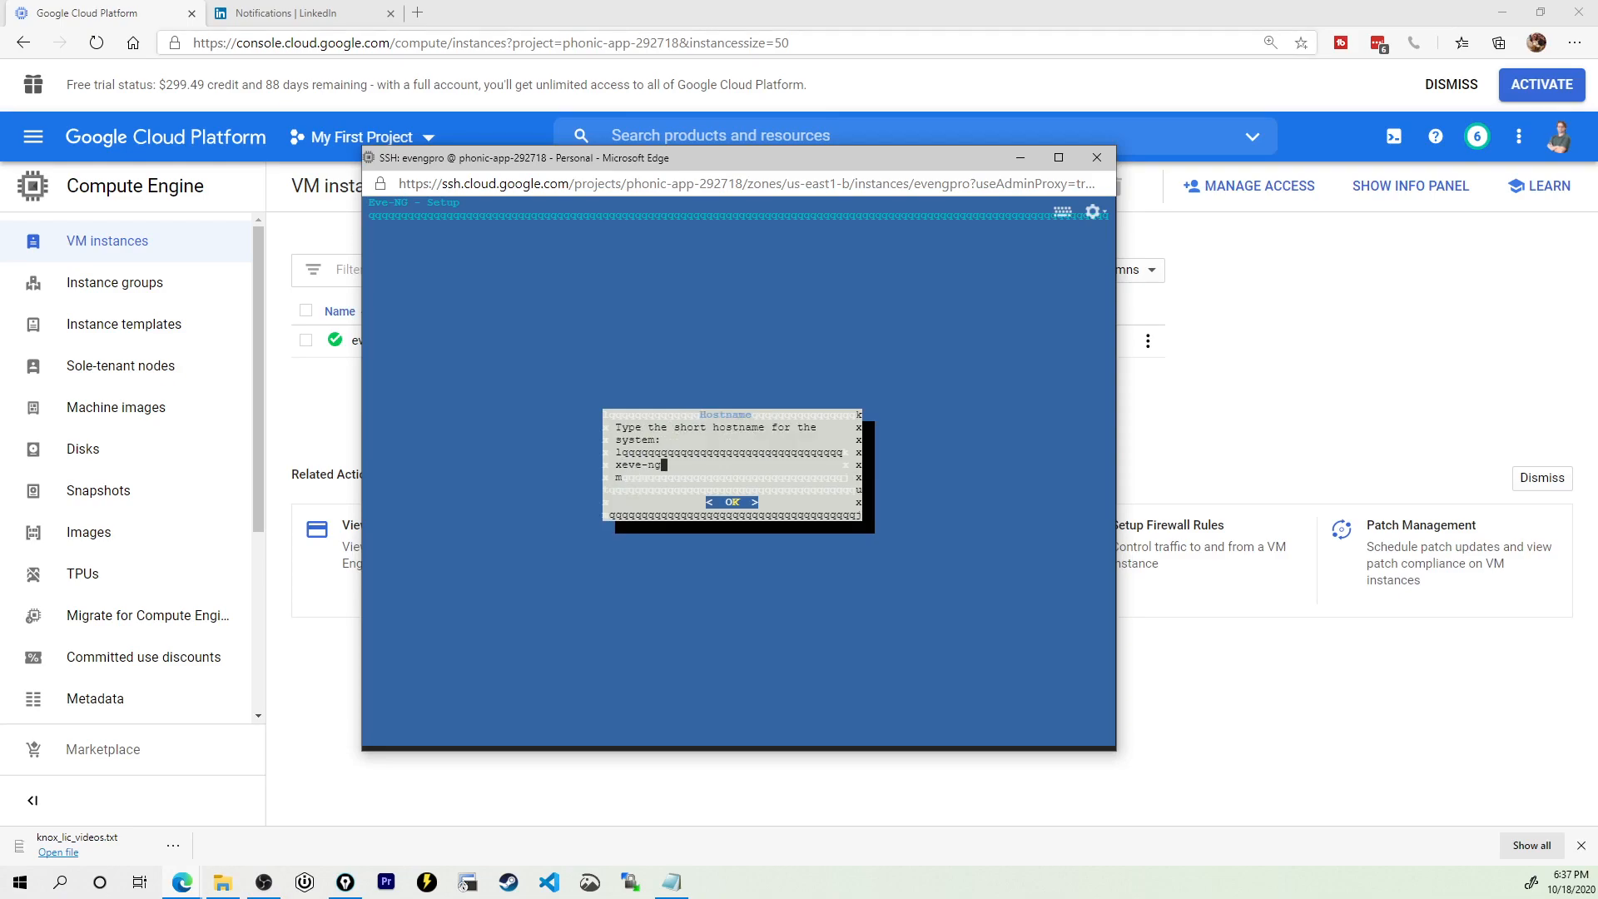
key(enter)
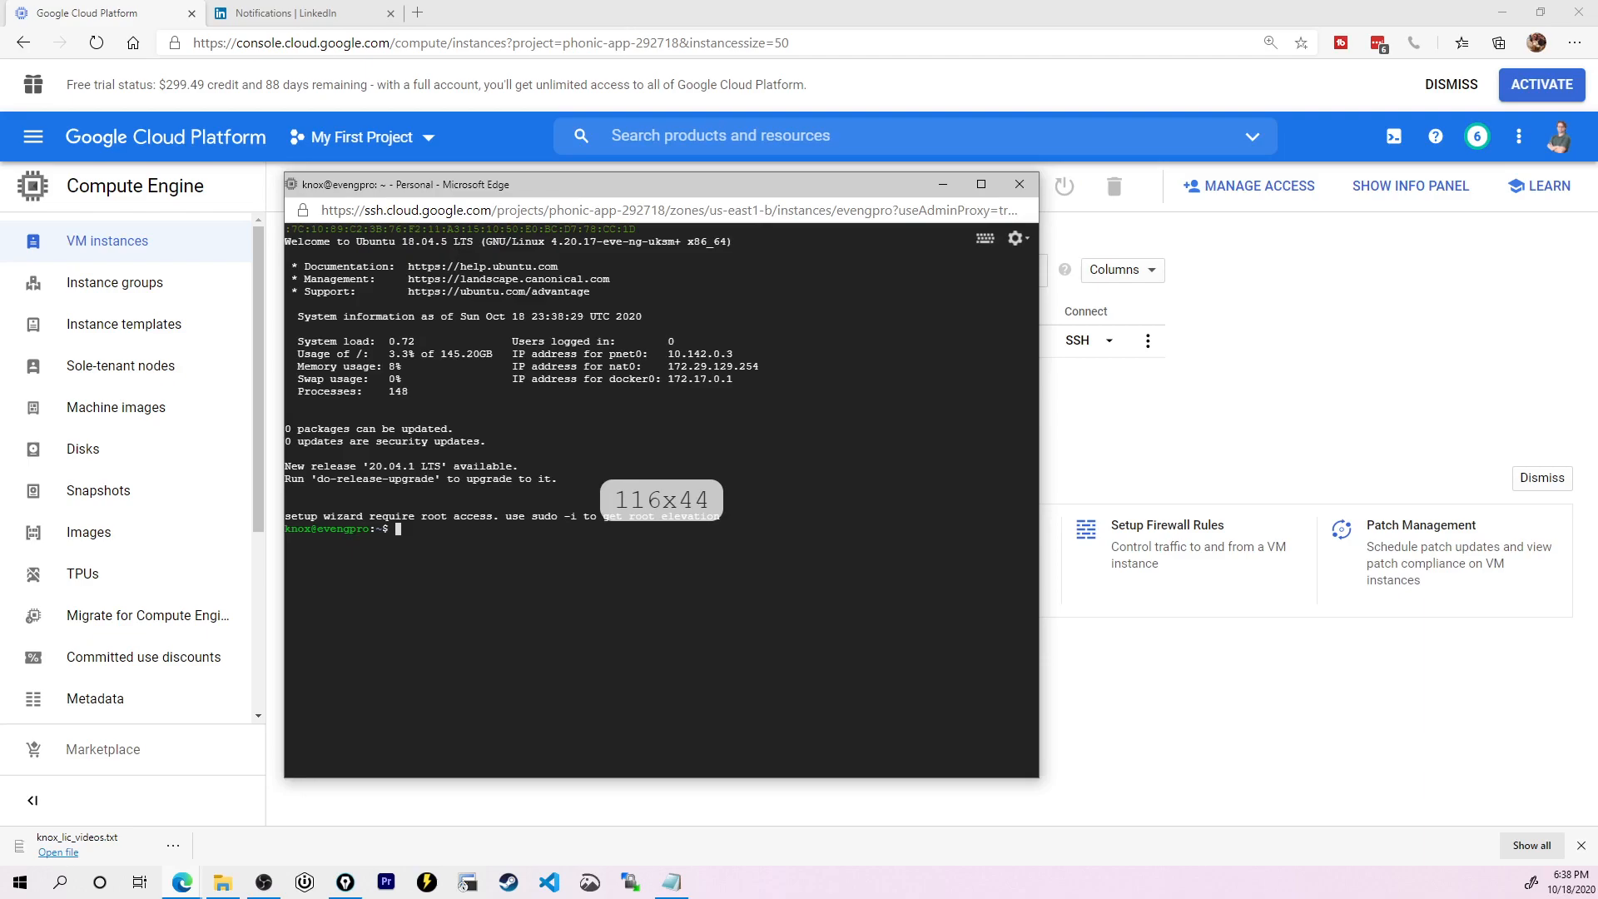
Step: Run apt install eve-ng-dockers as root to install the Docker images
text(a)
text(sudo -i)
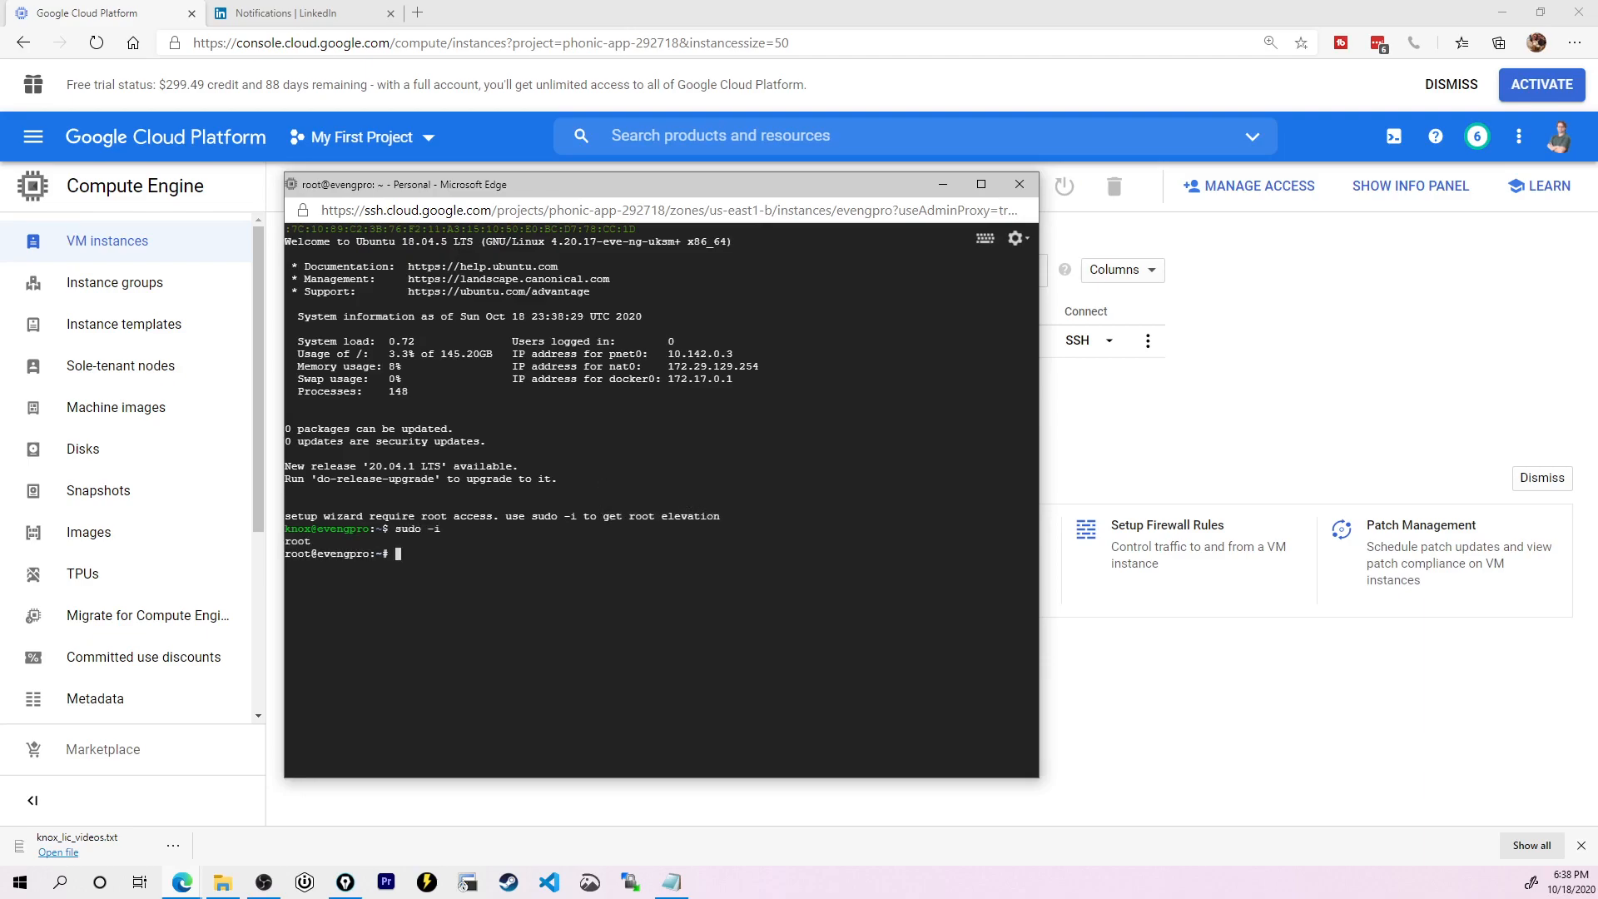
text(apt int)
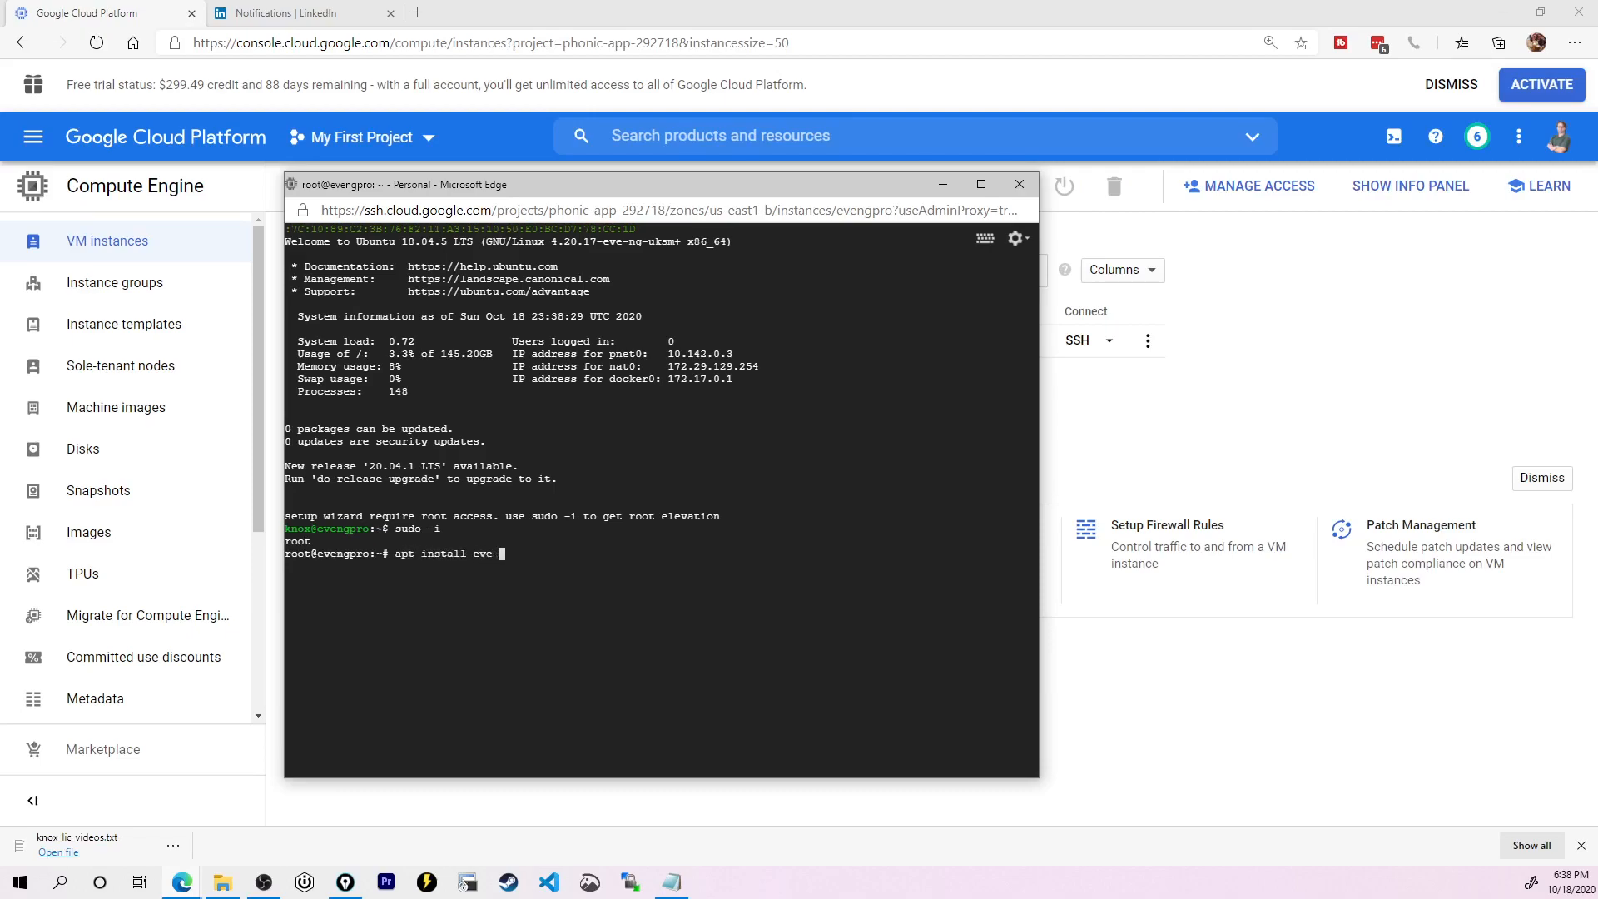
text(ng-dockere)
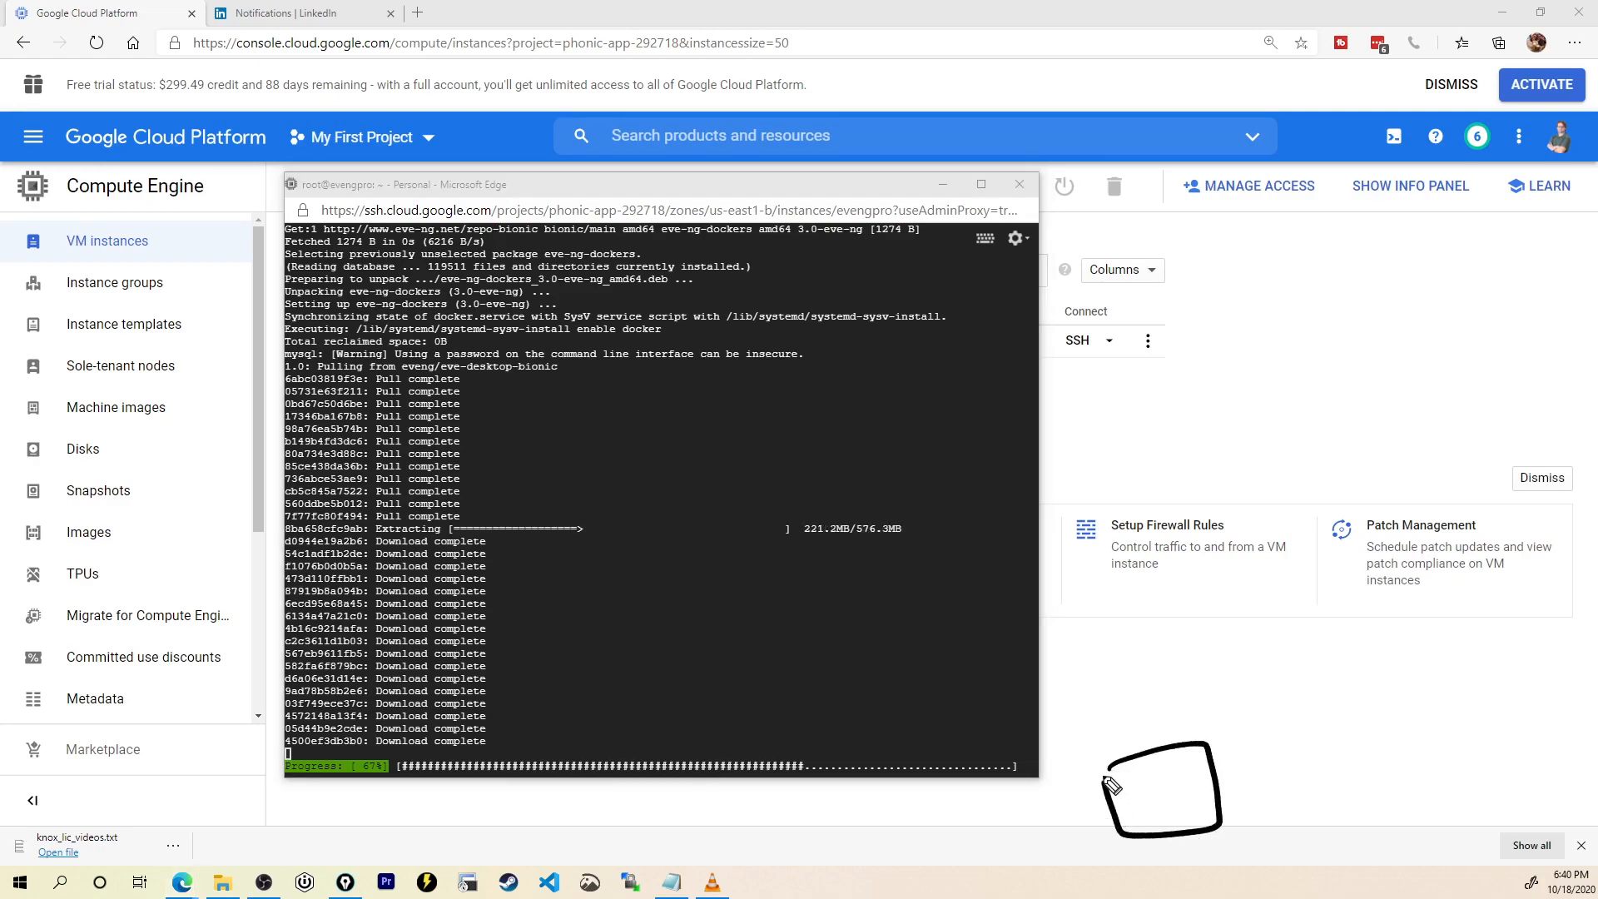
mouse_move(1240, 650)
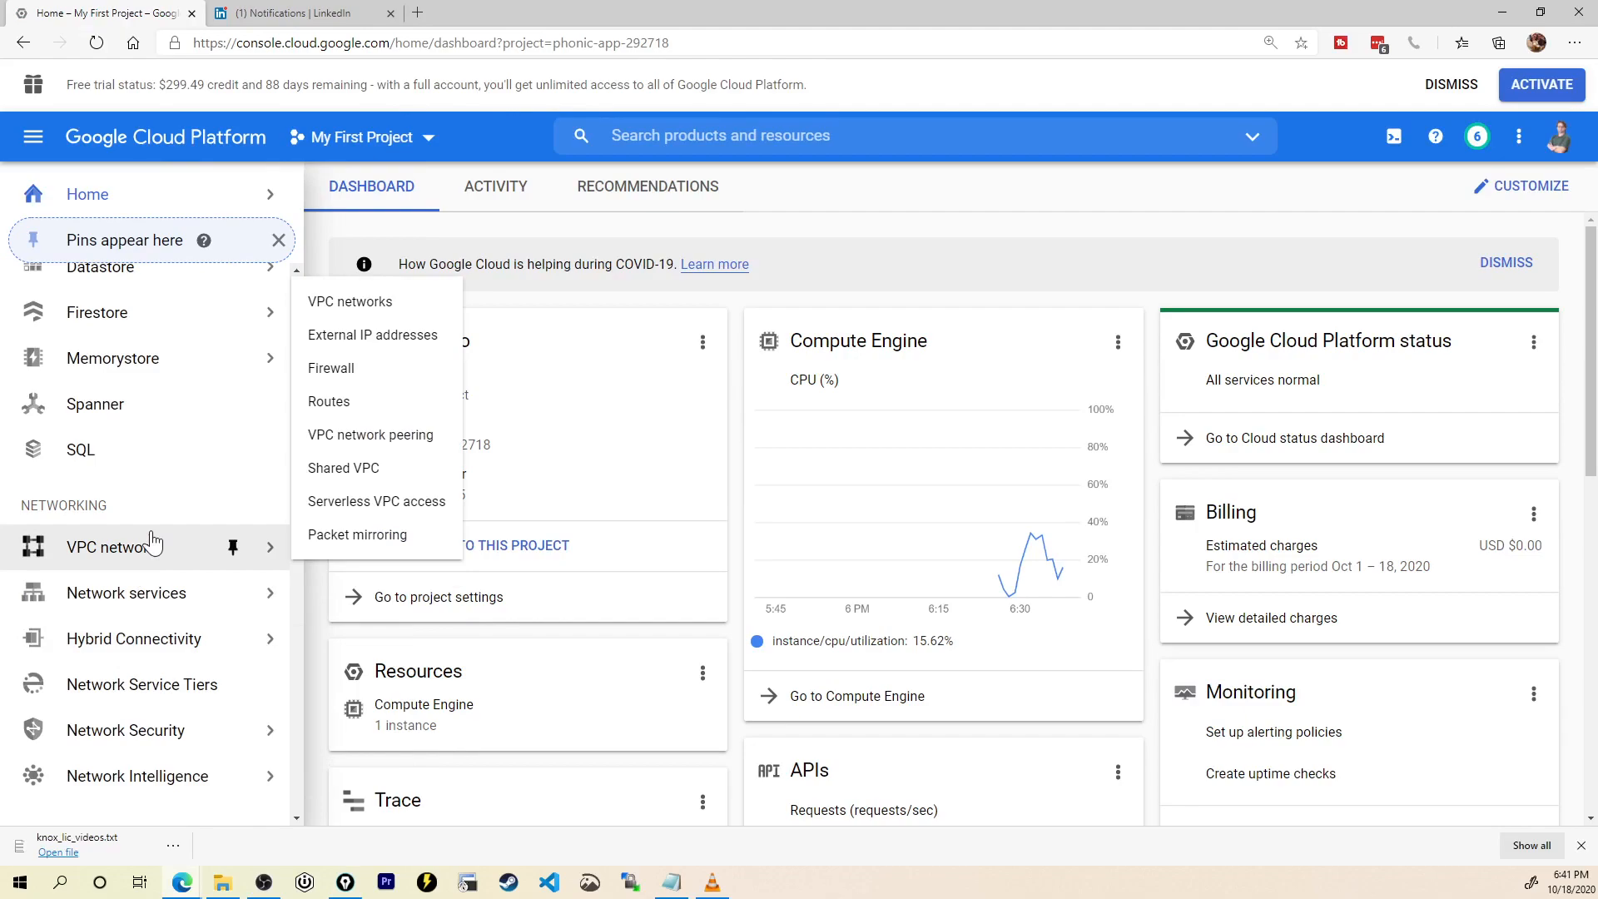
Step: Start a new firewall rule named eveng with priority 1001 and ingress allow
click(330, 368)
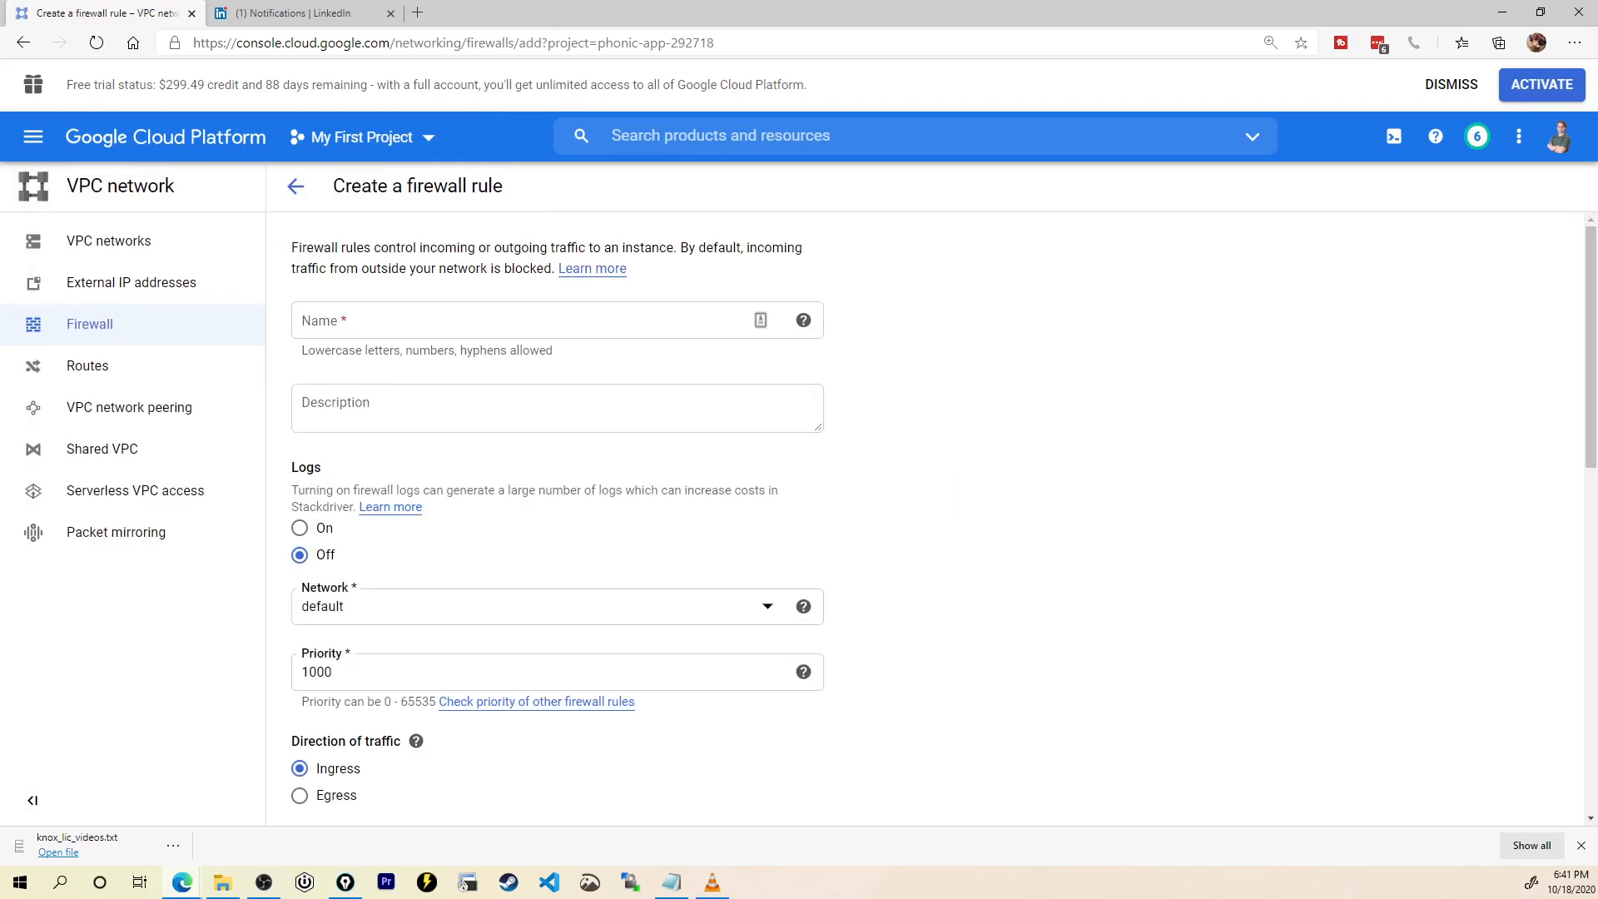
text(eveng)
text(1001)
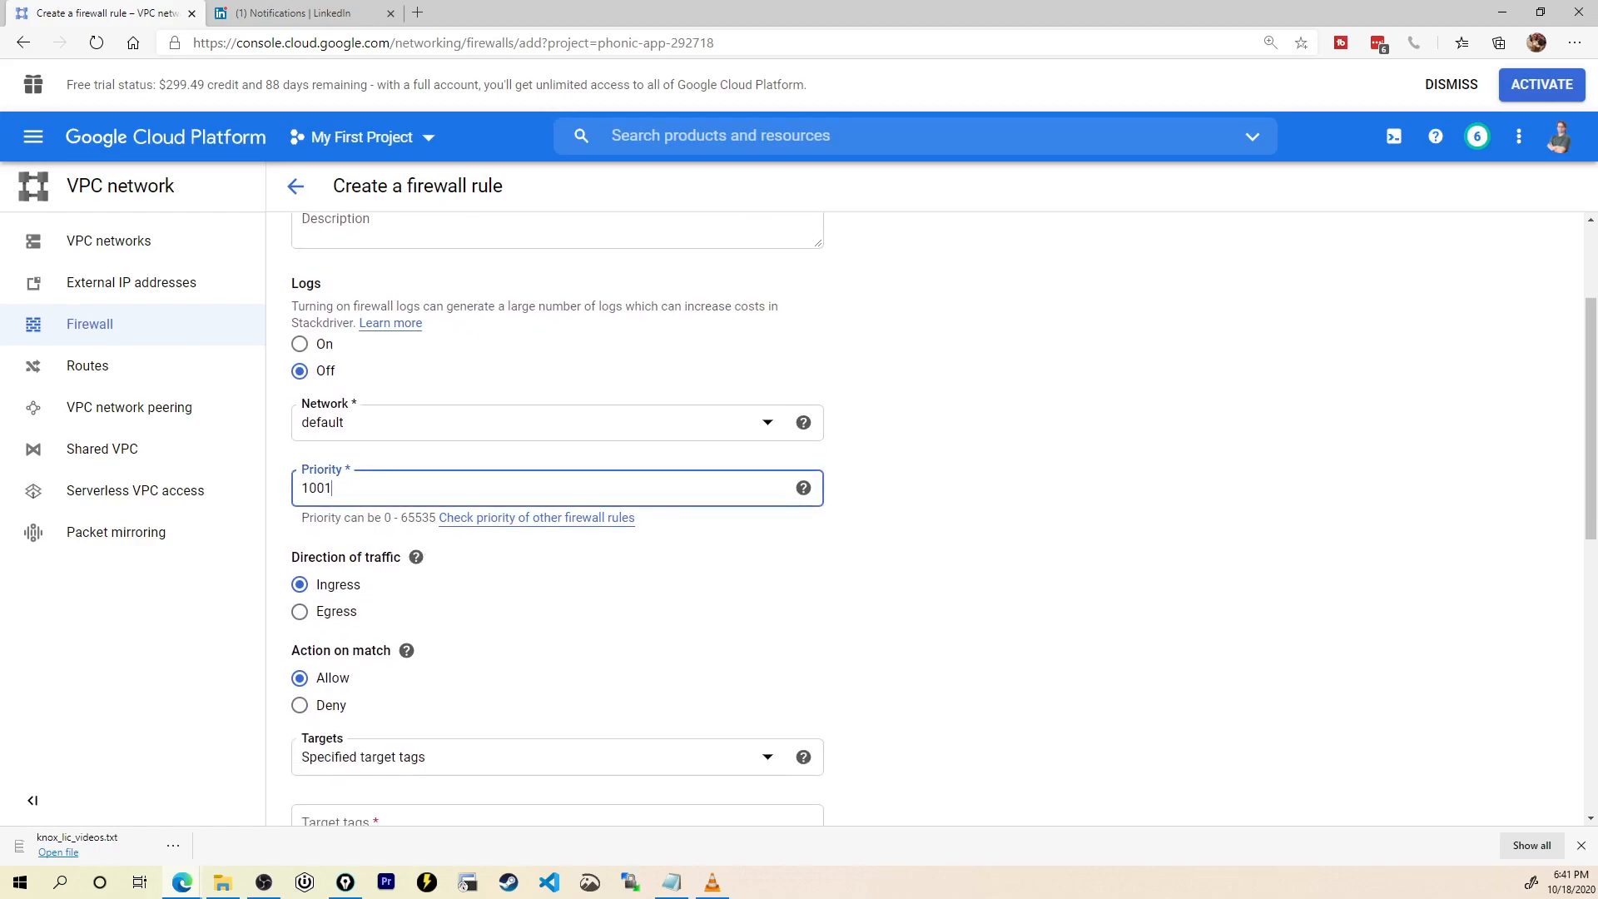
mouse_move(424, 477)
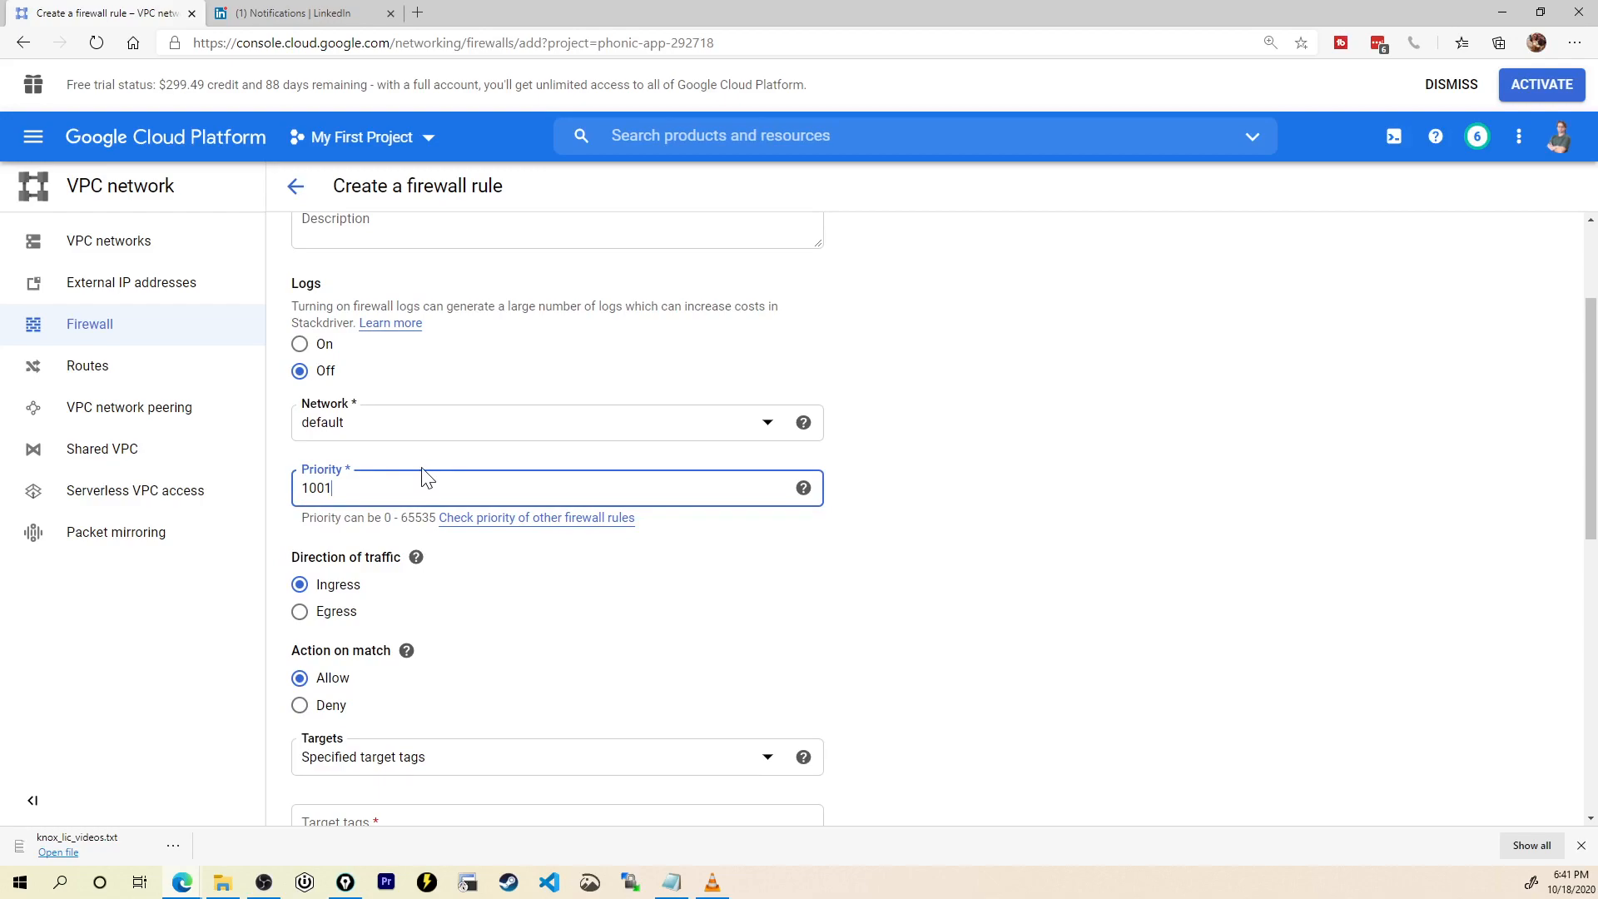
mouse_move(429, 459)
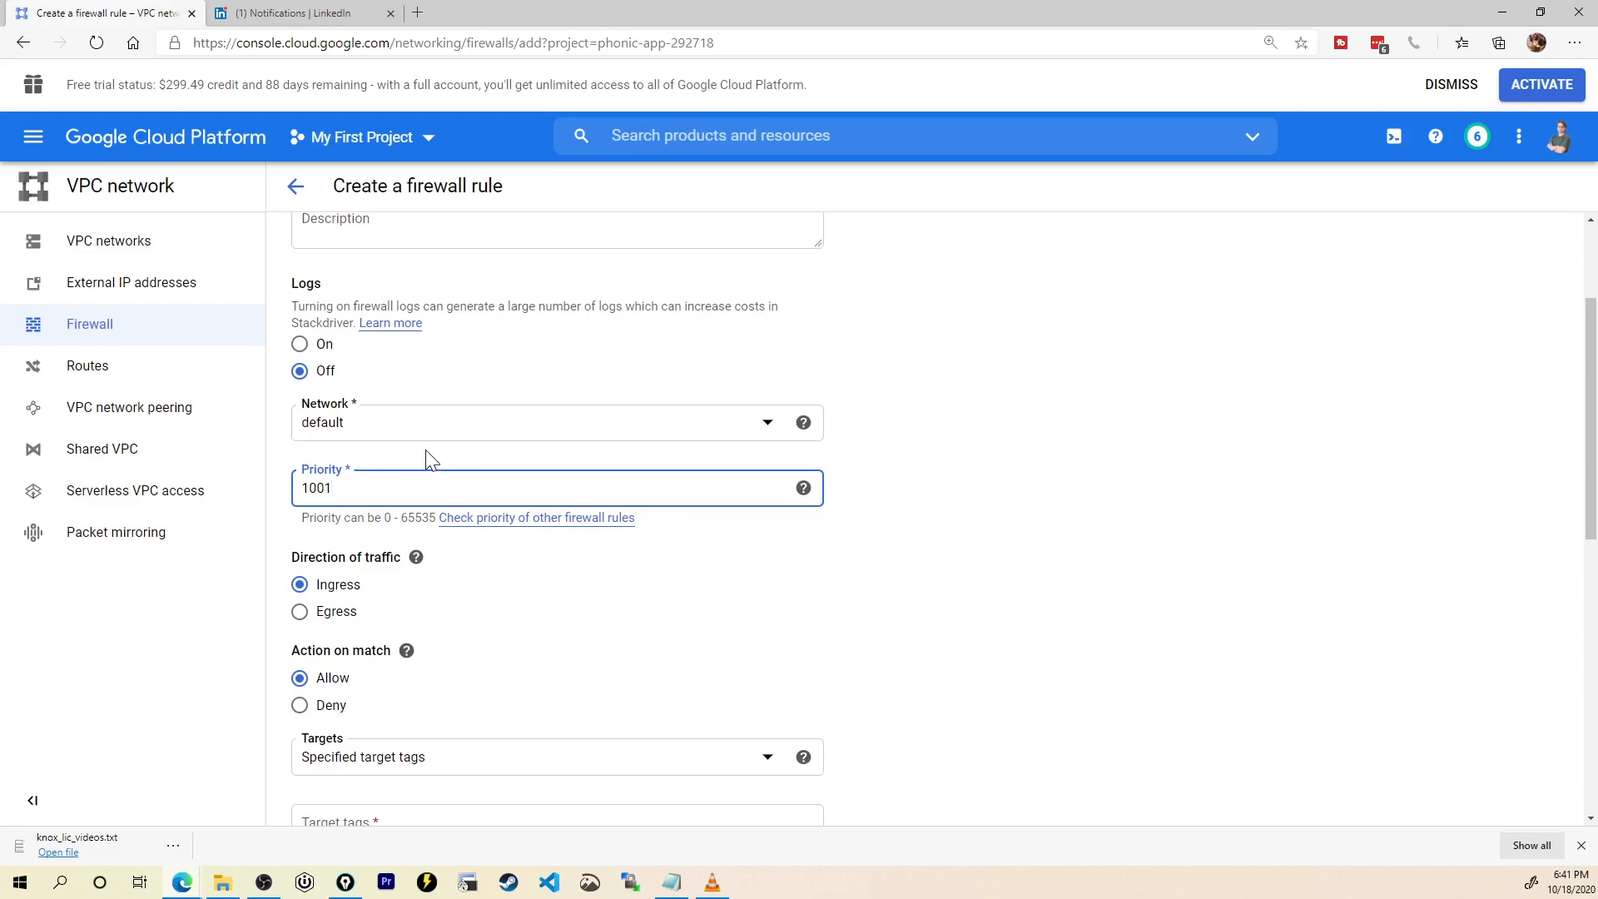
scroll(down, 3)
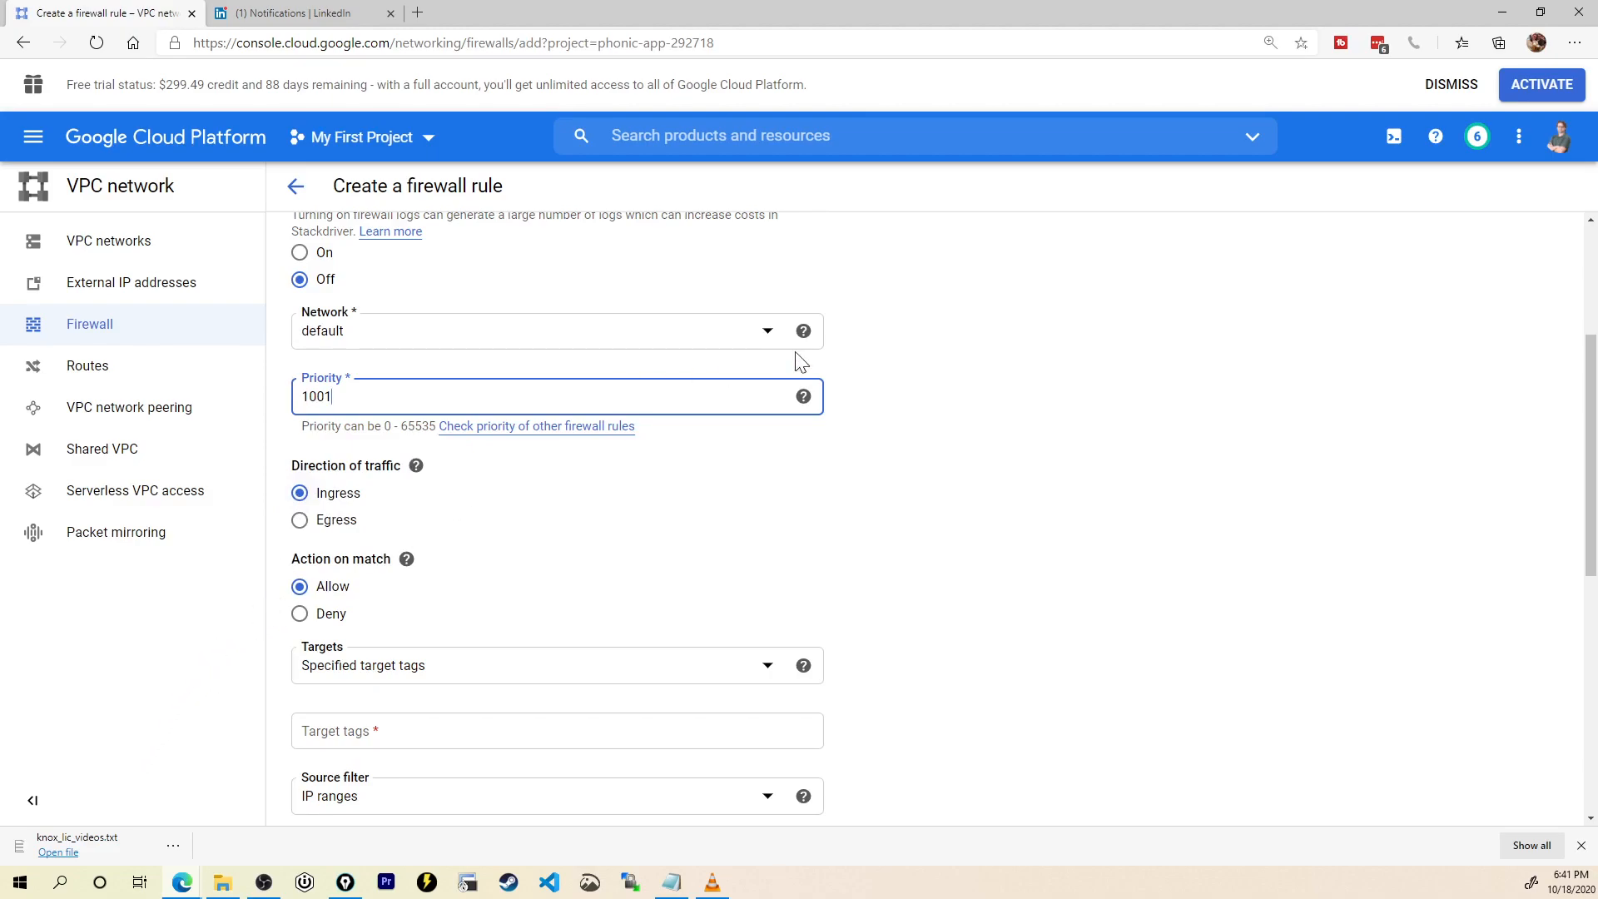
scroll(down, 3)
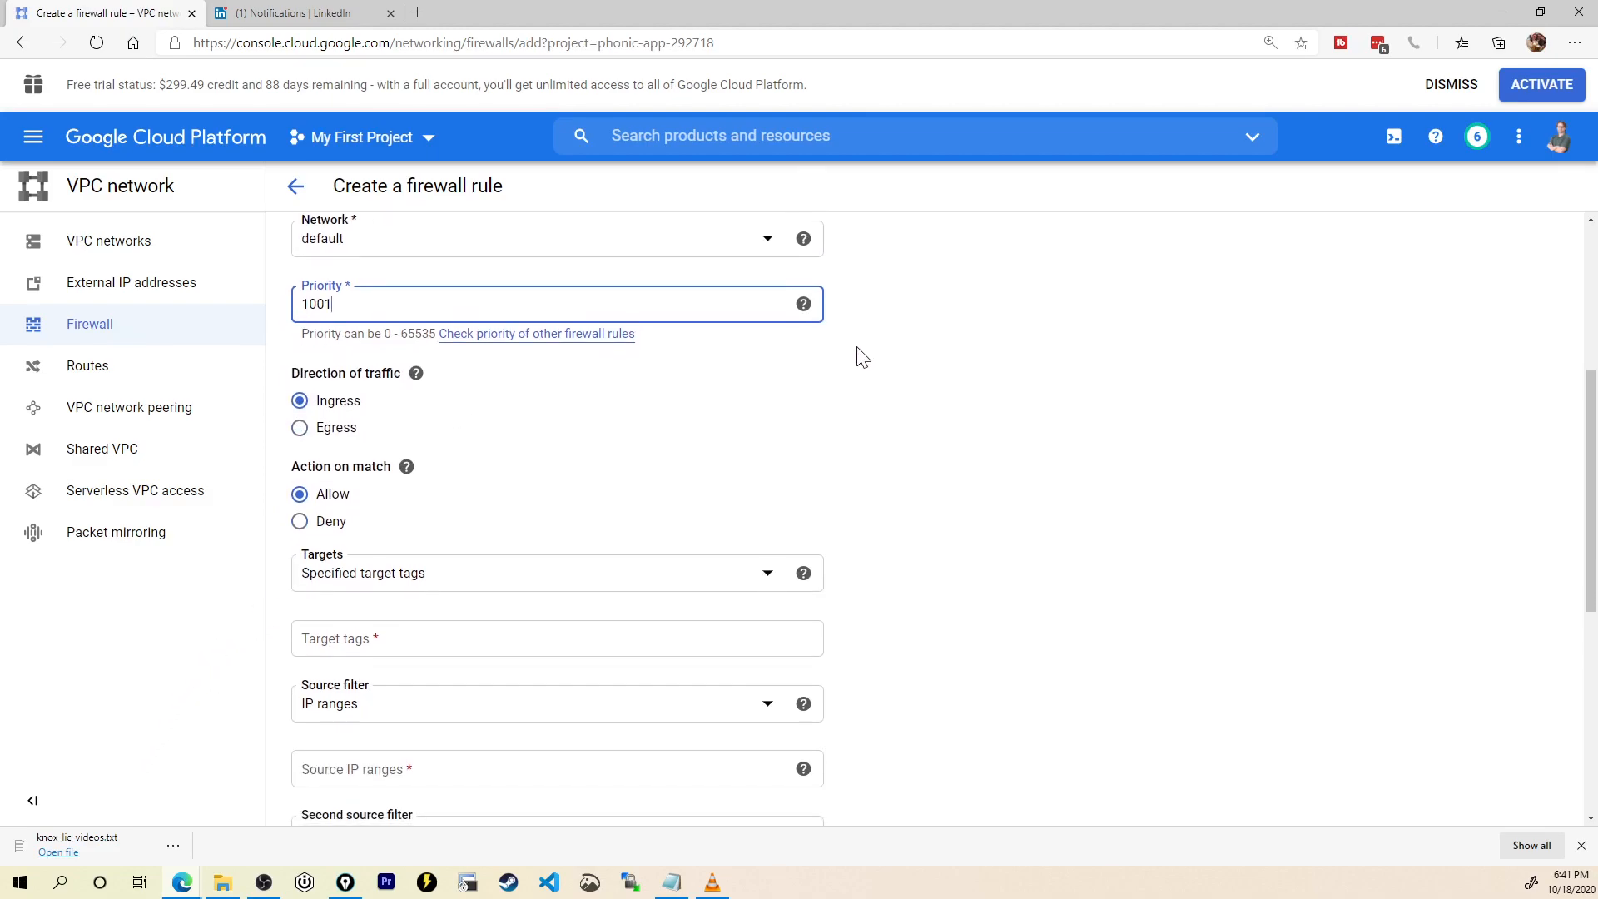
scroll(down, 3)
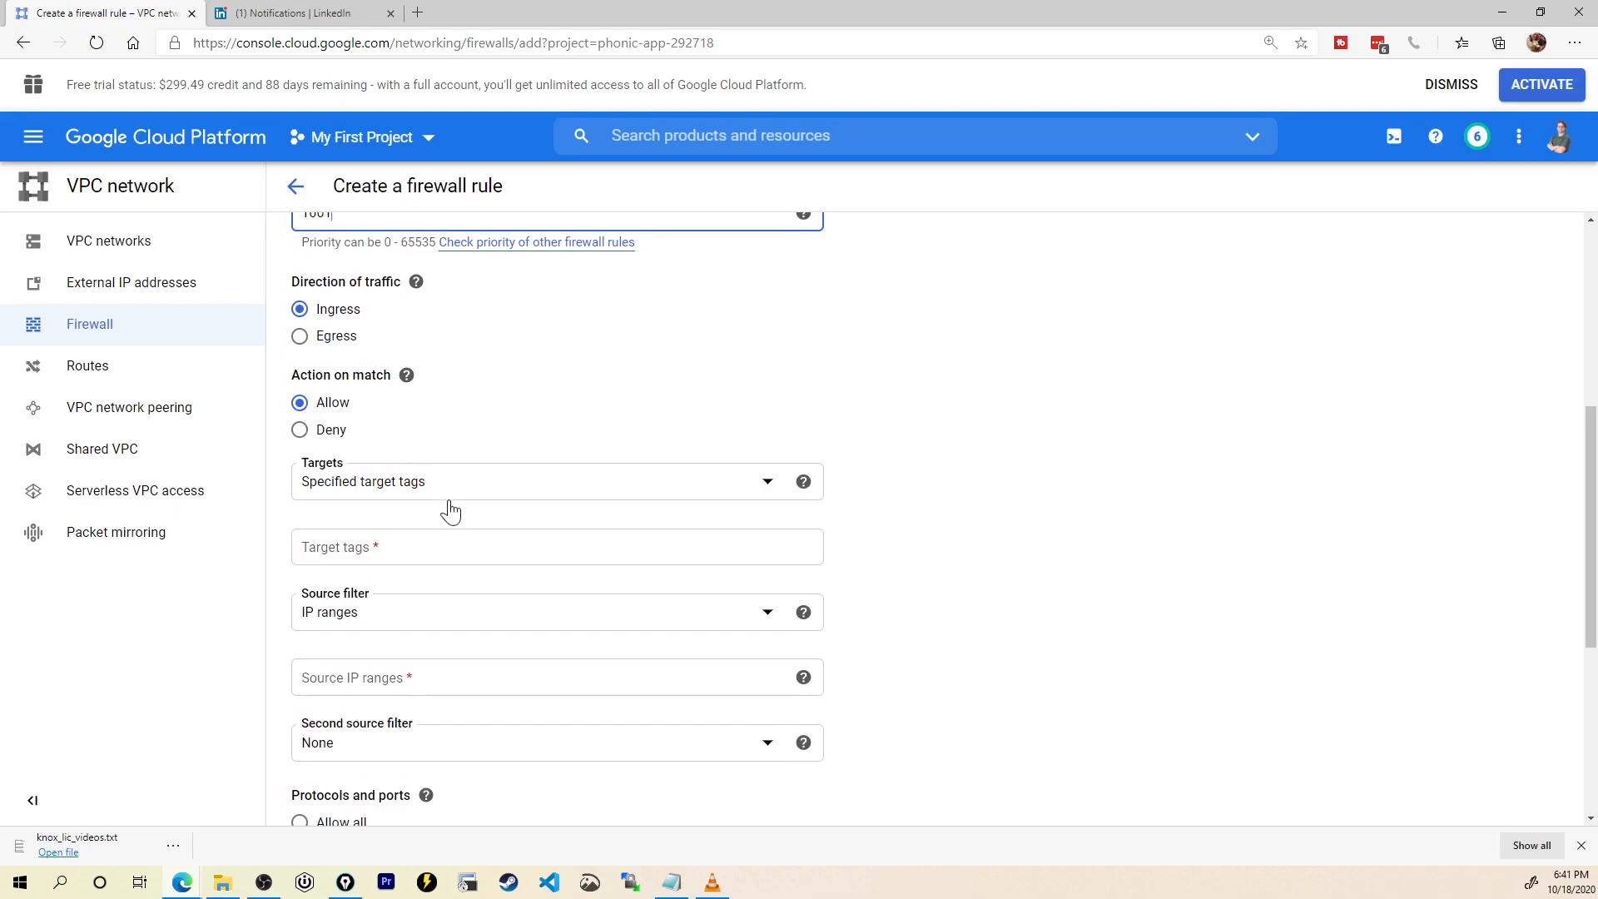
Step: Target all instances in the network with source IP range 0.0.0.0/0
click(556, 481)
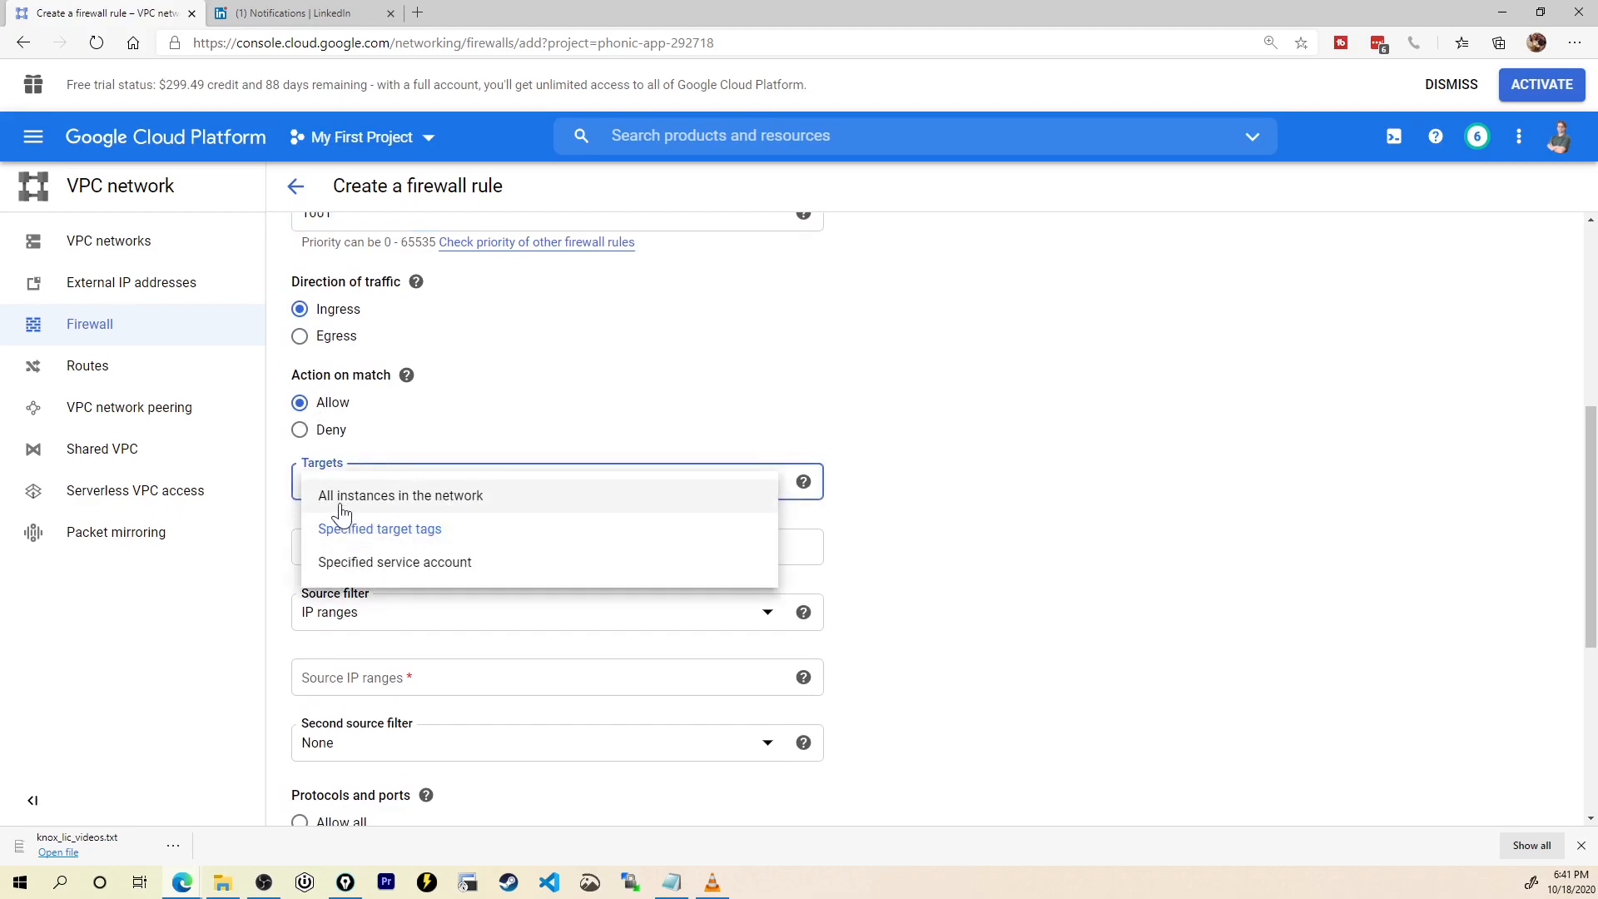
click(400, 496)
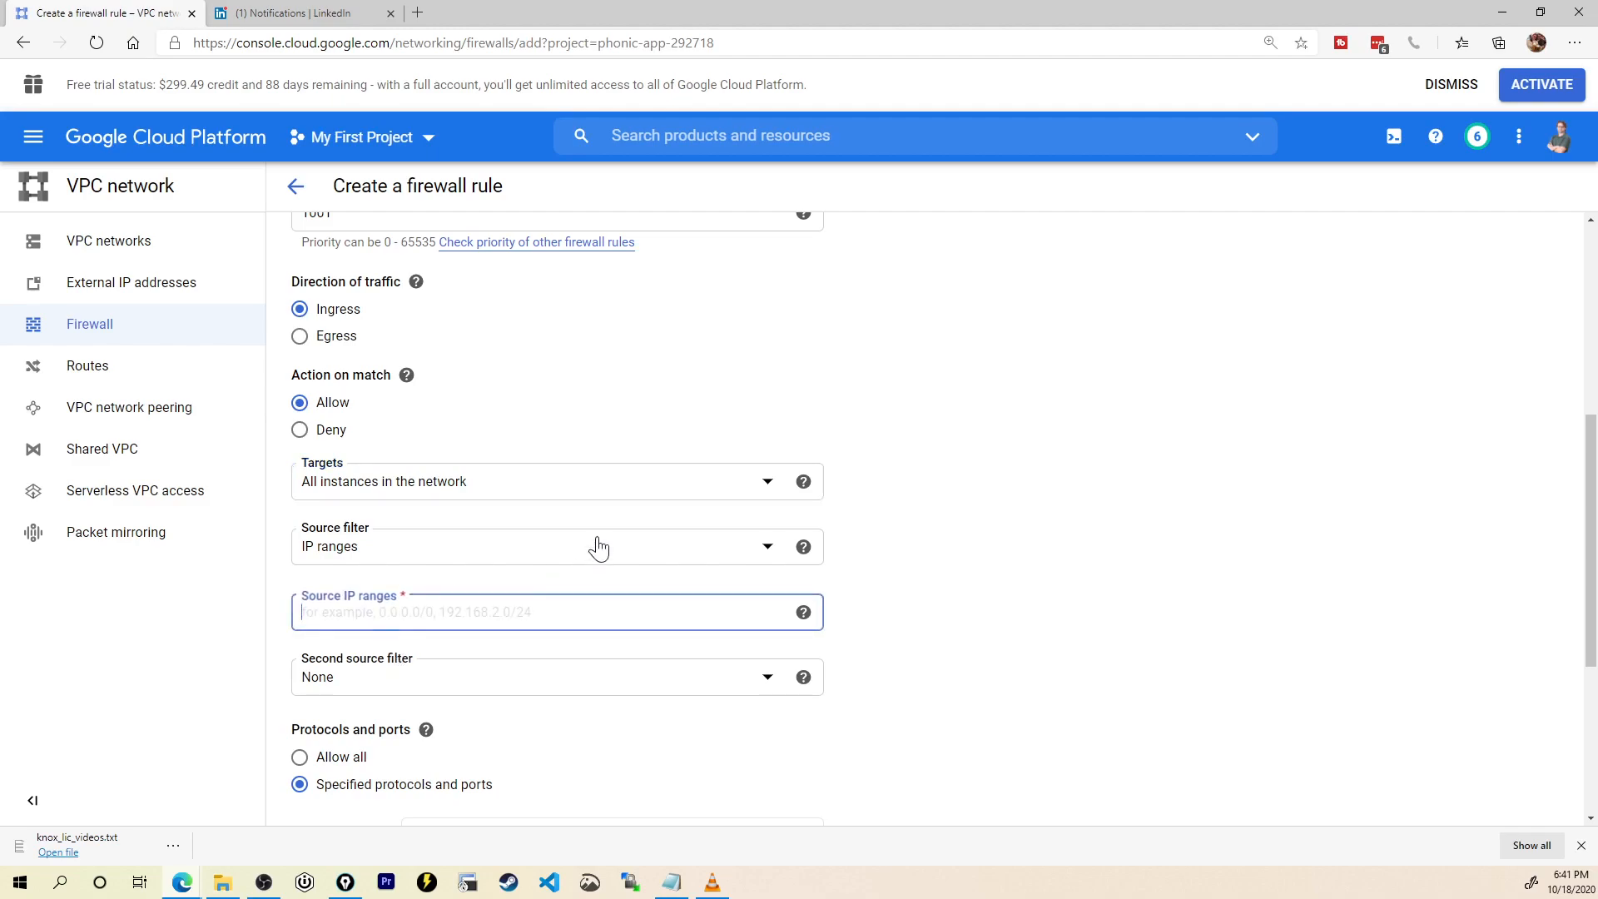
scroll(down, 3)
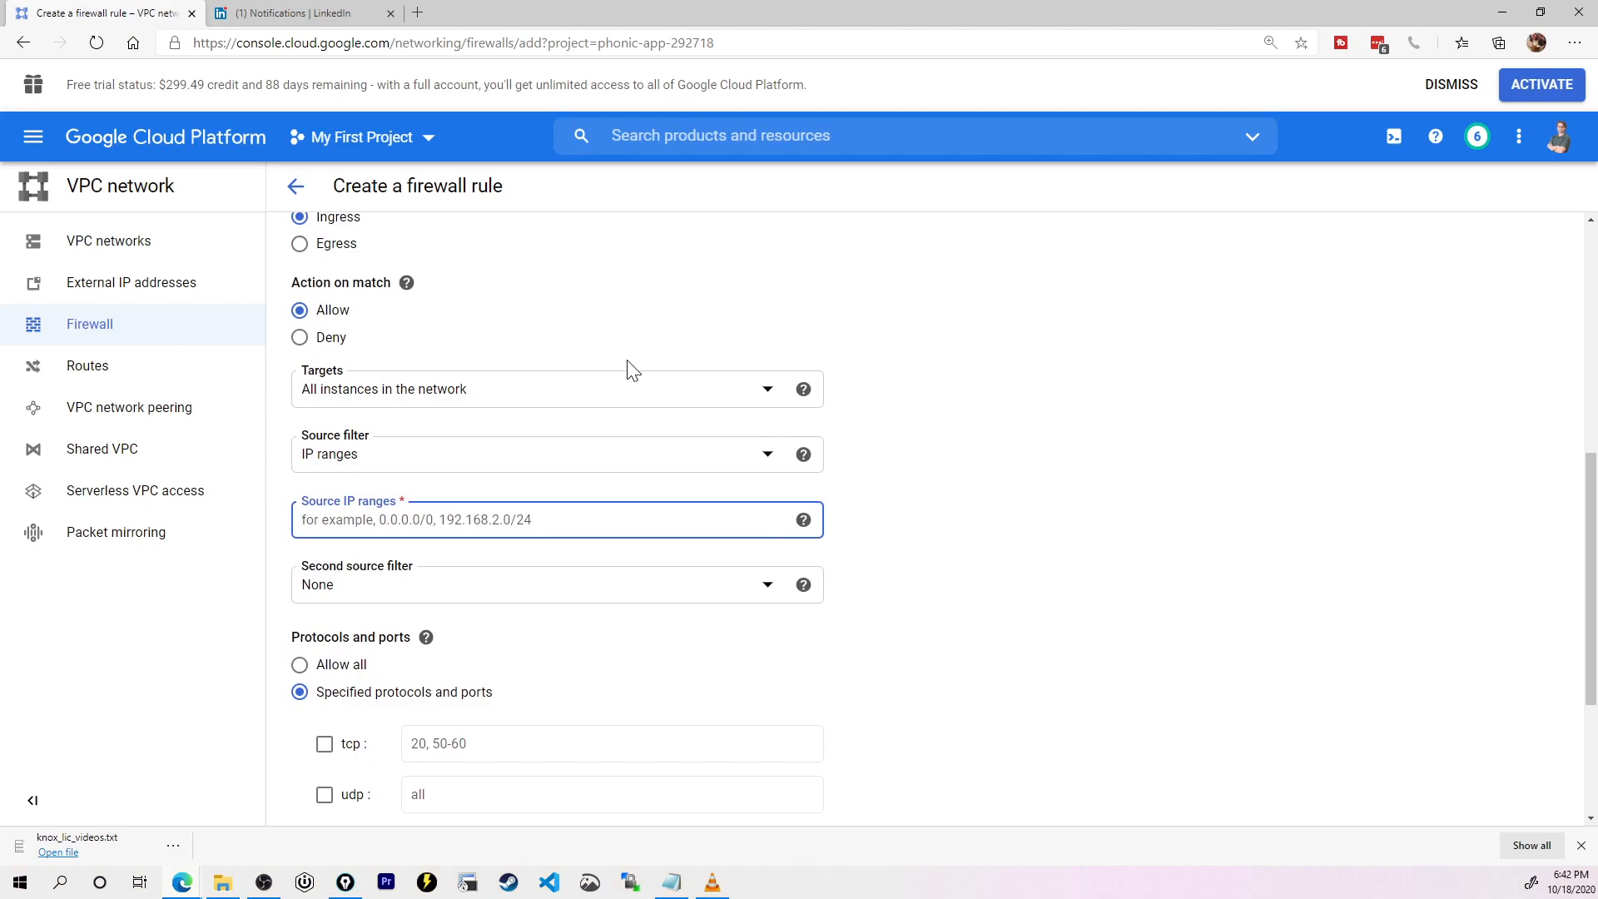
text(0.0.0.0/0)
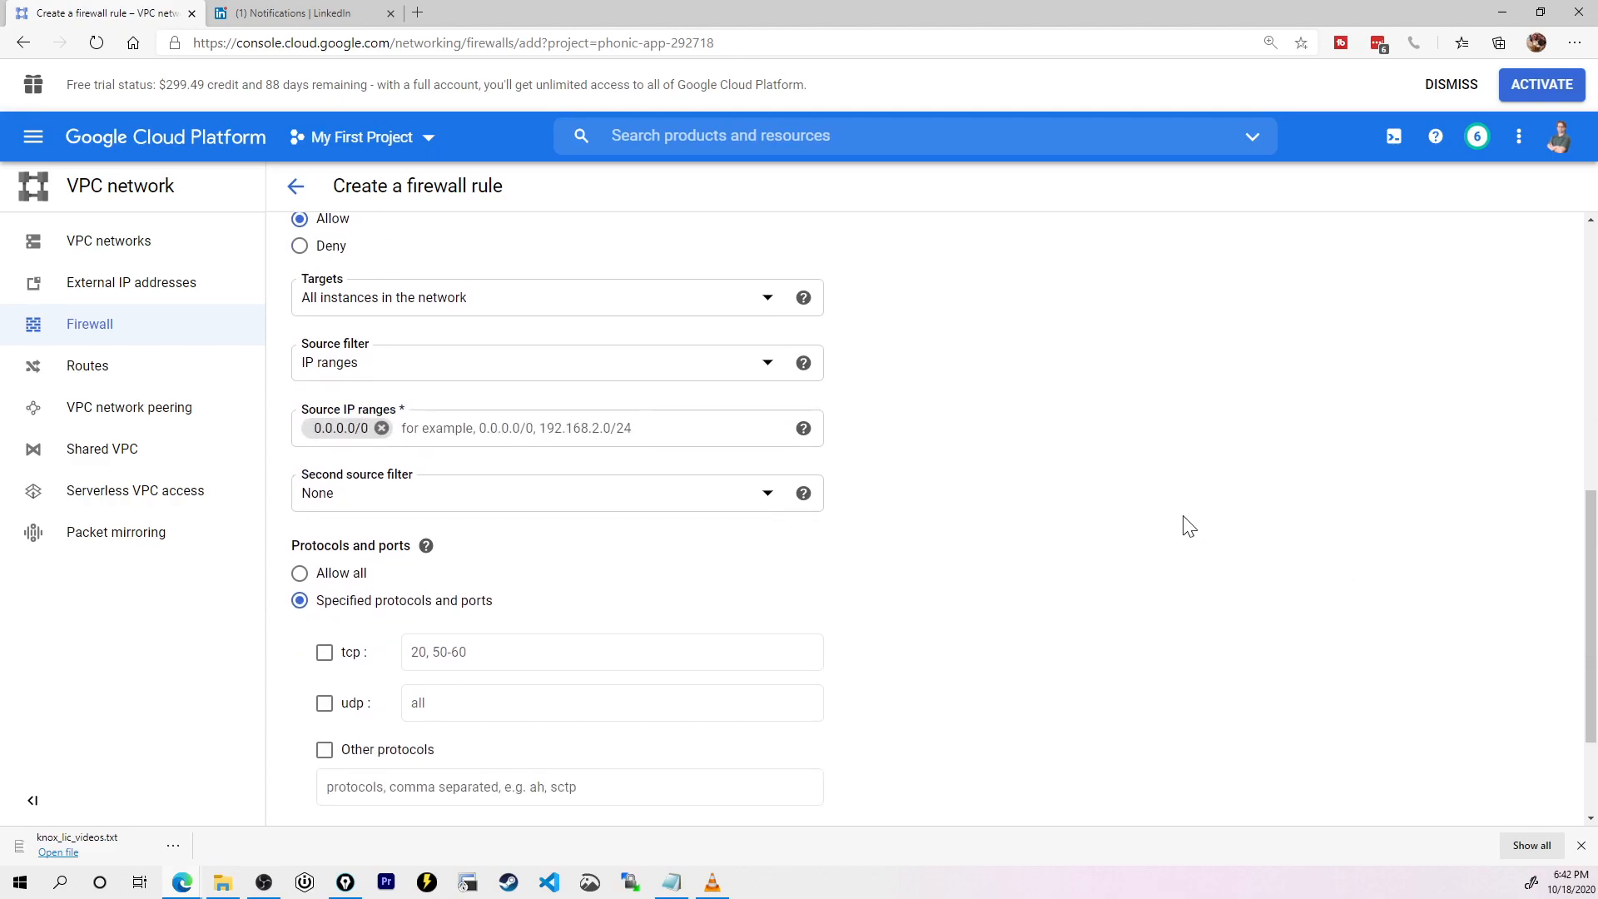
scroll(down, 3)
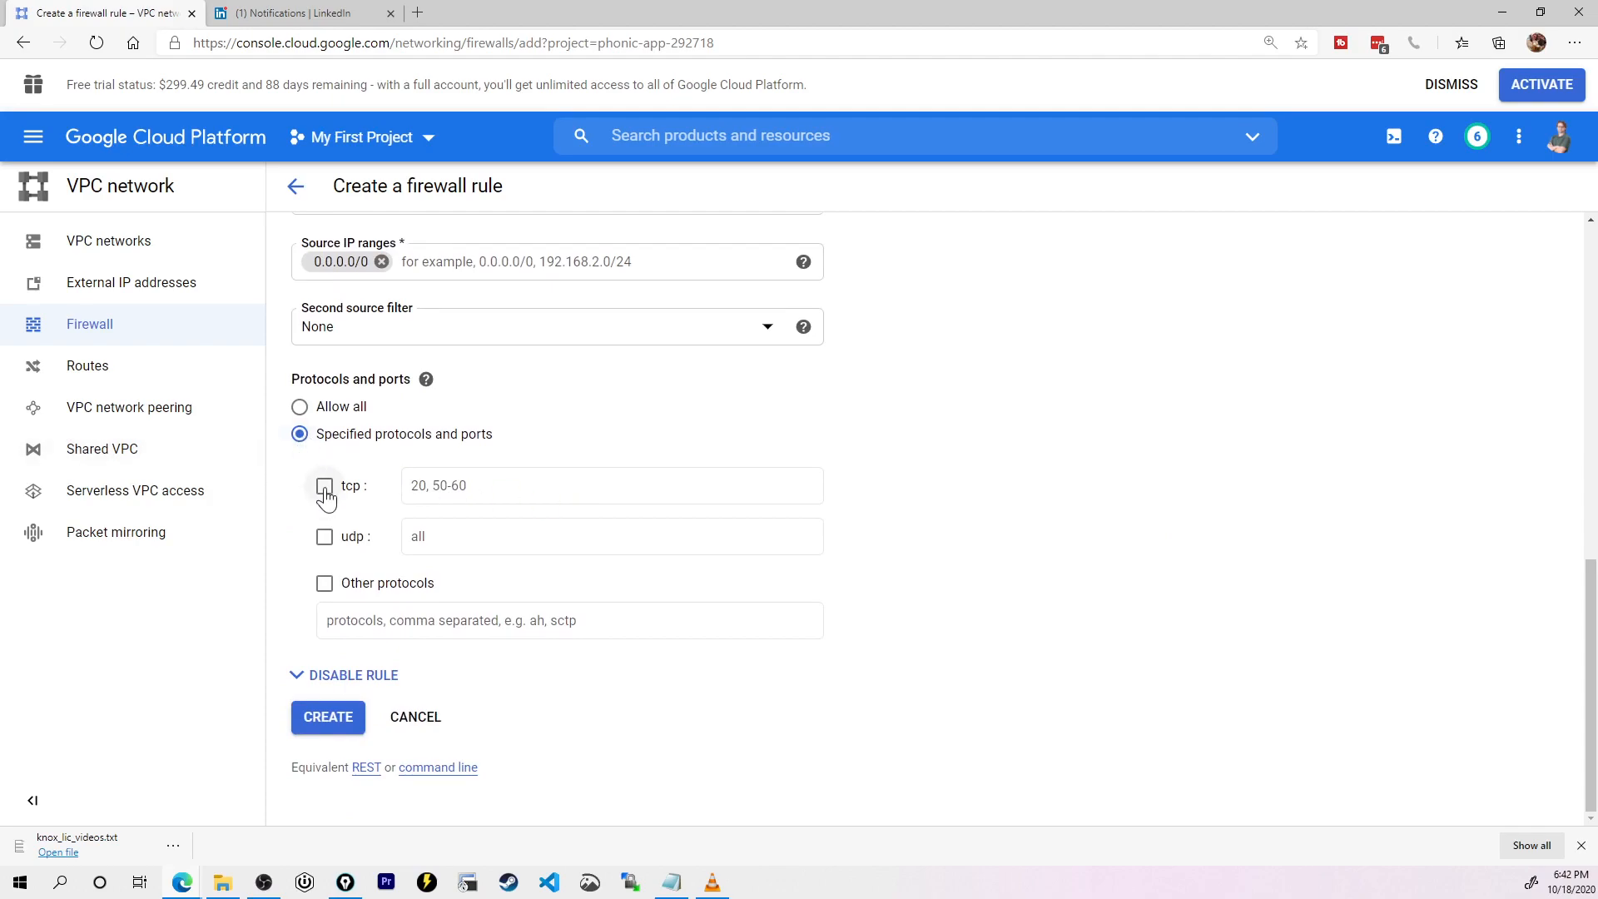
click(323, 486)
text(32000-6)
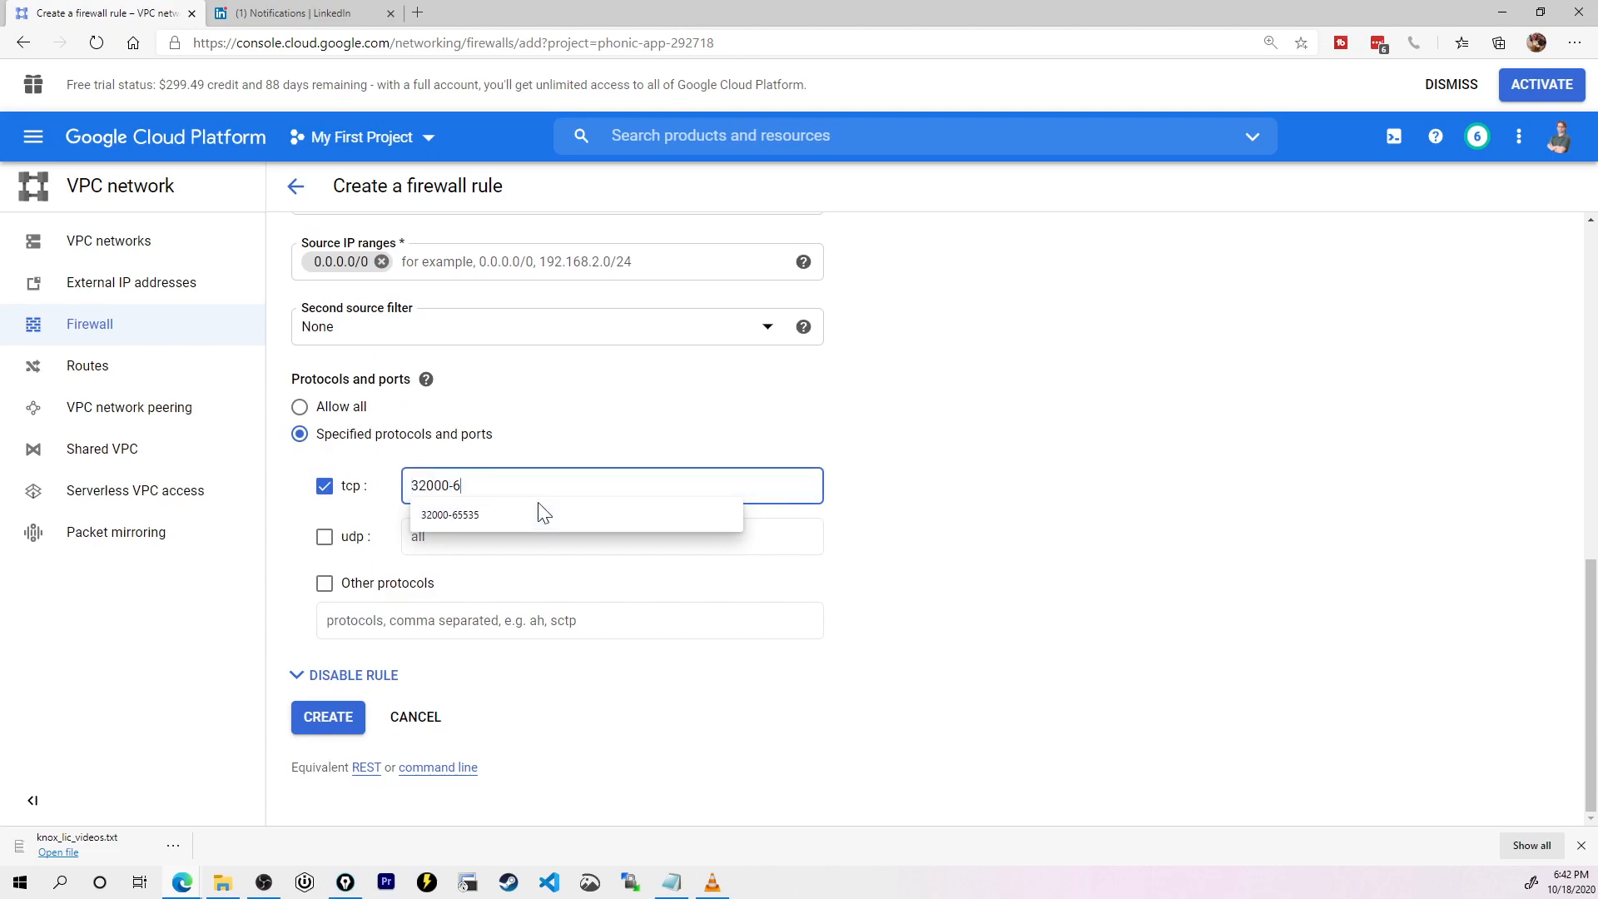
click(328, 716)
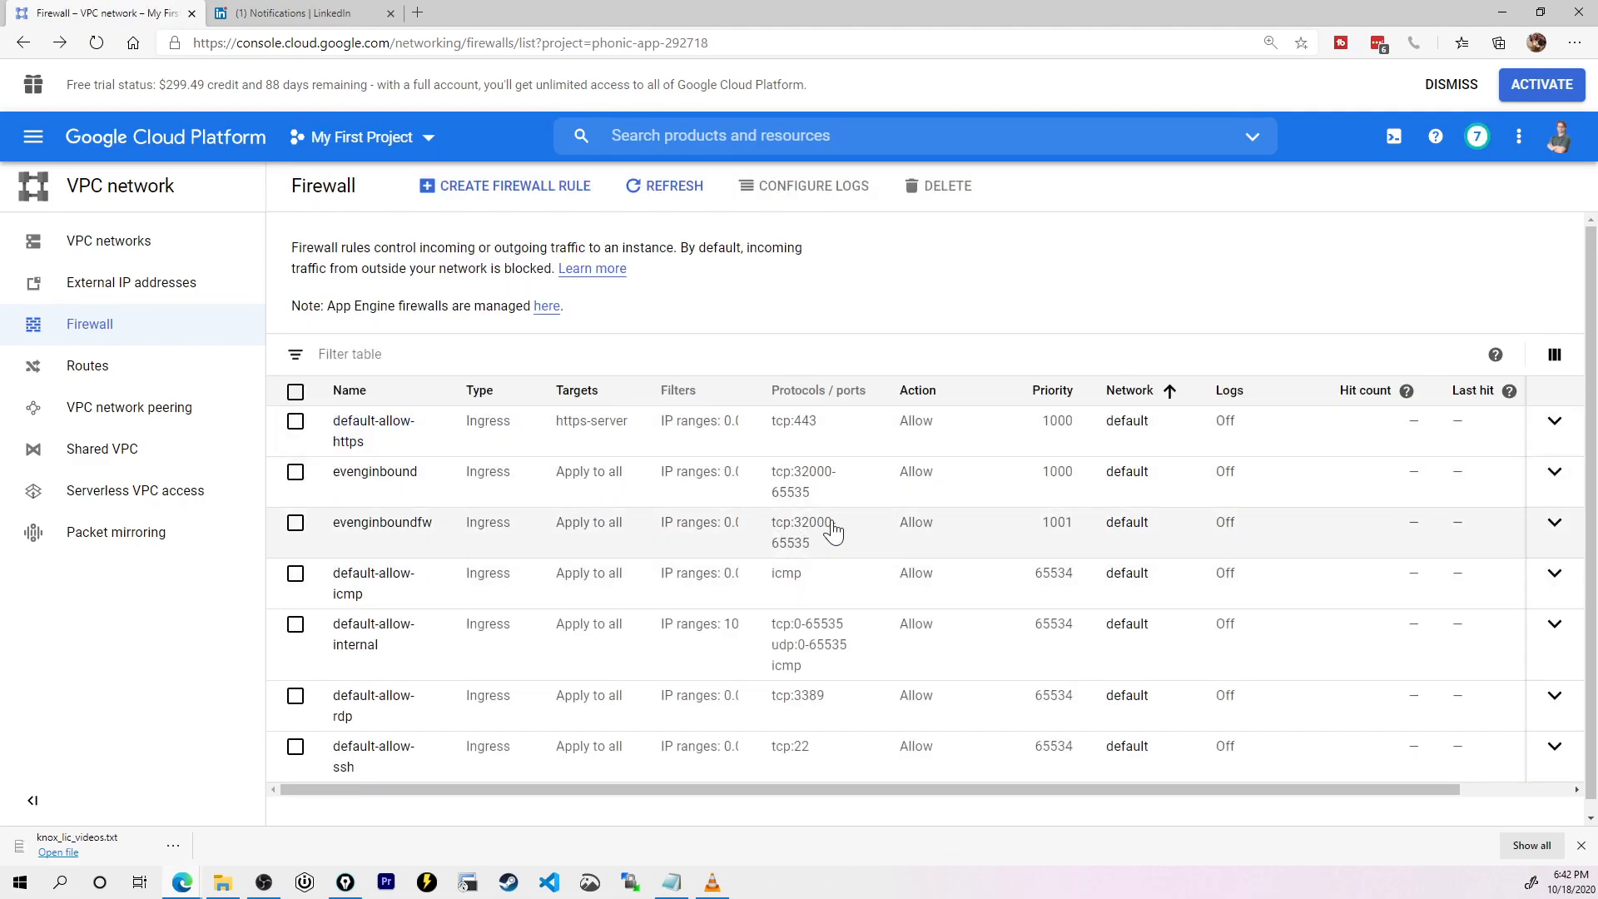
Step: Start a new egress firewall rule evengoutboundfw, priority 1002, applying to all instances
click(513, 186)
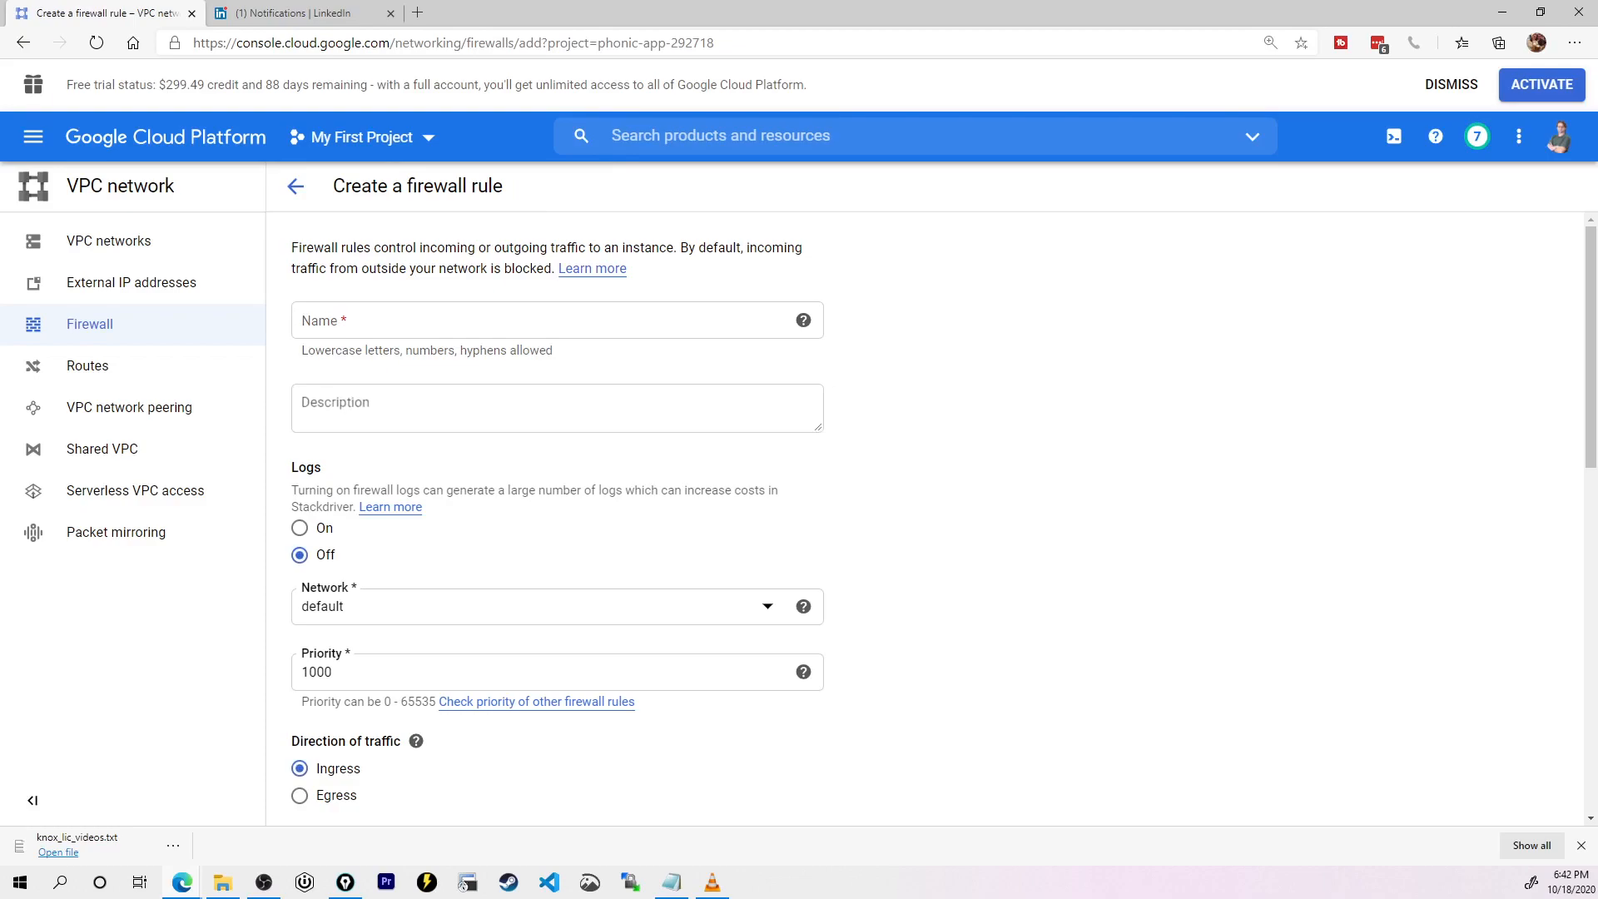
text(evengoutboundfw)
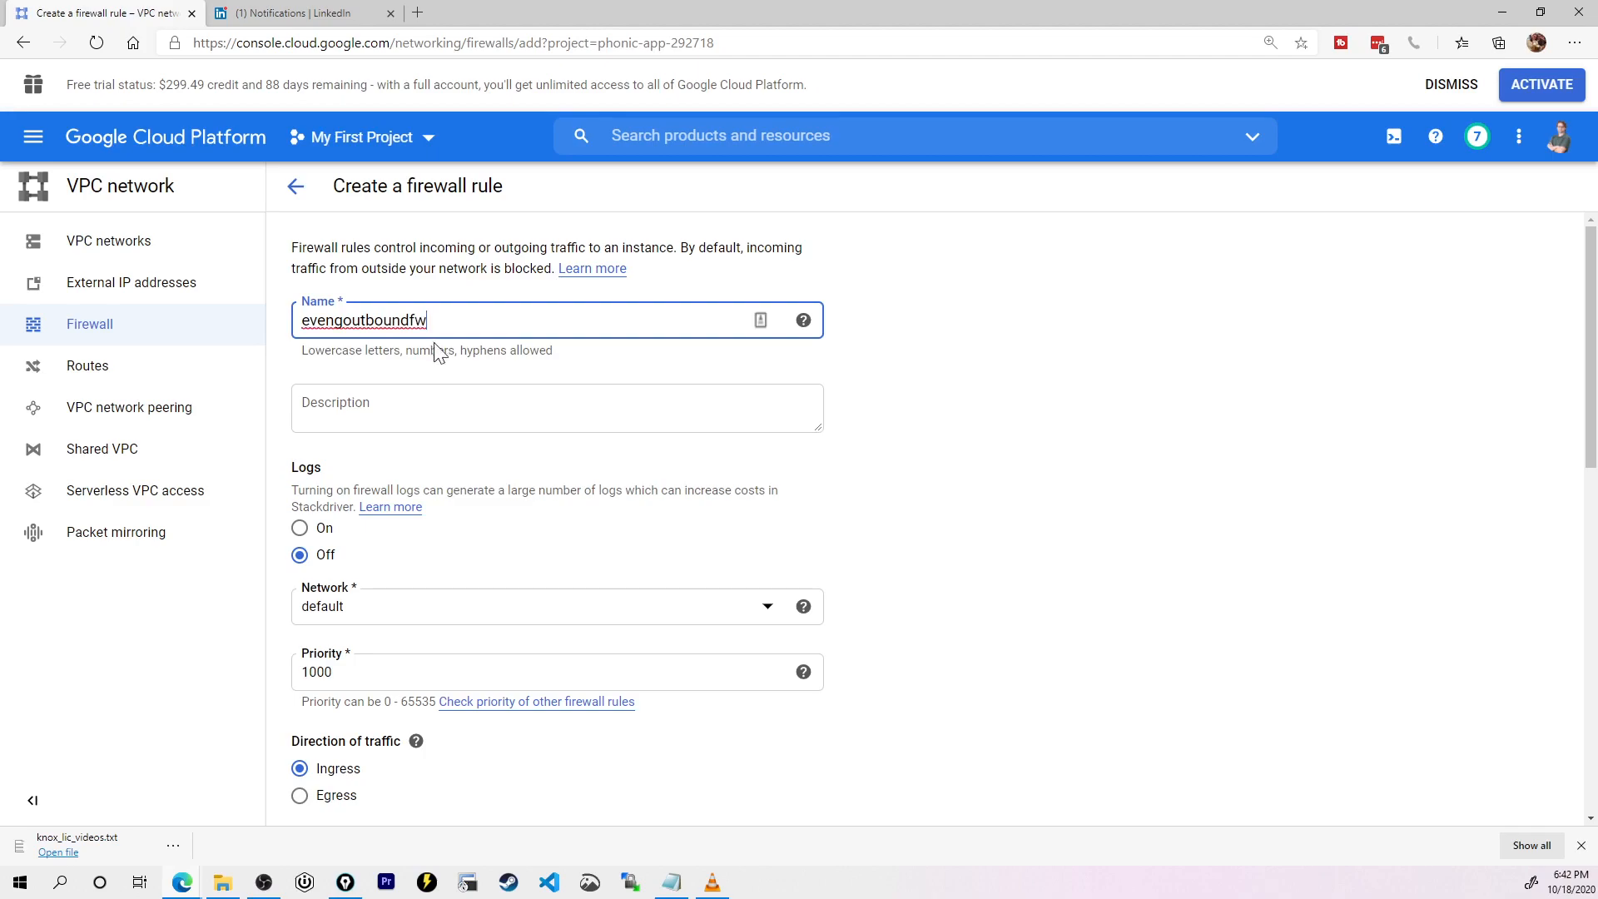
scroll(down, 3)
text(1002)
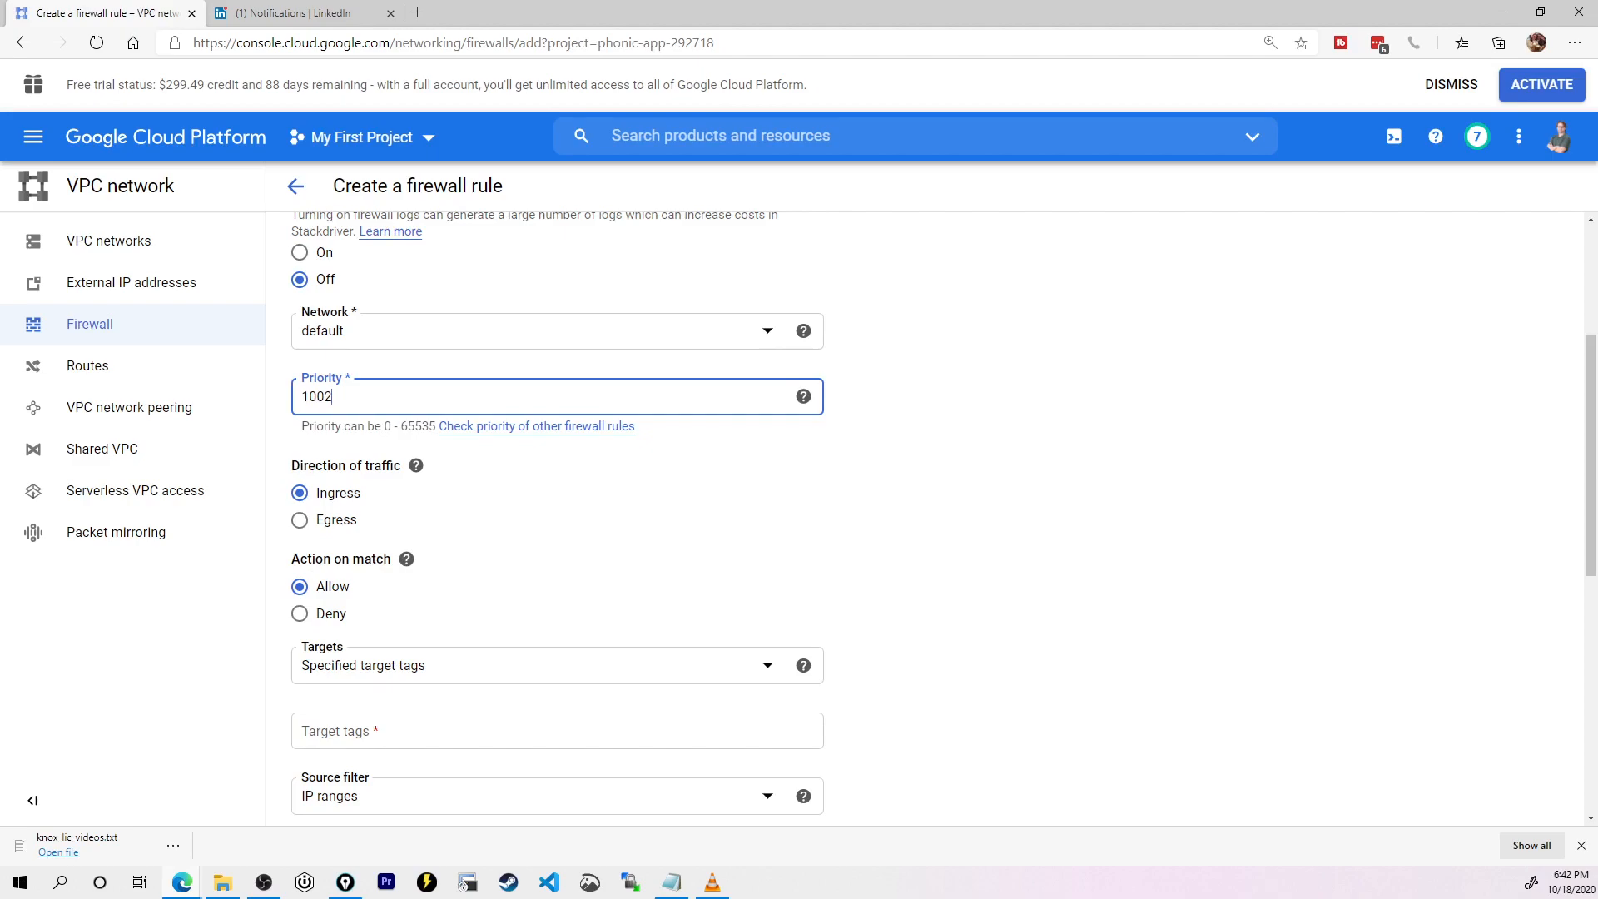
scroll(down, 3)
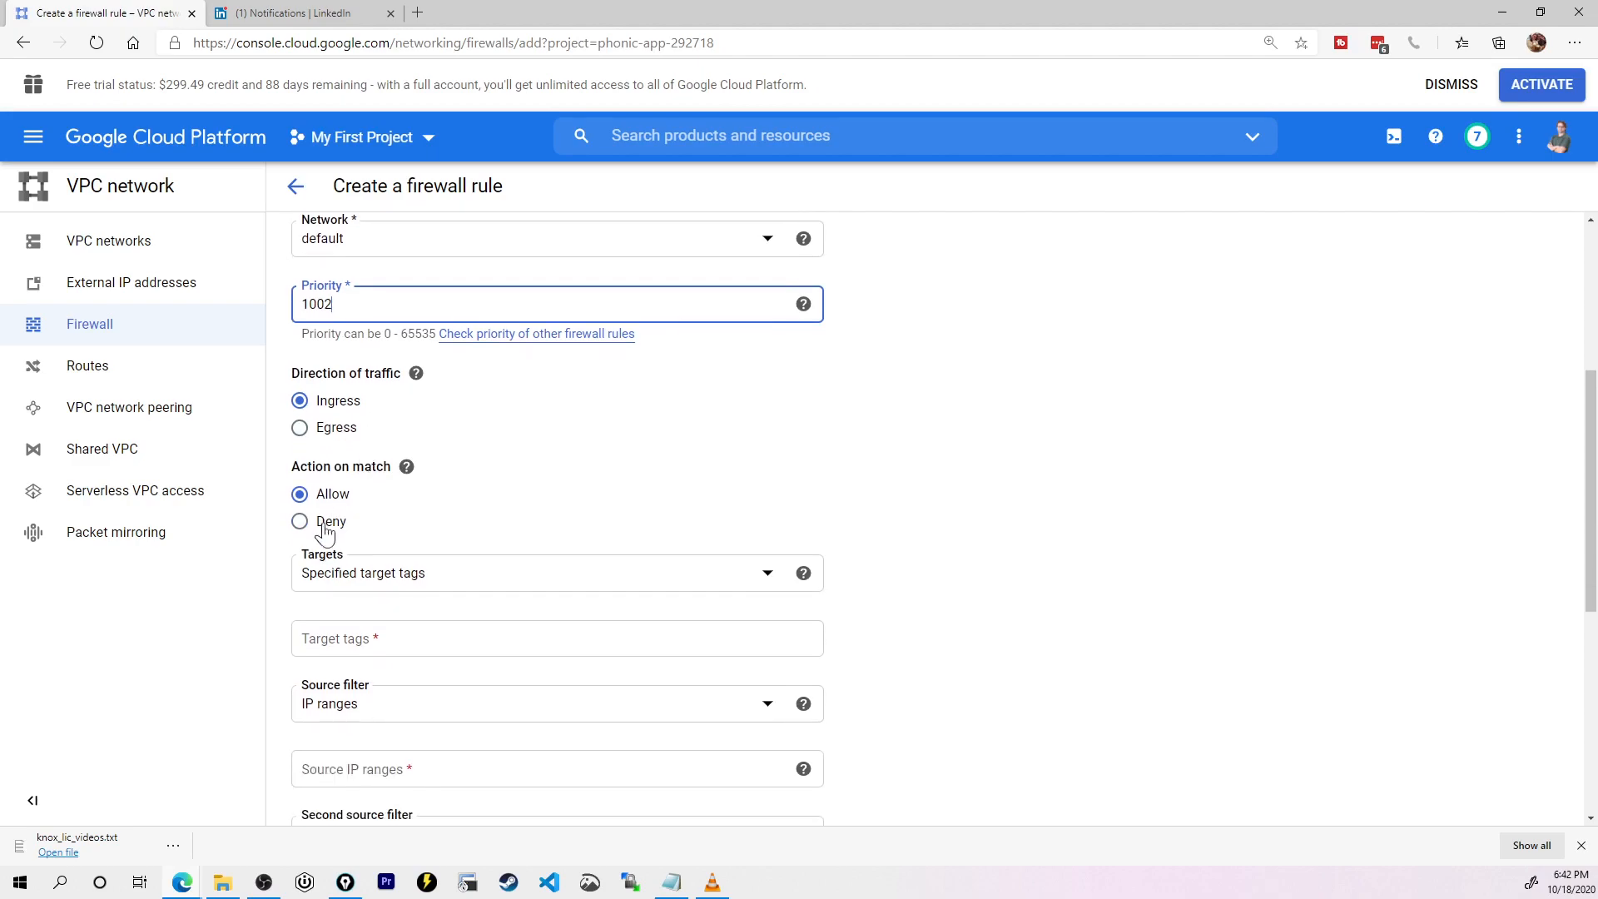
click(299, 426)
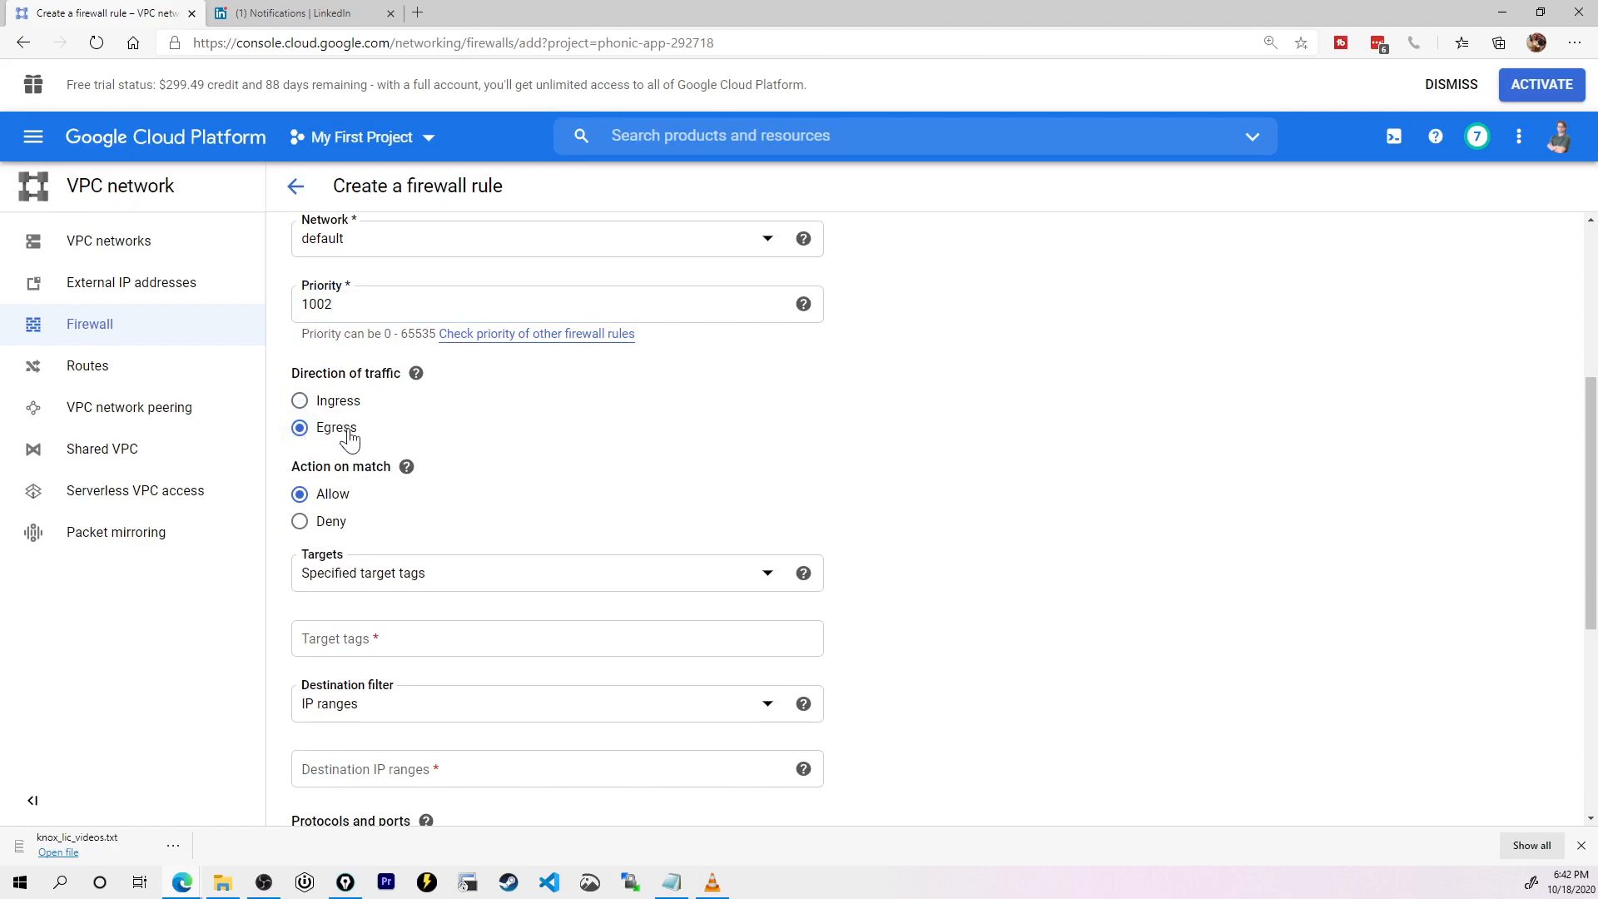
click(556, 573)
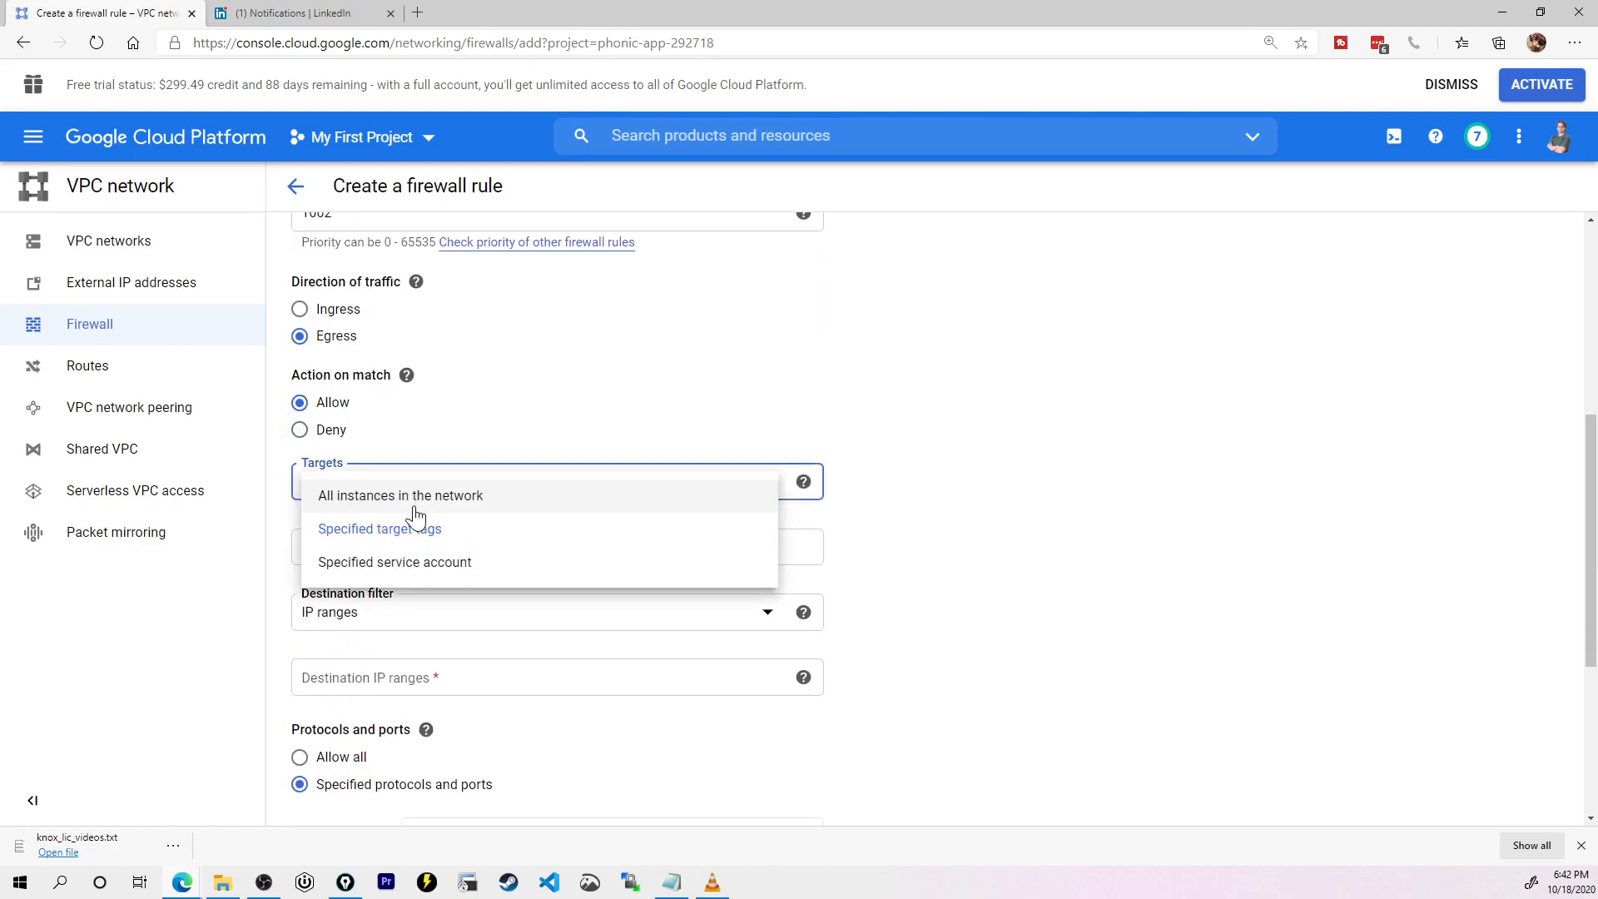
click(400, 496)
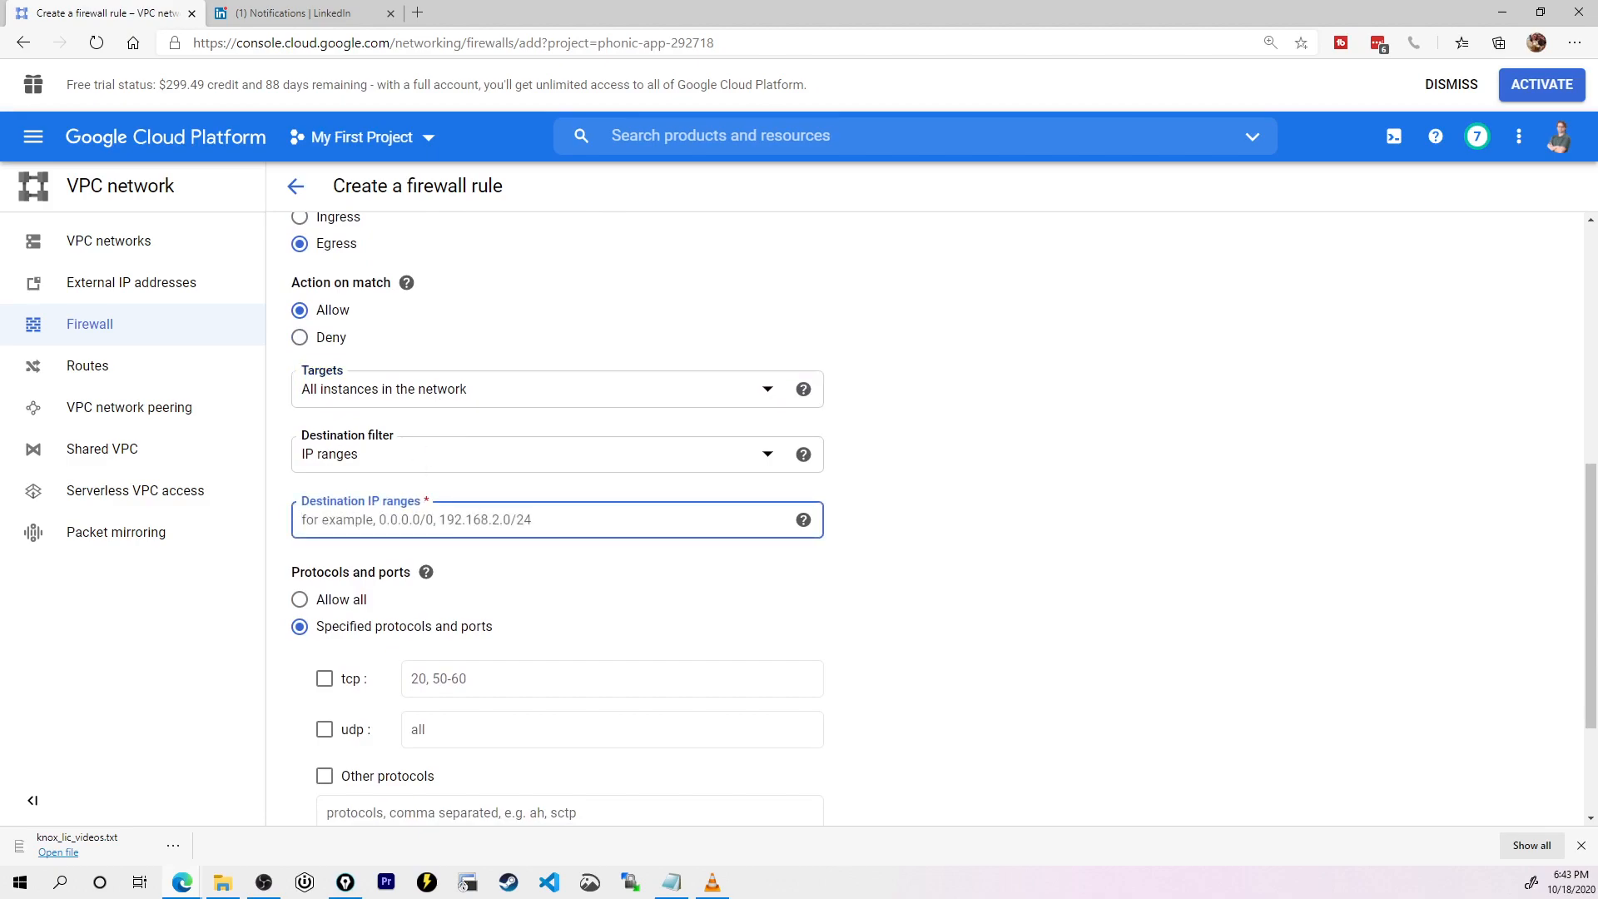
mouse_move(576, 544)
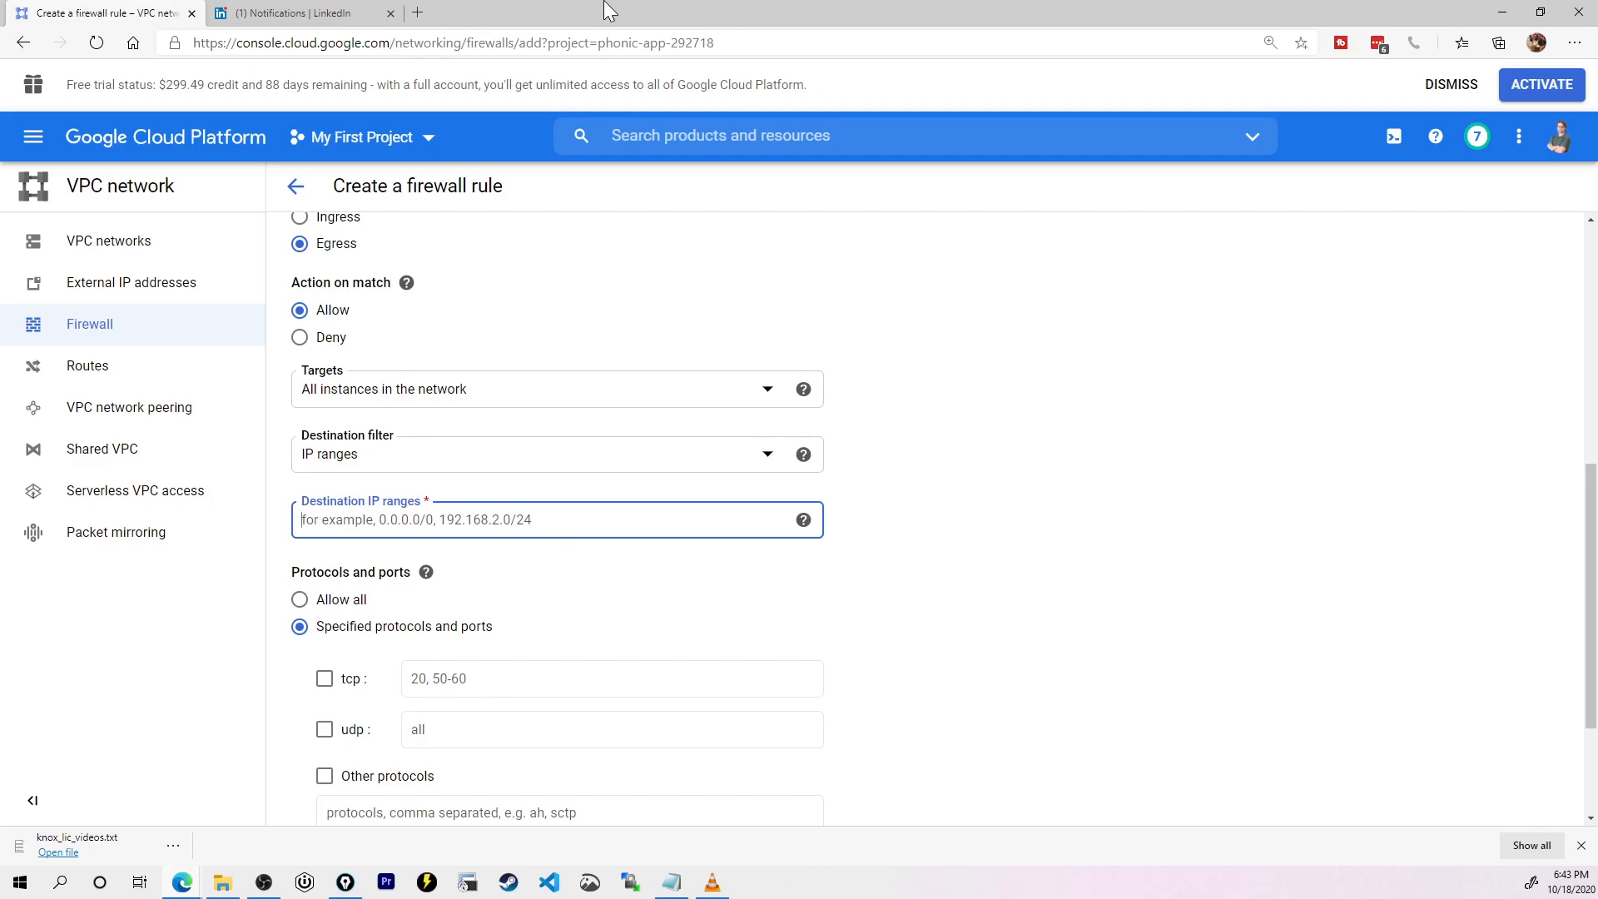
mouse_move(424, 249)
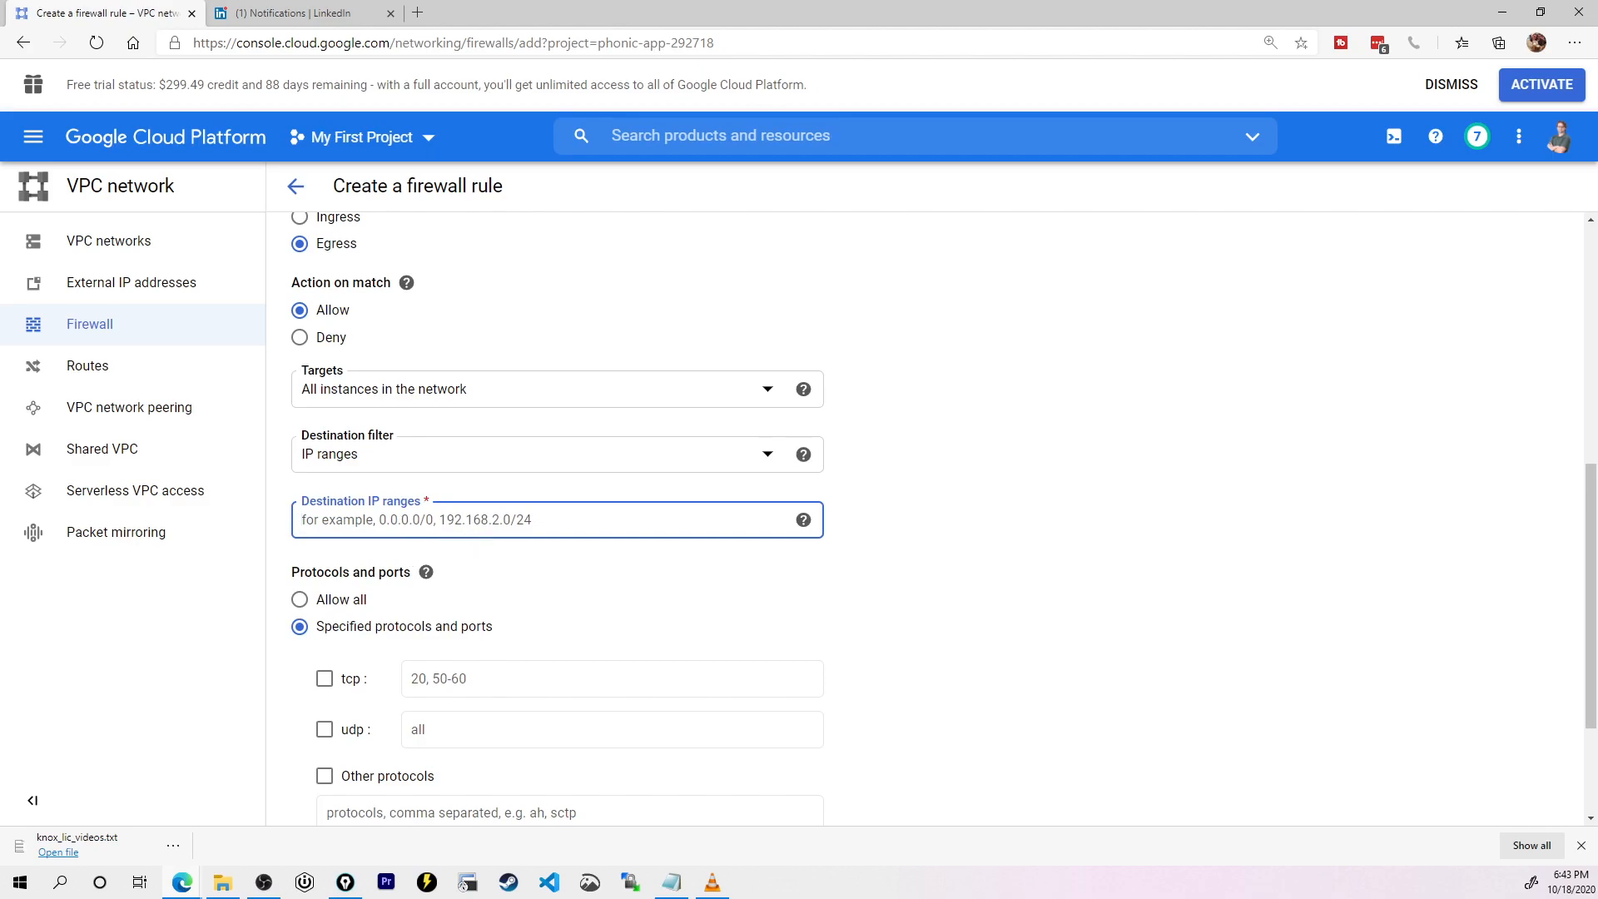
Step: Set the destination IP range to 0.0.0.0/0, replacing 15.15.15.15/32
text(15.15.15.15)
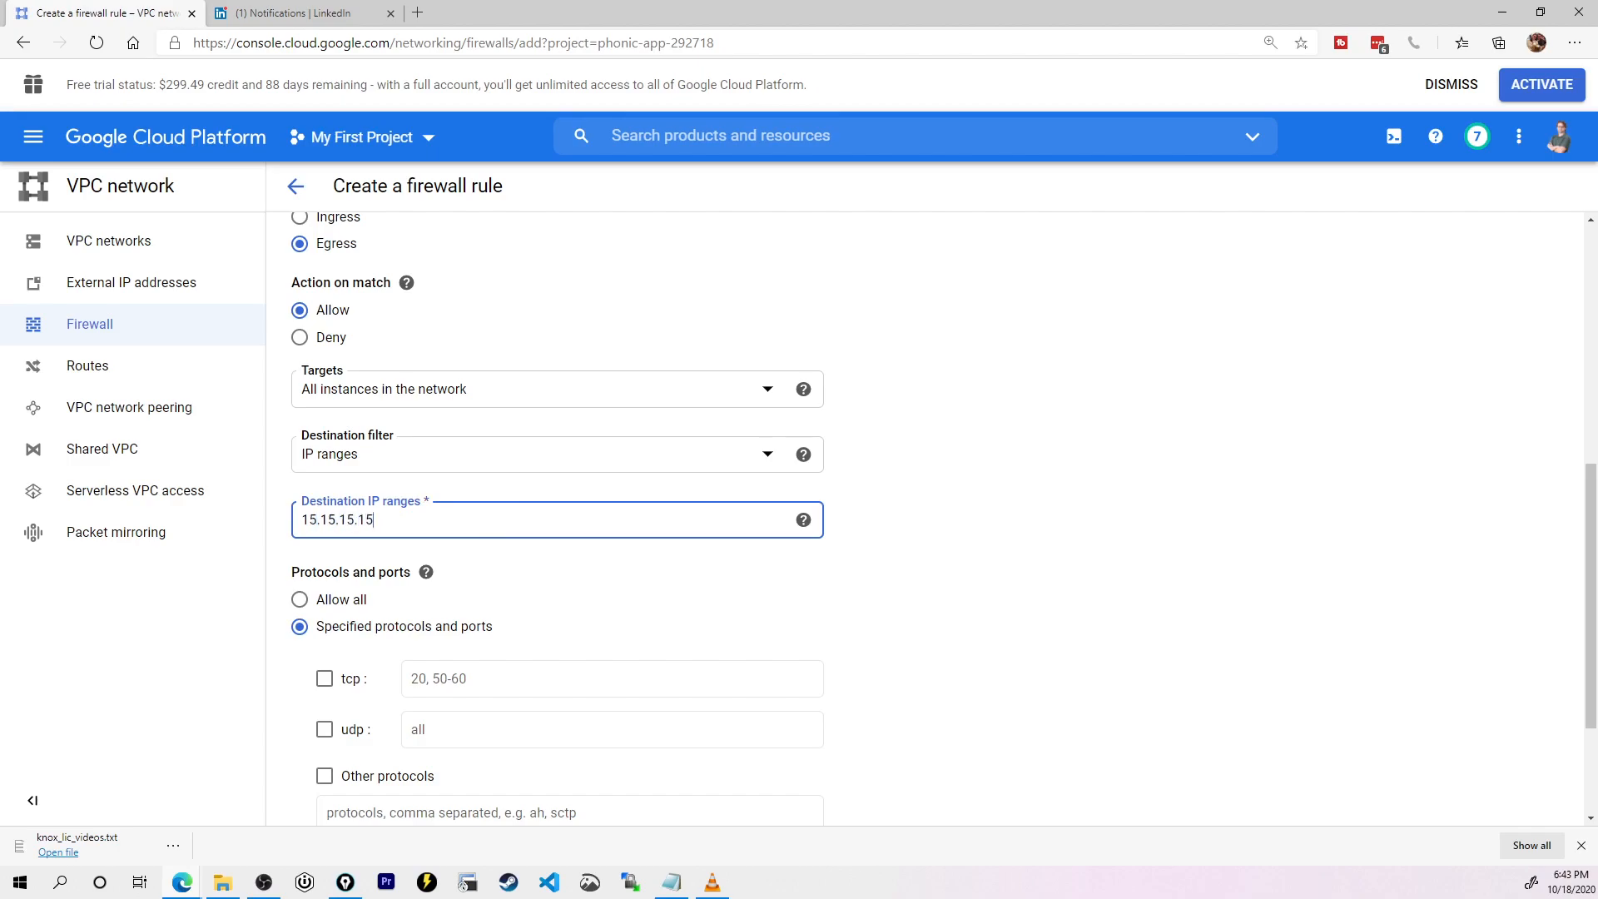
text(/32)
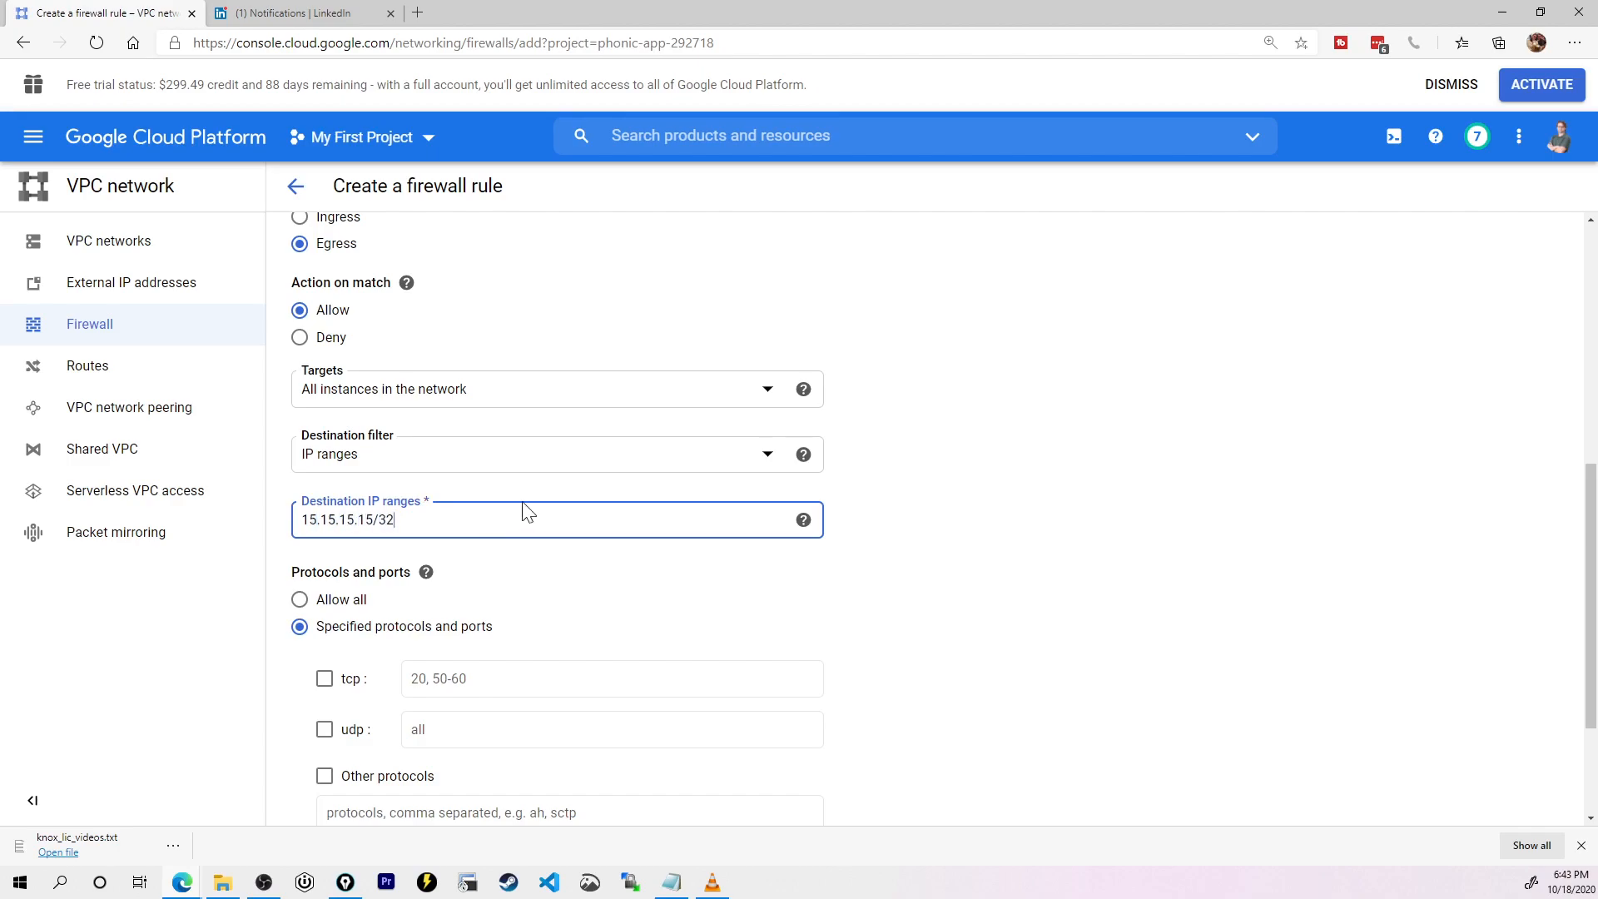
double_click(345, 519)
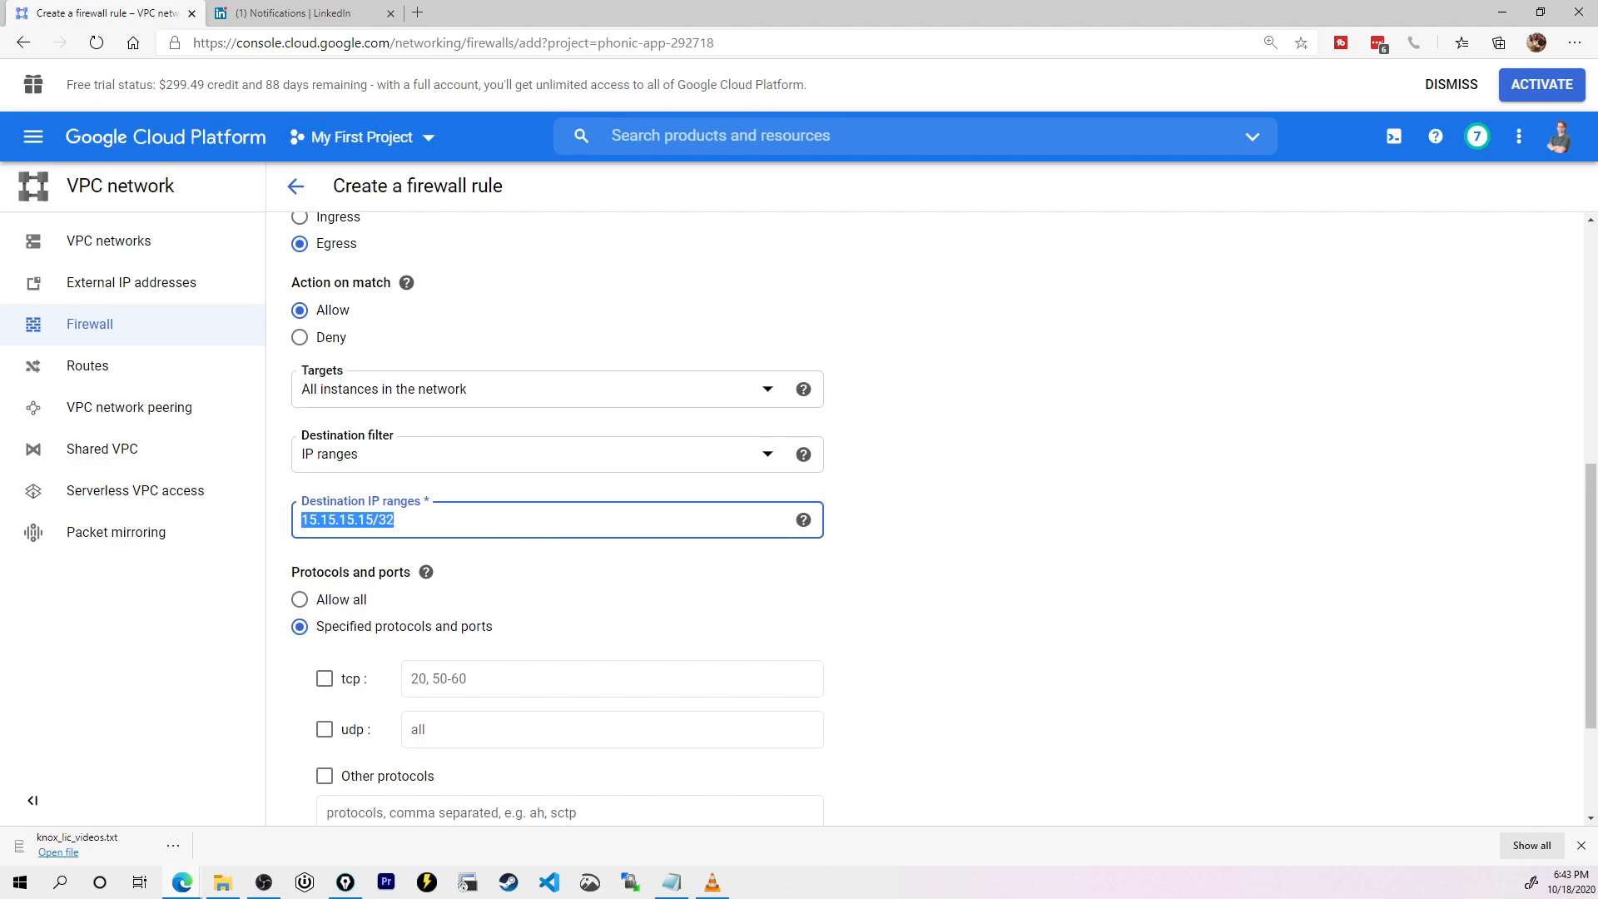
text(0.0.0.0/0)
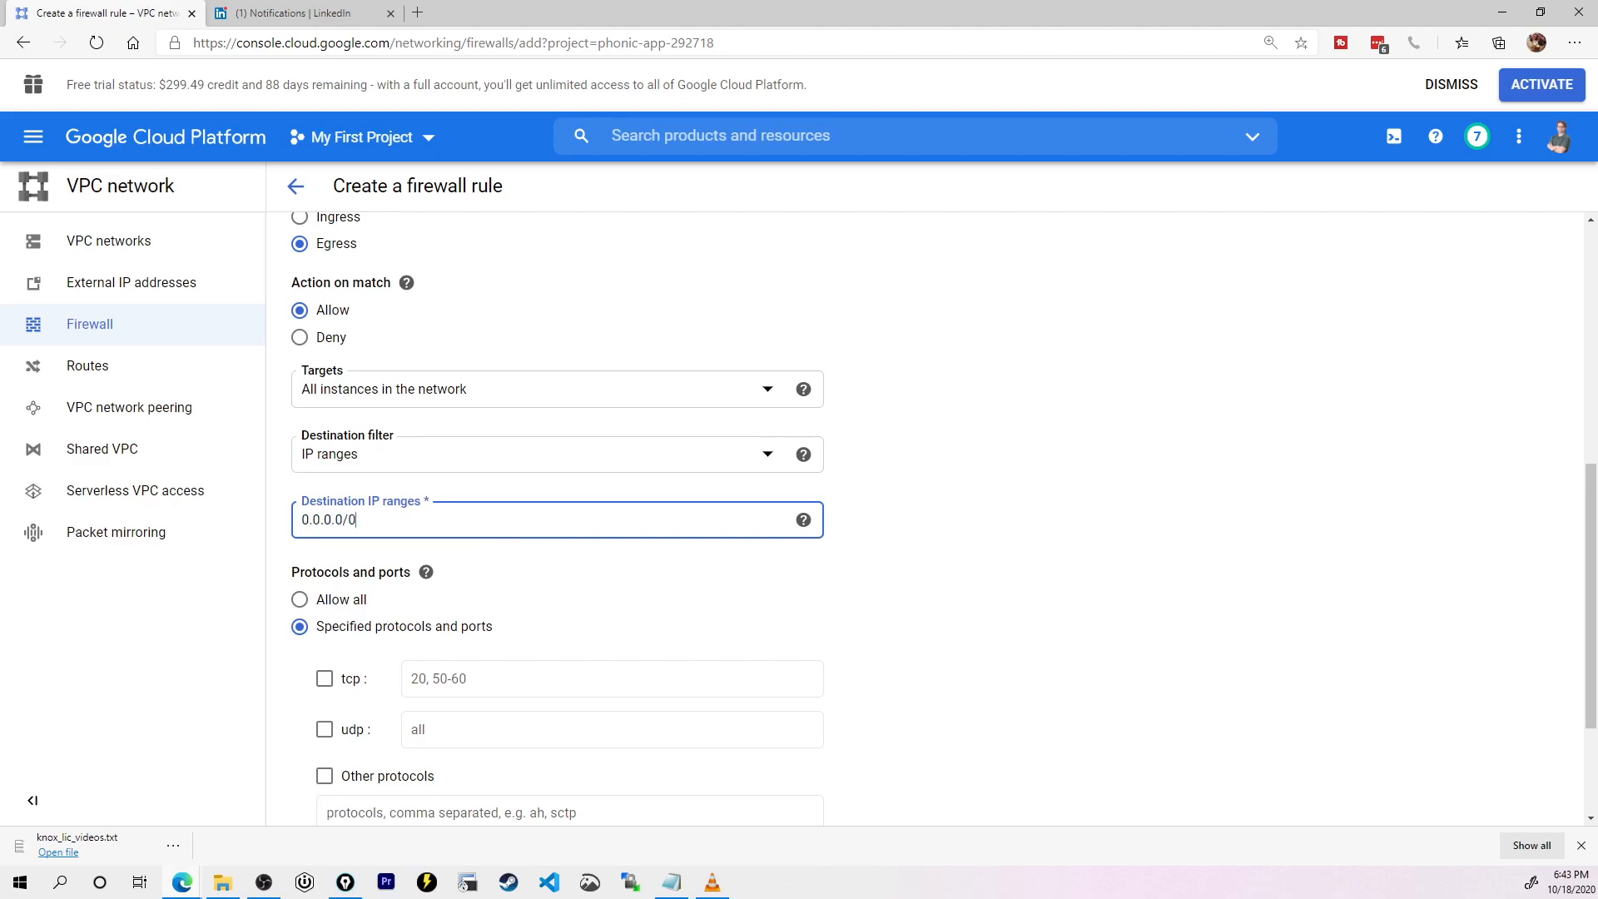
Step: Allow TCP ports 4000-65535 and create the outbound rule
click(323, 680)
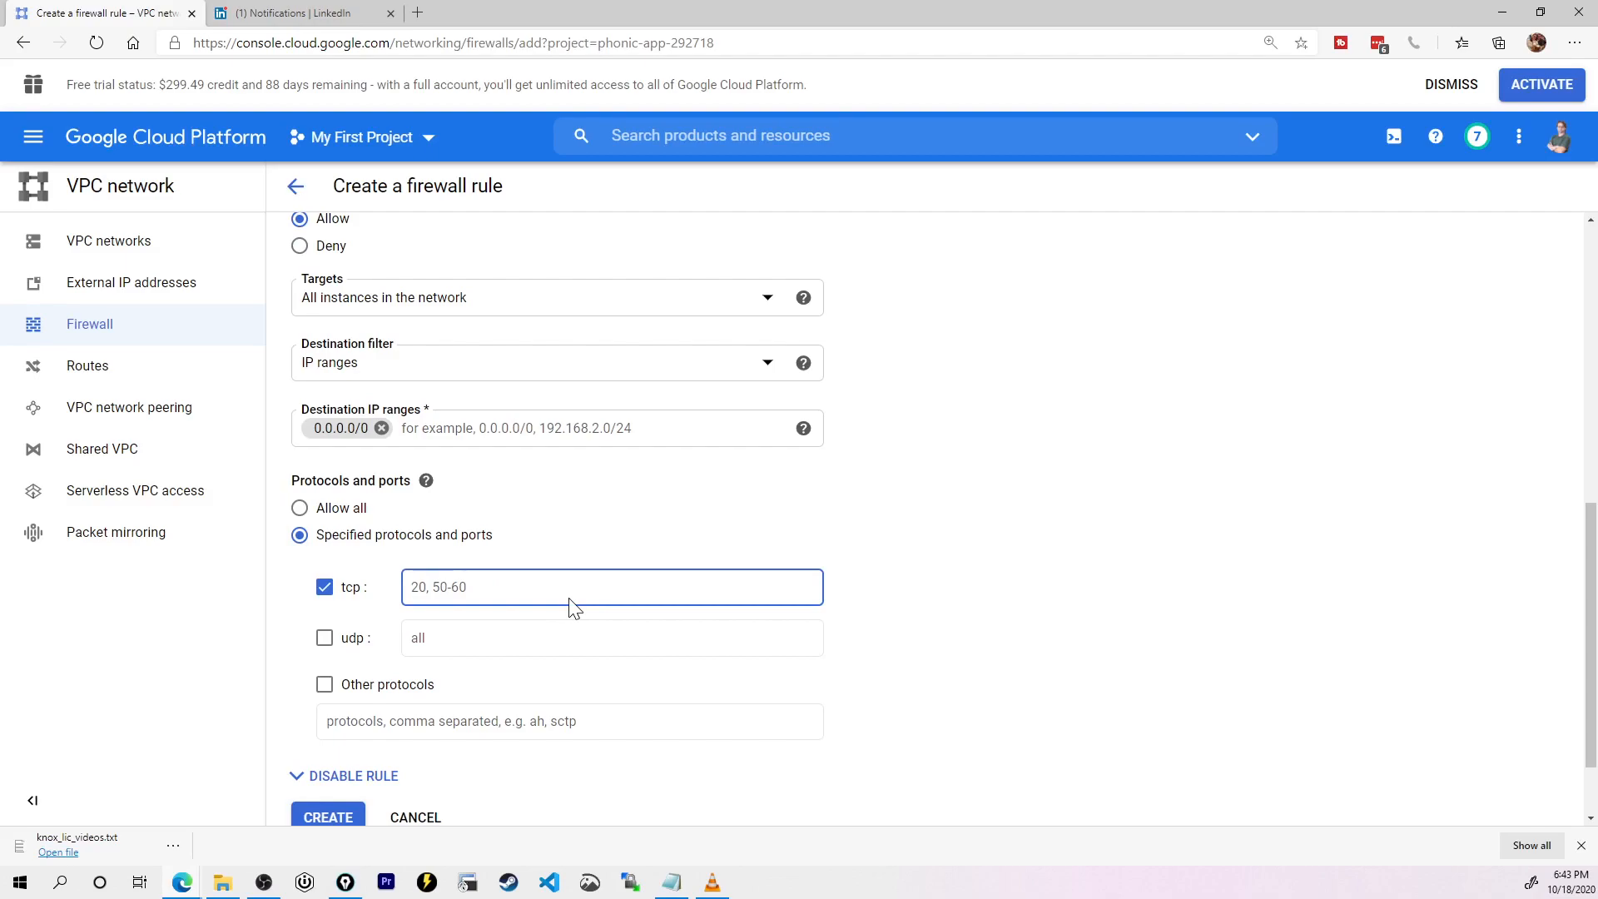
text(4000-65)
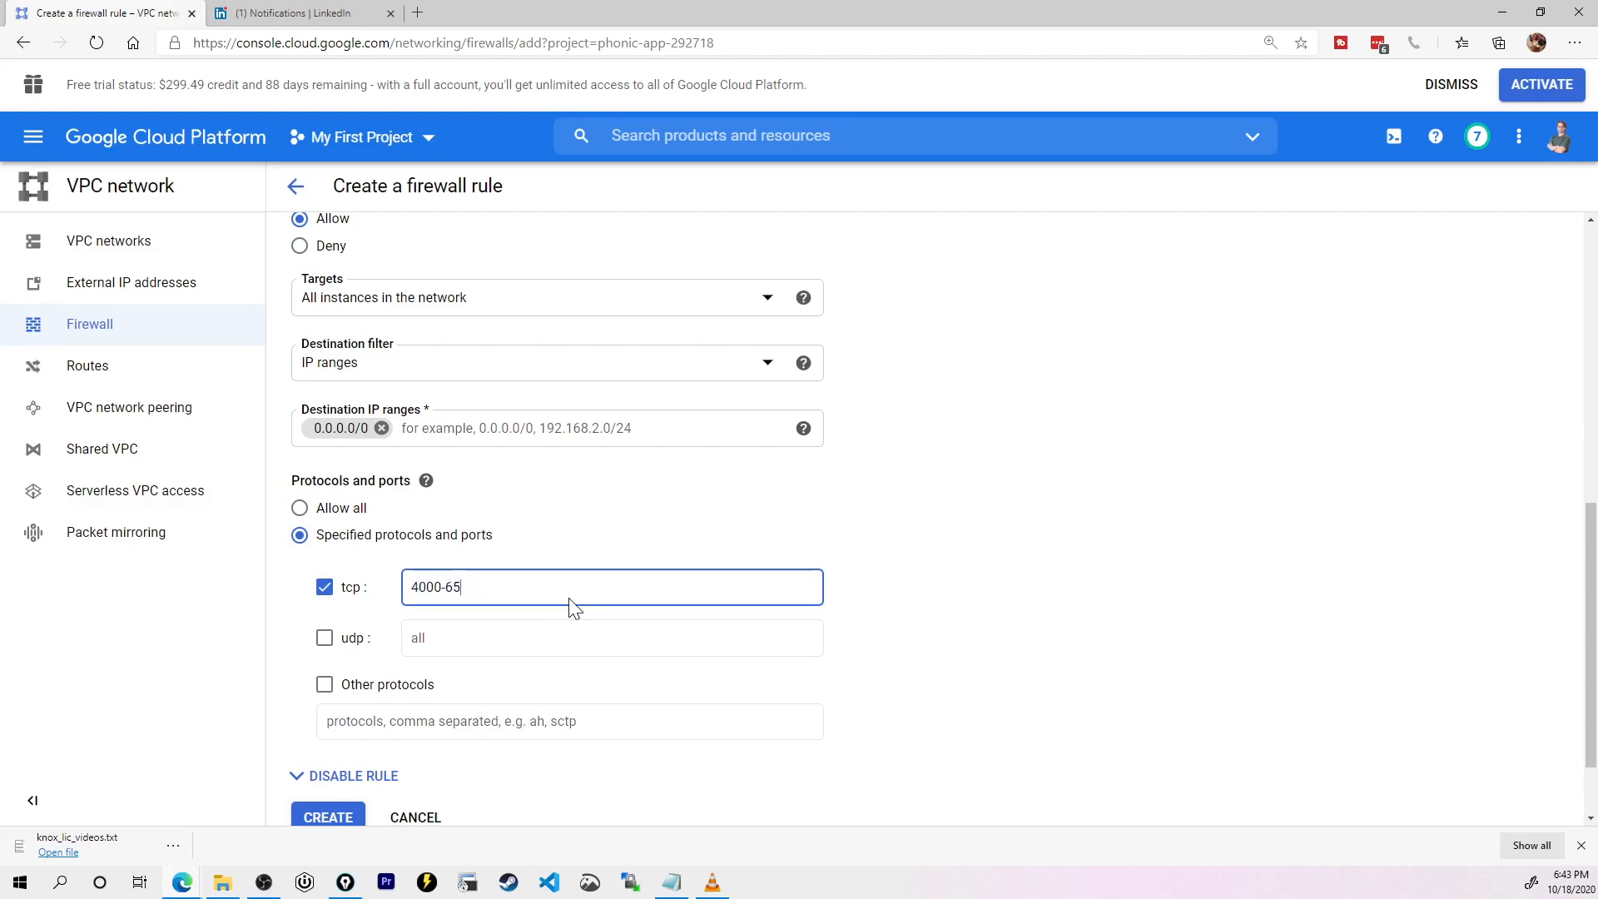
text(535)
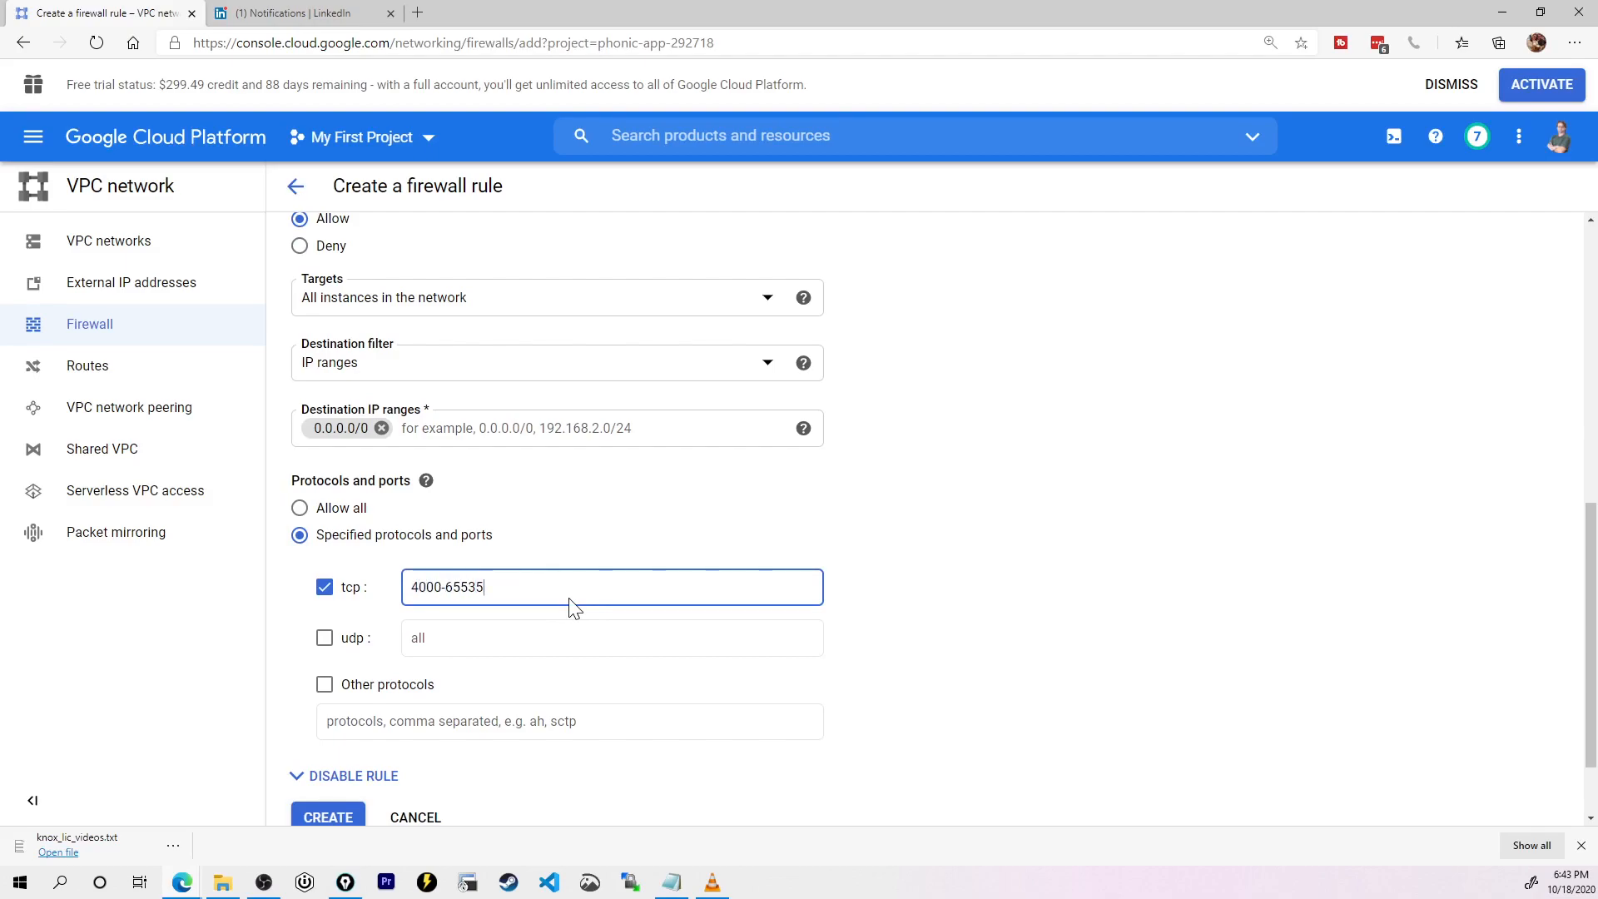
scroll(down, 3)
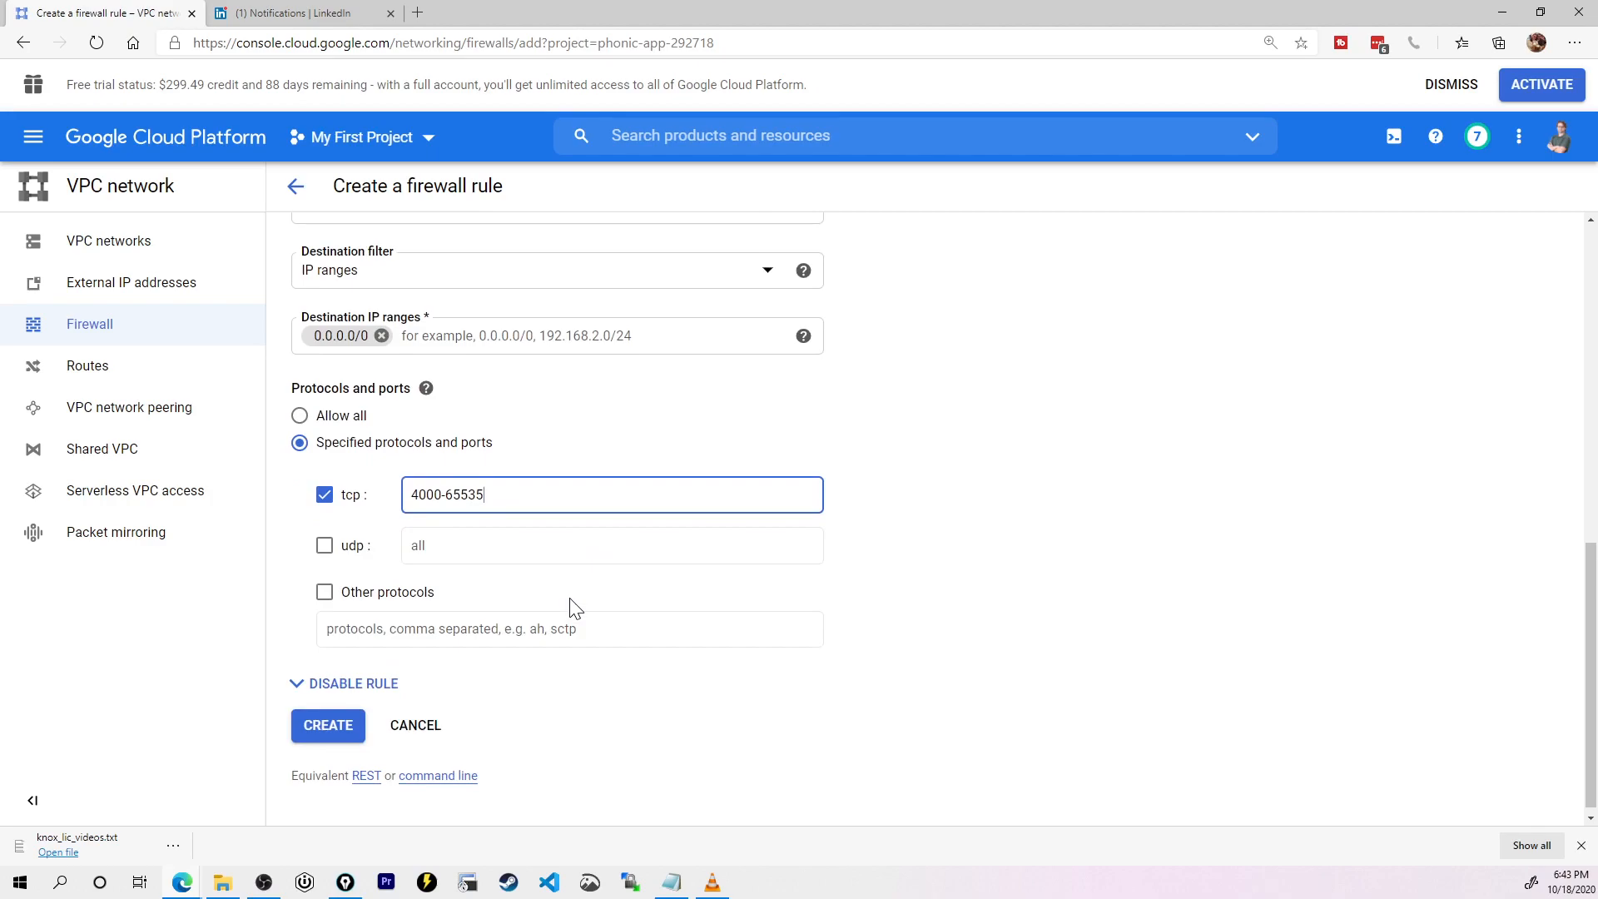
mouse_move(572, 598)
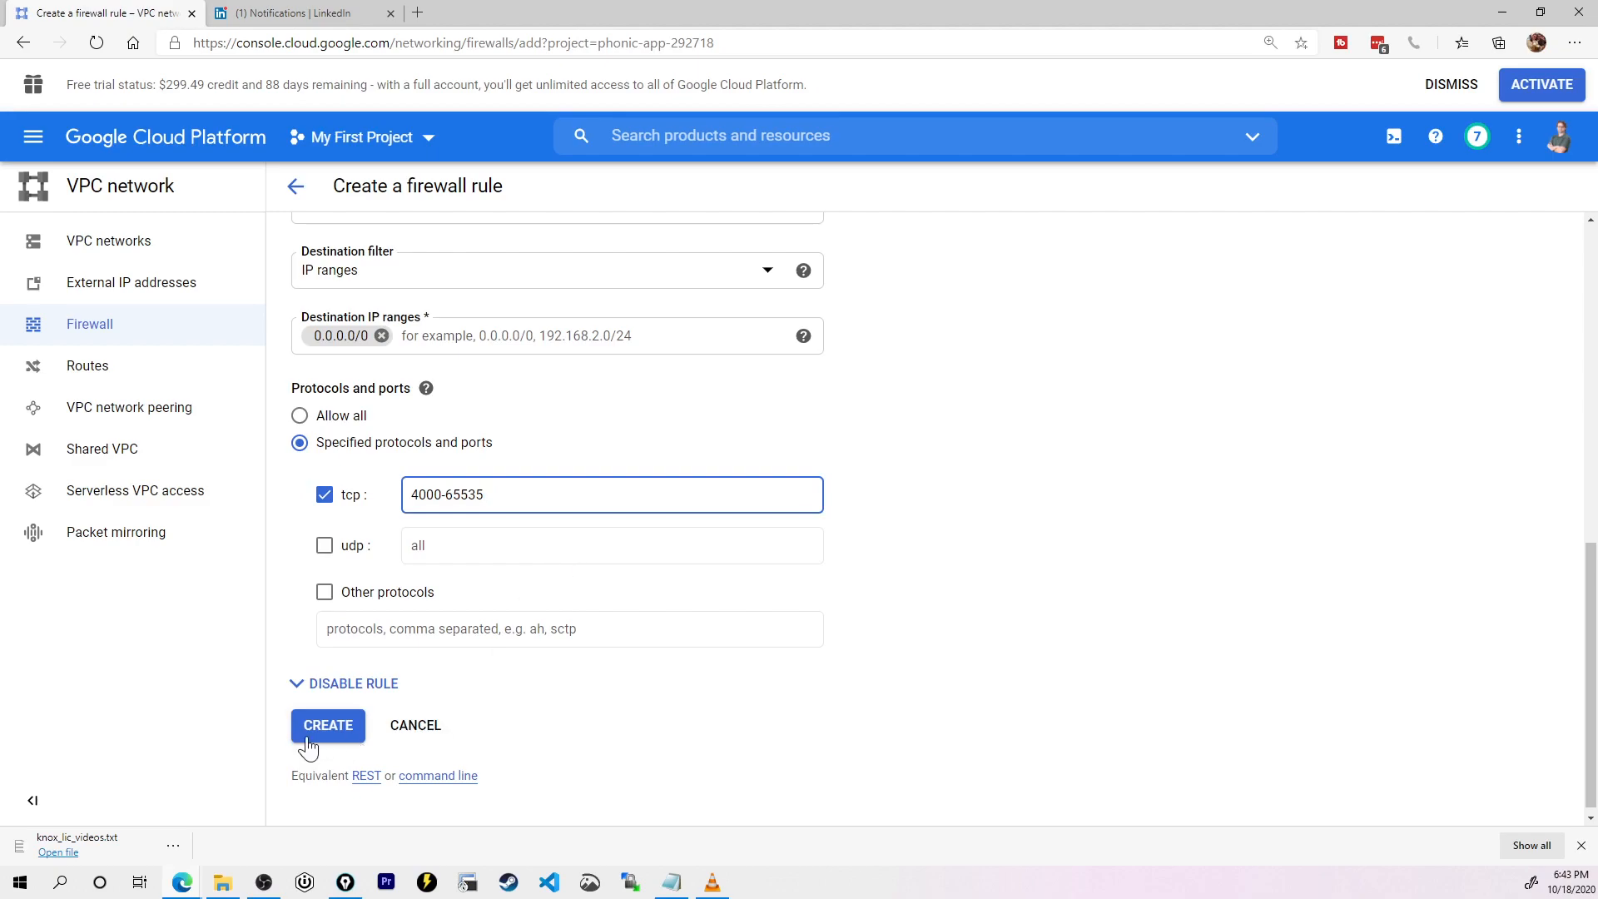
click(326, 726)
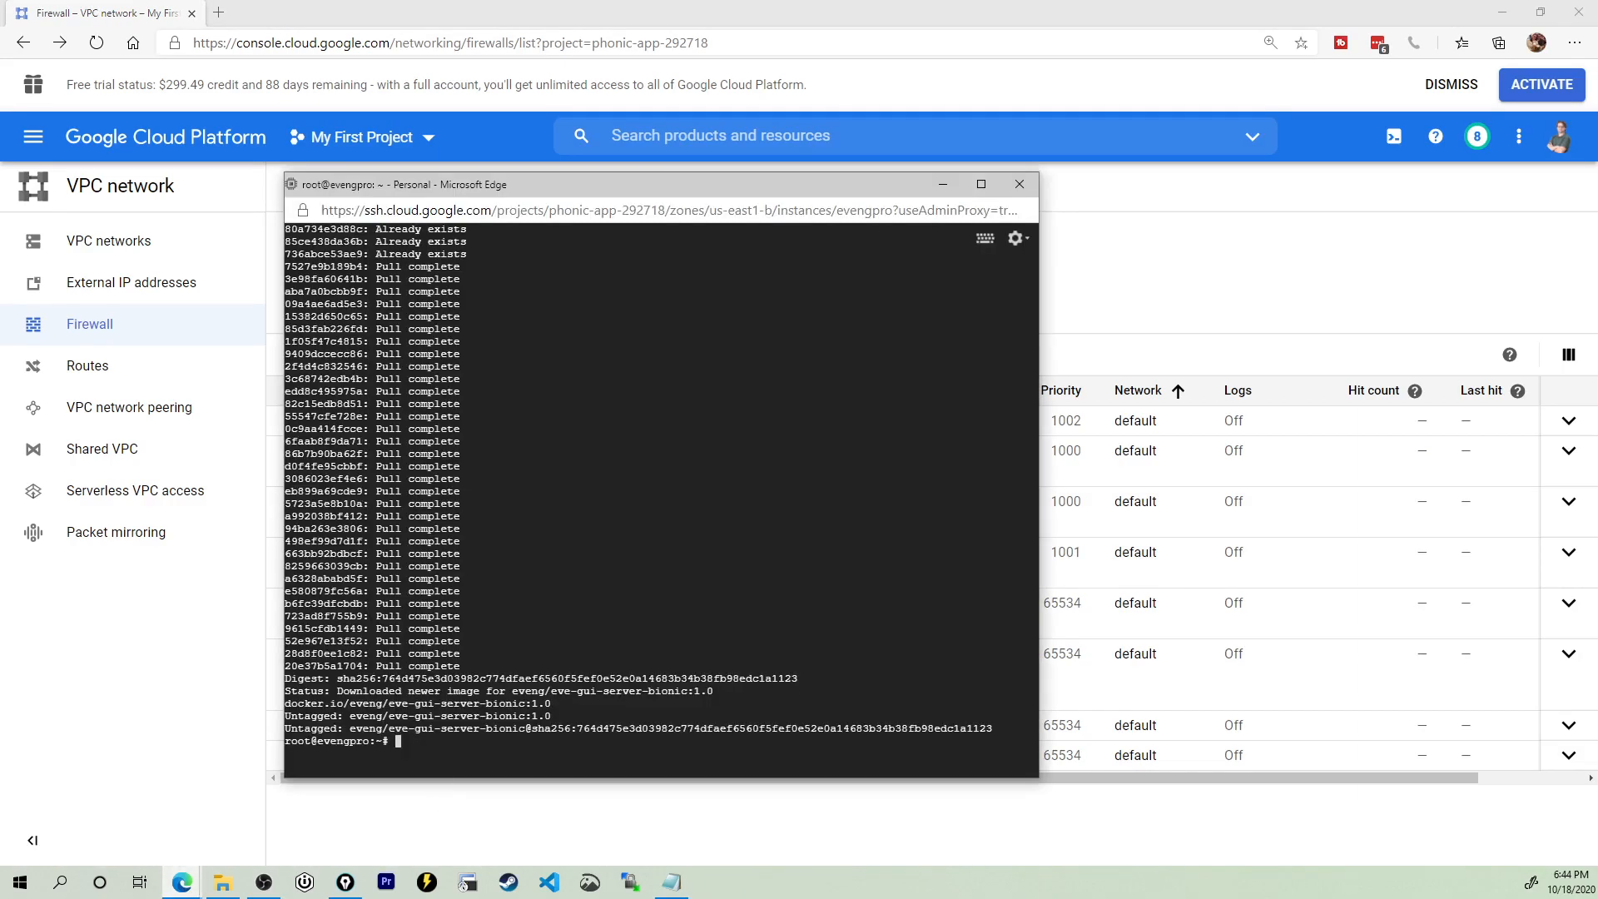
mouse_move(147, 143)
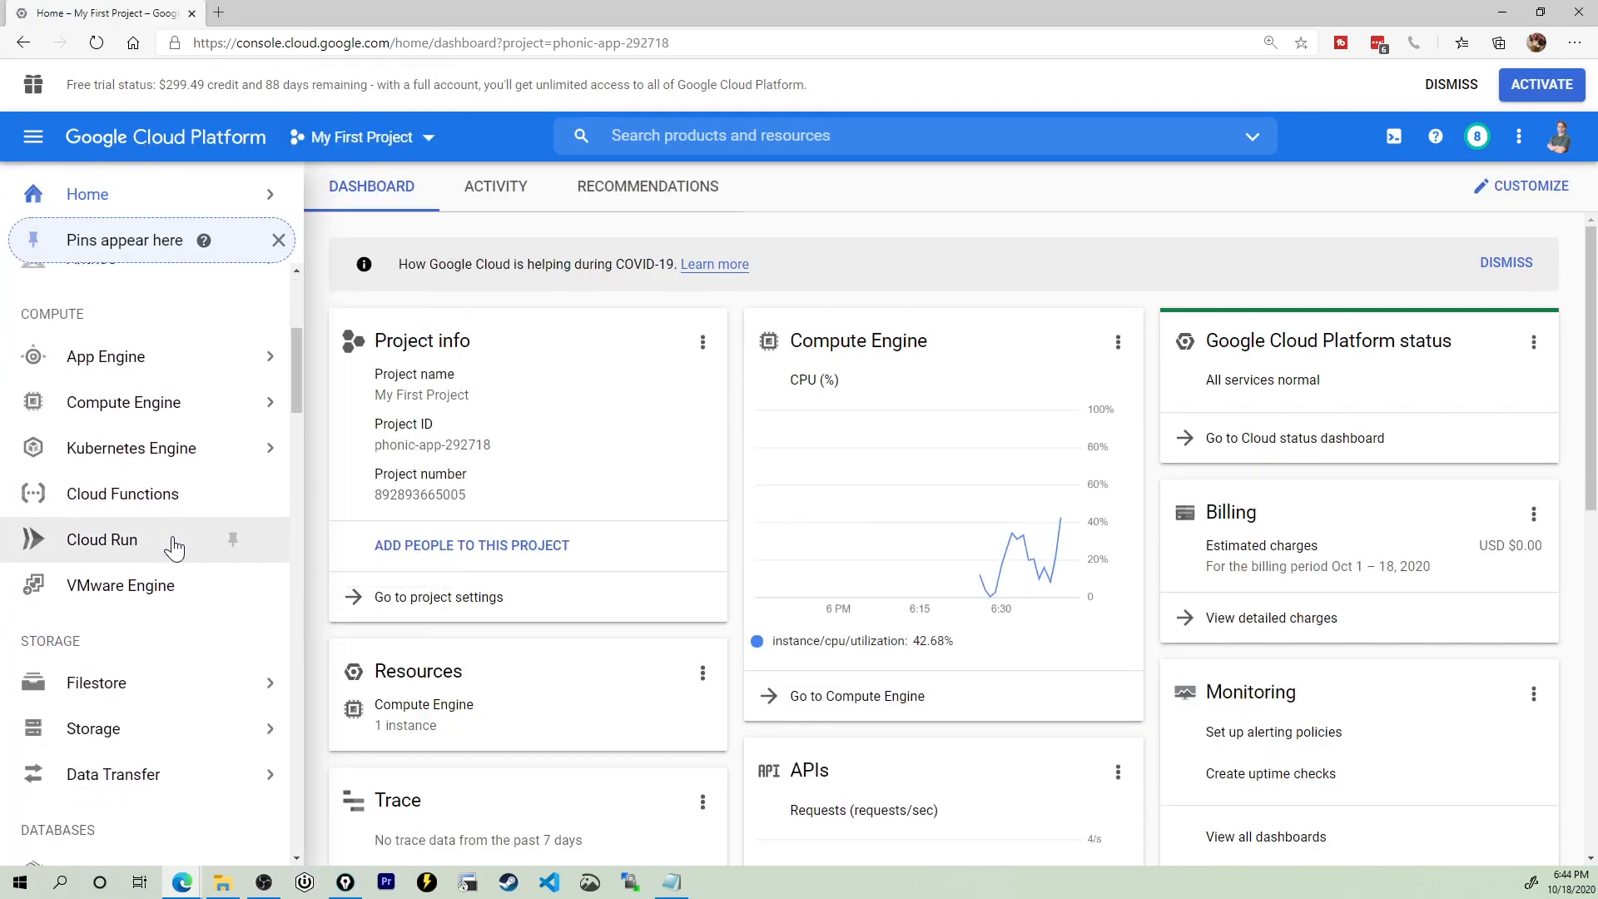
mouse_move(126, 490)
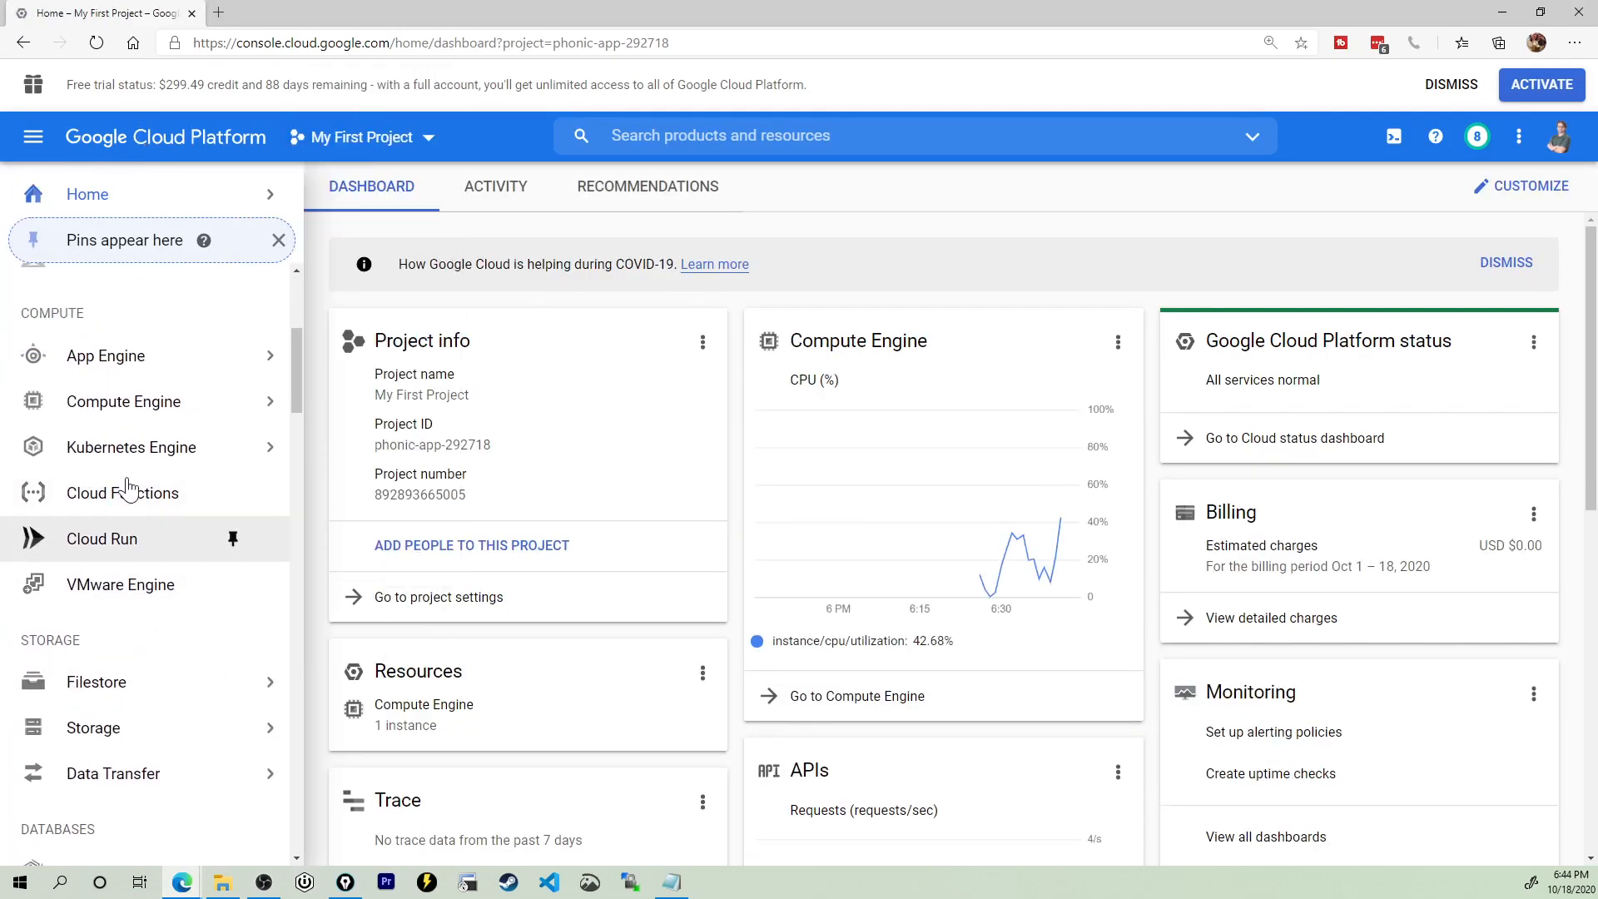
Step: Copy evengpro's external IP 35.196.200.152 from VM instances and open a new tab
click(124, 401)
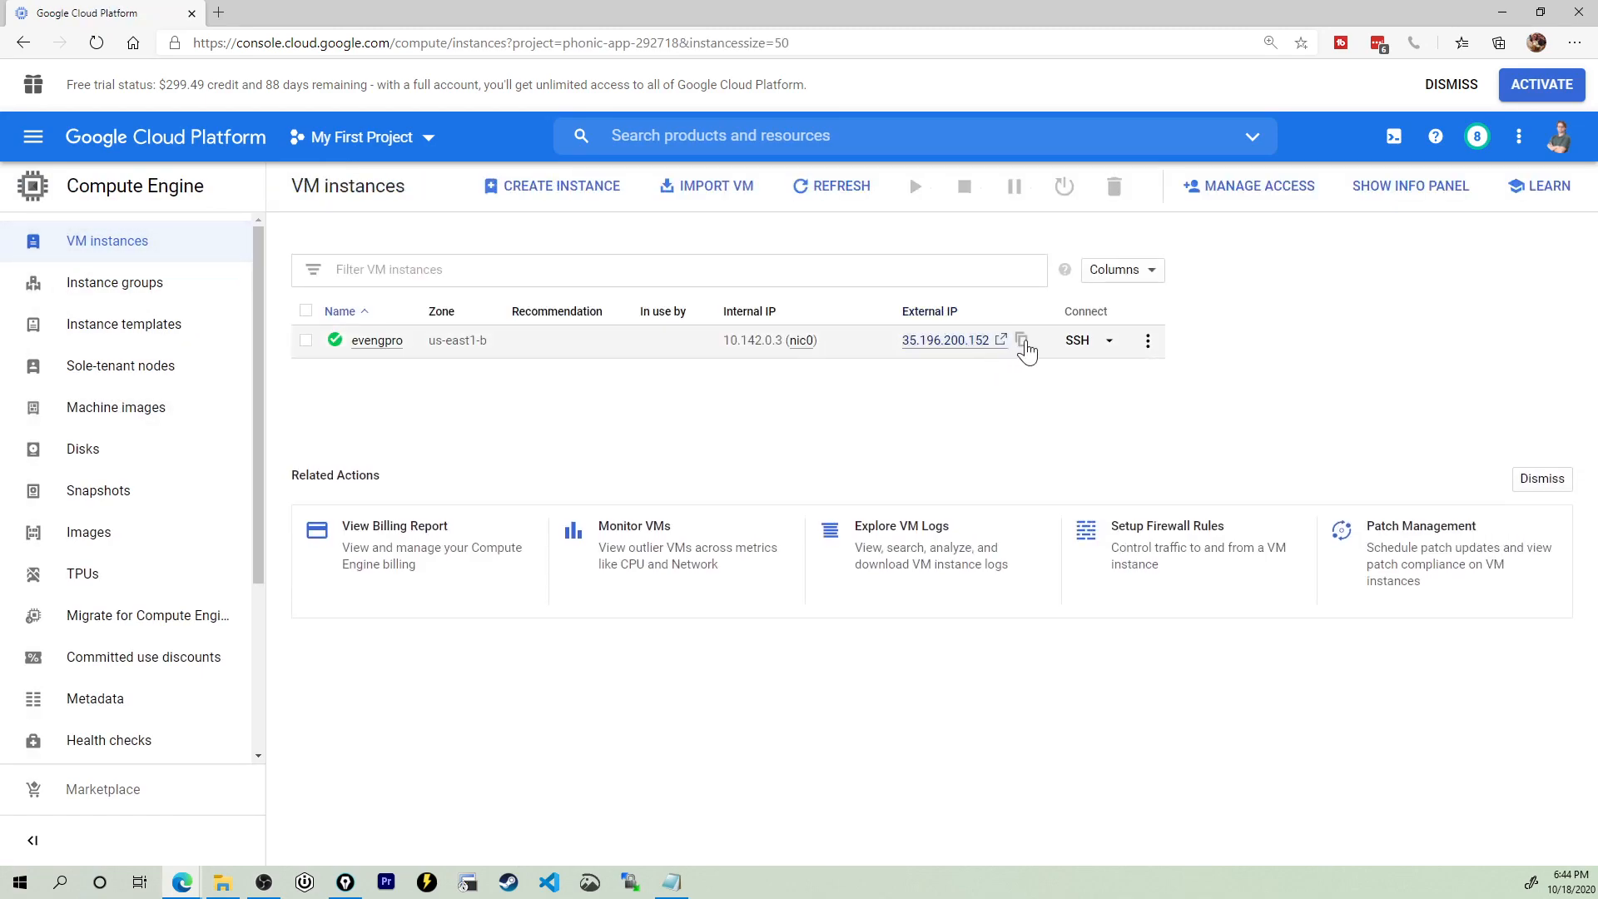
click(1022, 339)
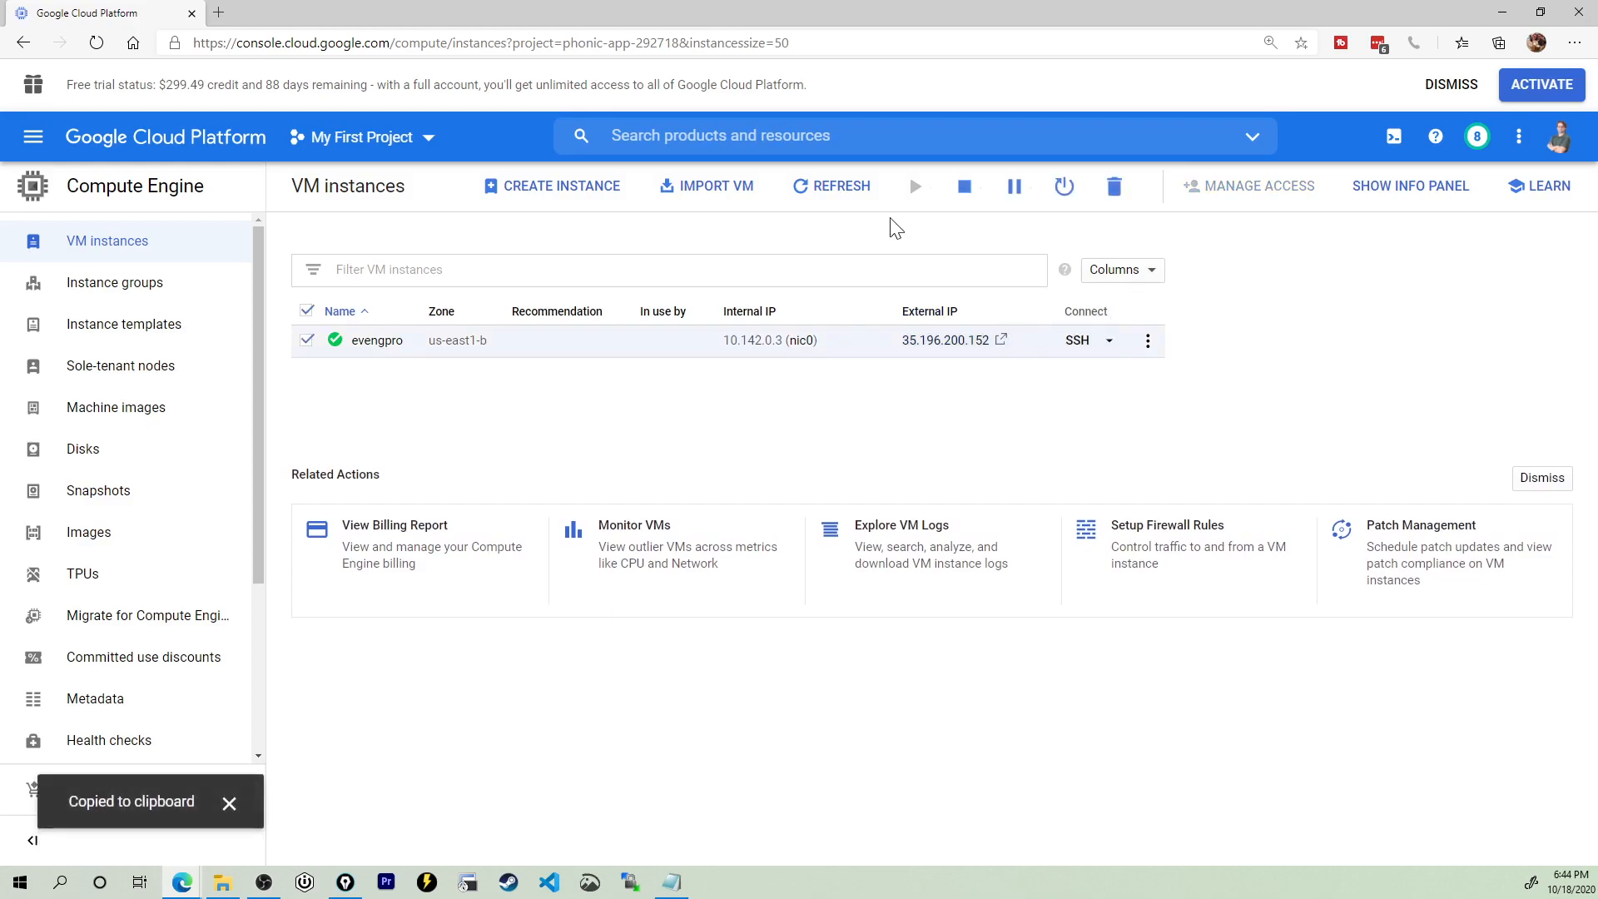
click(220, 13)
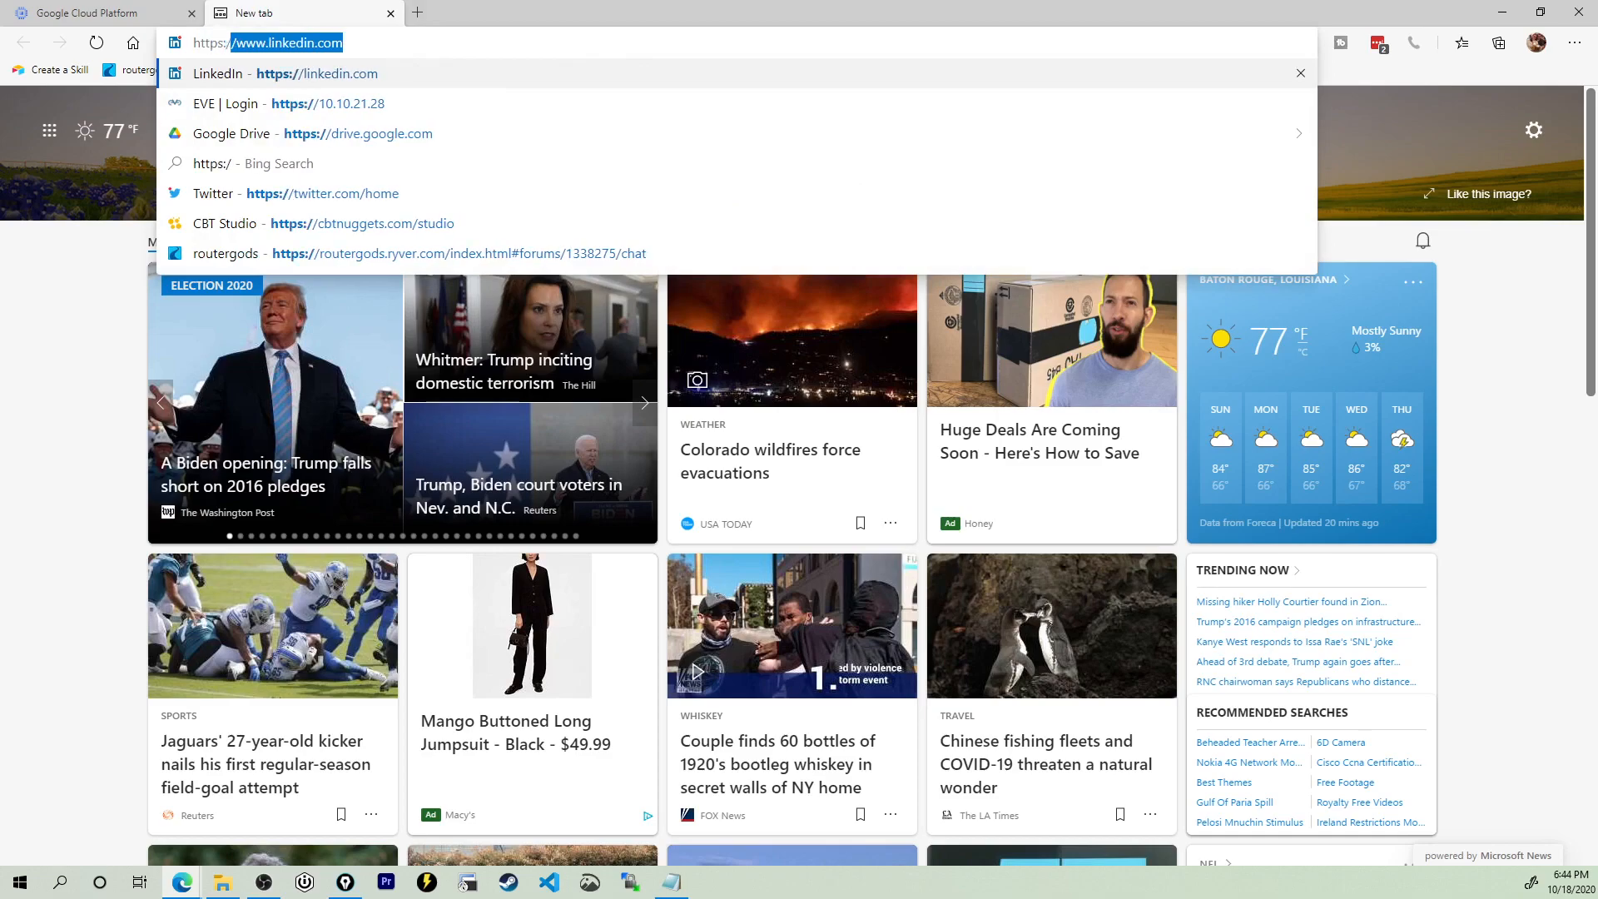
text(https://35.196.200.152)
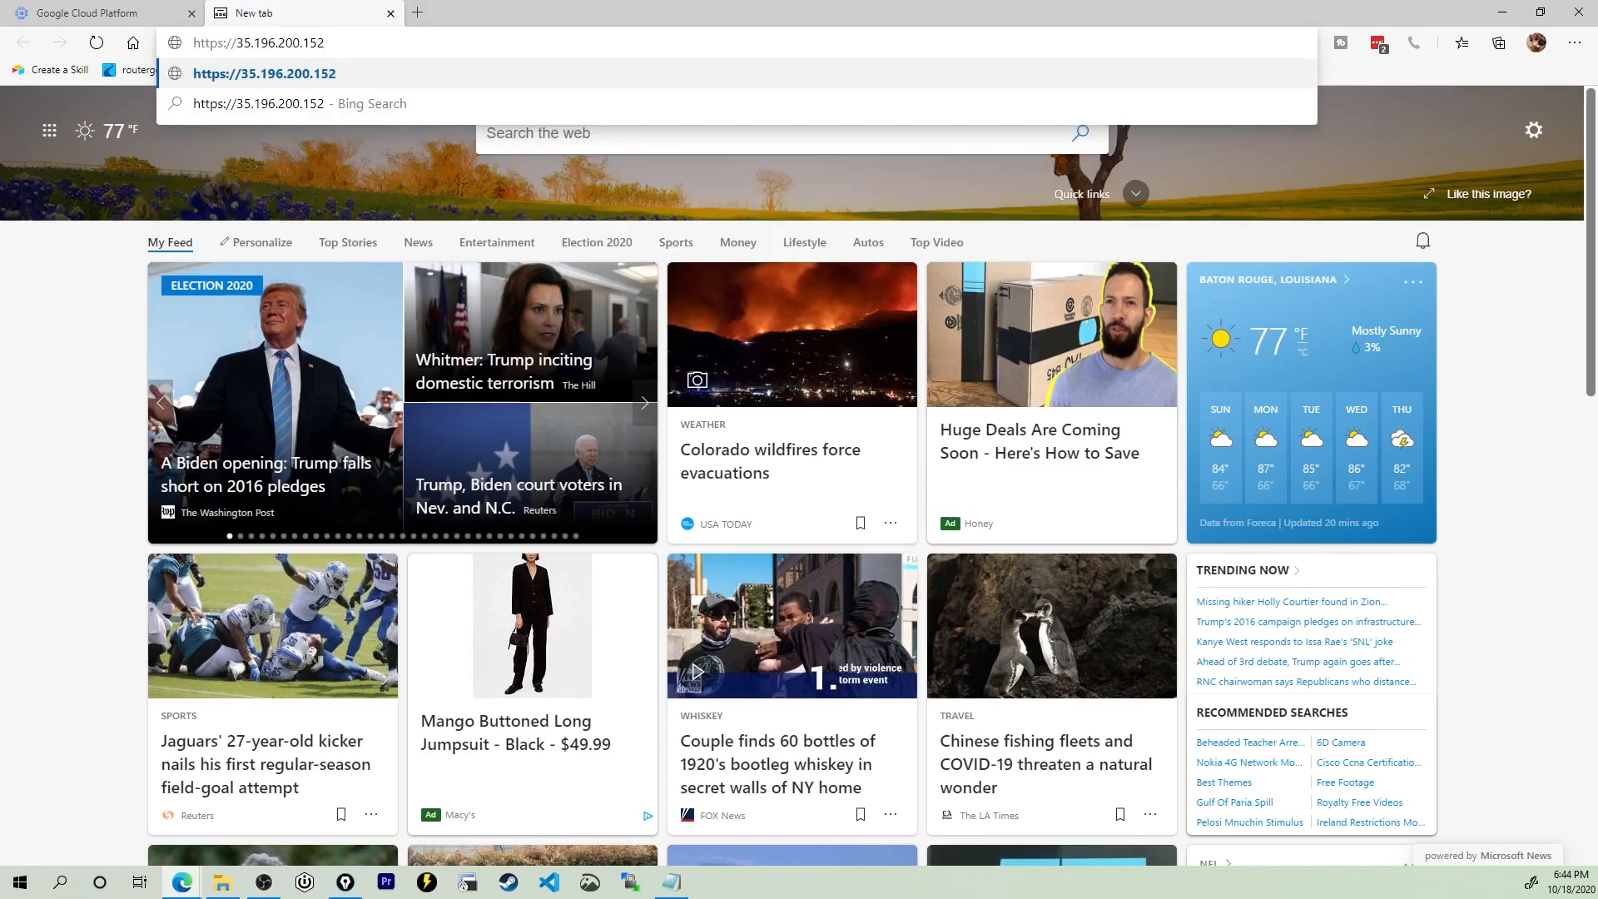
key(Enter)
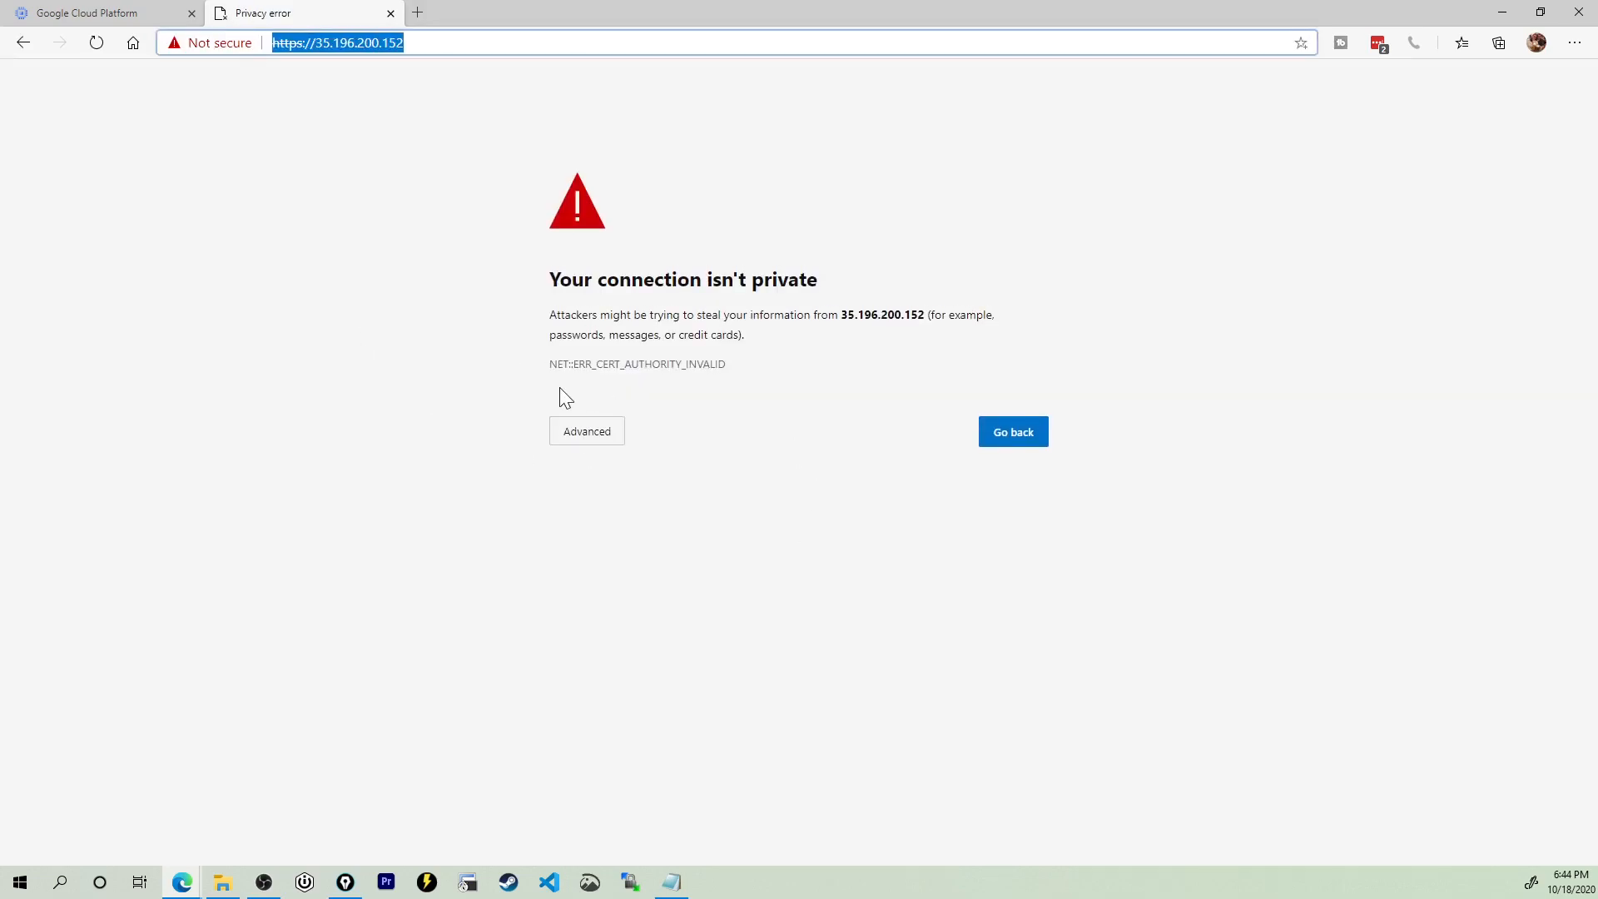
click(586, 430)
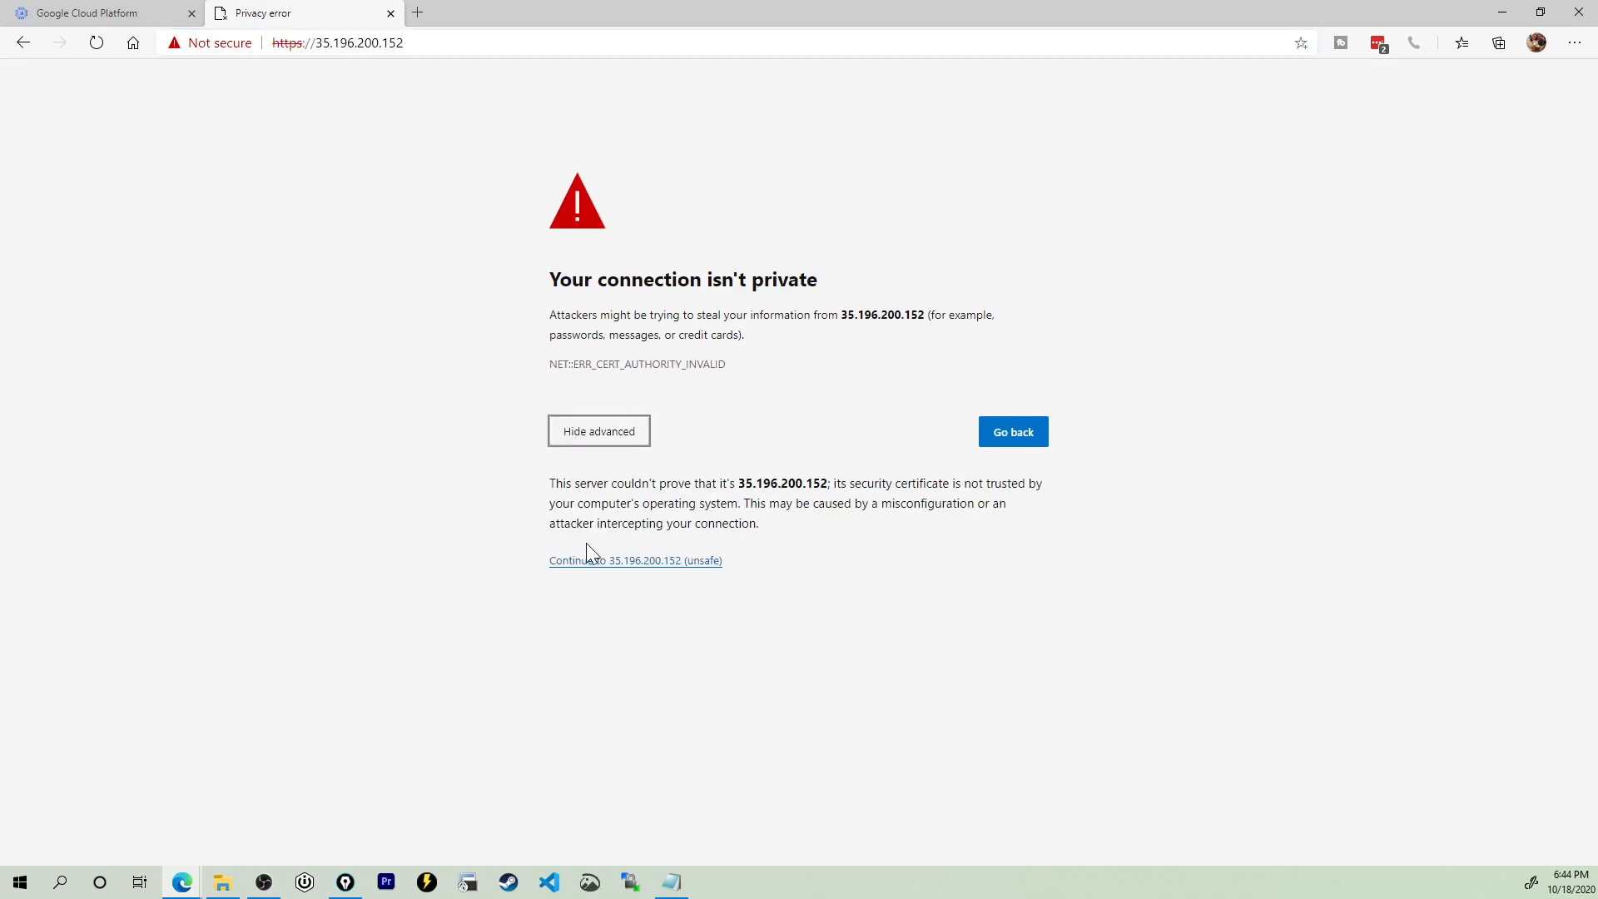
click(636, 560)
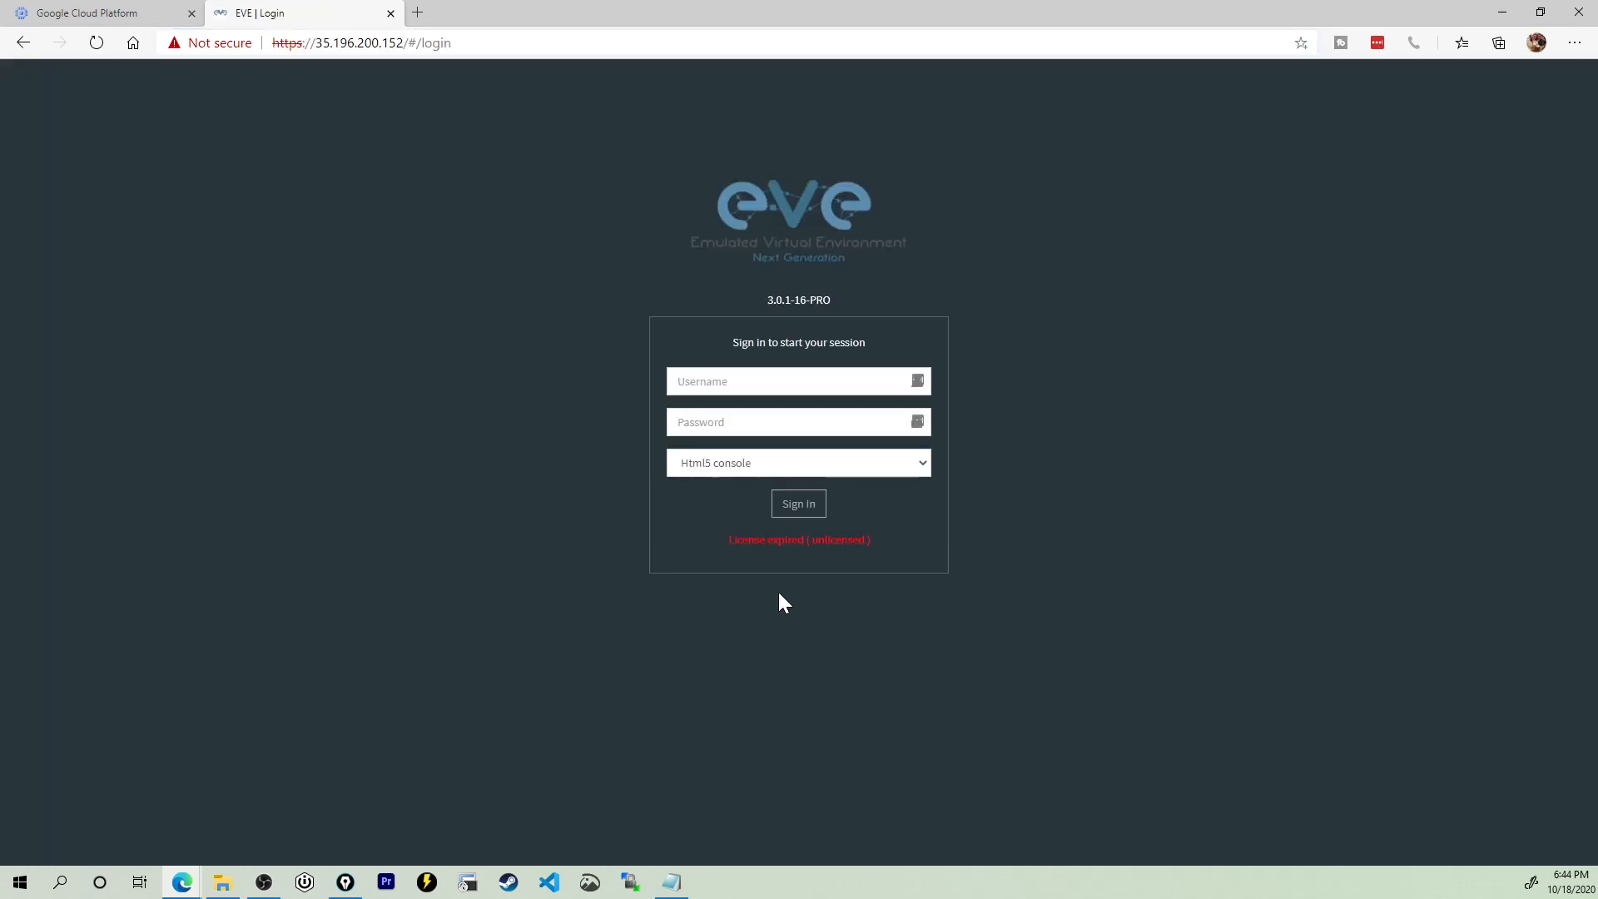
Step: Sign in to EVE-NG as admin and decline saving the password
text(a)
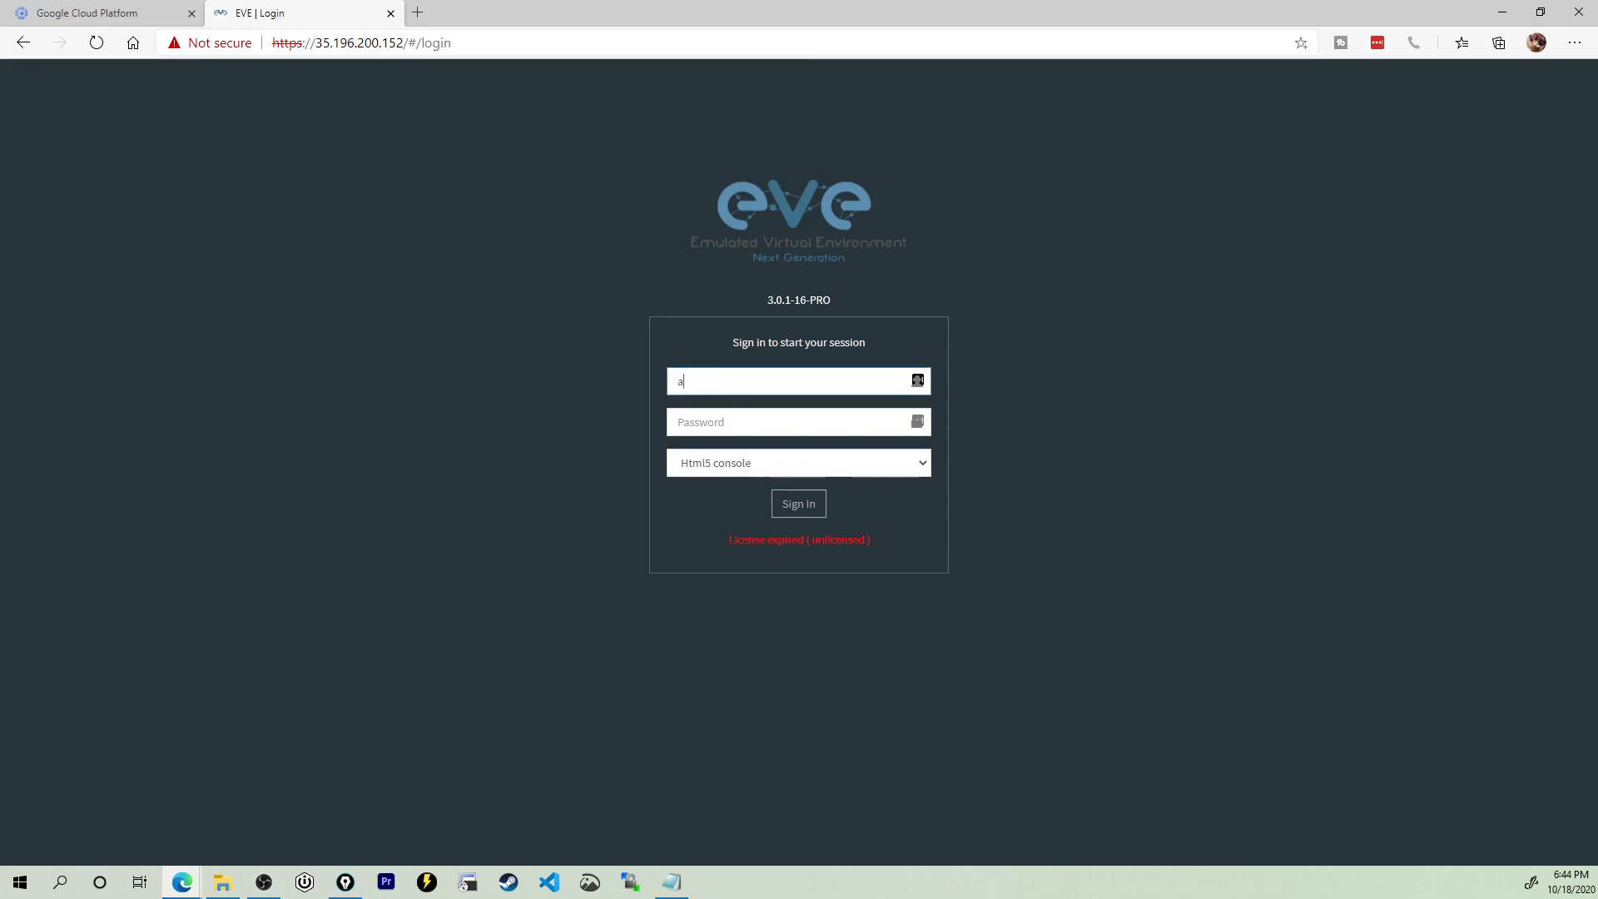
text(dmin)
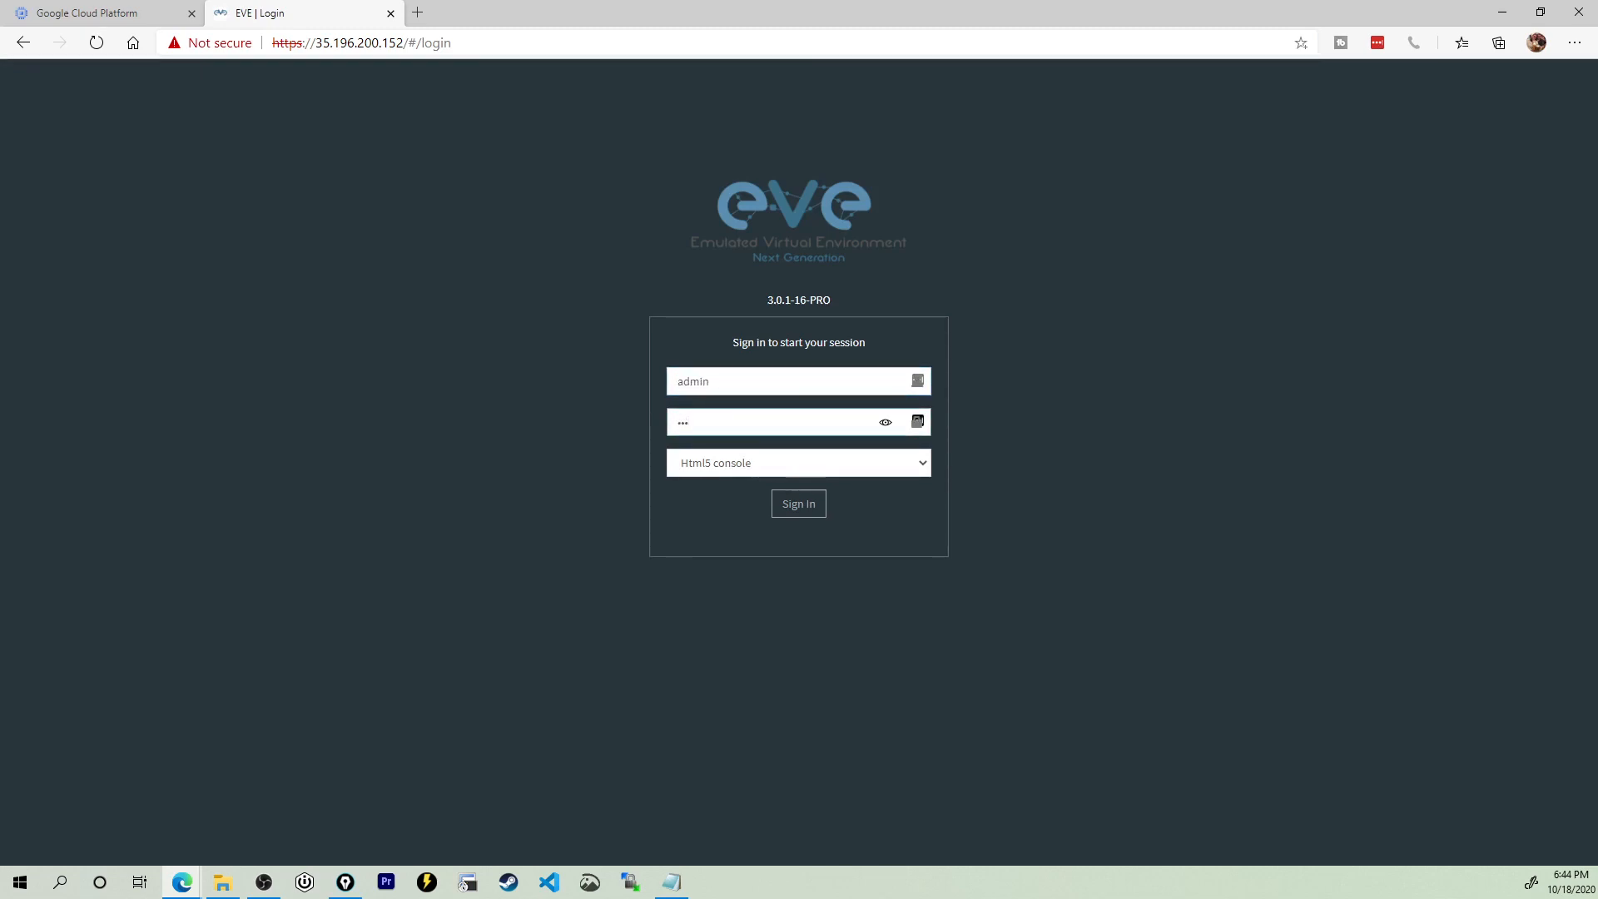
click(799, 502)
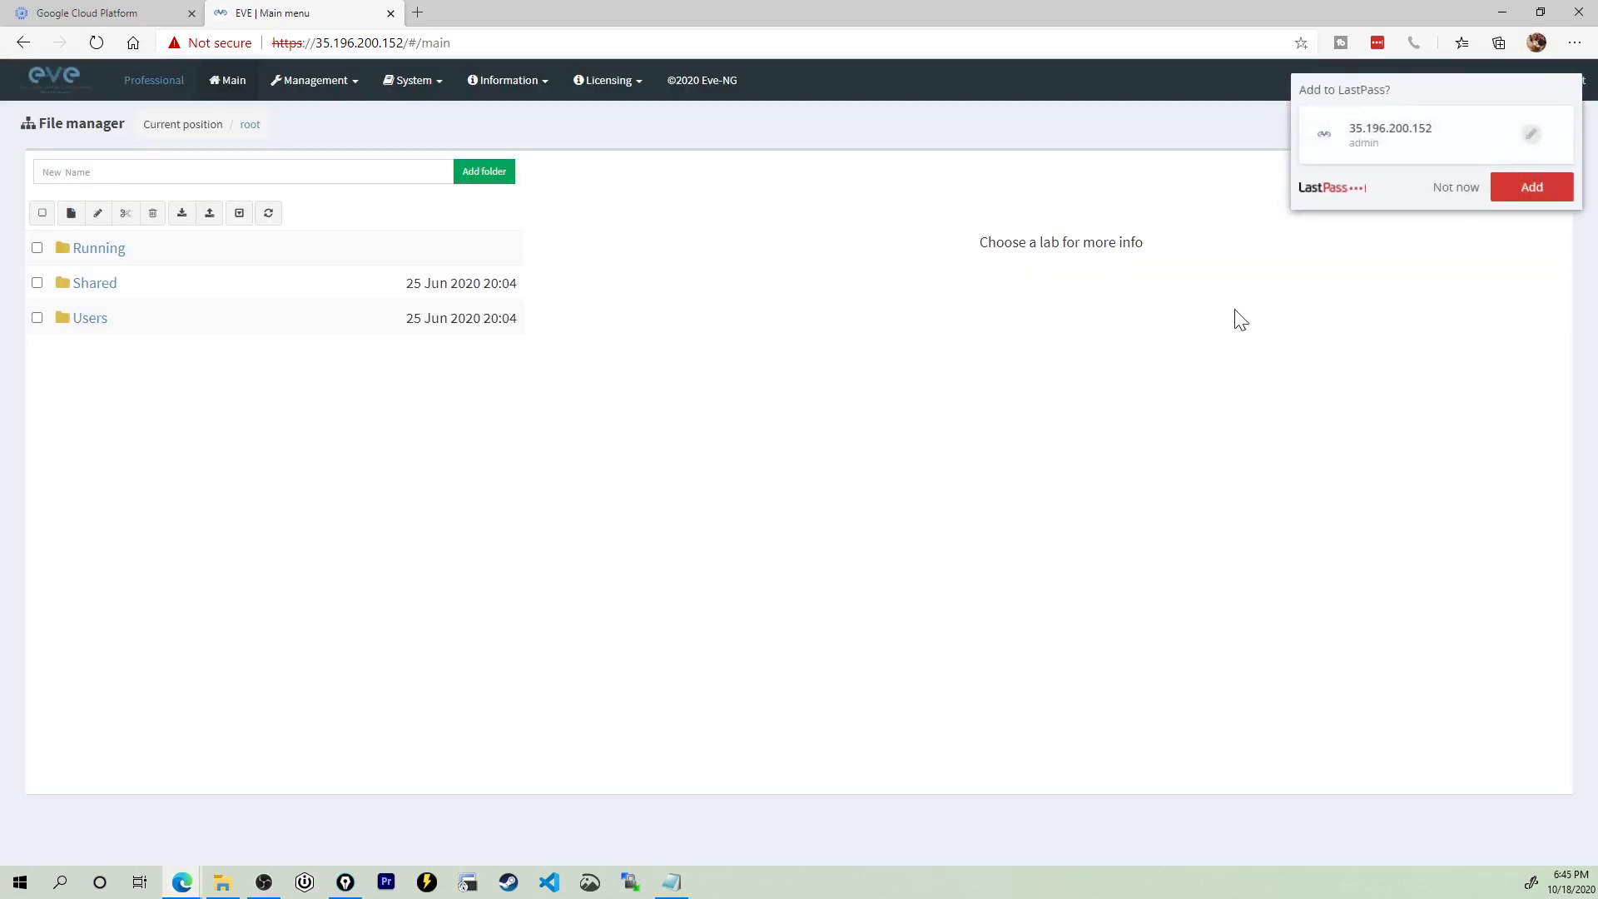
click(1455, 186)
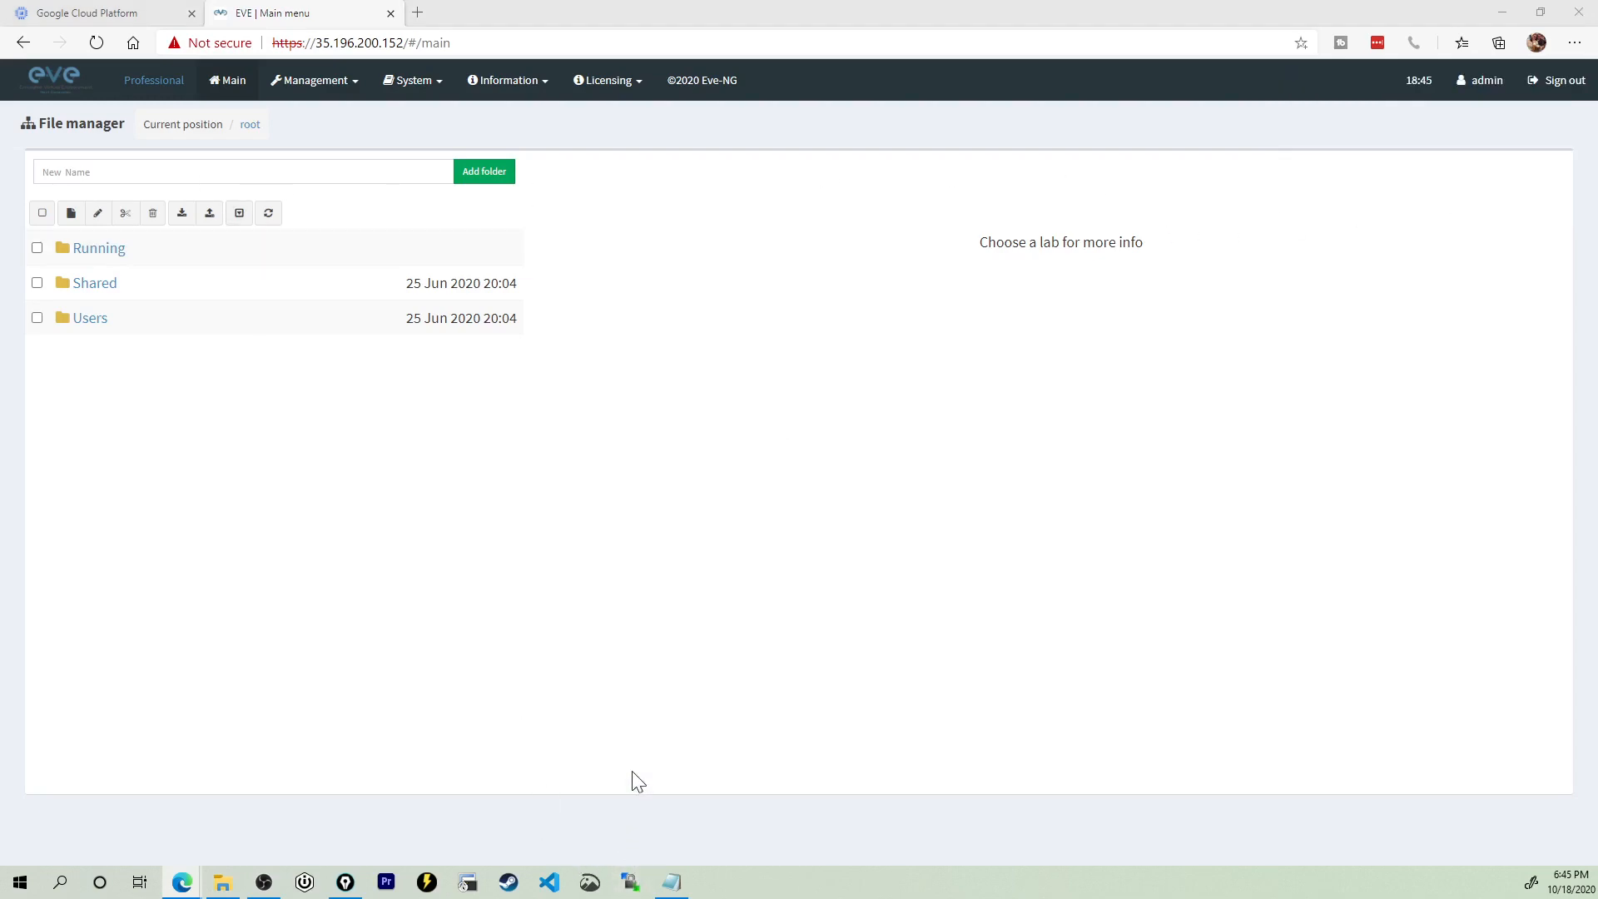
Step: Connect WinSCP to 35.196.200.152 as root over SFTP, trusting the host key
click(629, 882)
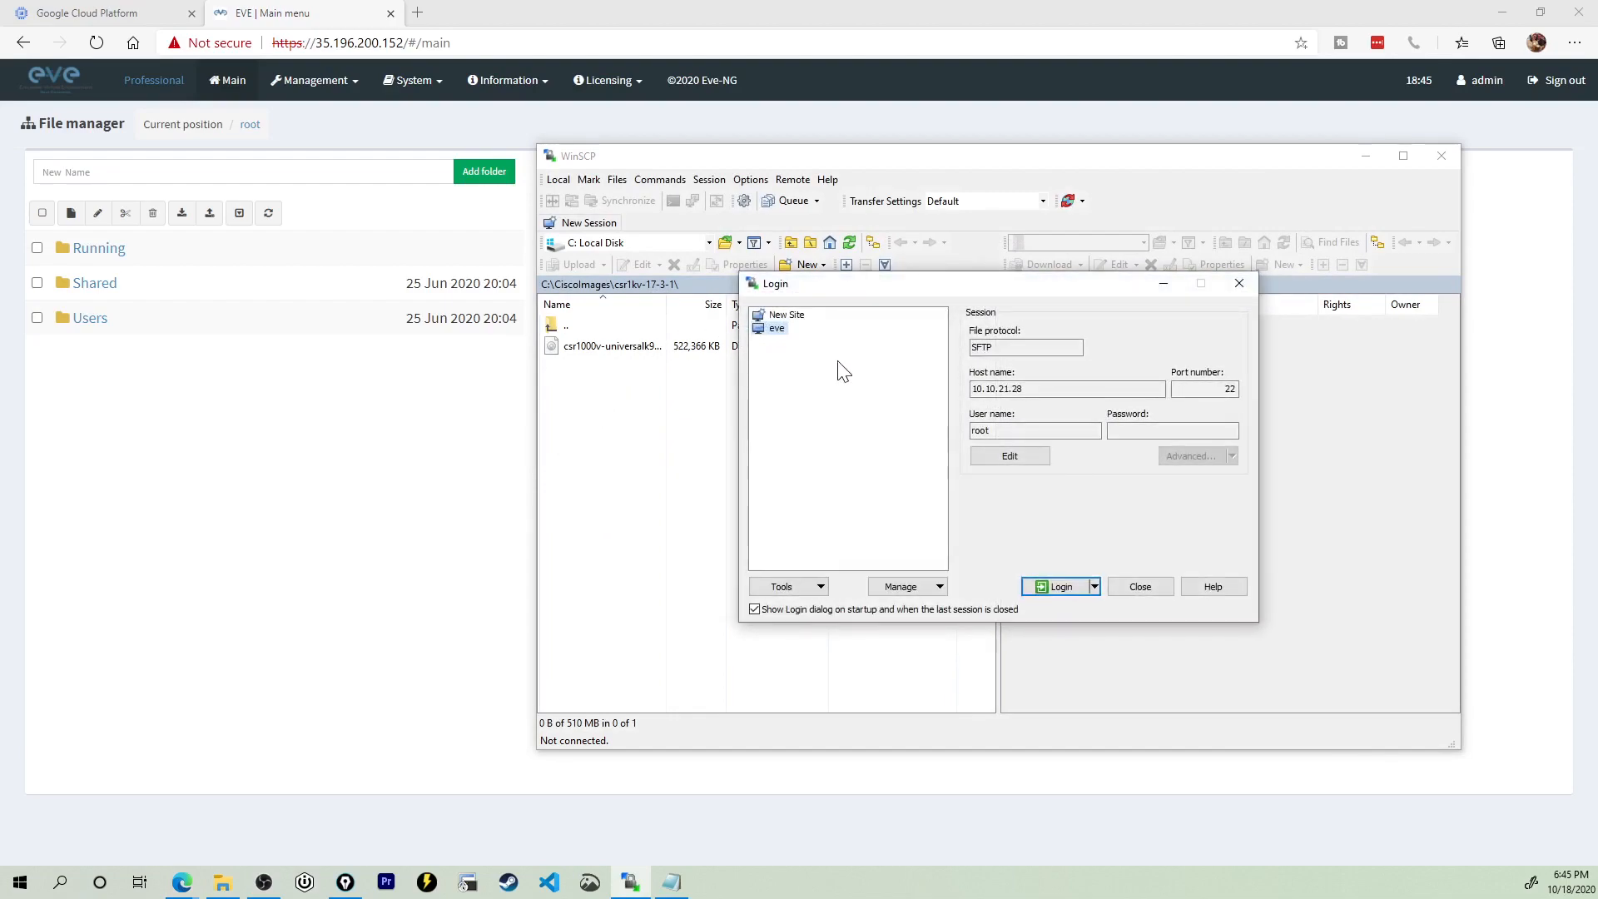
click(786, 314)
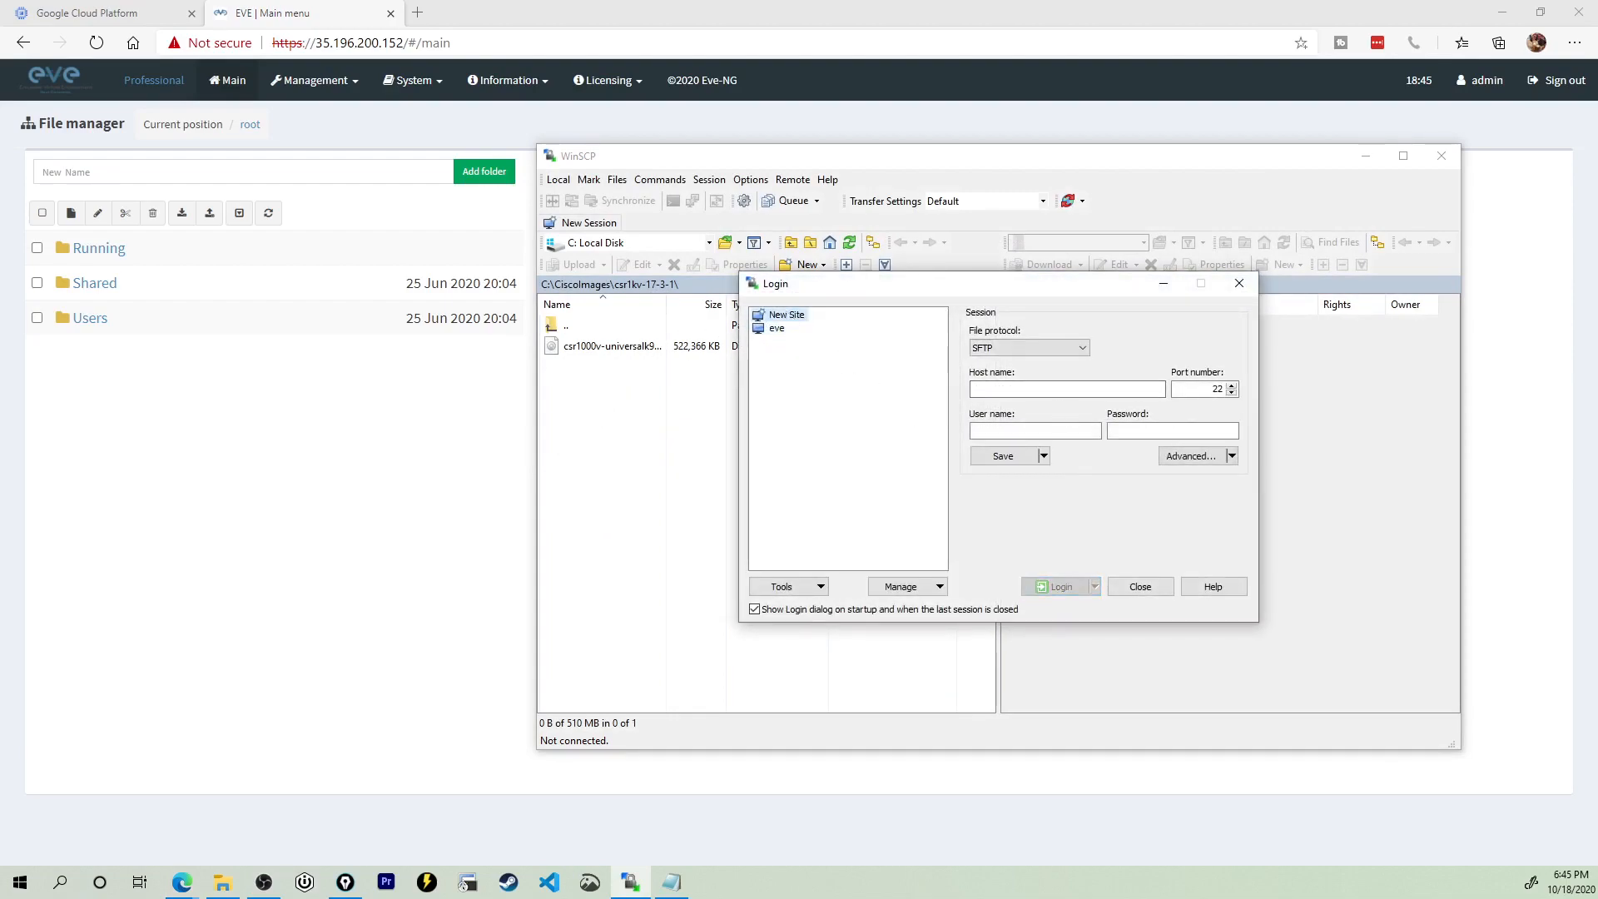
text(35.196.200.152)
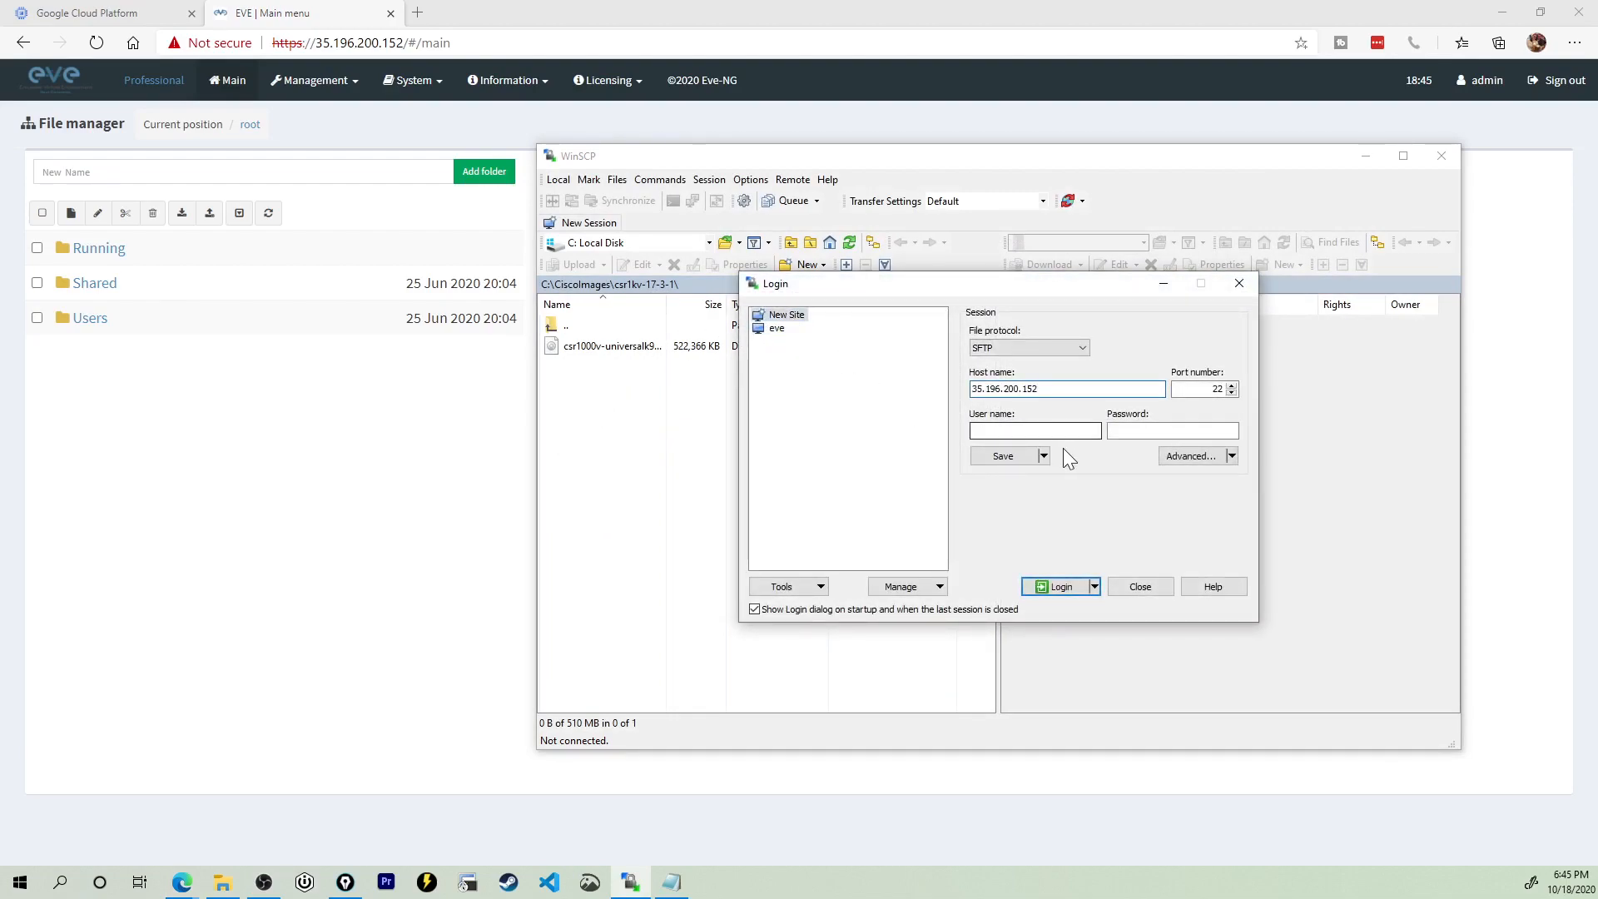
text(root)
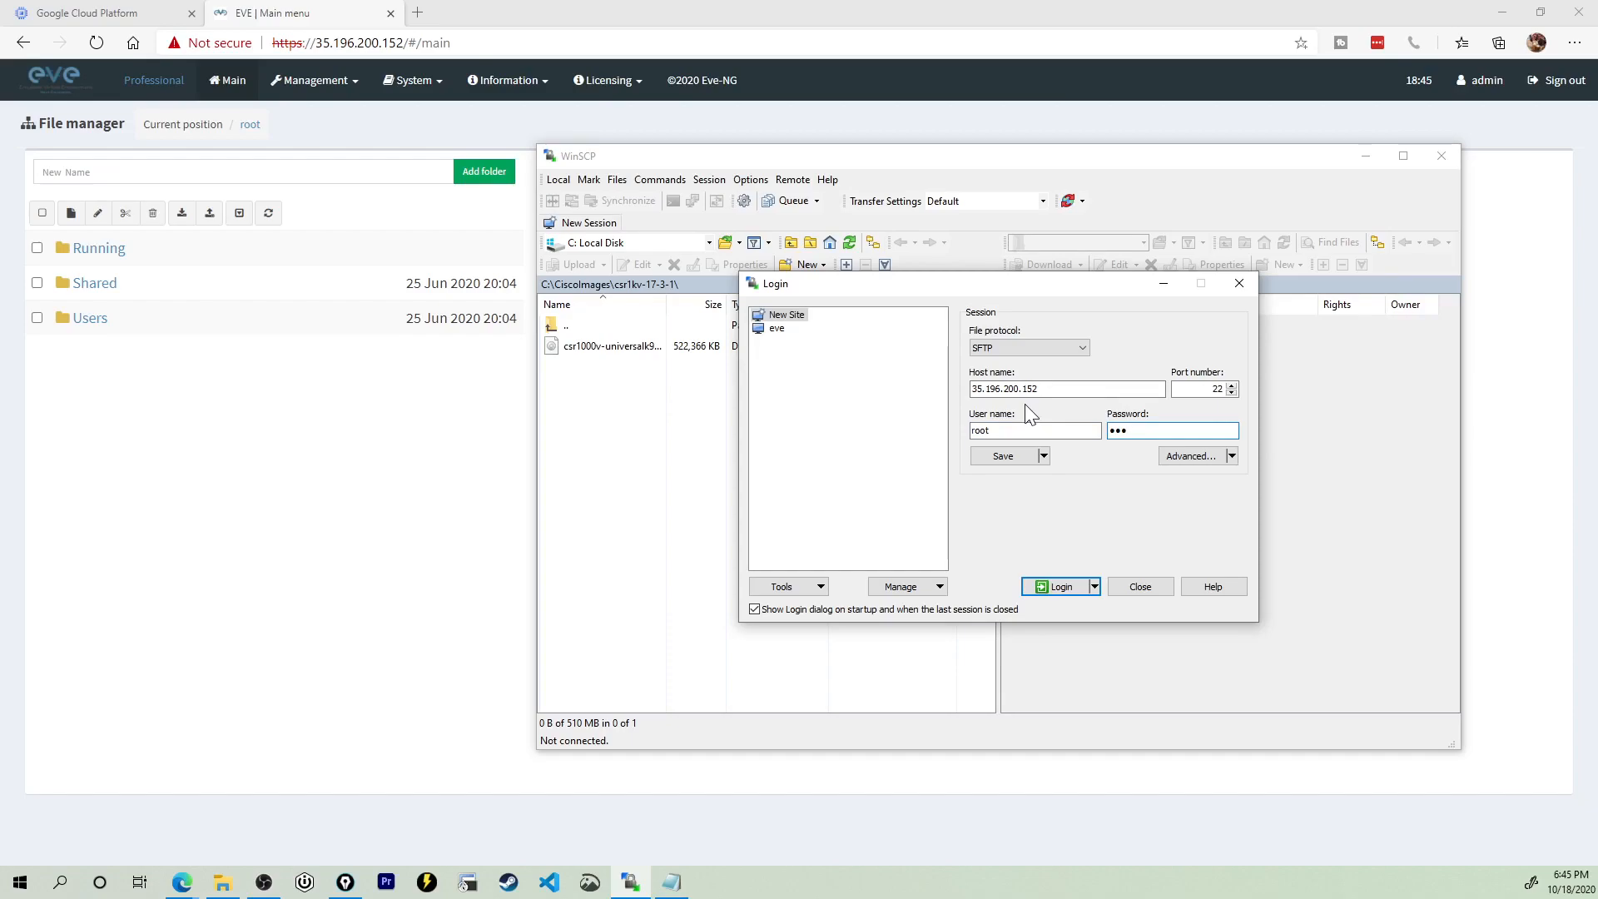
click(1055, 586)
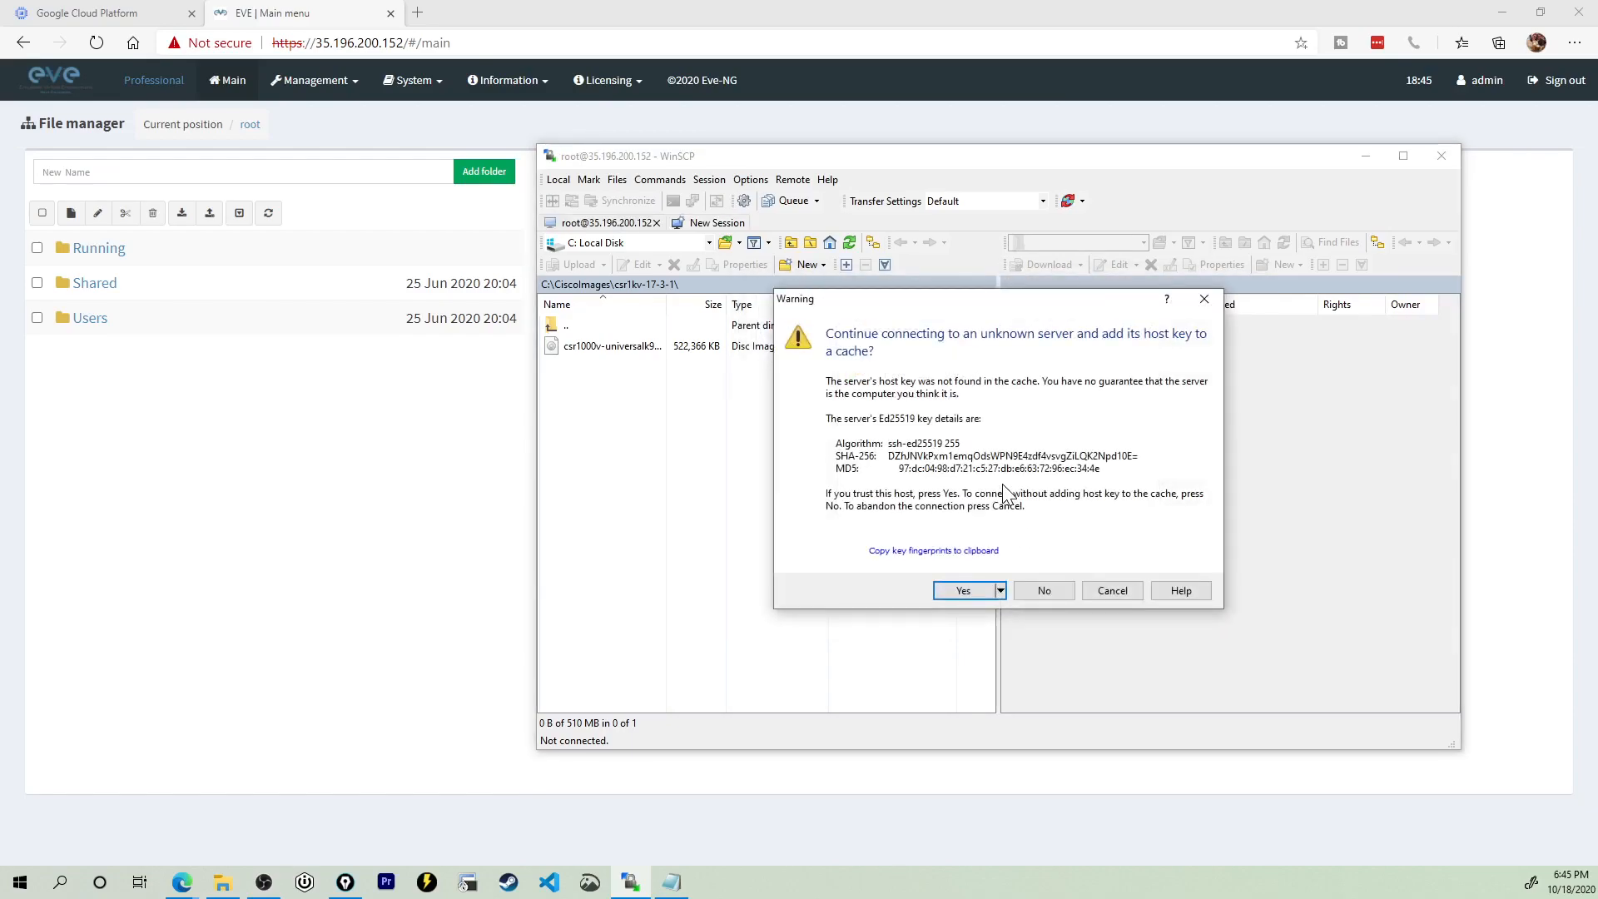
click(962, 589)
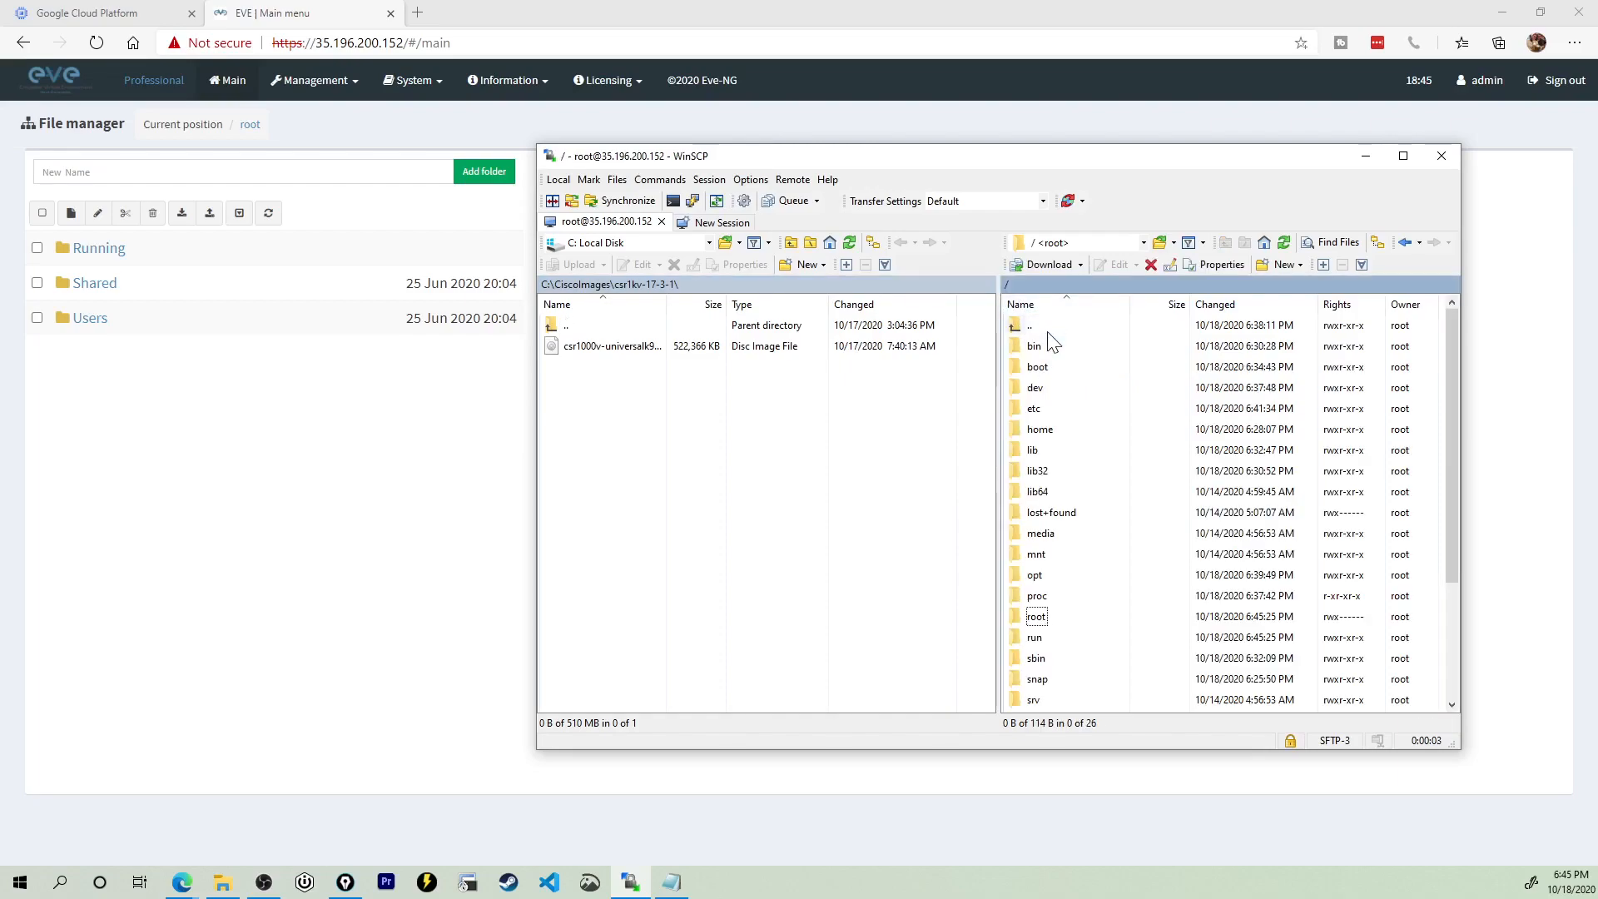
Step: Create a vios-158-3 folder inside /opt/unetlab/addons/qemu
scroll(down, 3)
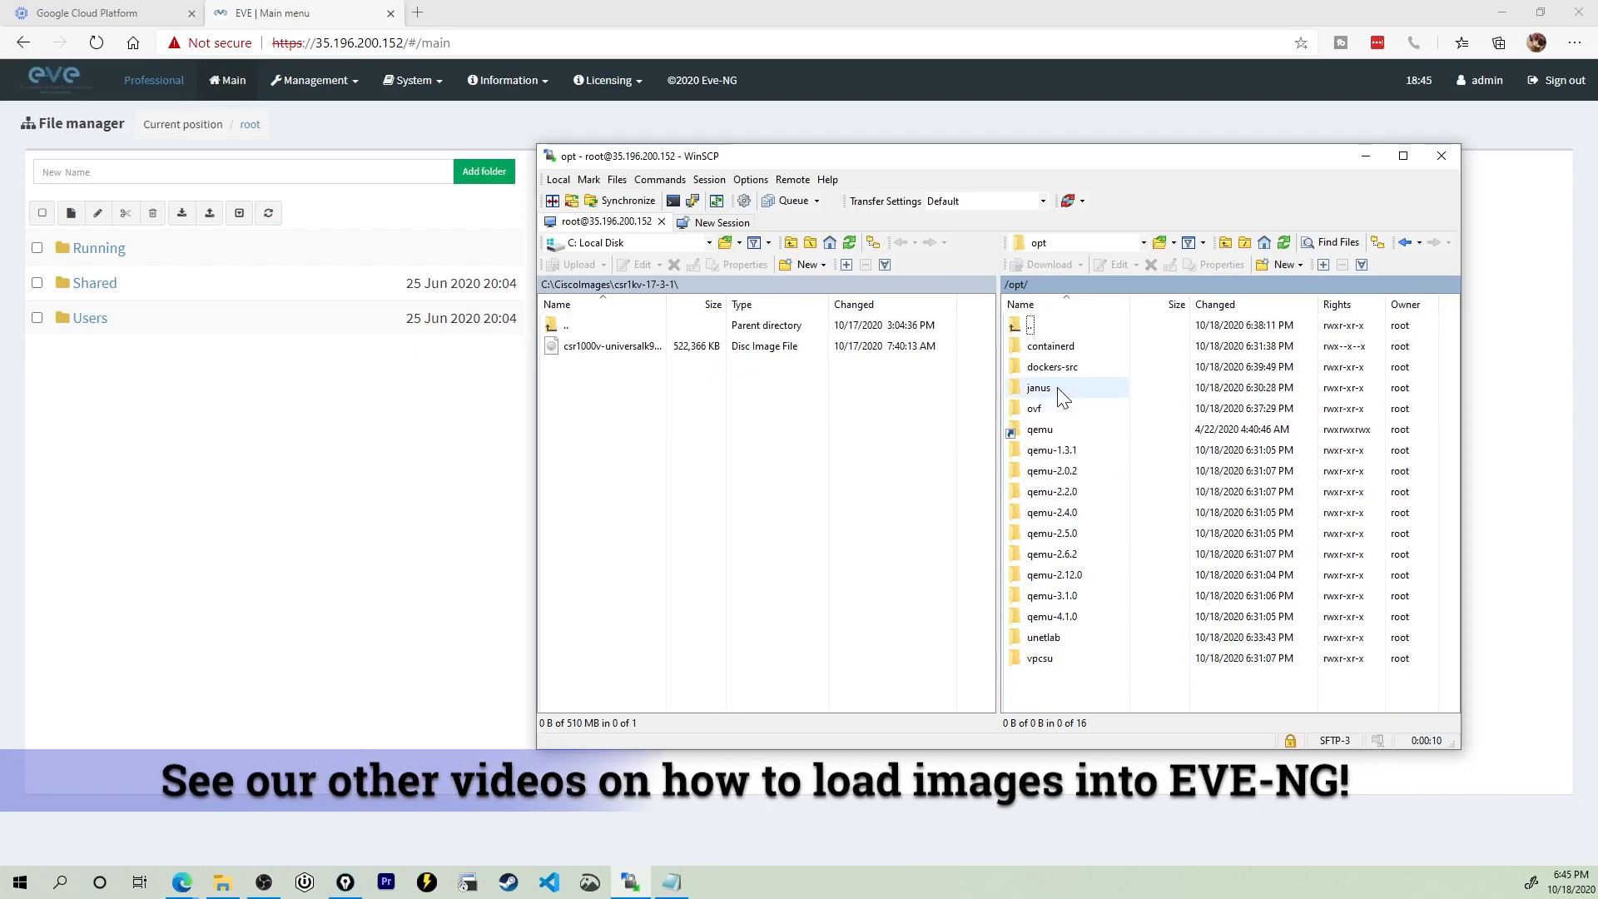
double_click(1042, 636)
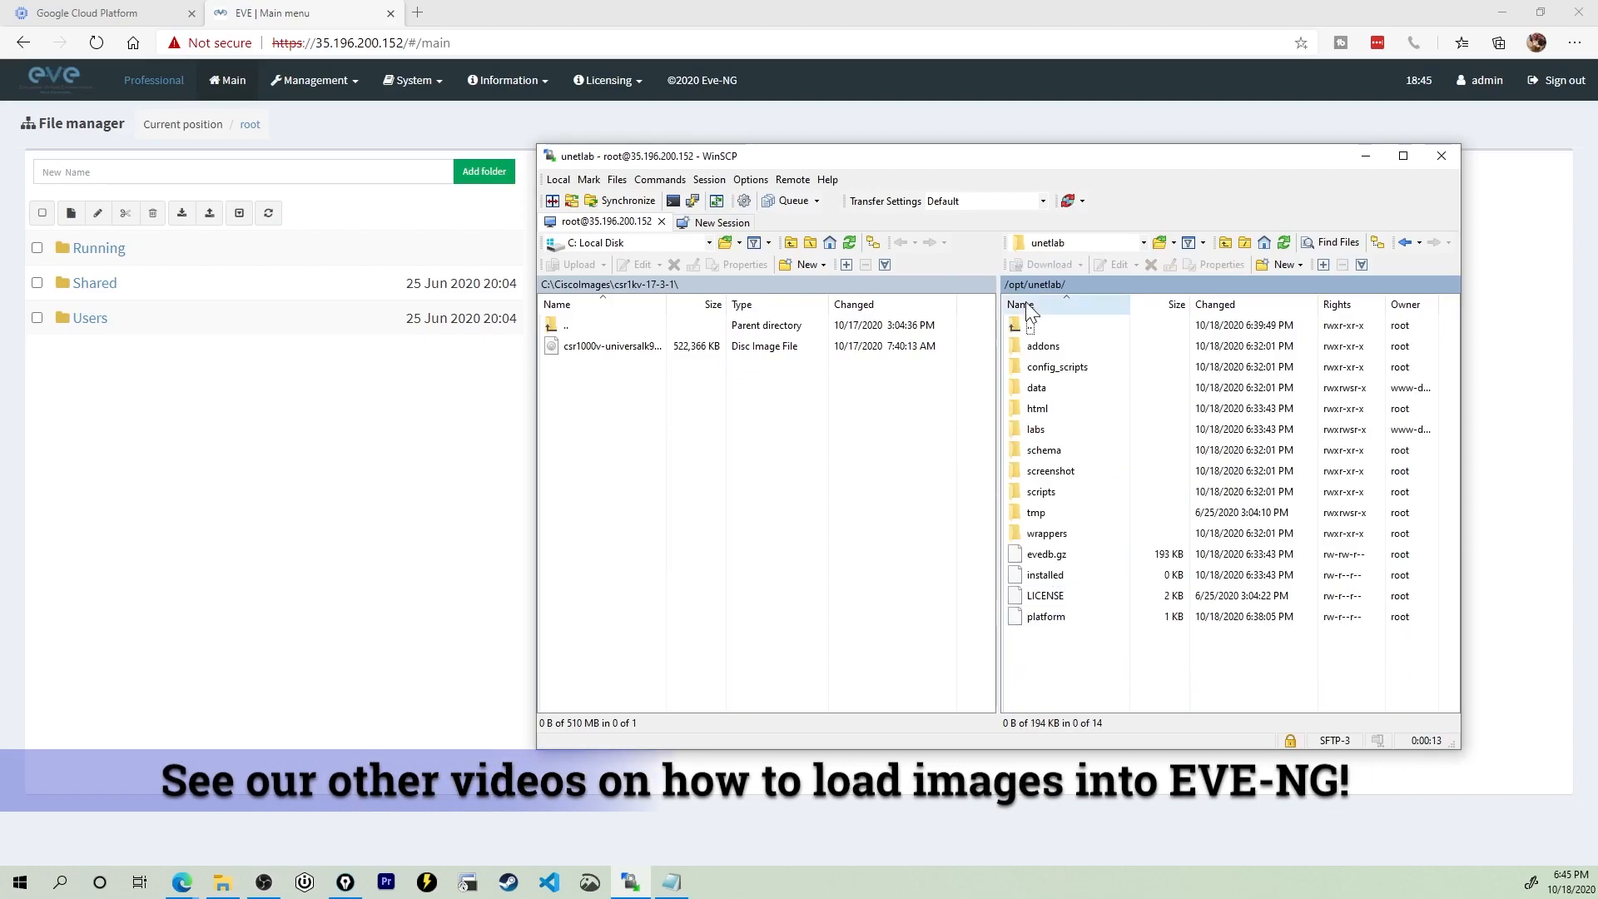
double_click(1042, 347)
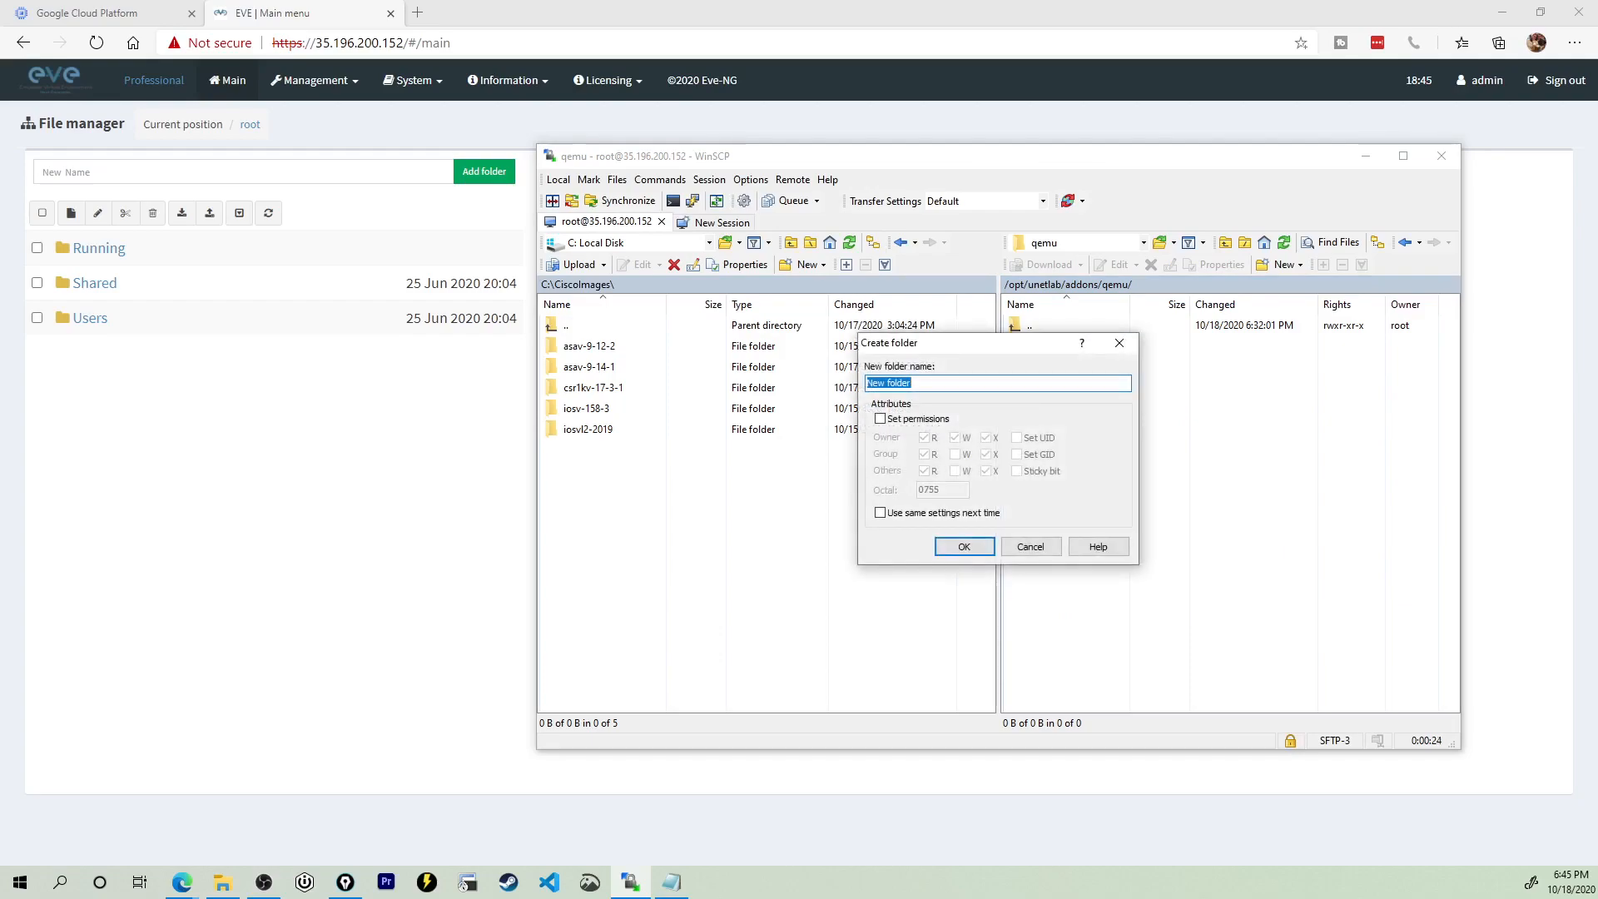
text(vios-158)
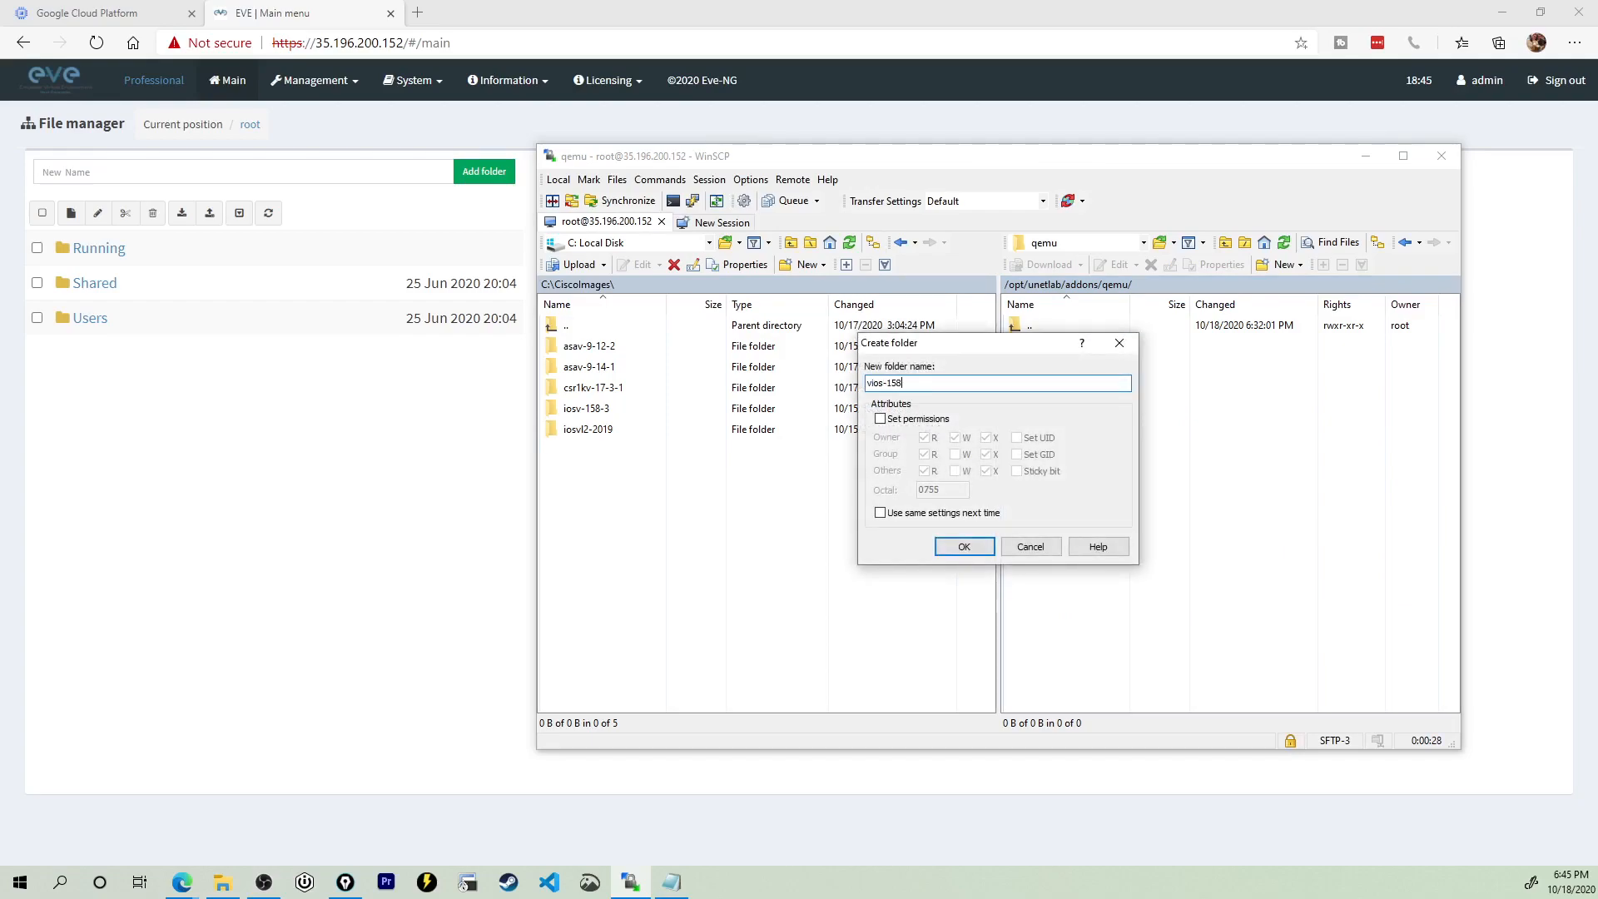
click(964, 546)
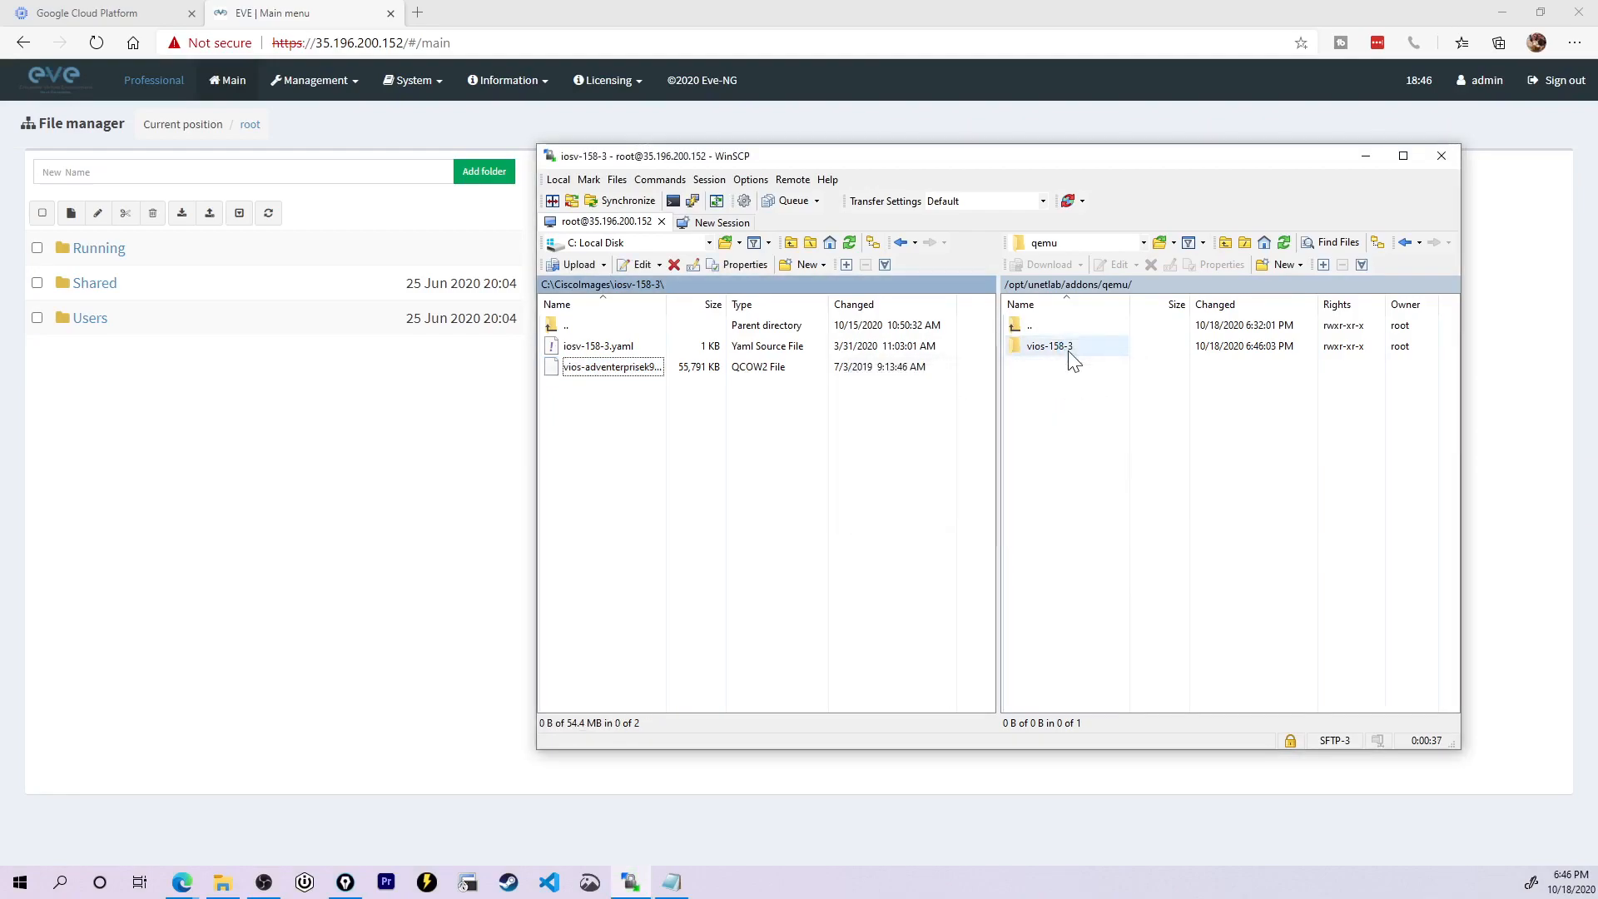
right_click(1075, 346)
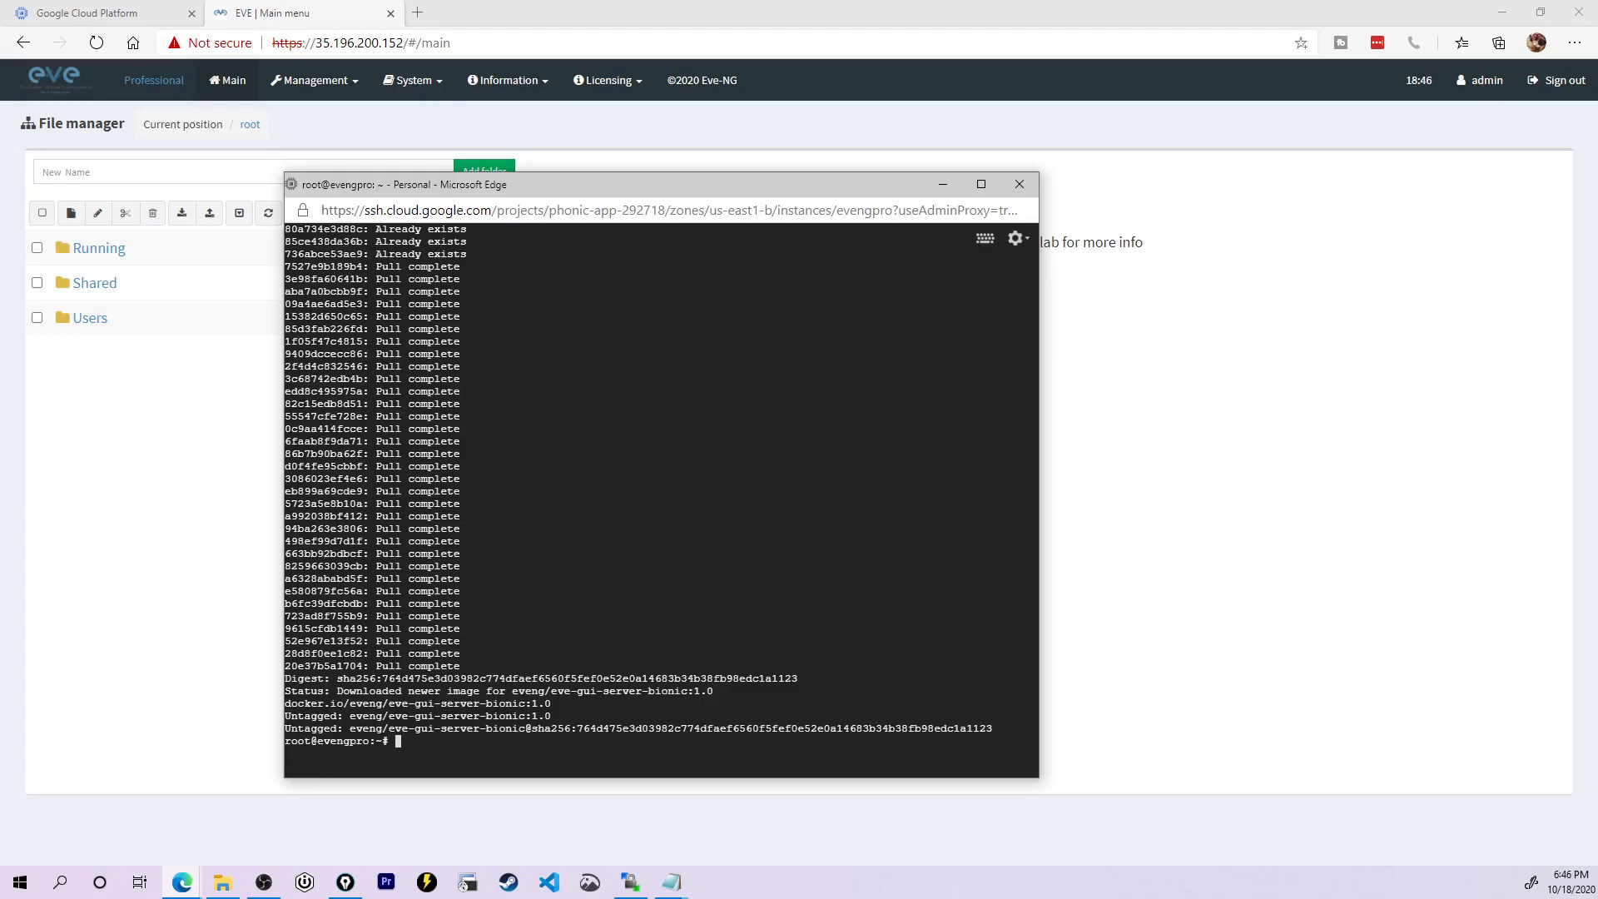
Step: Run /opt/unetlab/wrappers/unl_wrapper -a fixpermissions in the VM's SSH terminal
text(/opt/unetlab/wrappers/unl_wrapper -a fixpermissions)
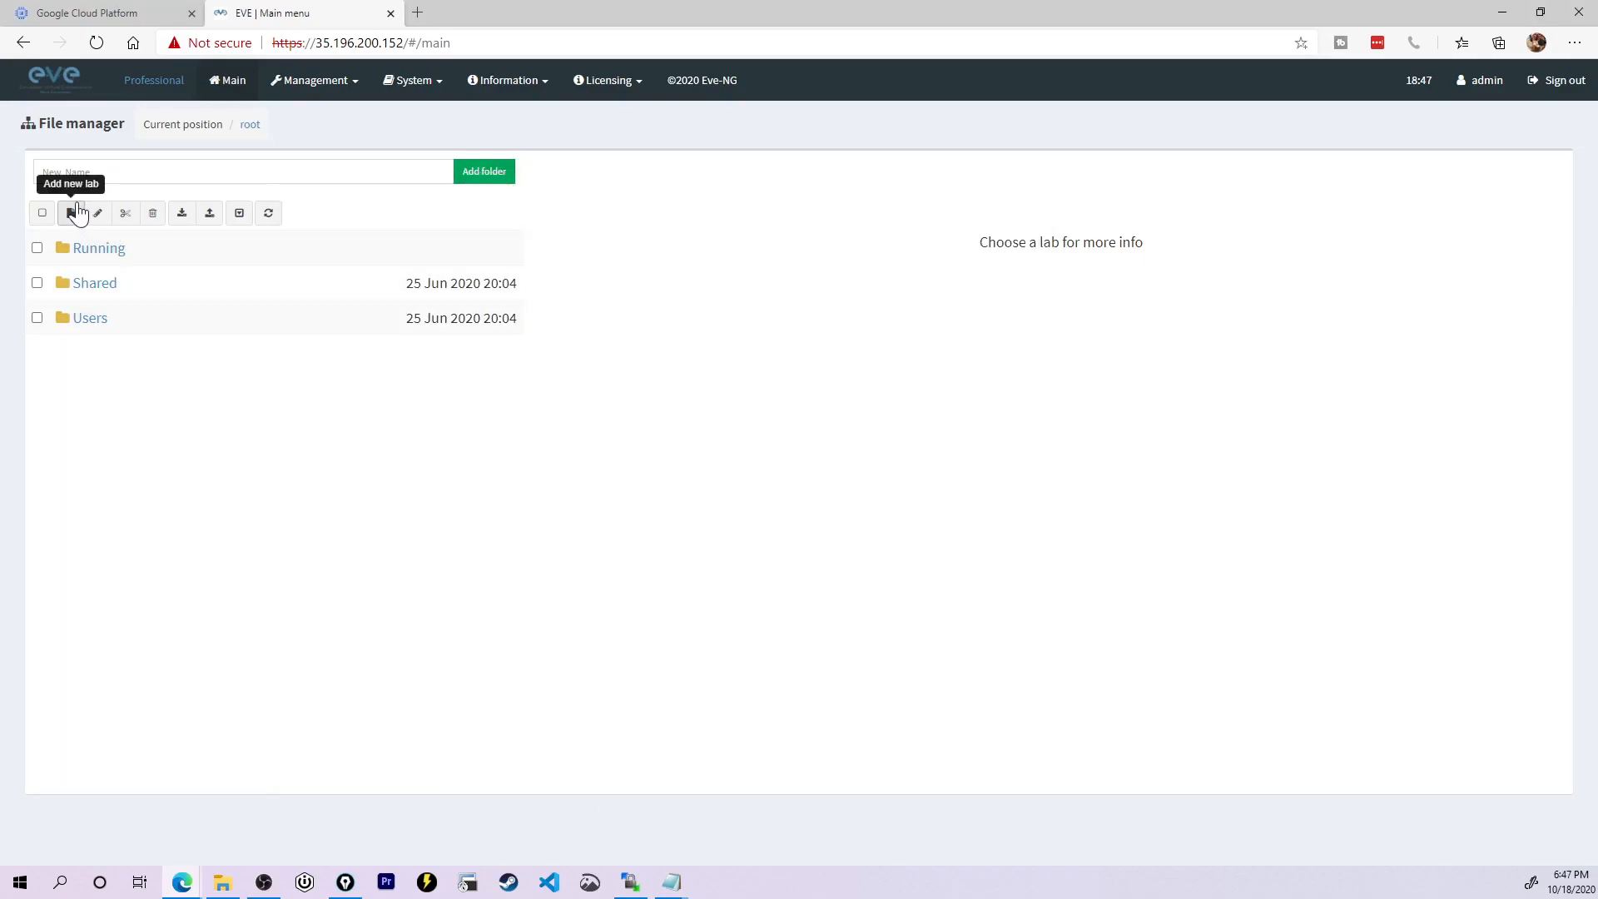
Step: Create a new lab, add a vIOS node and start it, allowing clipboard access
click(73, 213)
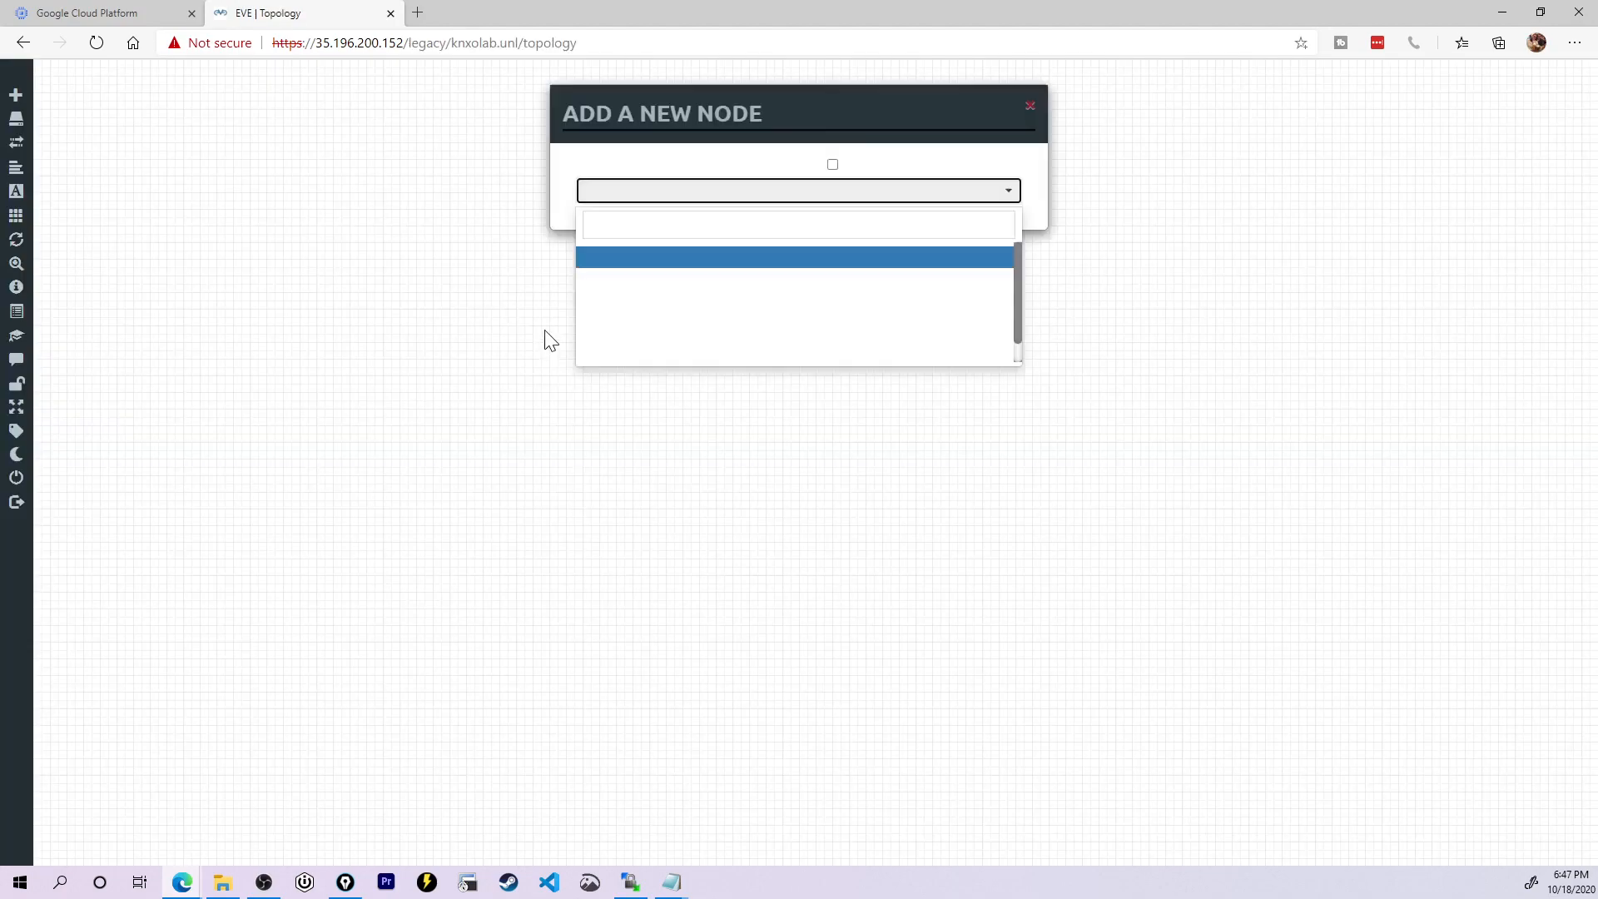
click(797, 256)
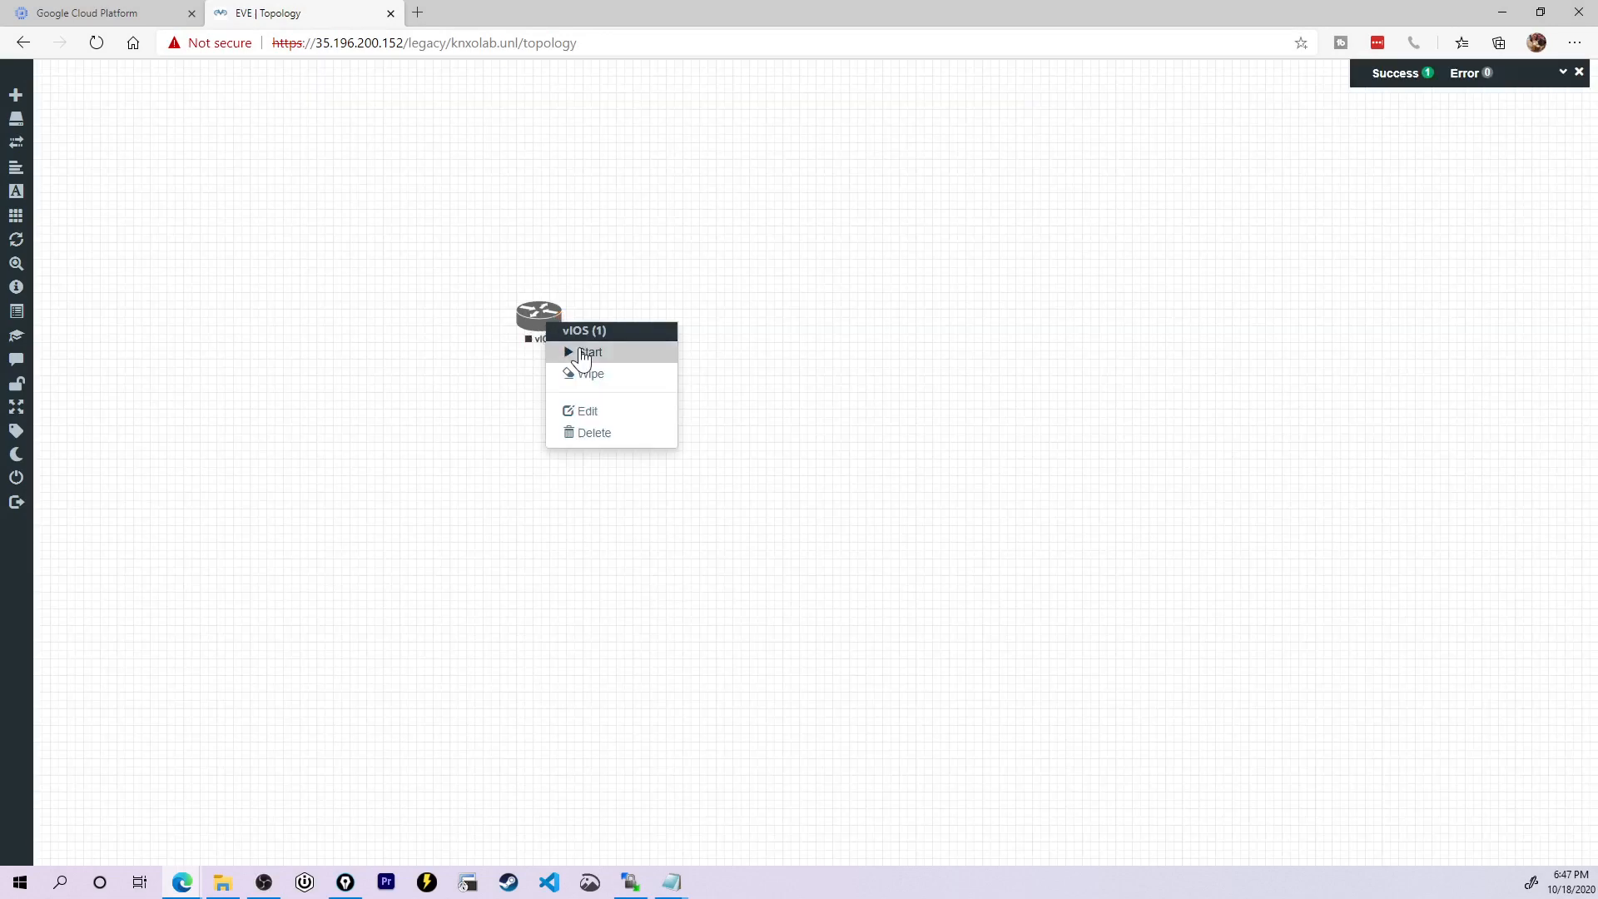
click(589, 353)
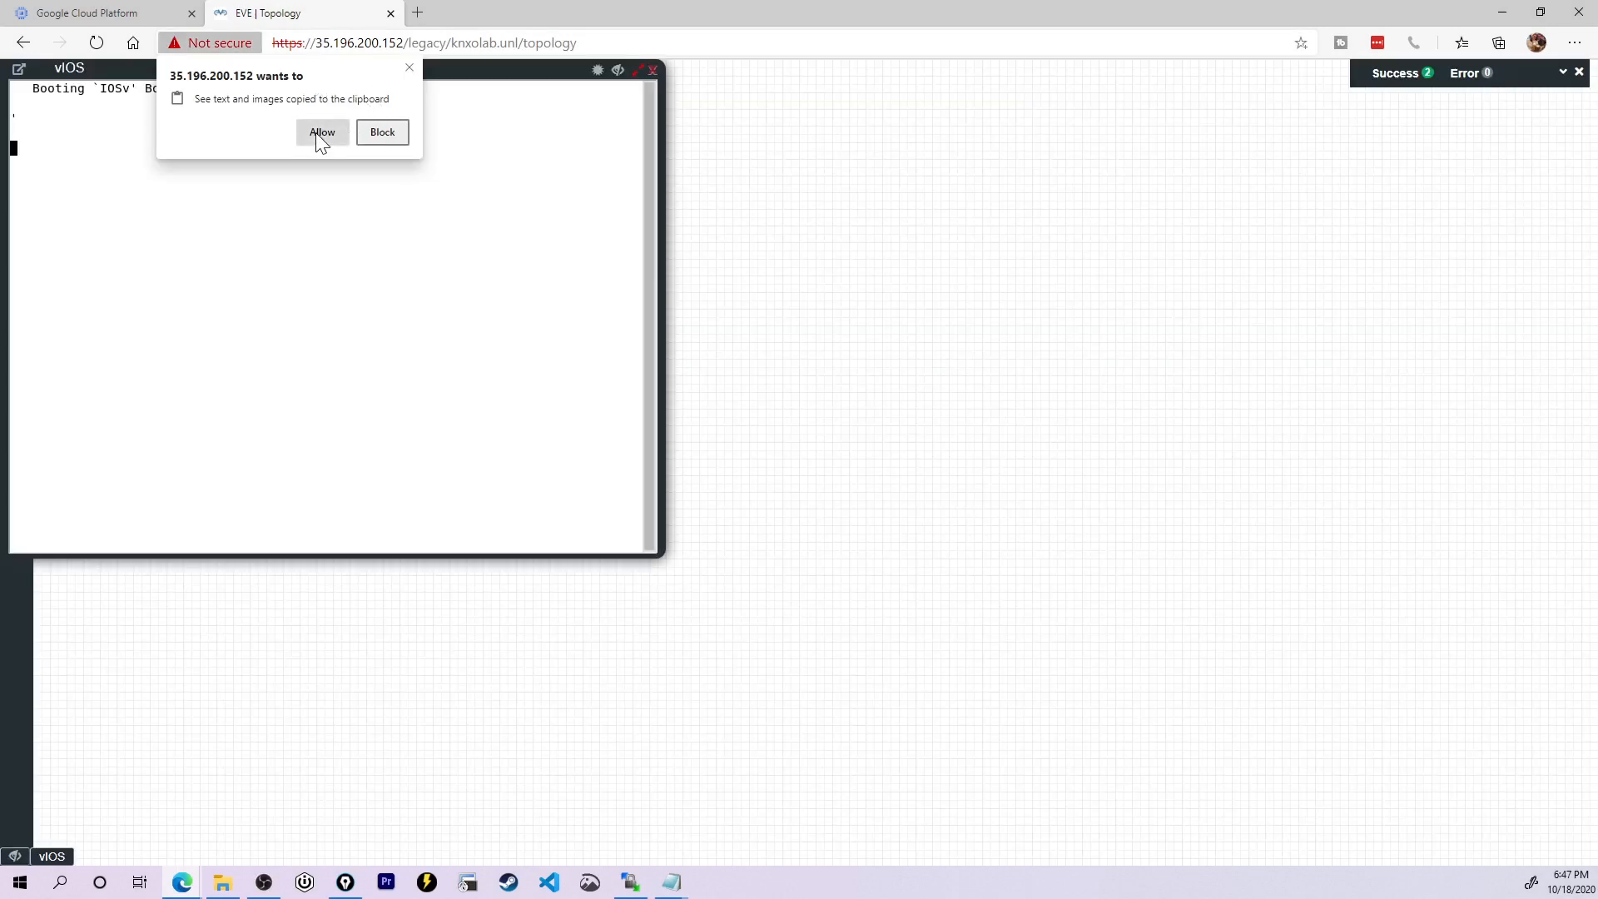
click(321, 133)
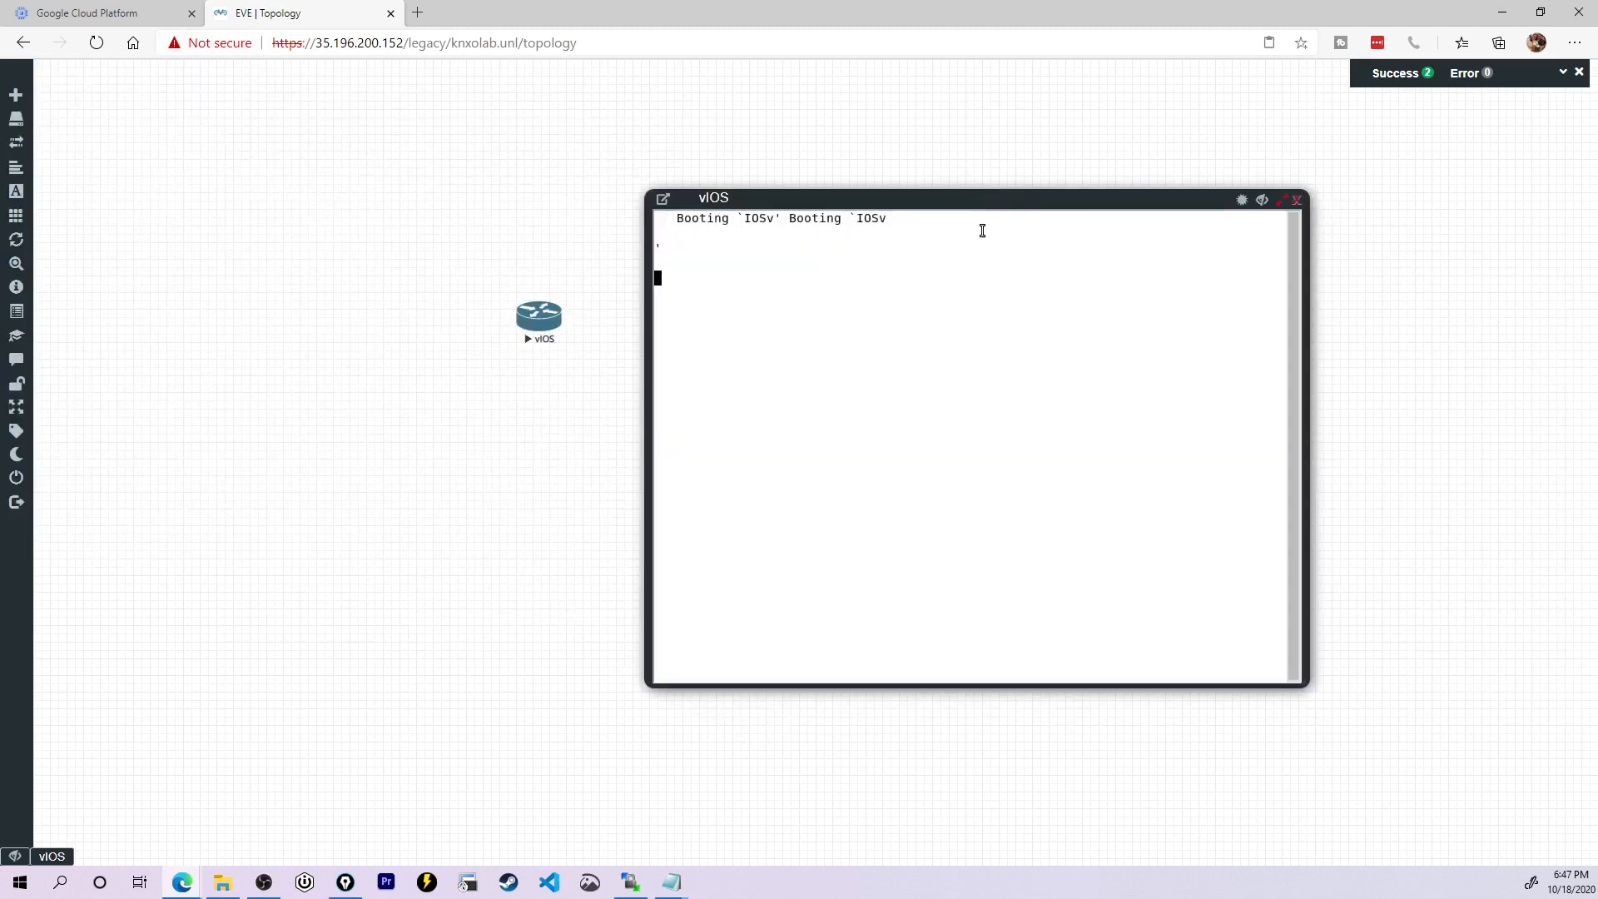
mouse_move(934, 300)
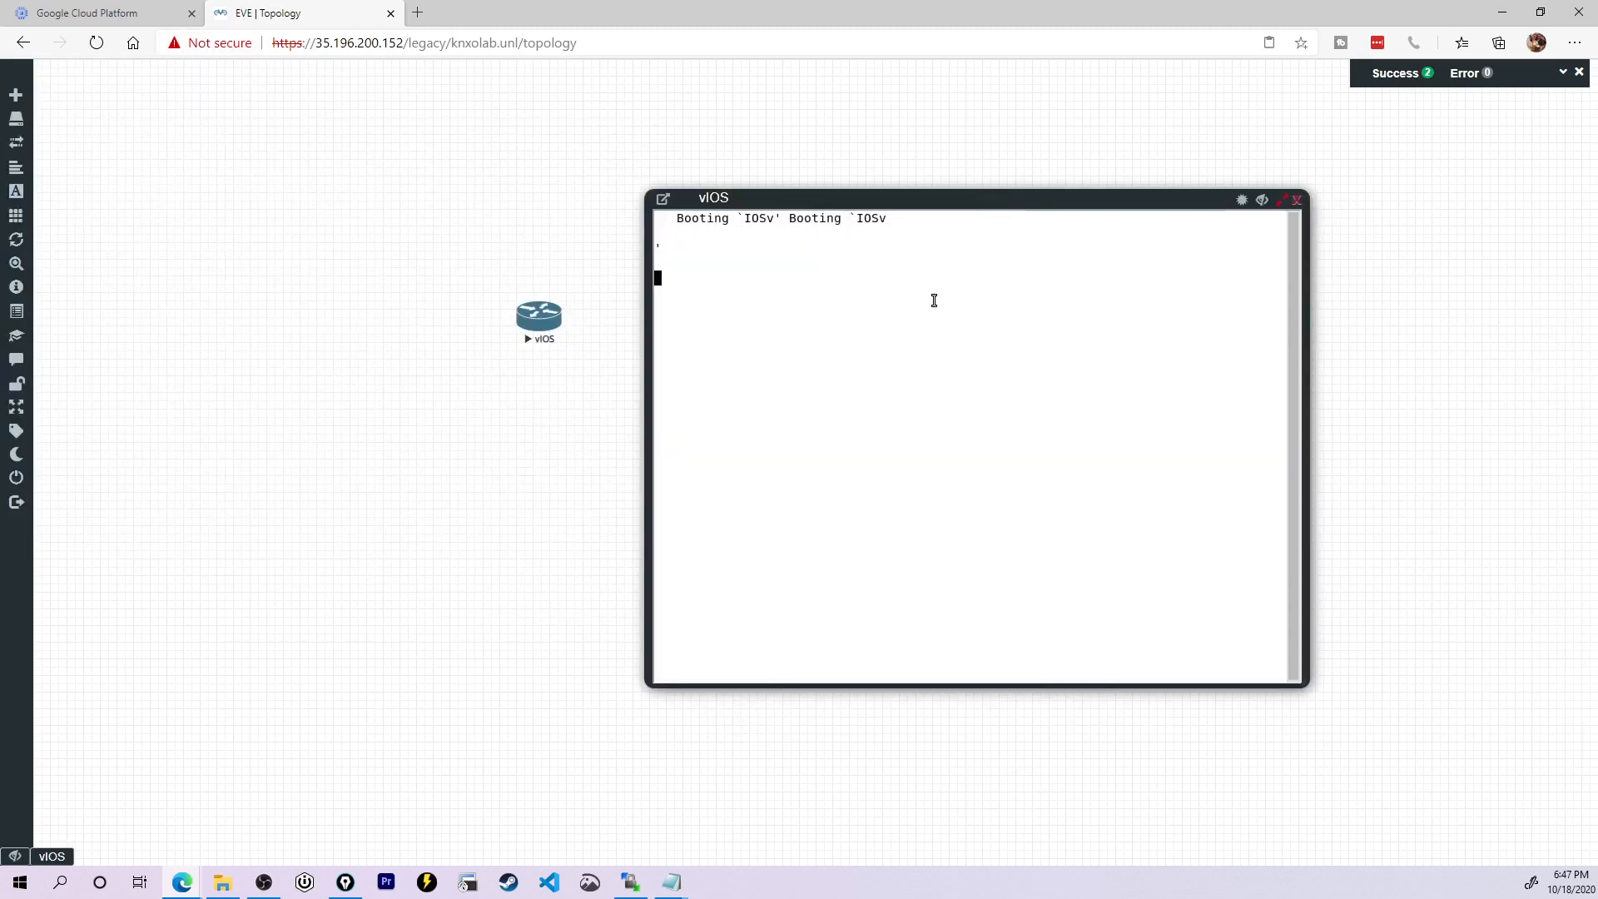